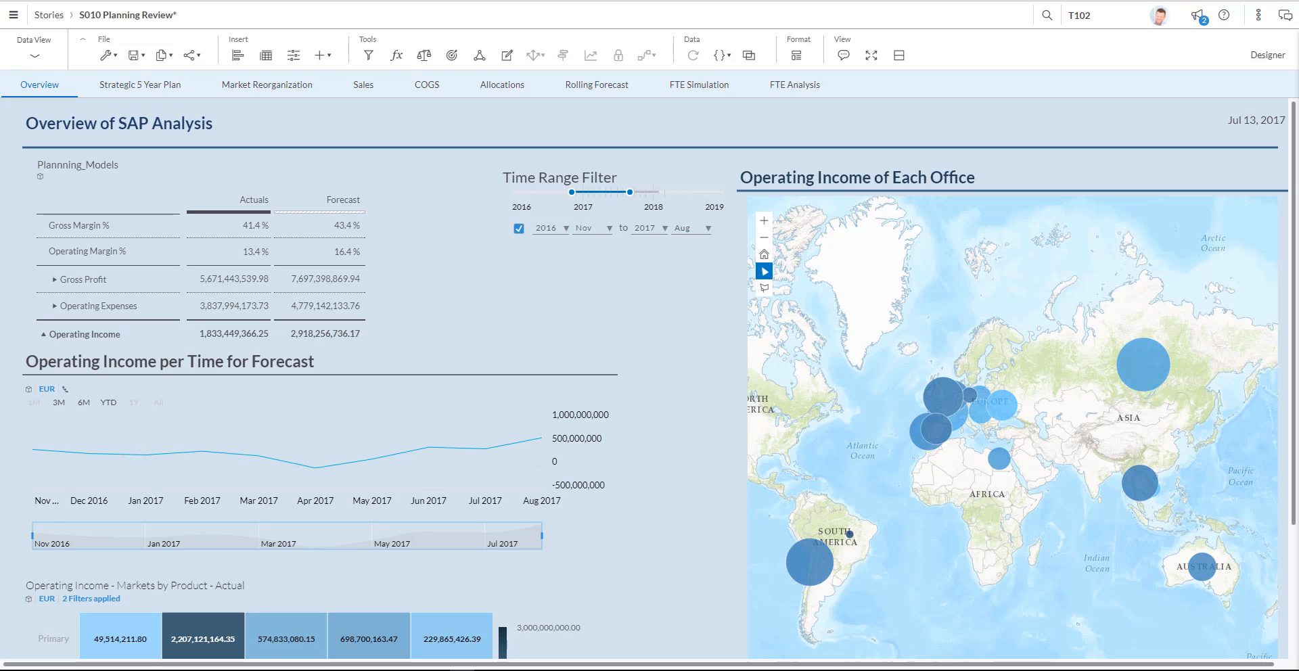
Expand Gross Profit in the Plannning_Models table into Gross Revenue, Discounts, Net Revenue and COGS.
click(119, 123)
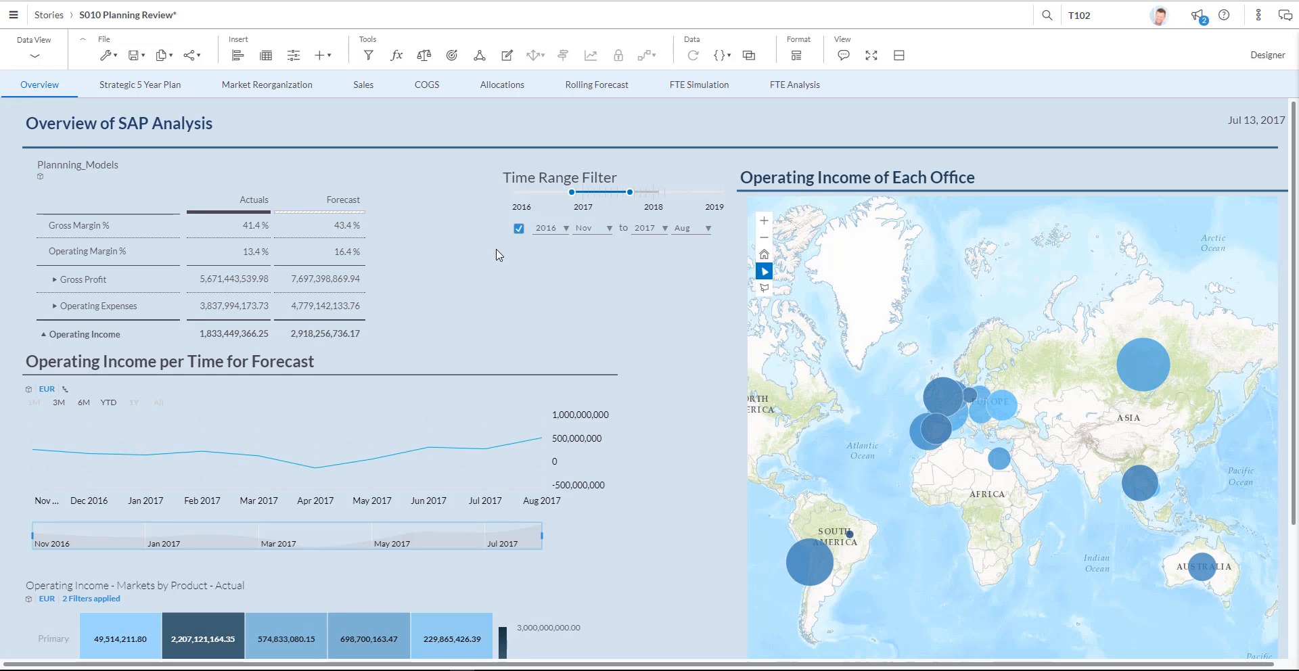
mouse_move(35, 285)
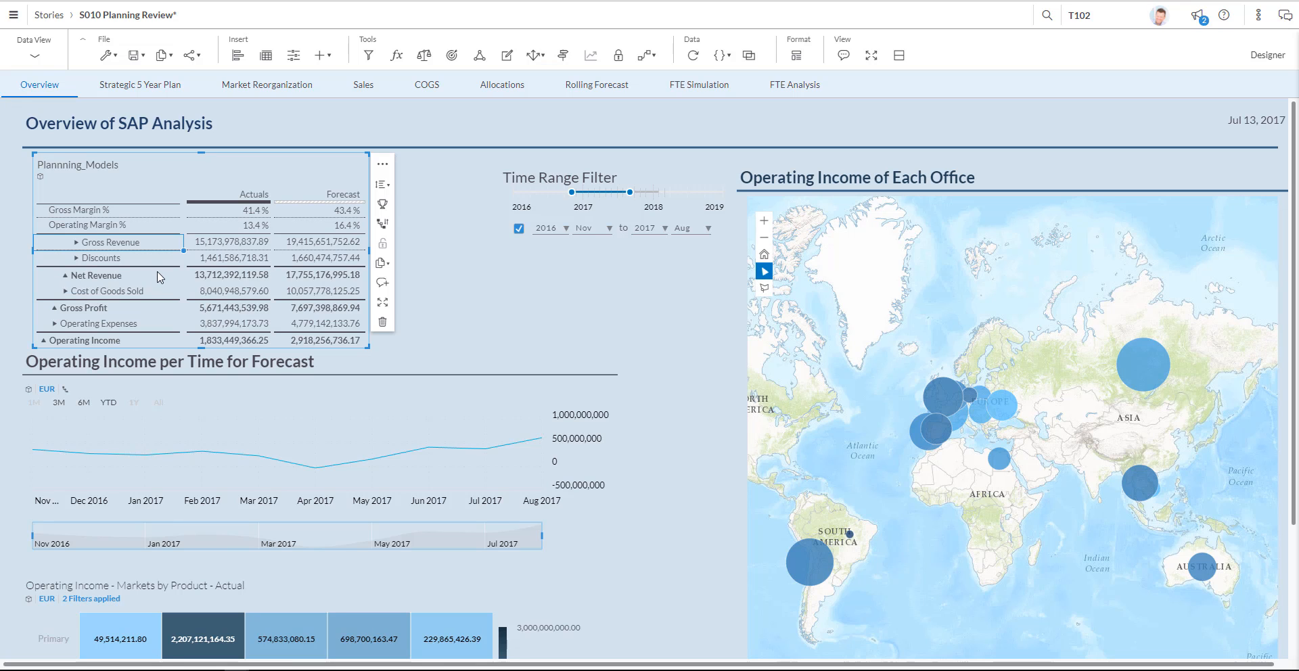
mouse_move(246, 204)
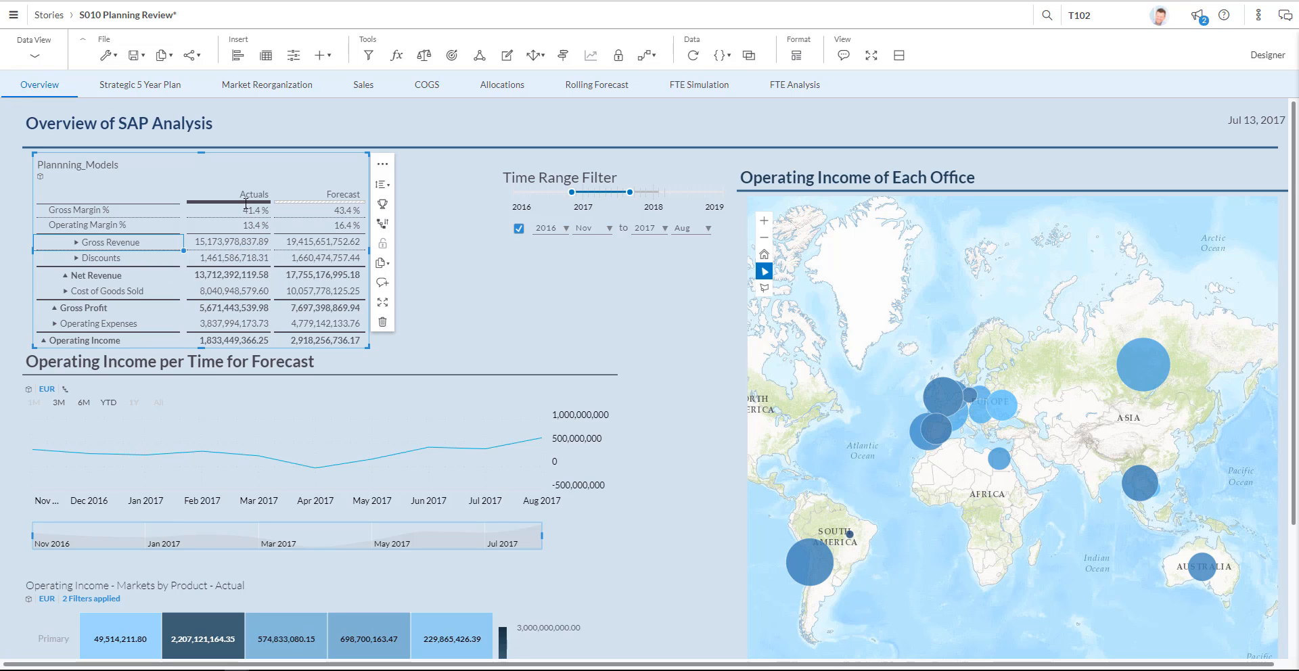
click(547, 320)
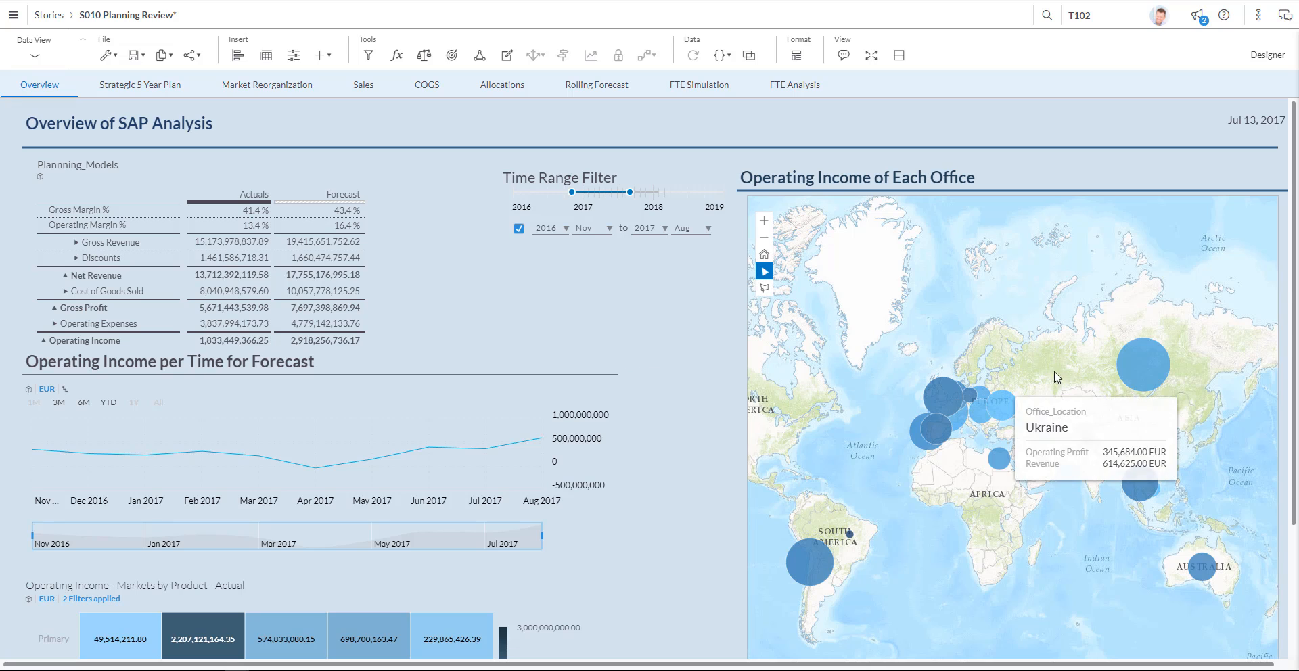
mouse_move(1024, 283)
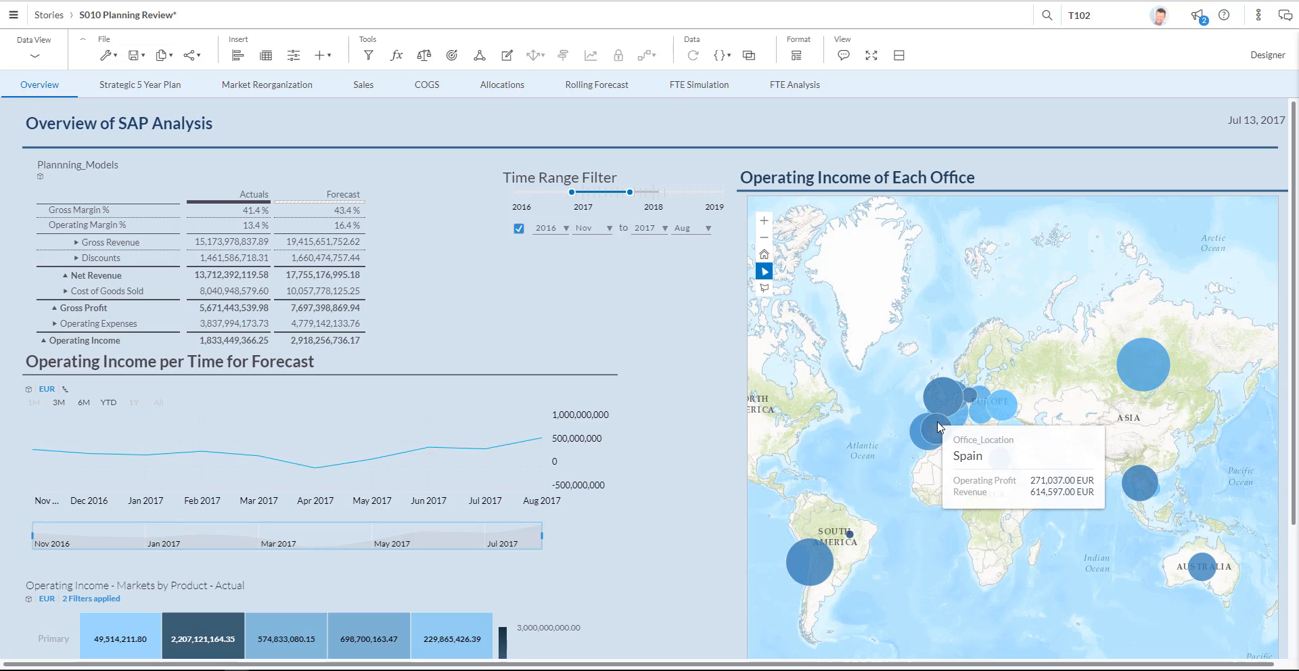
mouse_move(1000, 407)
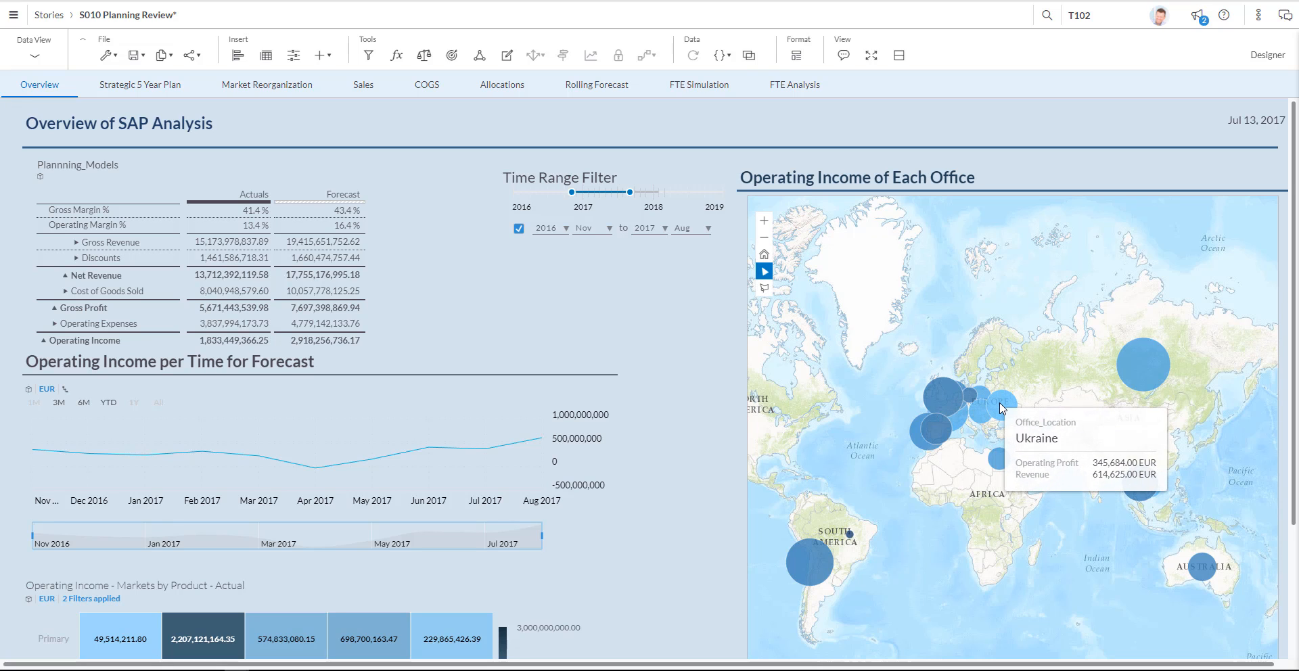
mouse_move(604, 305)
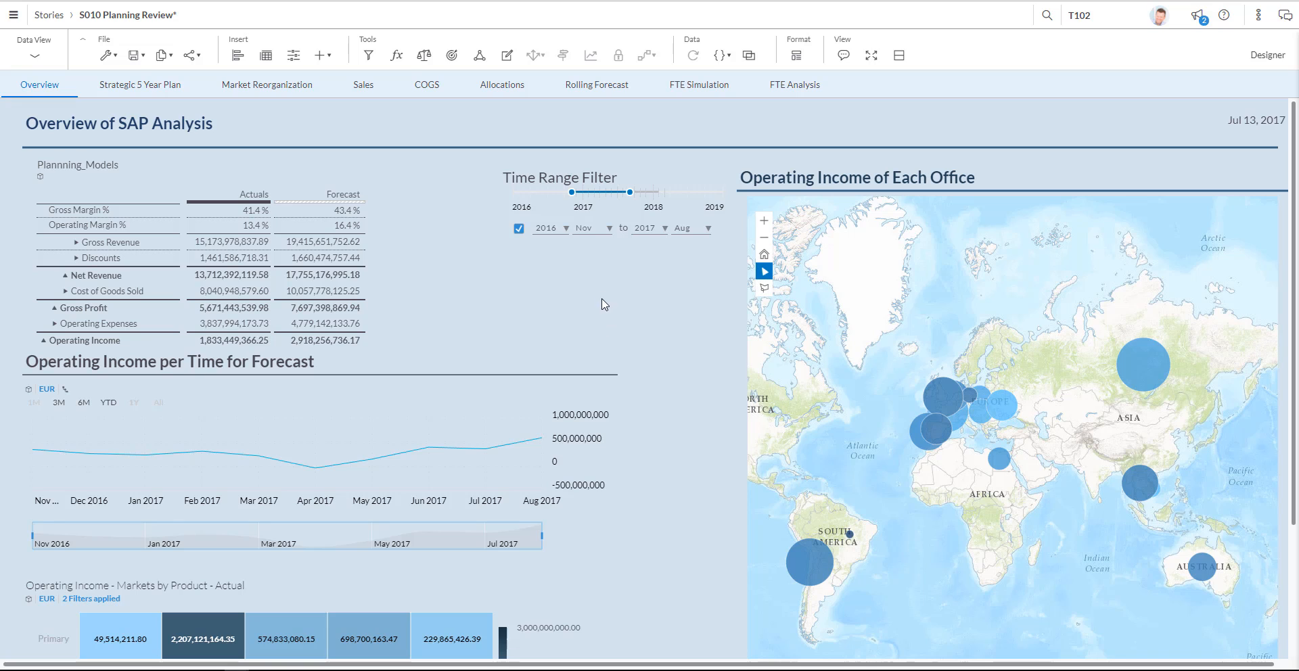
mouse_move(626, 313)
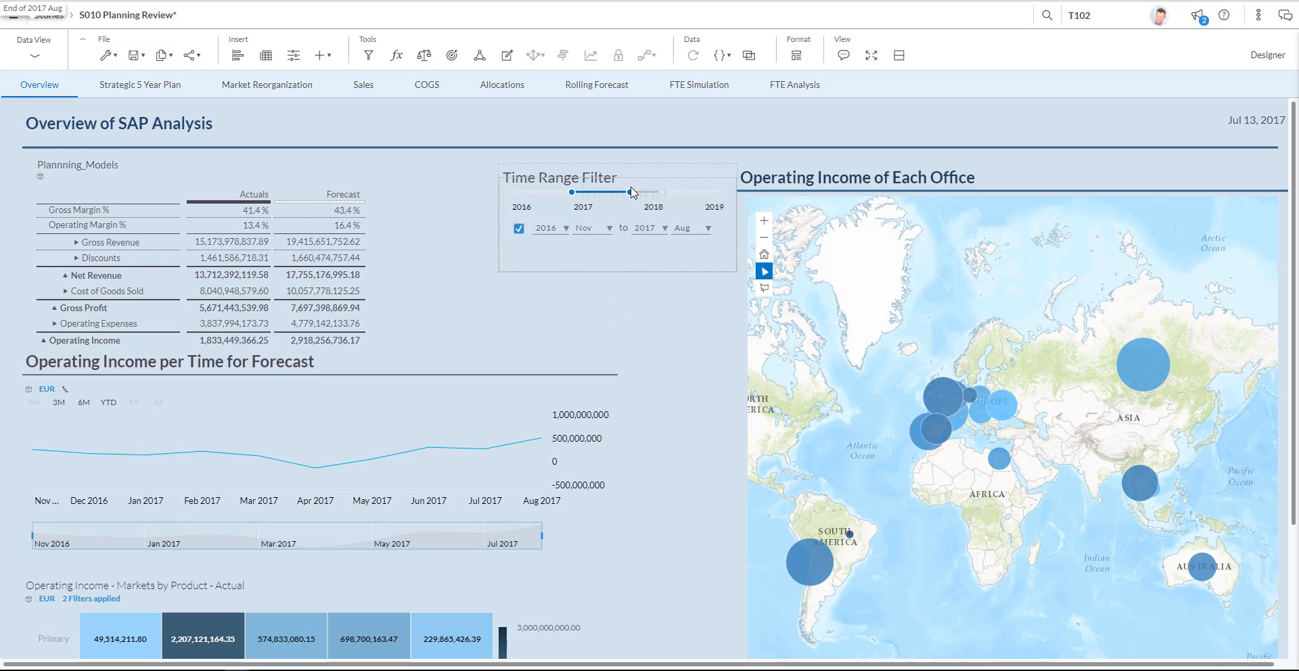
Shorten the Time Range Filter so it ends at June 2017.
drag(629, 192, 644, 192)
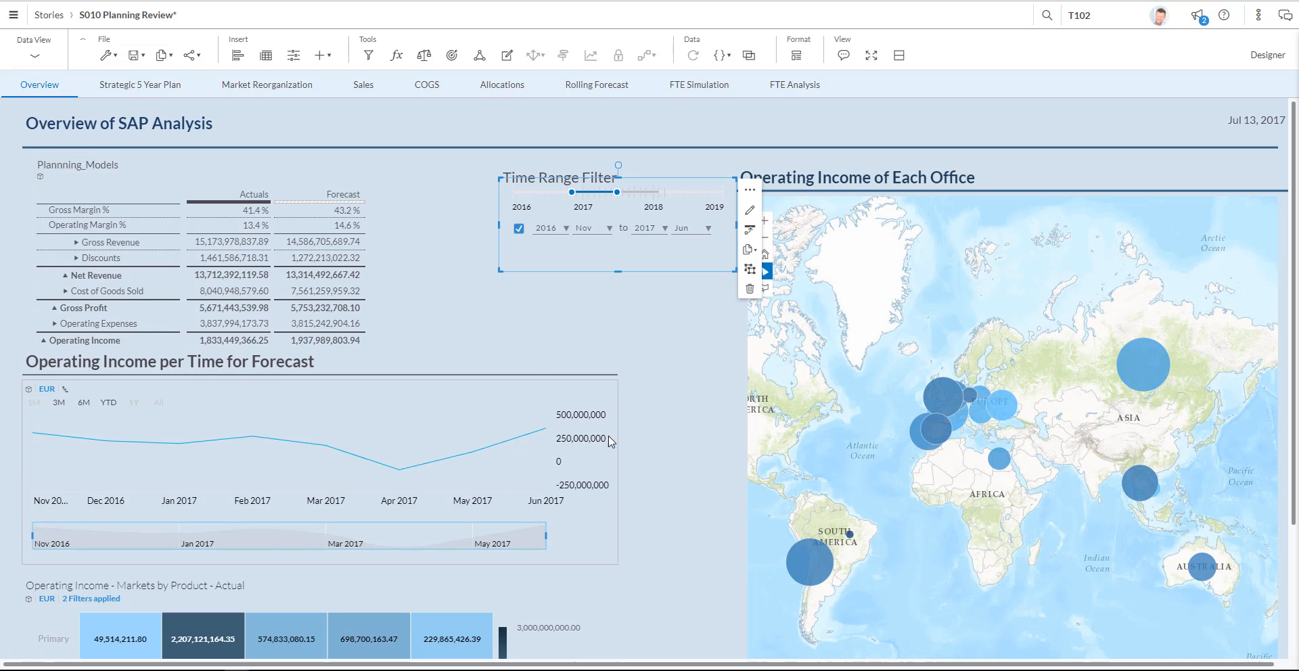
mouse_move(106, 440)
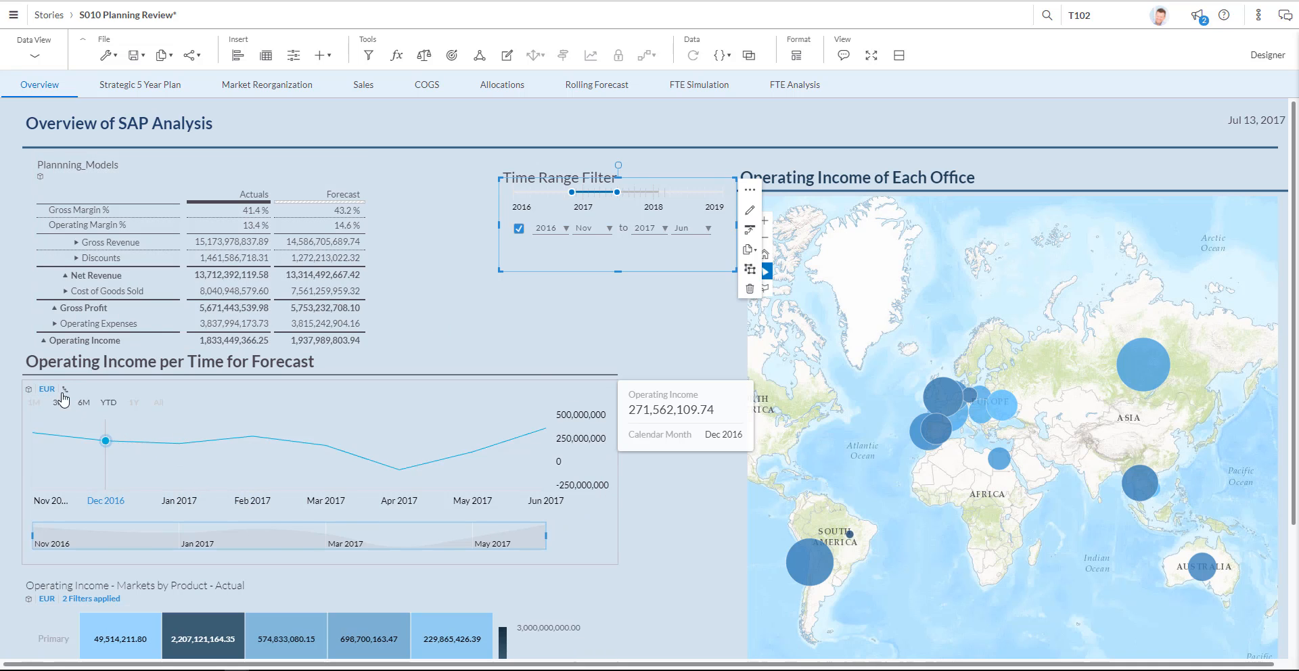
mouse_move(152, 394)
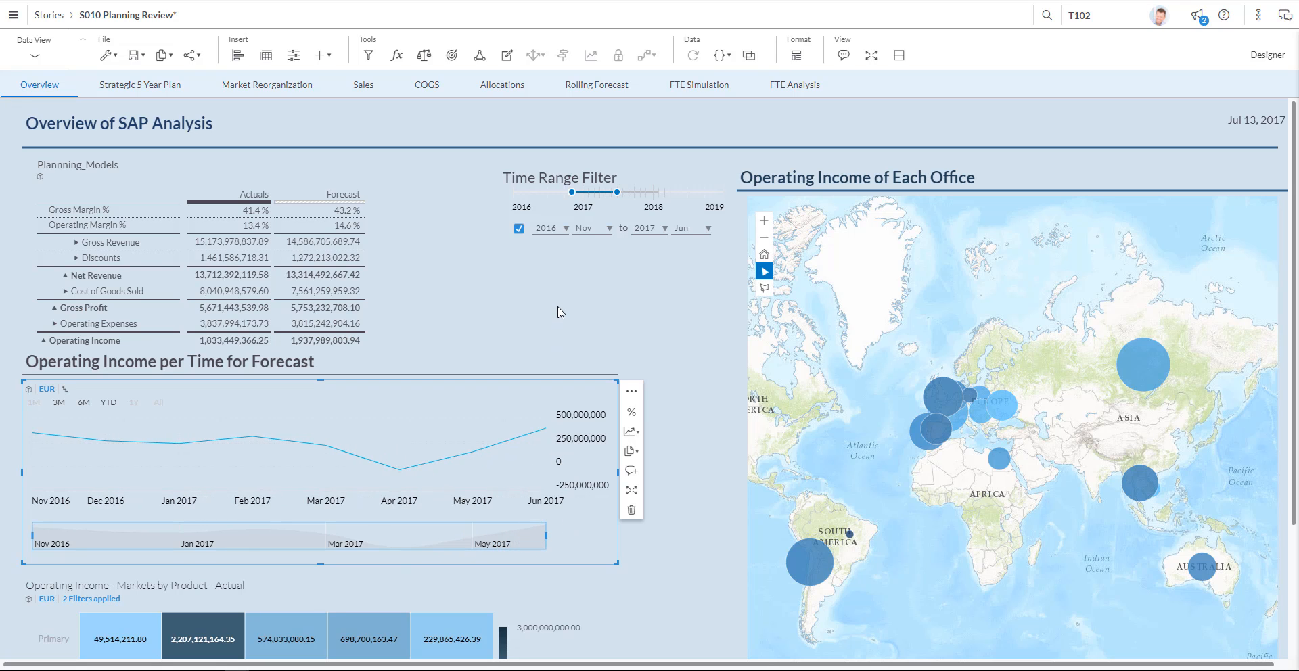
scroll(down, 3)
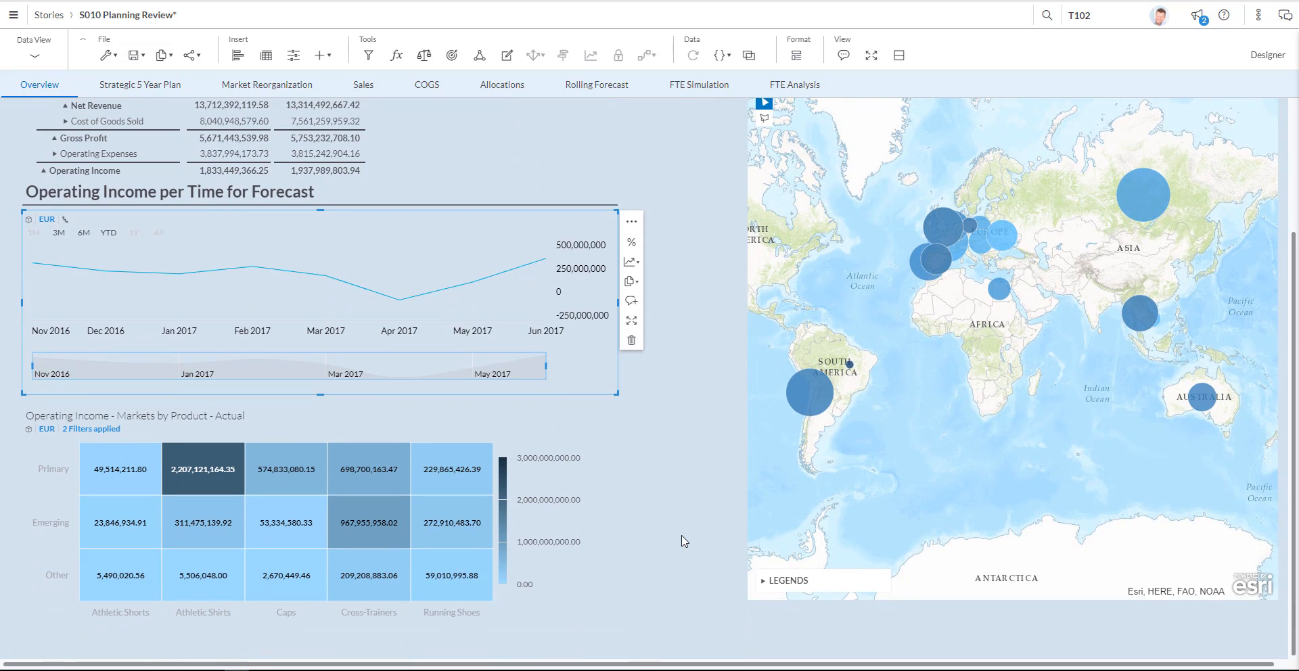
mouse_move(646, 524)
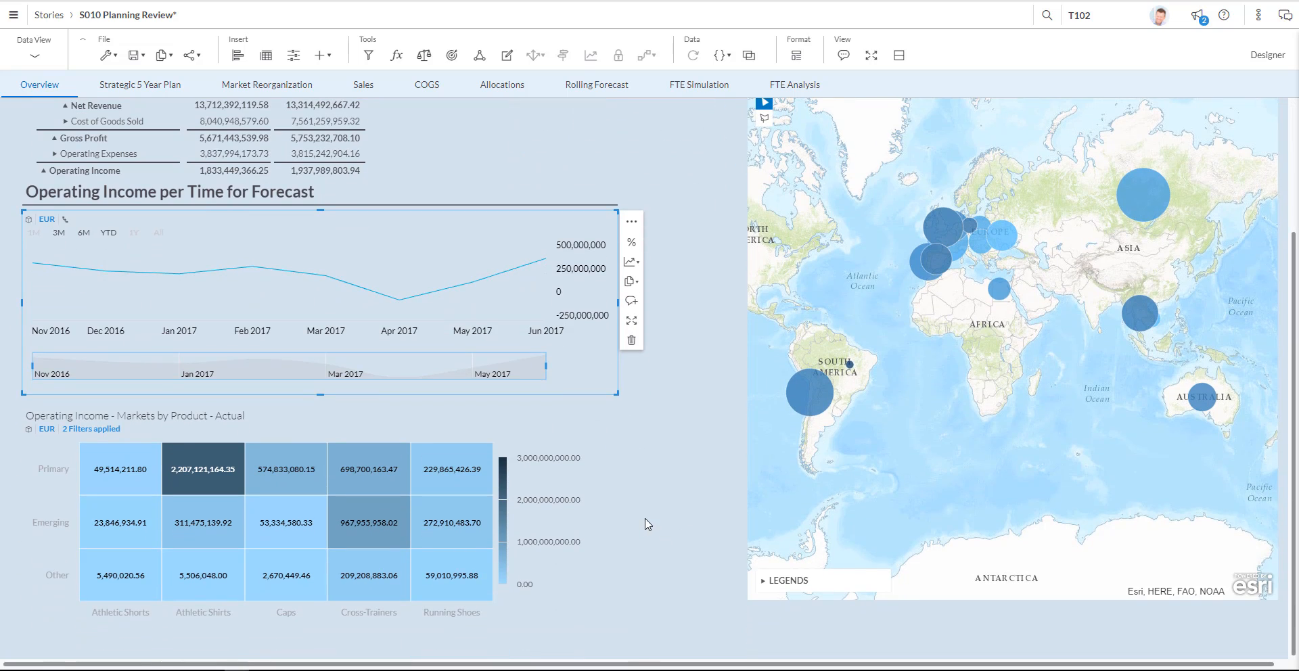
mouse_move(645, 515)
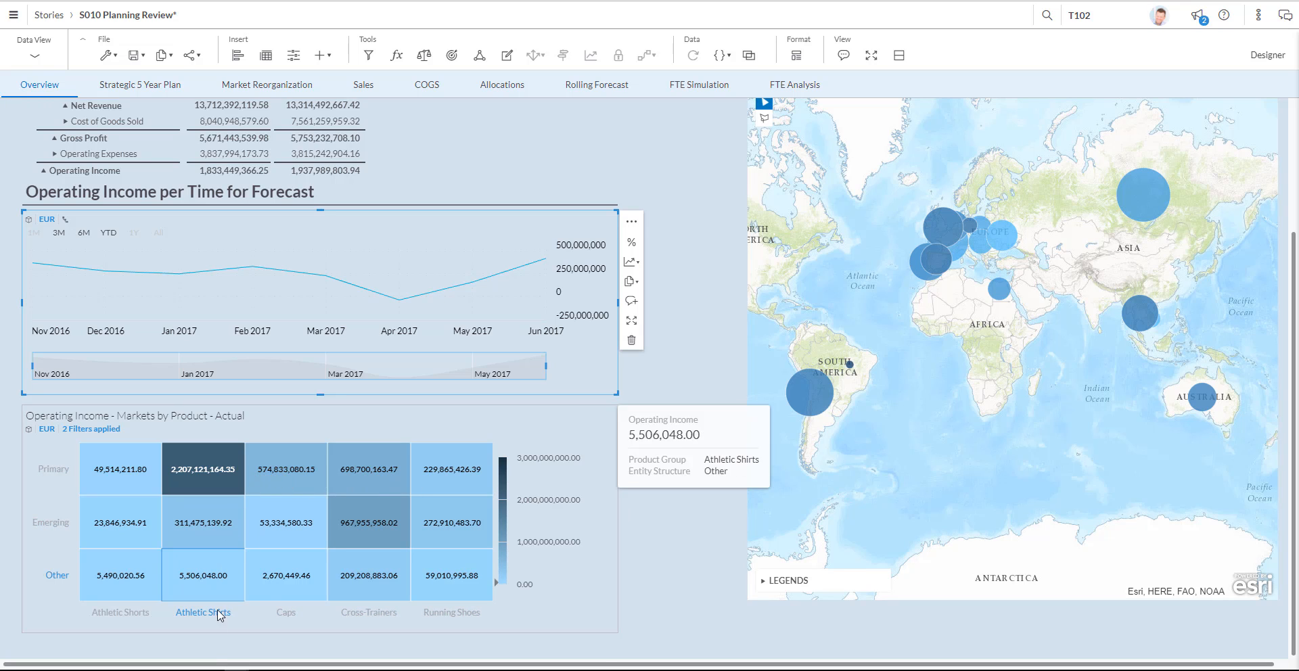
mouse_move(211, 629)
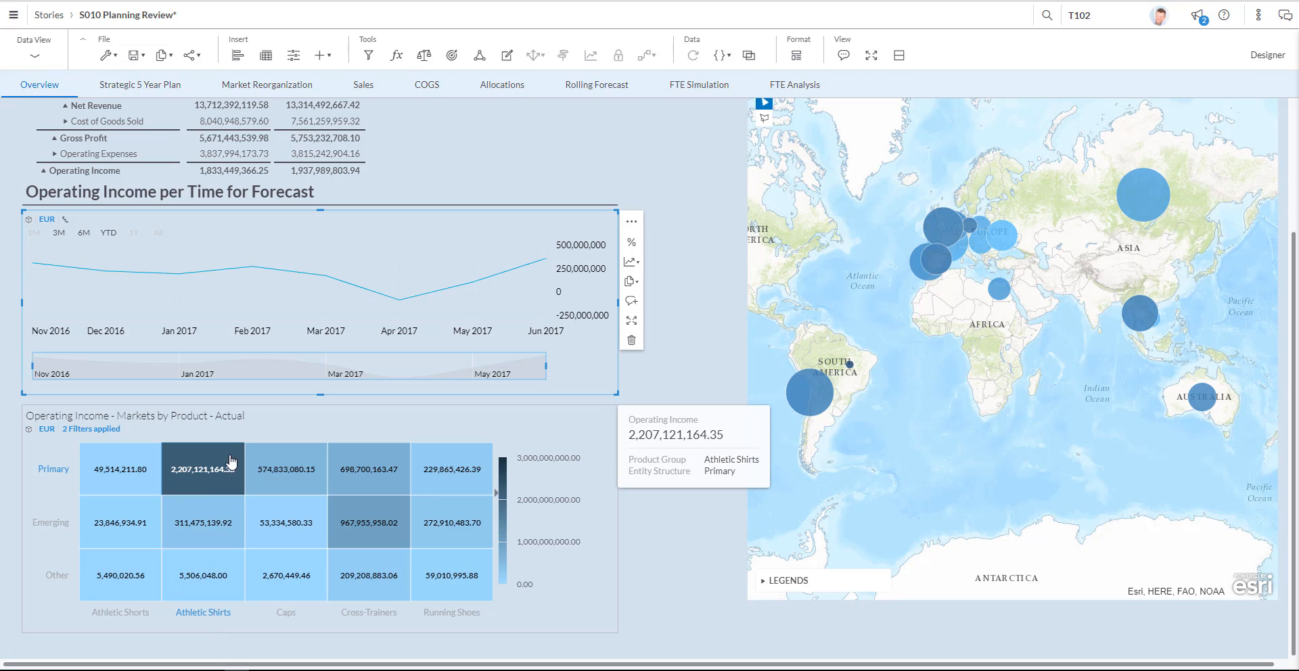
mouse_move(180, 486)
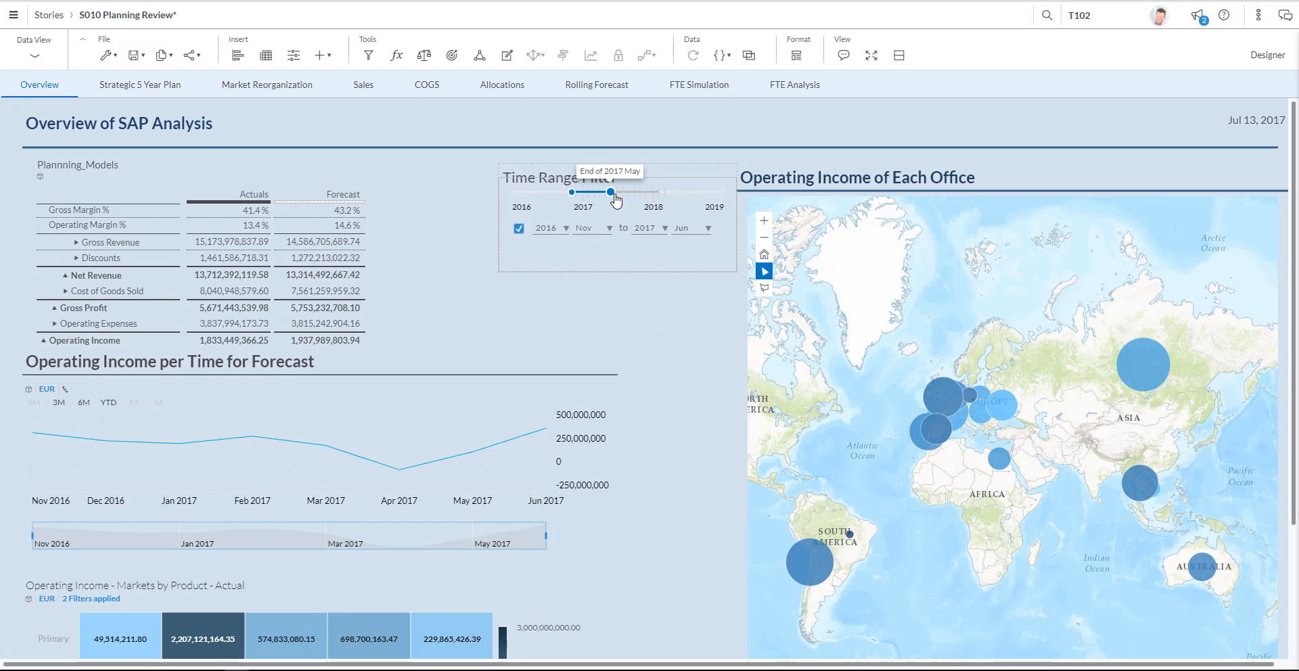
Adjust the Time Range Filter's end to February 2017, then extend it to November 2017.
drag(611, 193, 604, 192)
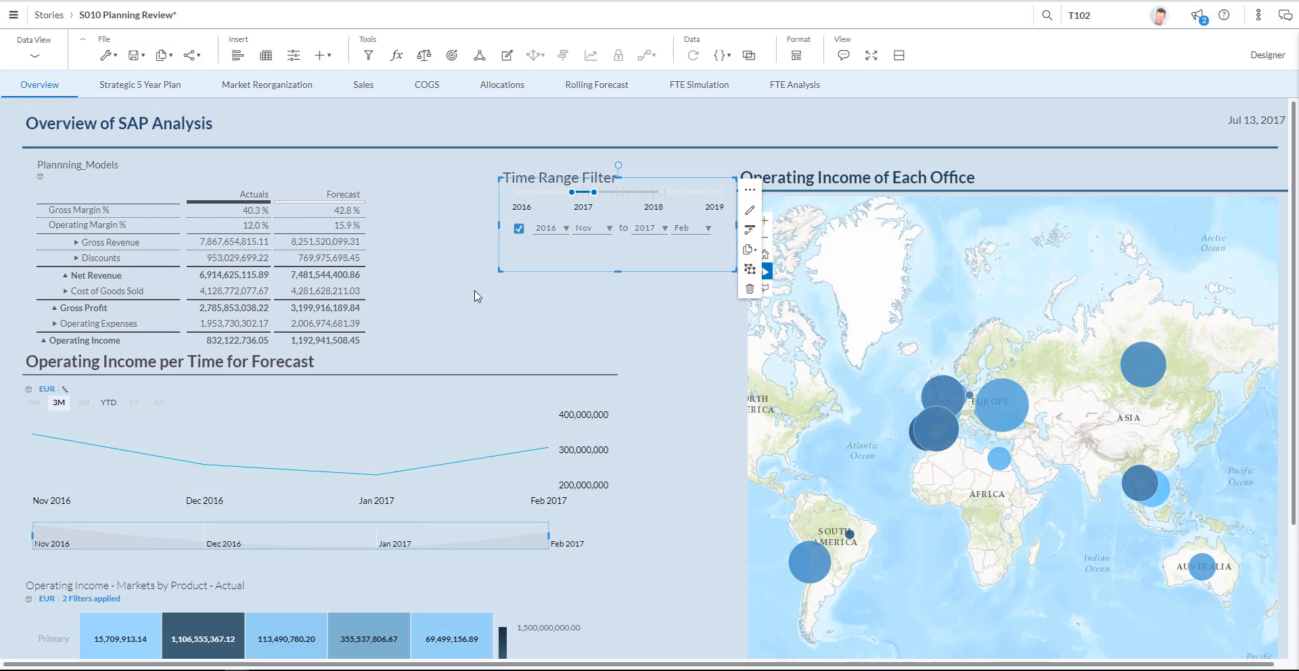
drag(596, 191, 636, 191)
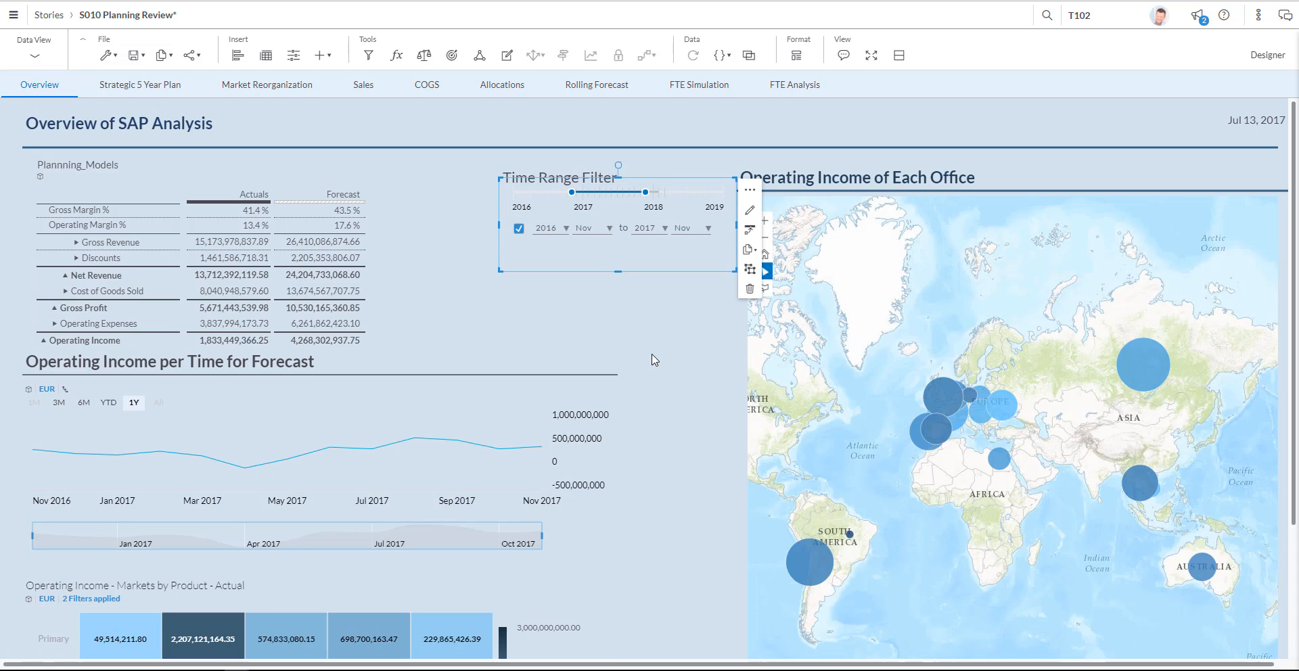
click(647, 345)
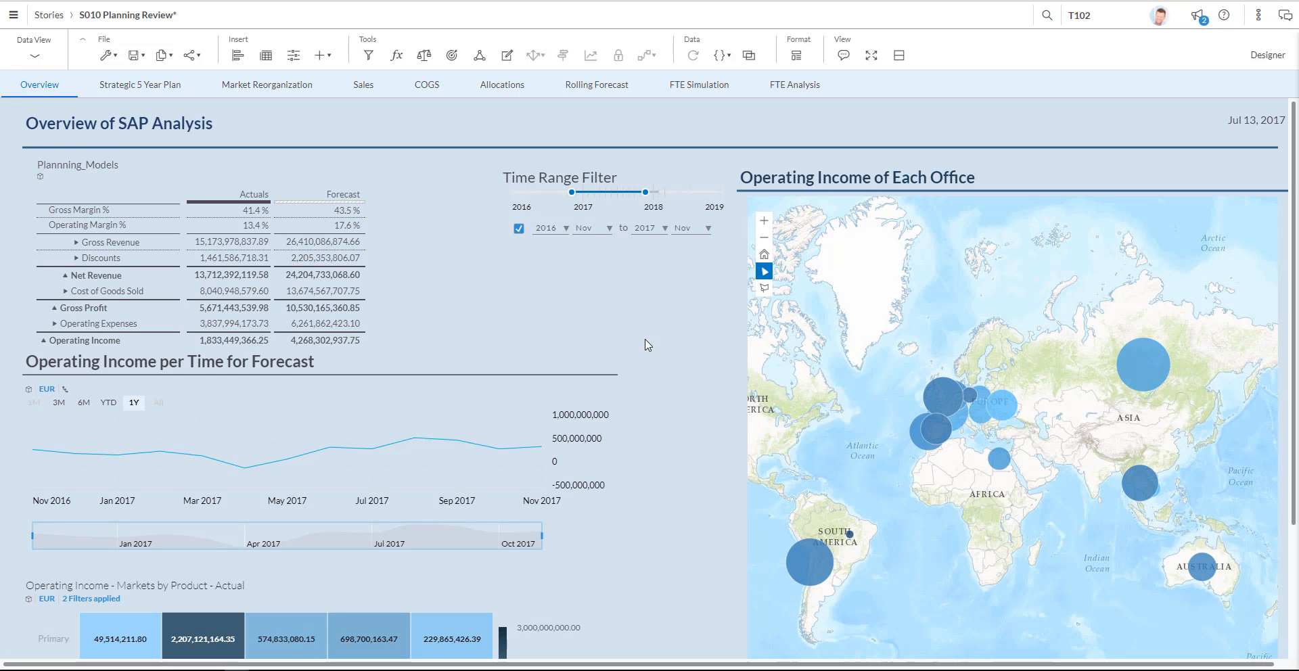
mouse_move(140, 84)
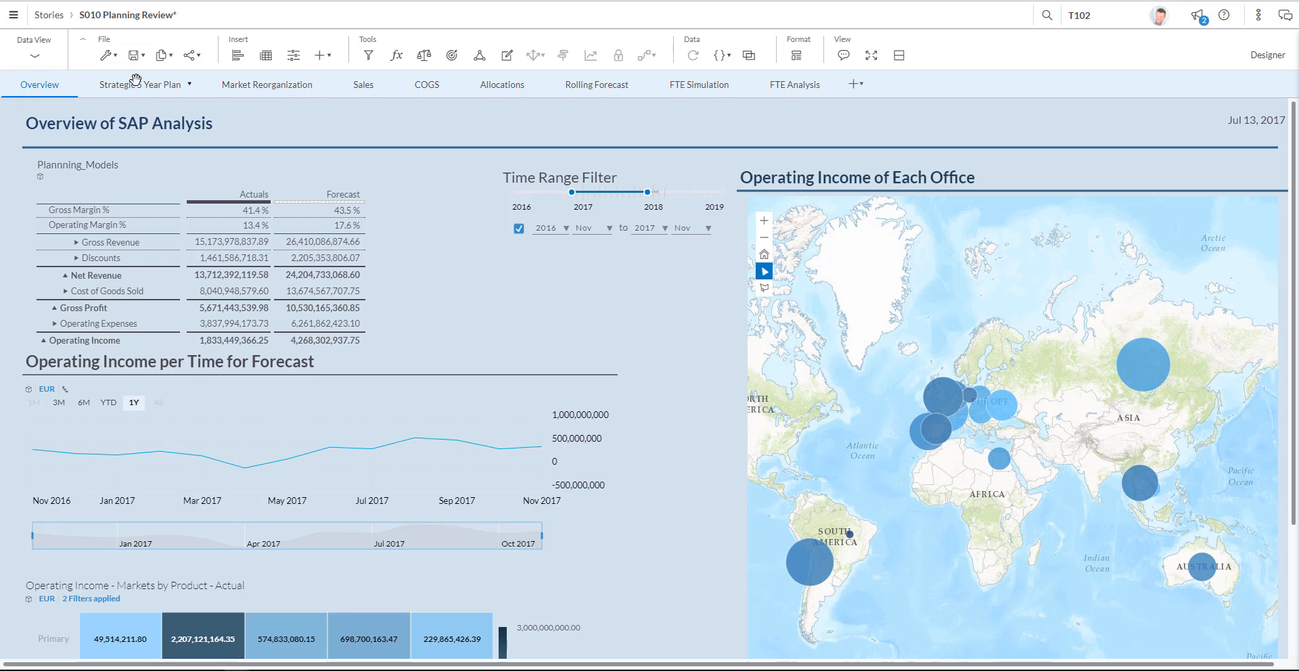
click(140, 84)
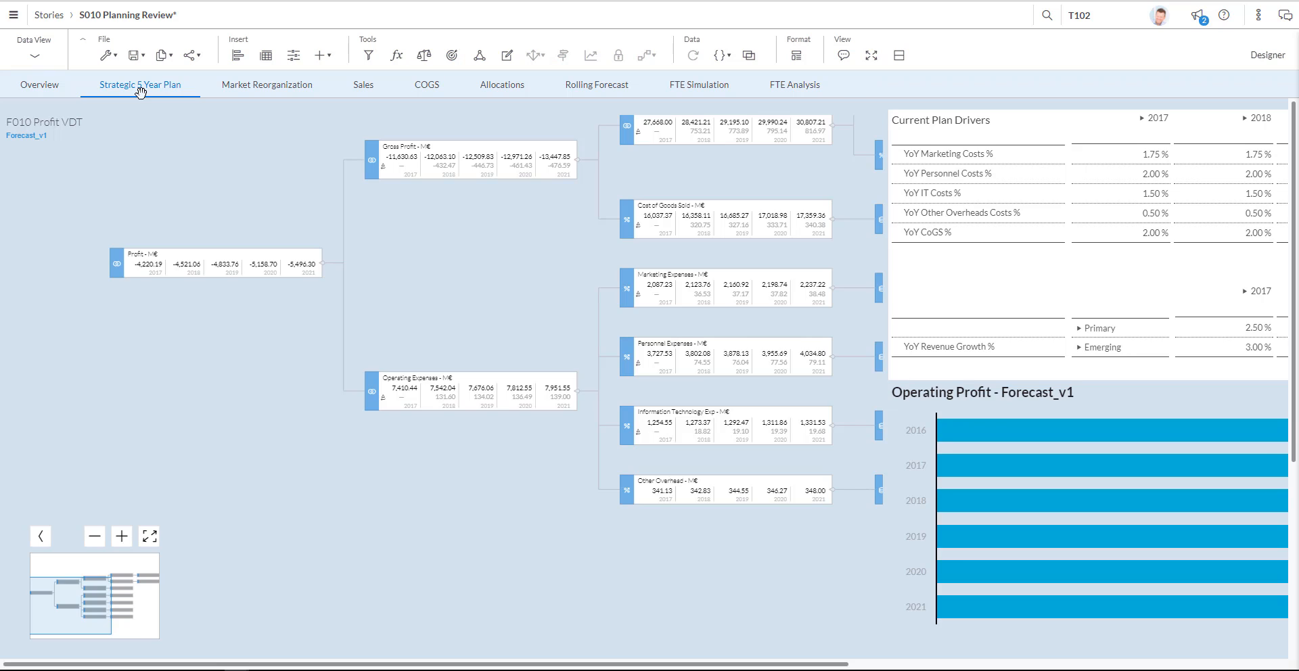
mouse_move(183, 107)
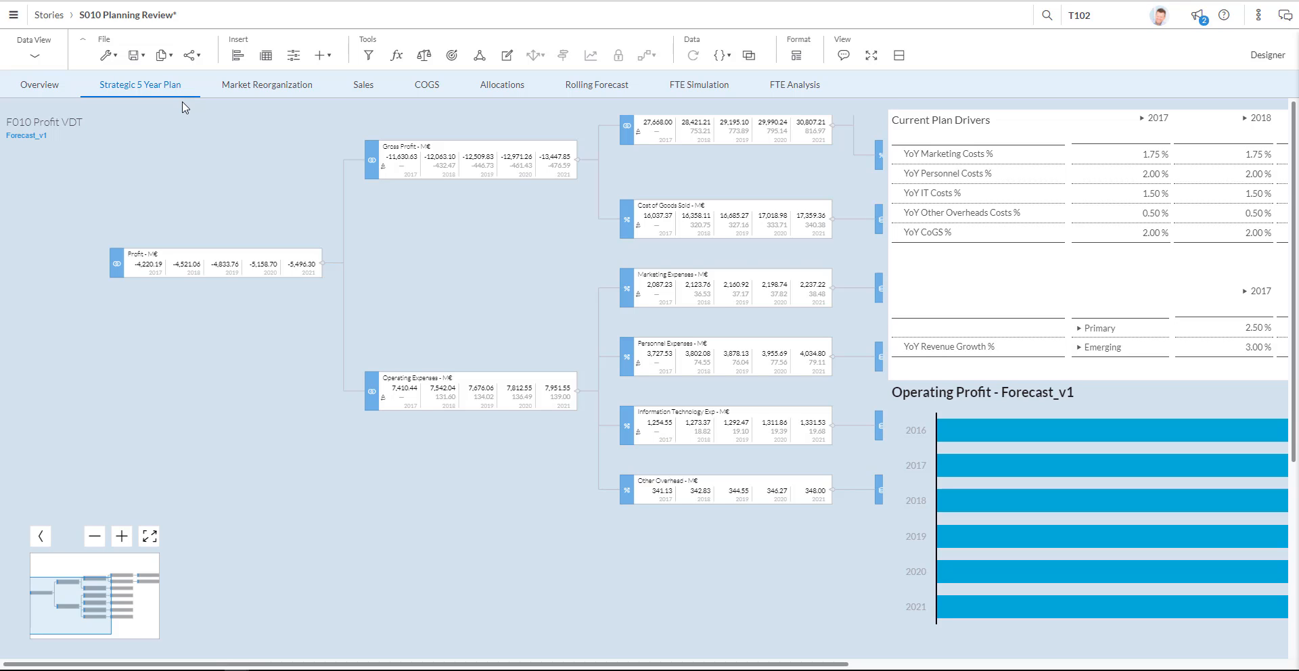
mouse_move(188, 138)
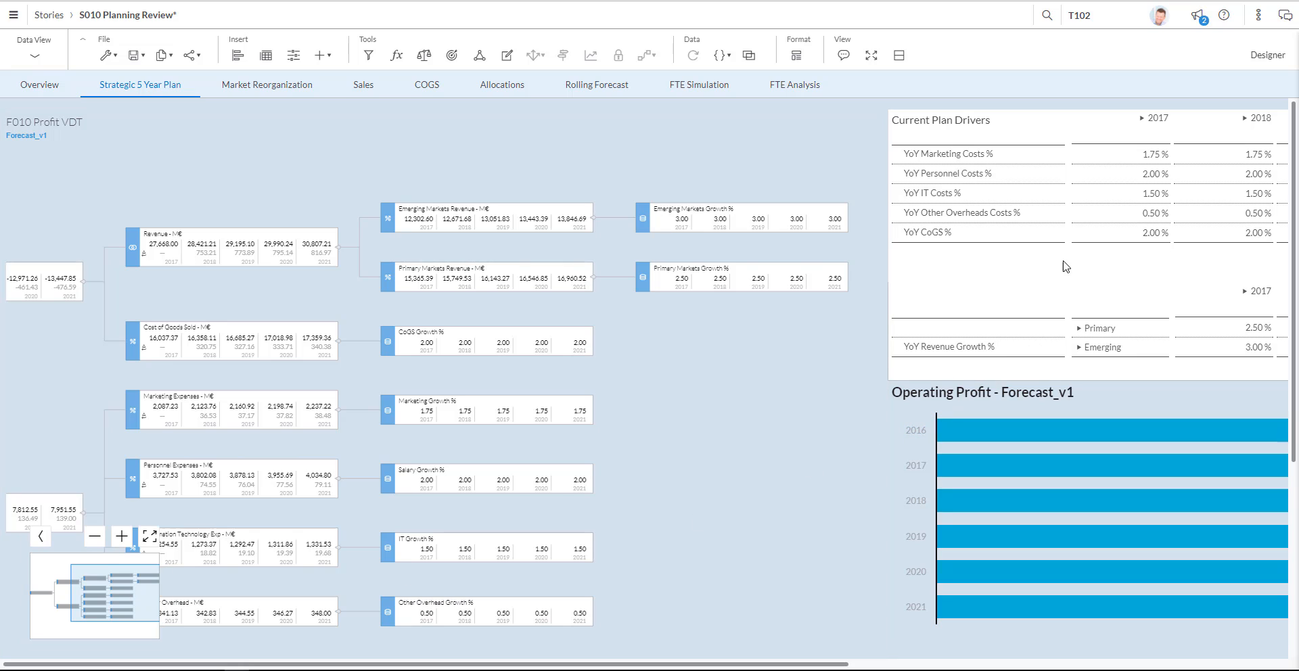
mouse_move(1069, 639)
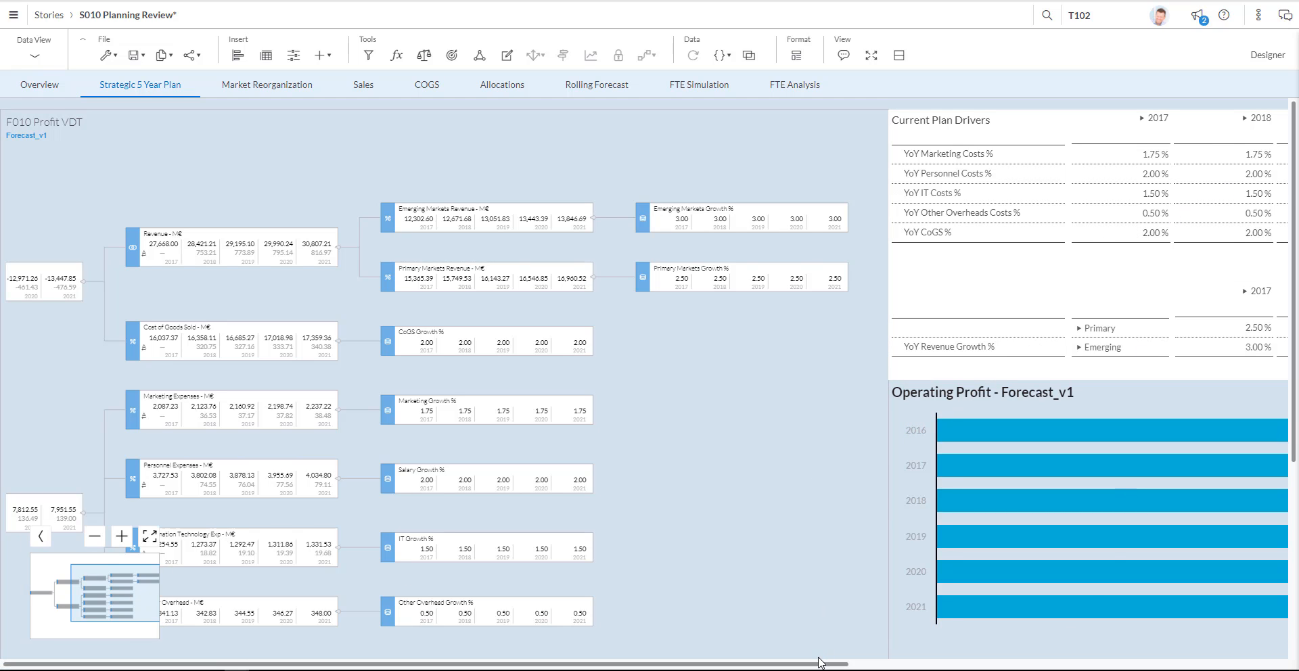
scroll(right, 3)
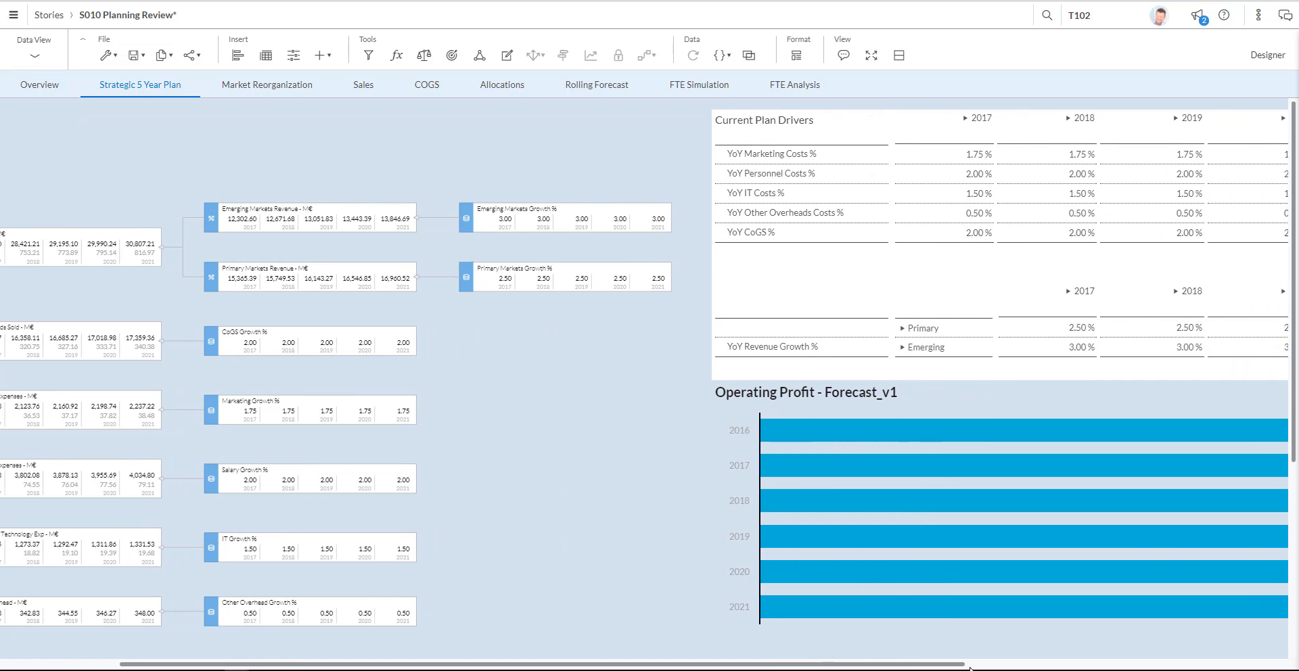
scroll(right, 3)
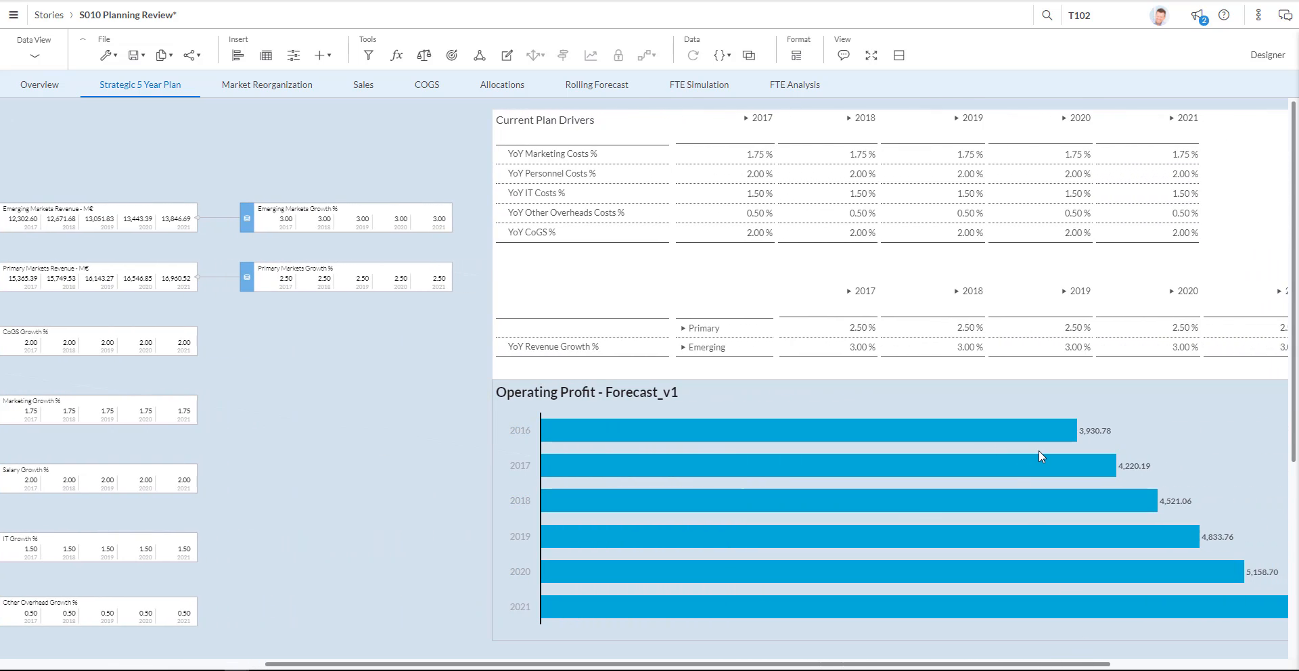
mouse_move(762, 403)
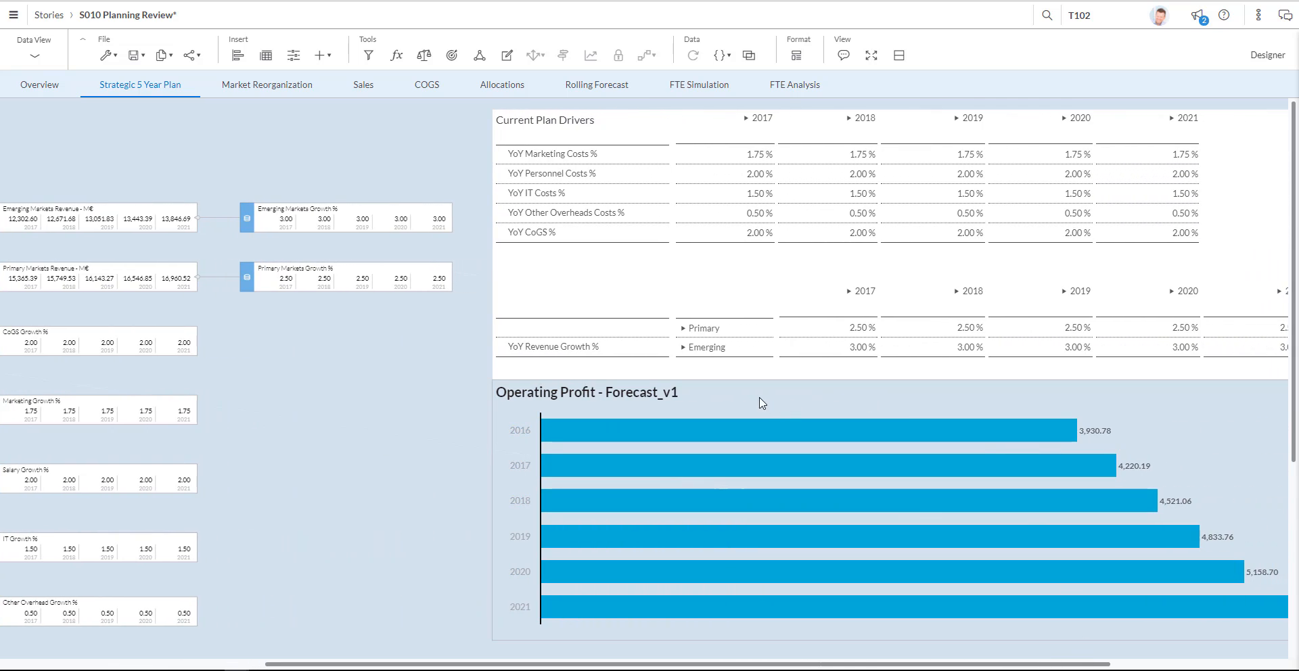
mouse_move(553, 649)
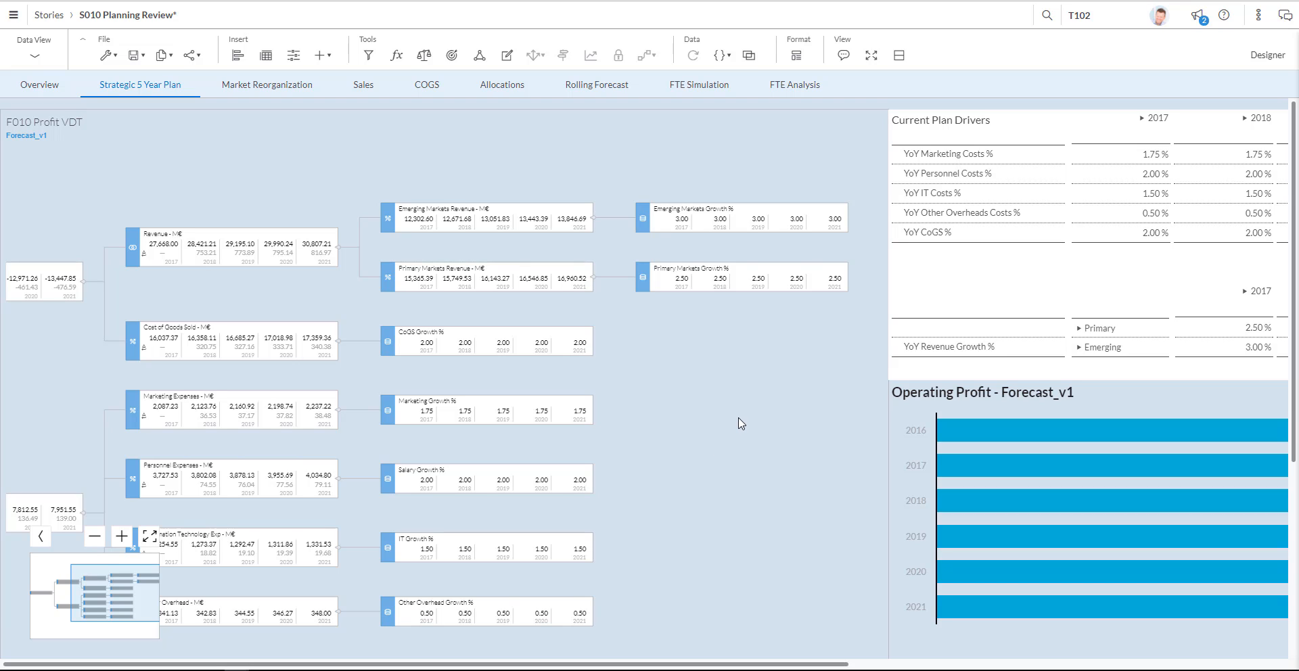
mouse_move(455, 603)
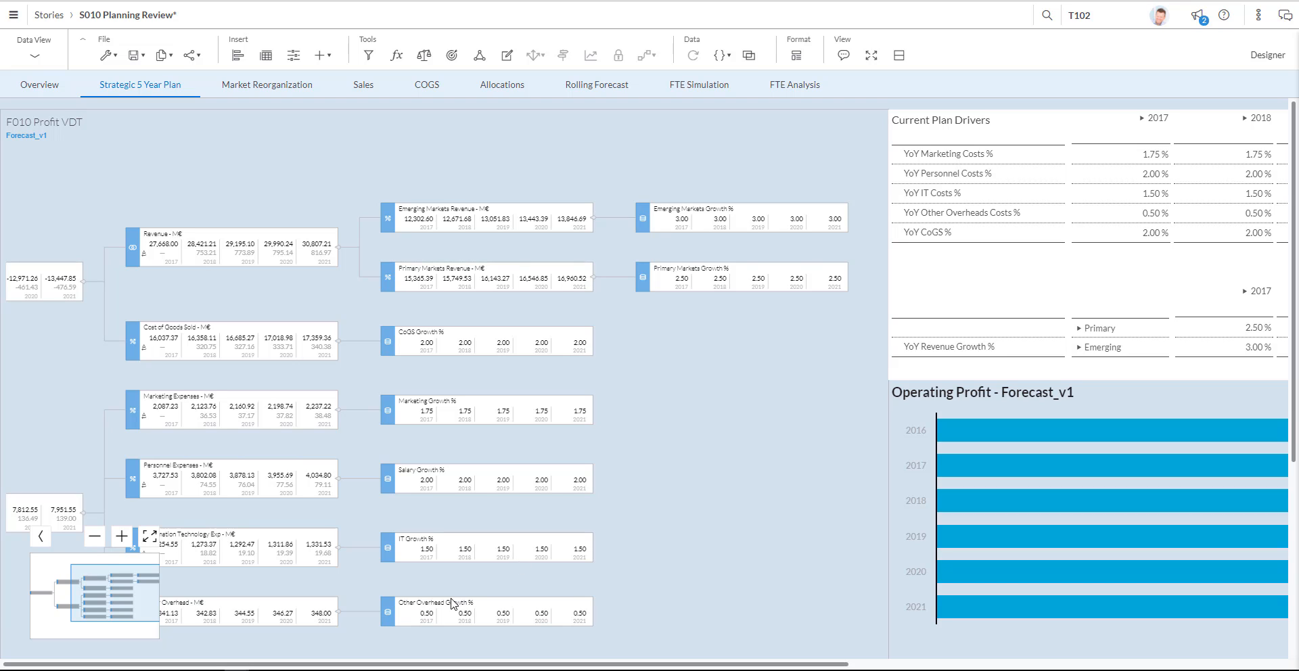
mouse_move(348, 651)
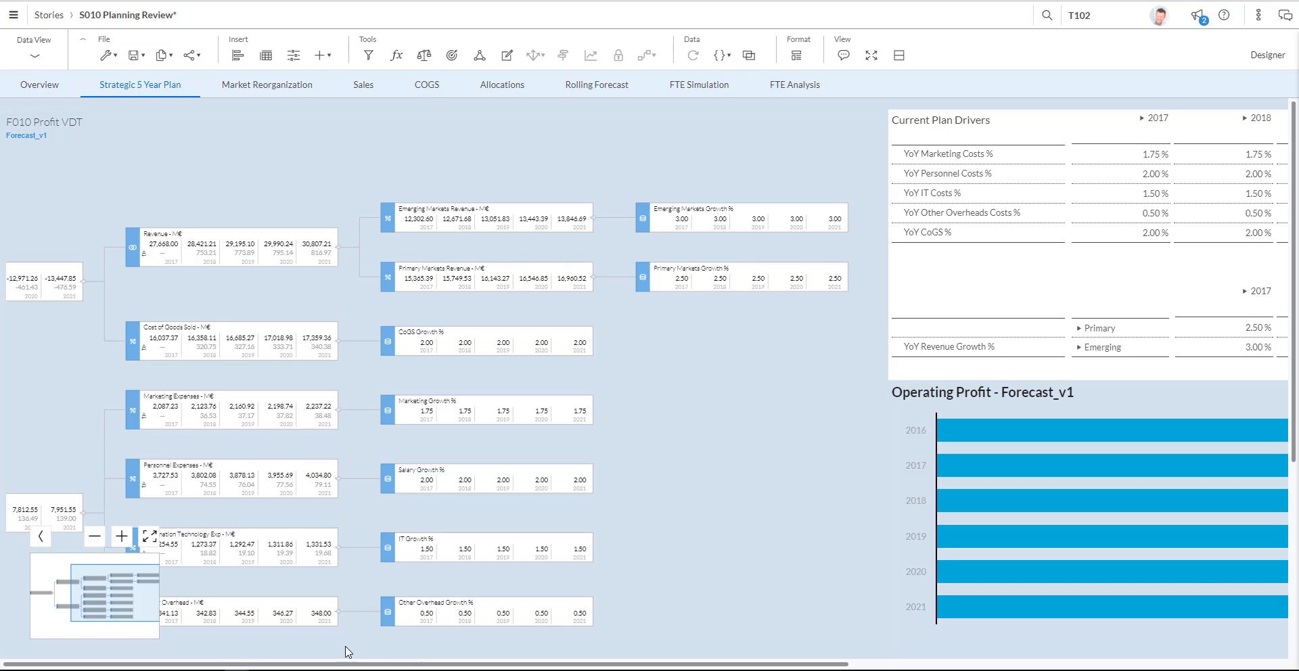
mouse_move(791, 367)
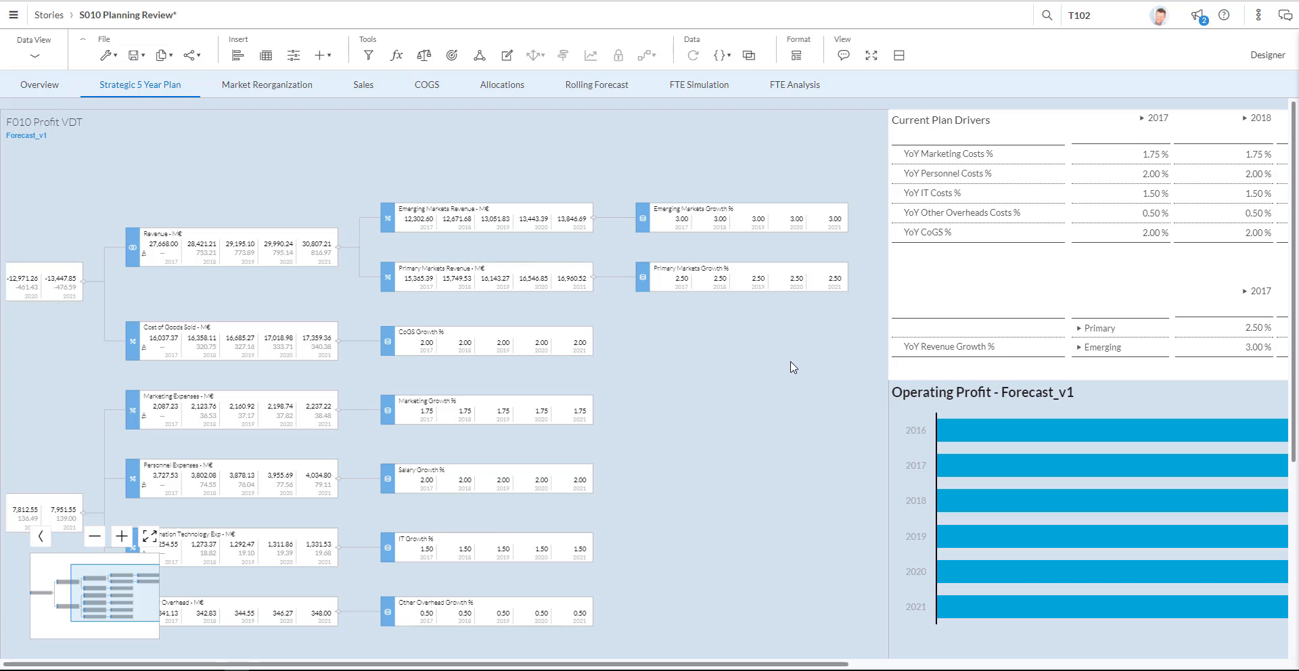
mouse_move(795, 346)
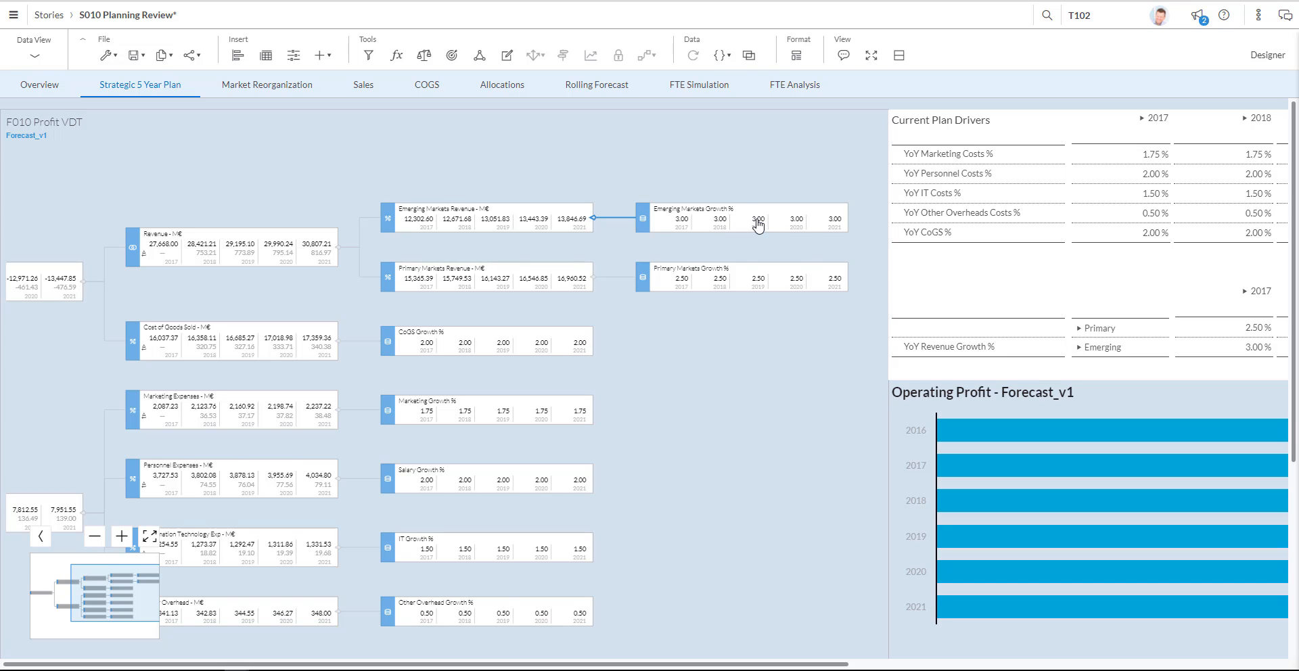
Raise 2019 Emerging Markets Growth % by 5 percent to 3.15 and confirm.
click(757, 219)
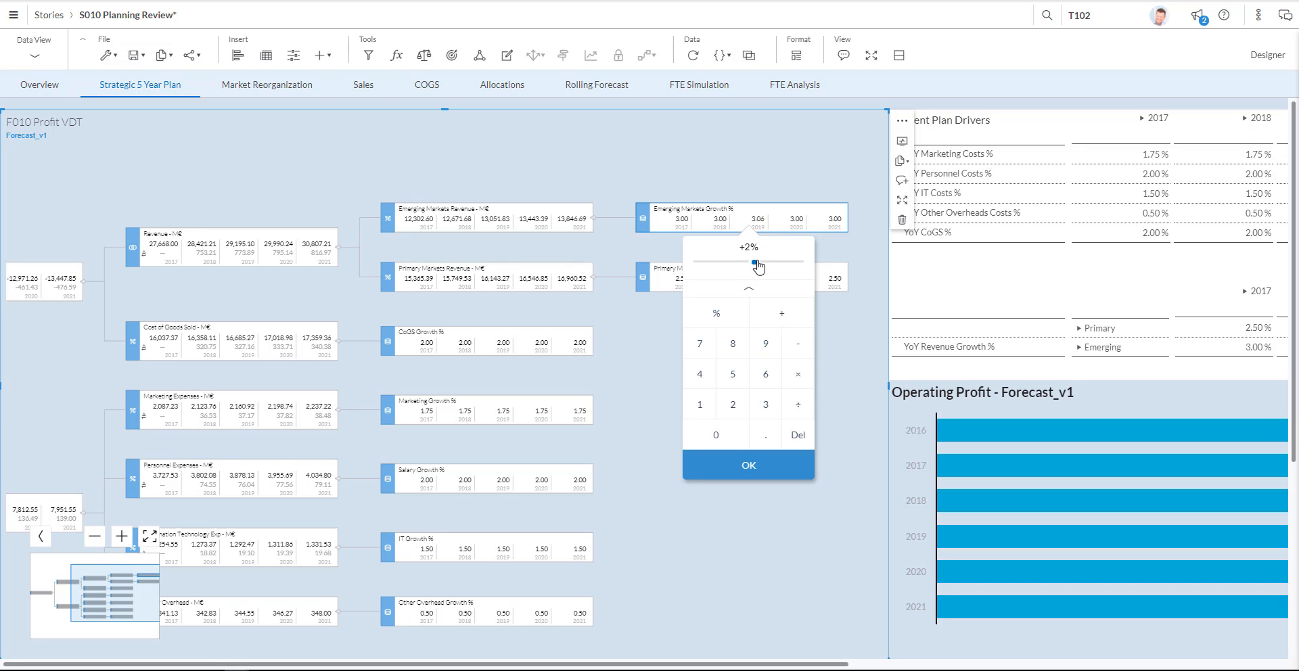
drag(756, 265, 766, 266)
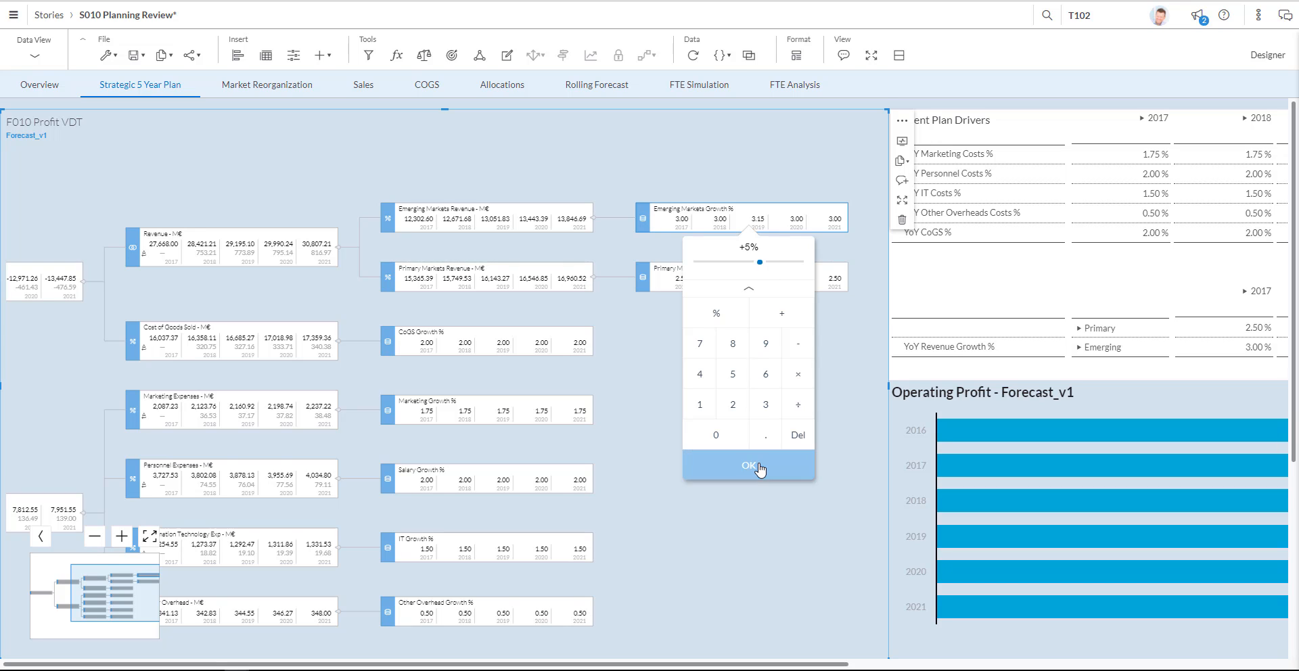
click(746, 464)
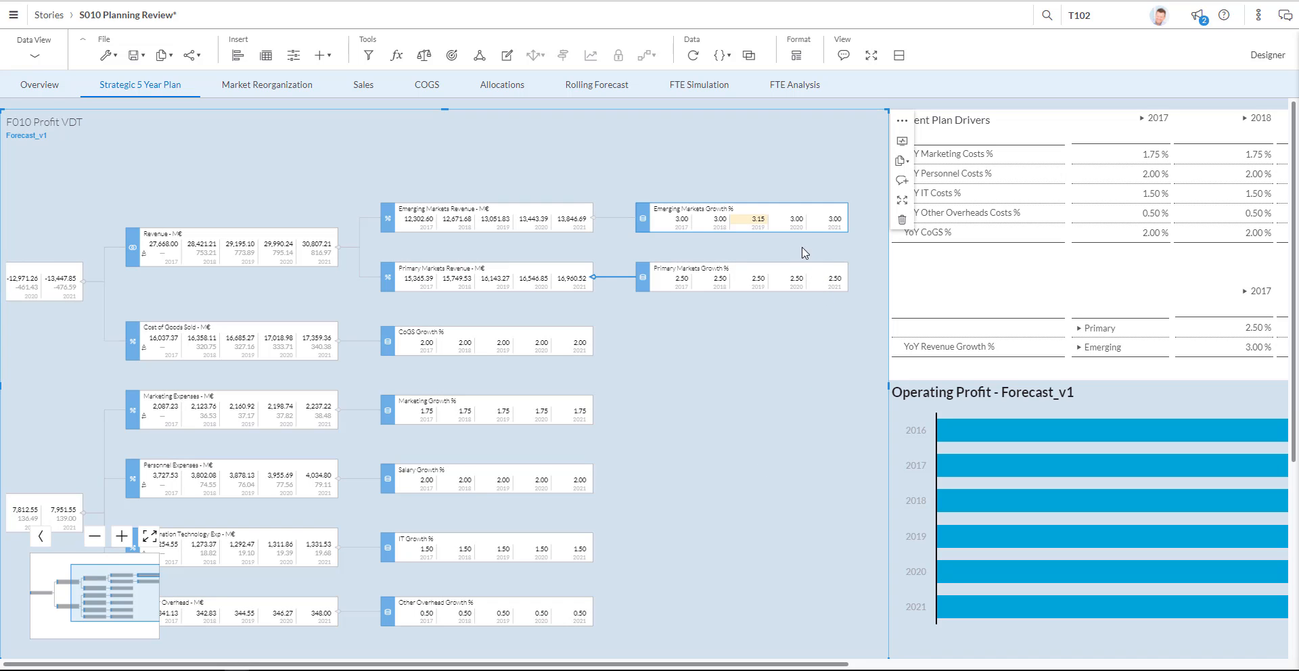
Raise 2020 Emerging Markets Growth % by 6 percent to 3.18 and confirm.
click(757, 218)
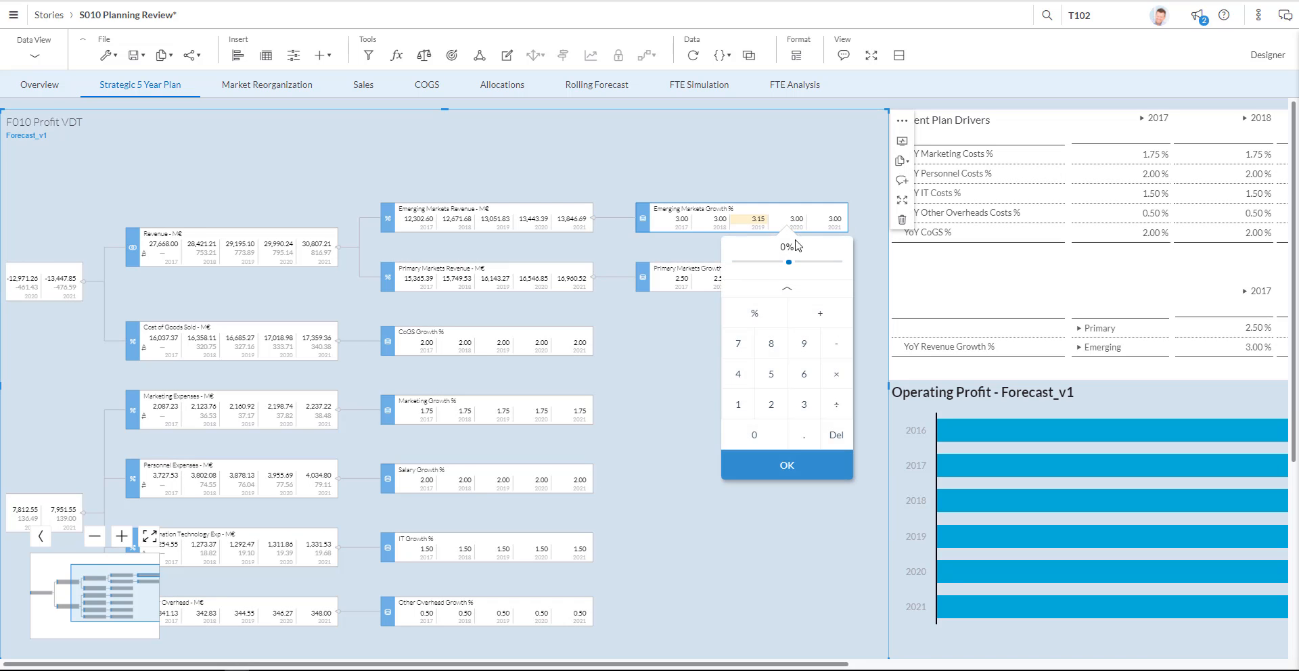
drag(788, 263, 785, 264)
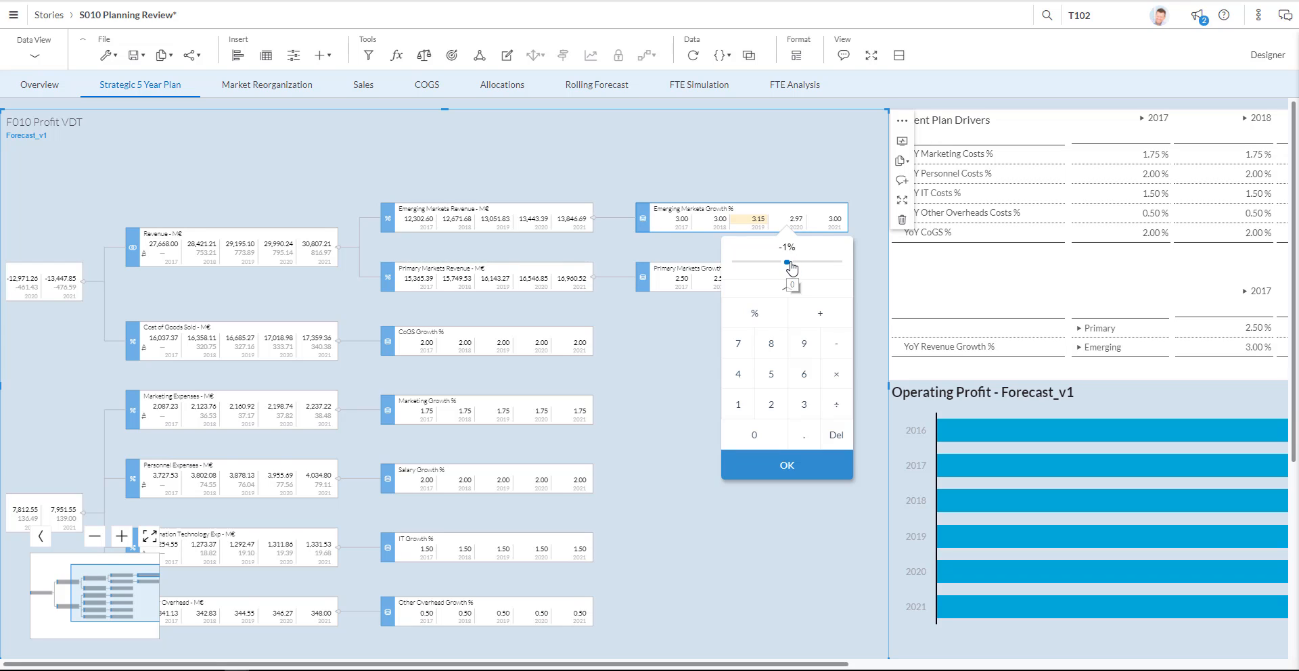
drag(784, 264, 802, 264)
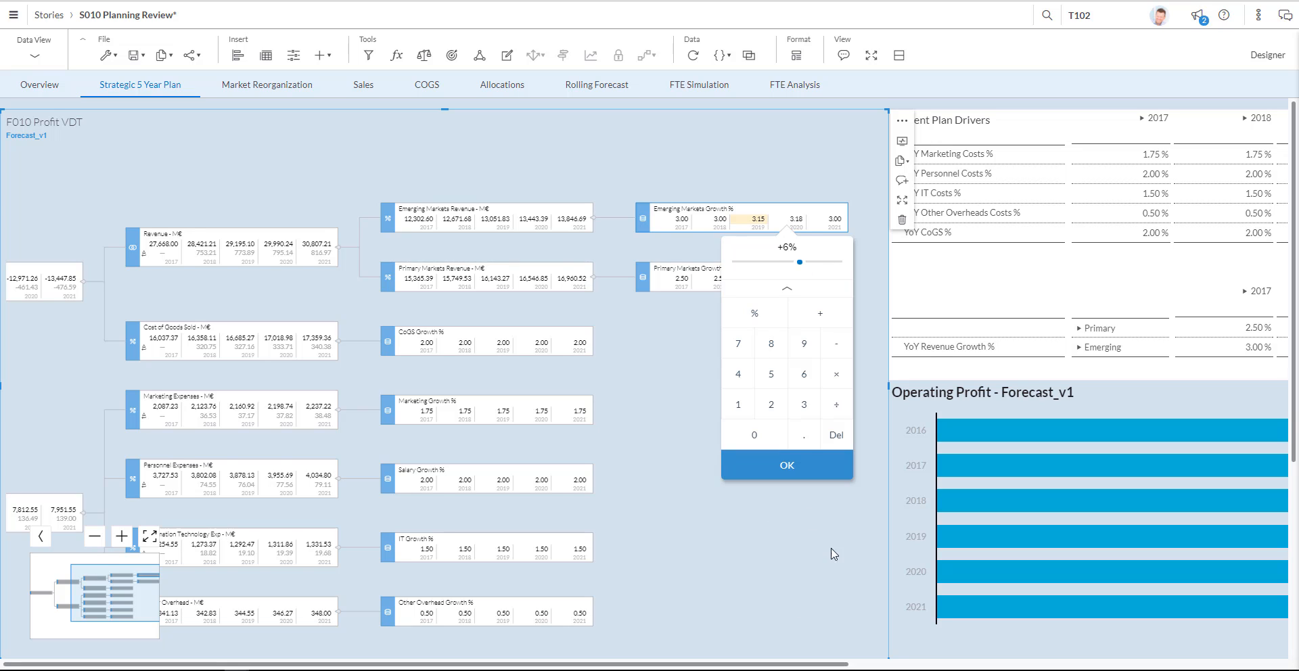
click(785, 466)
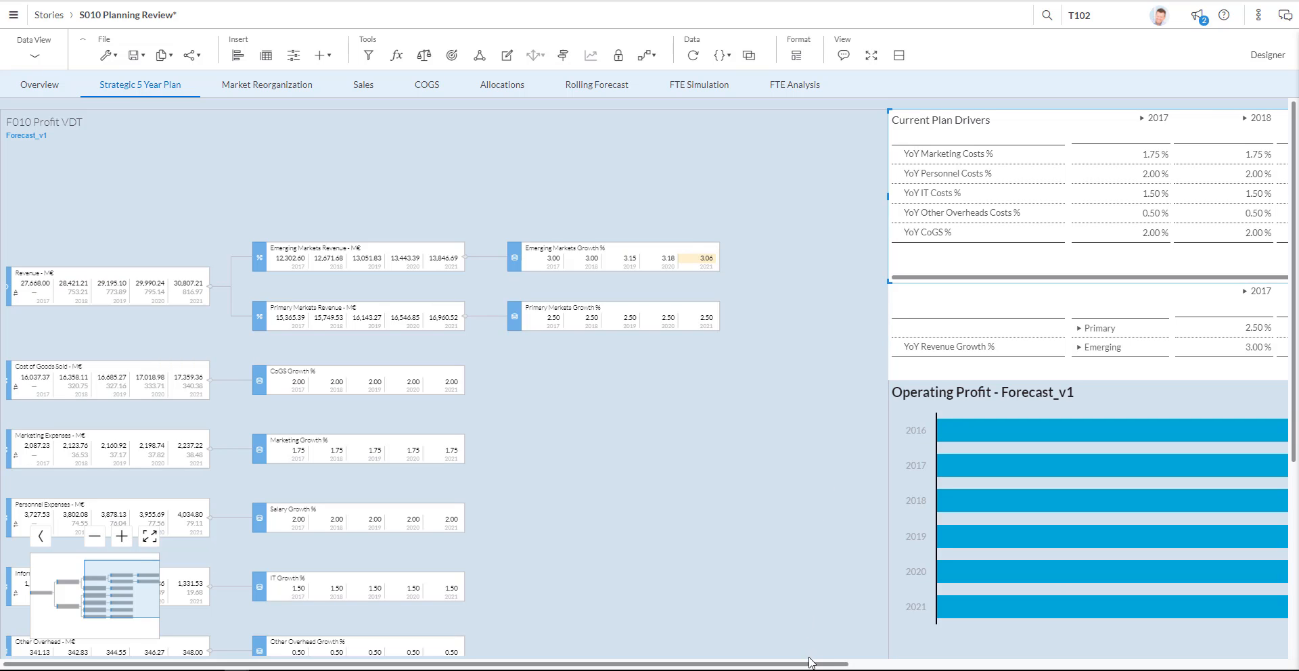
Enter 2.75 % YoY Personnel Costs for 2018 and fill it across 2019–2021.
scroll(right, 3)
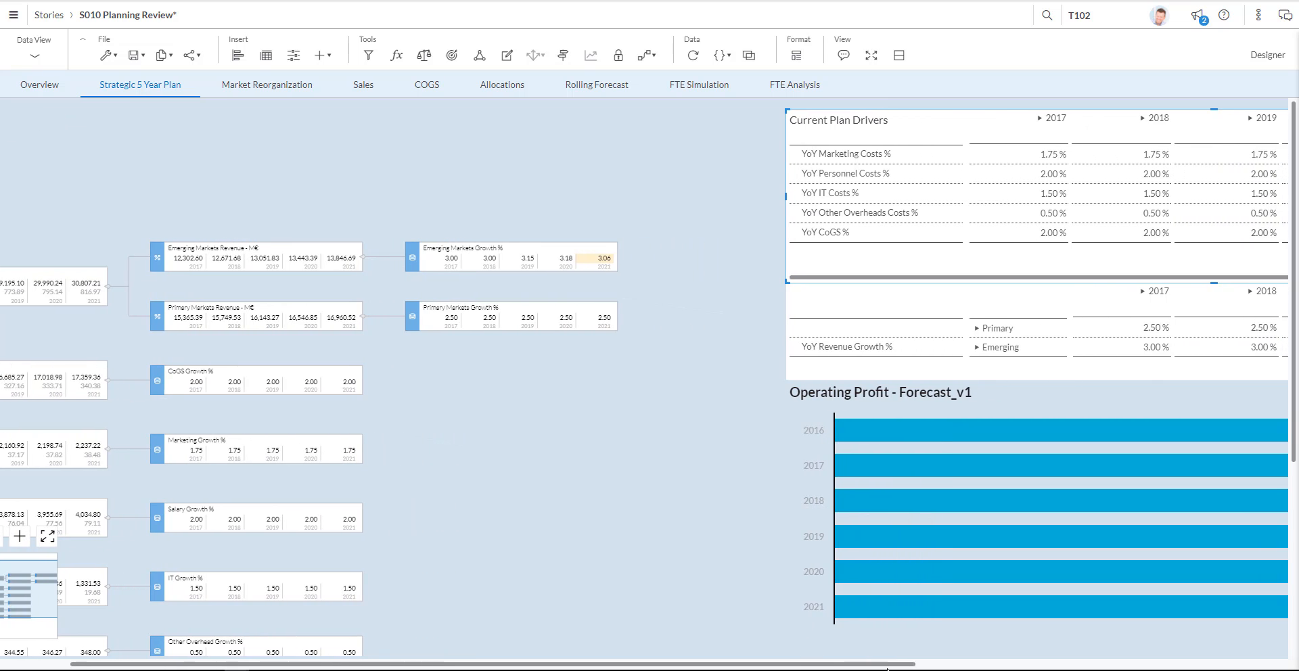
scroll(right, 3)
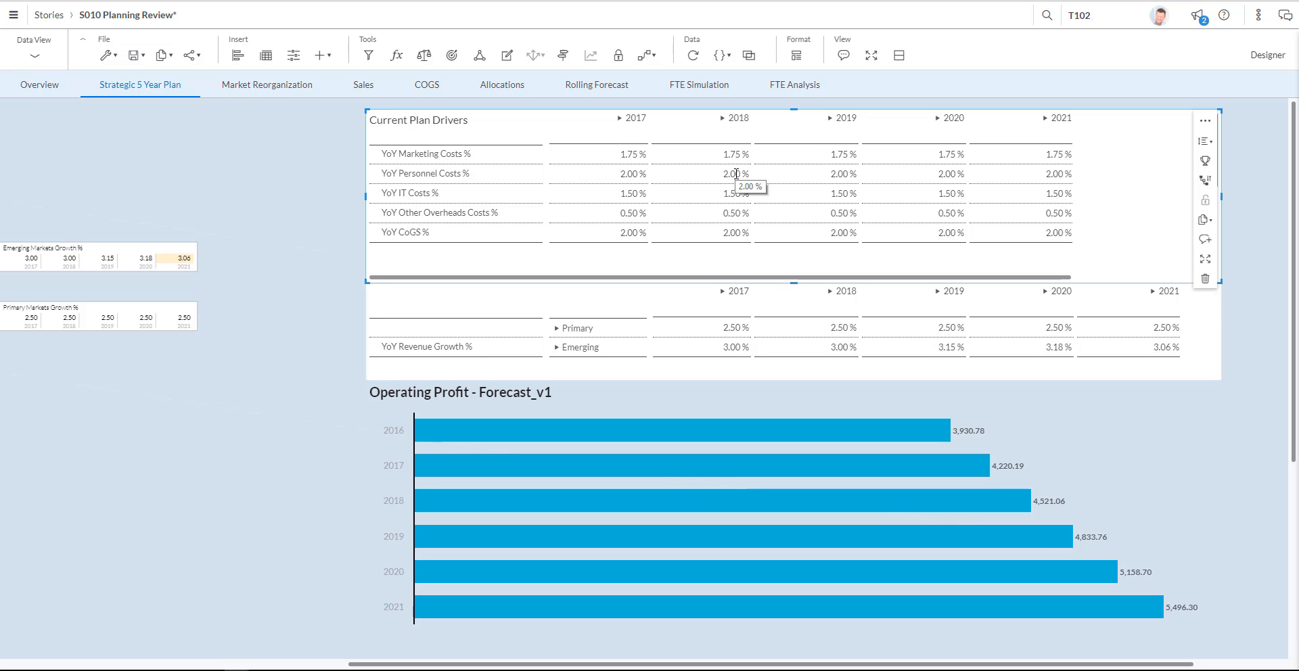
click(700, 173)
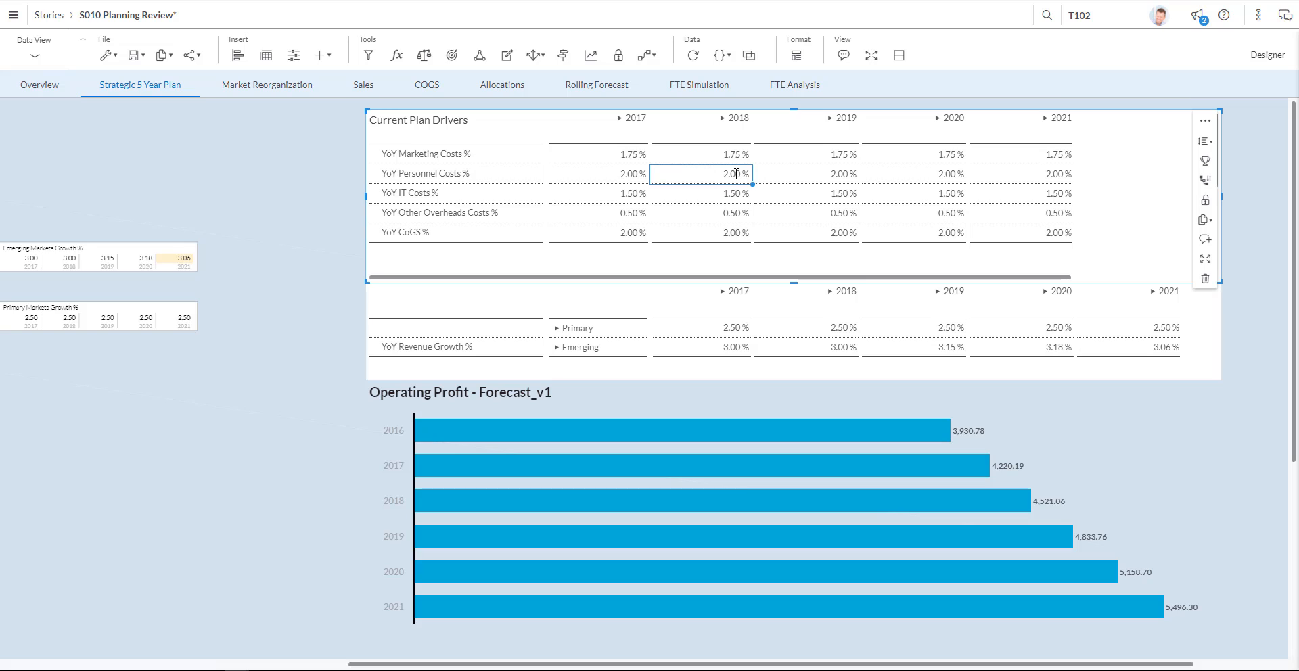
text(2.75)
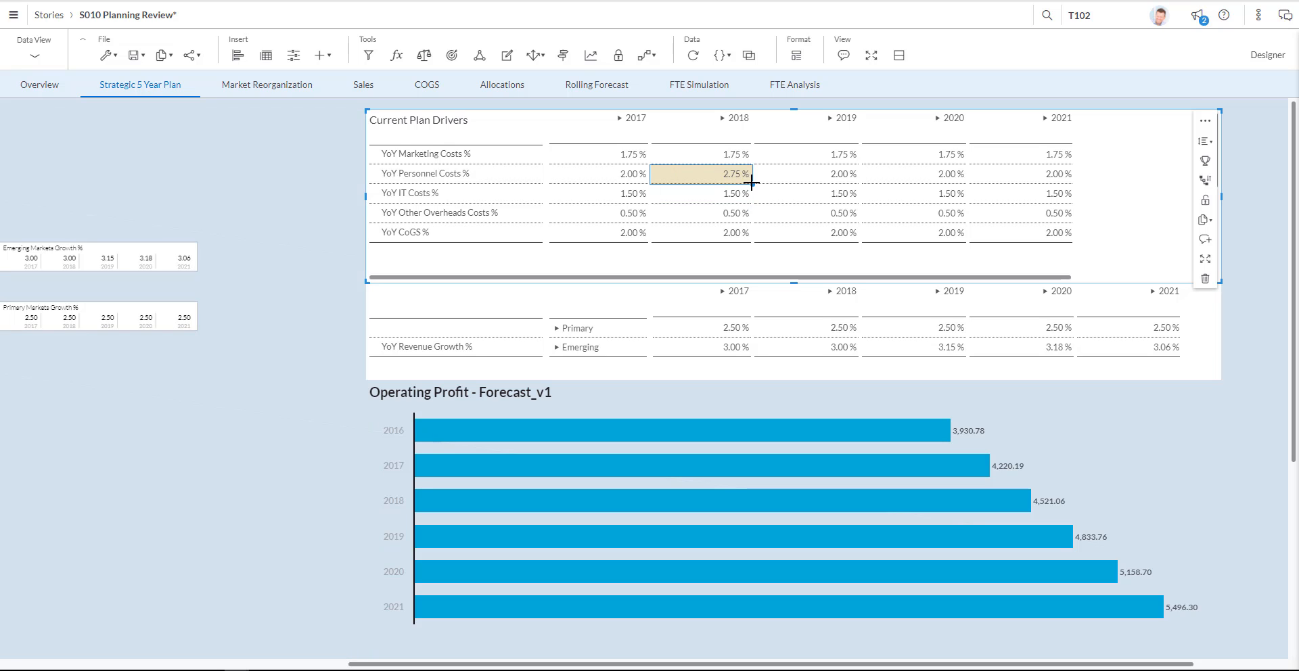
mouse_move(752, 187)
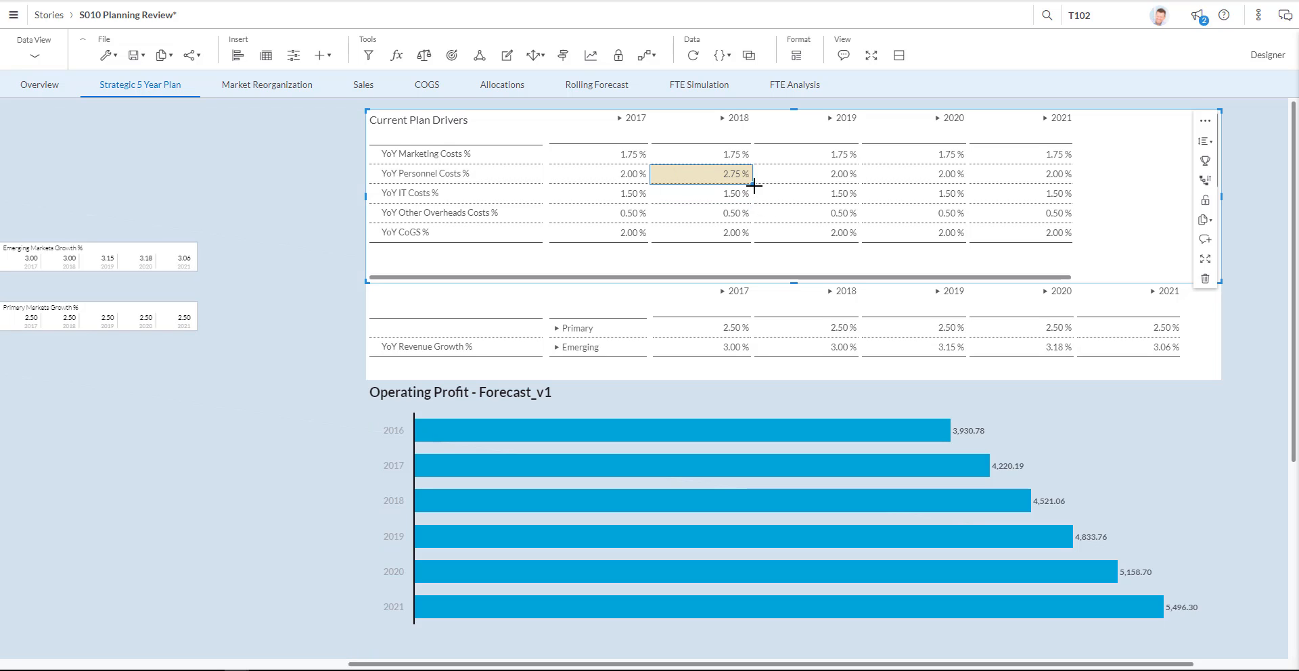
drag(730, 173, 1061, 174)
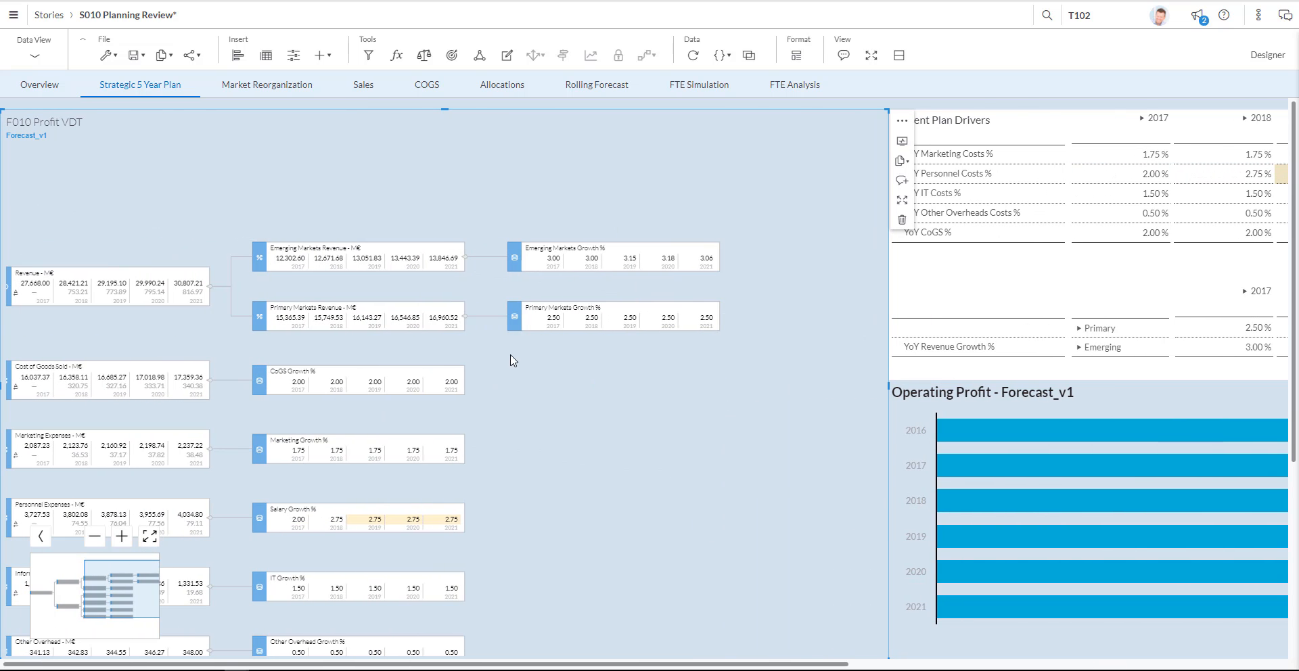
mouse_move(903, 141)
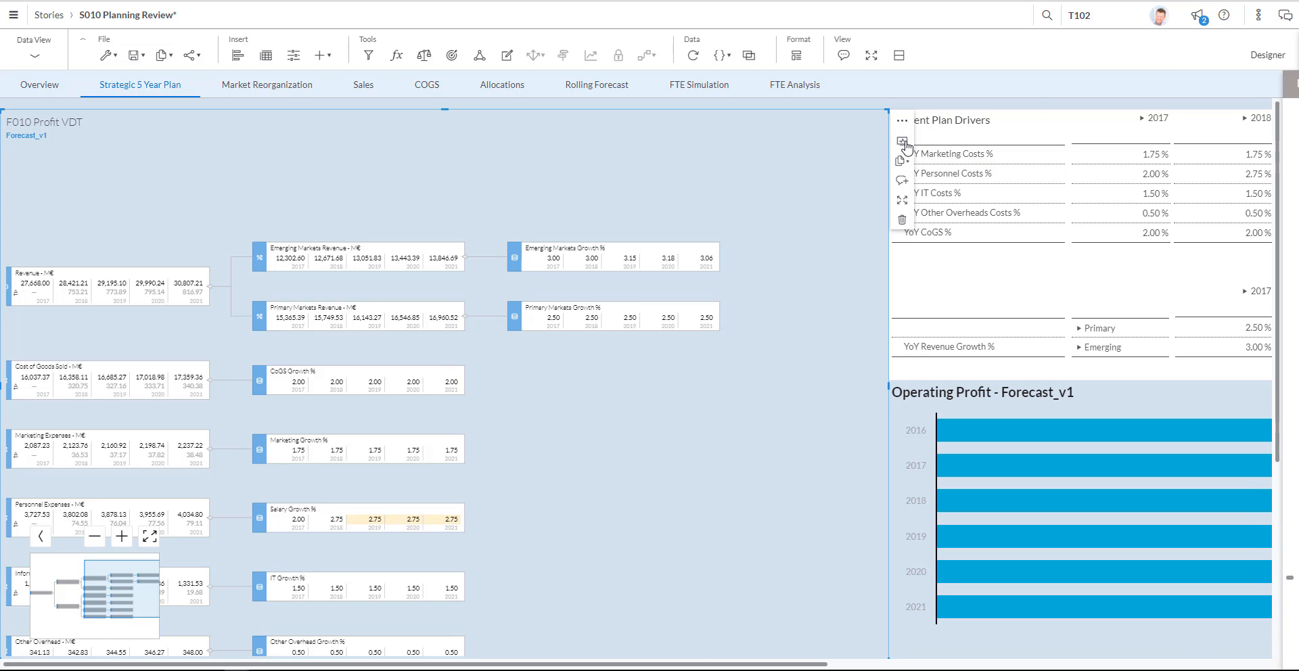
Run the simulation calculation on Forecast_v1 so the driver tree recalculates.
click(902, 139)
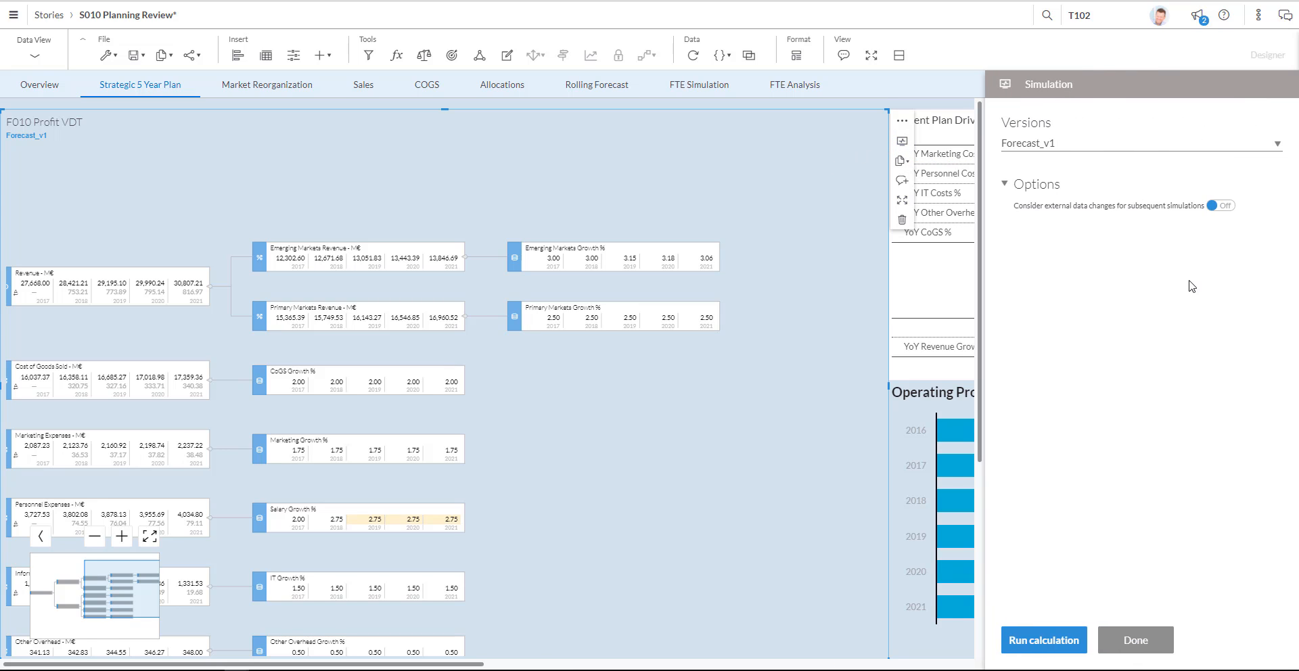
mouse_move(1061, 577)
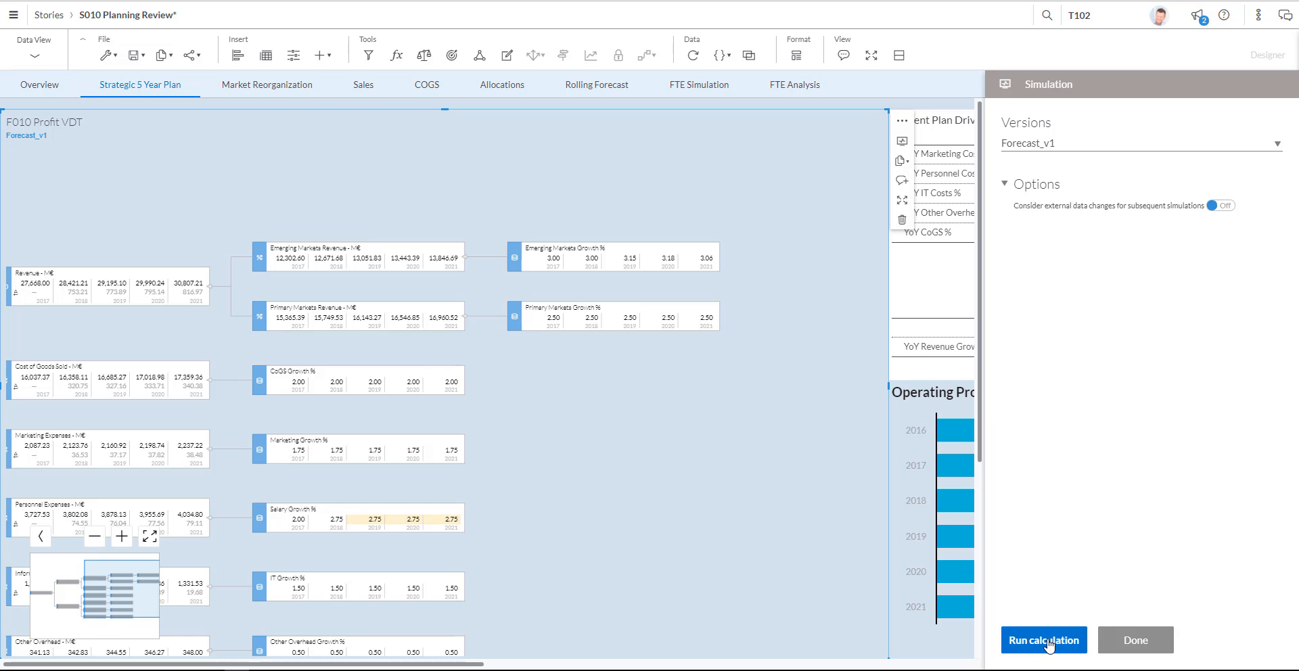
click(1043, 640)
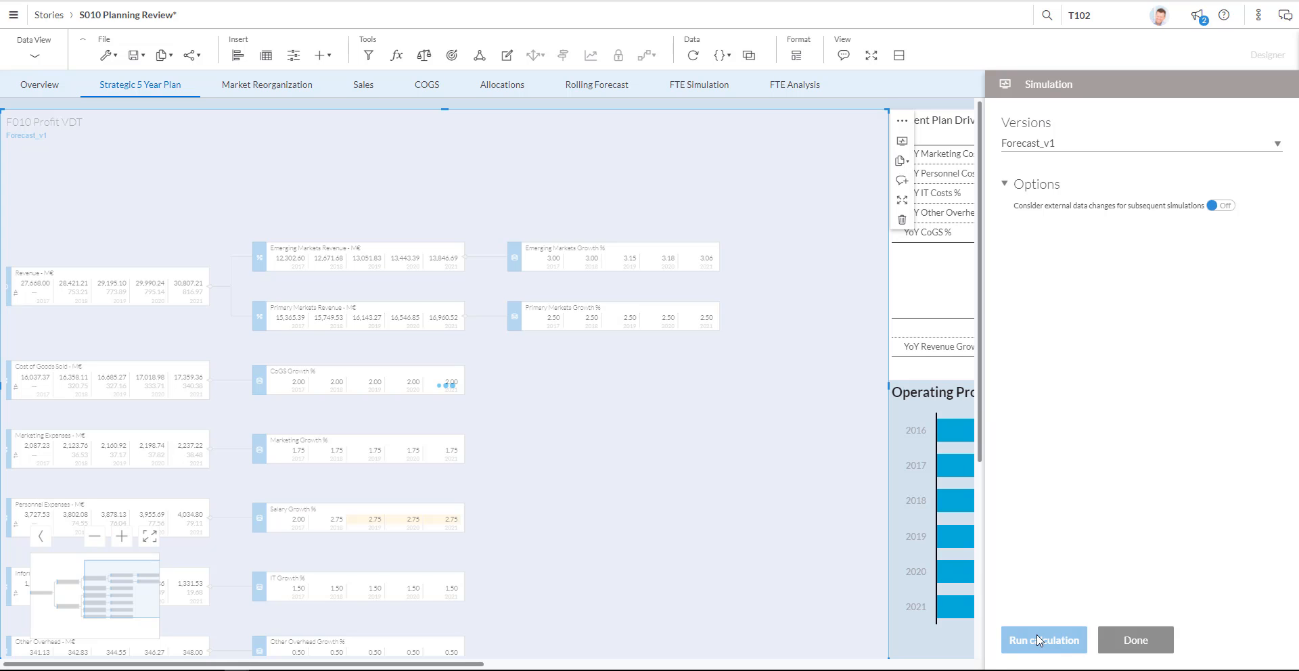
click(1043, 640)
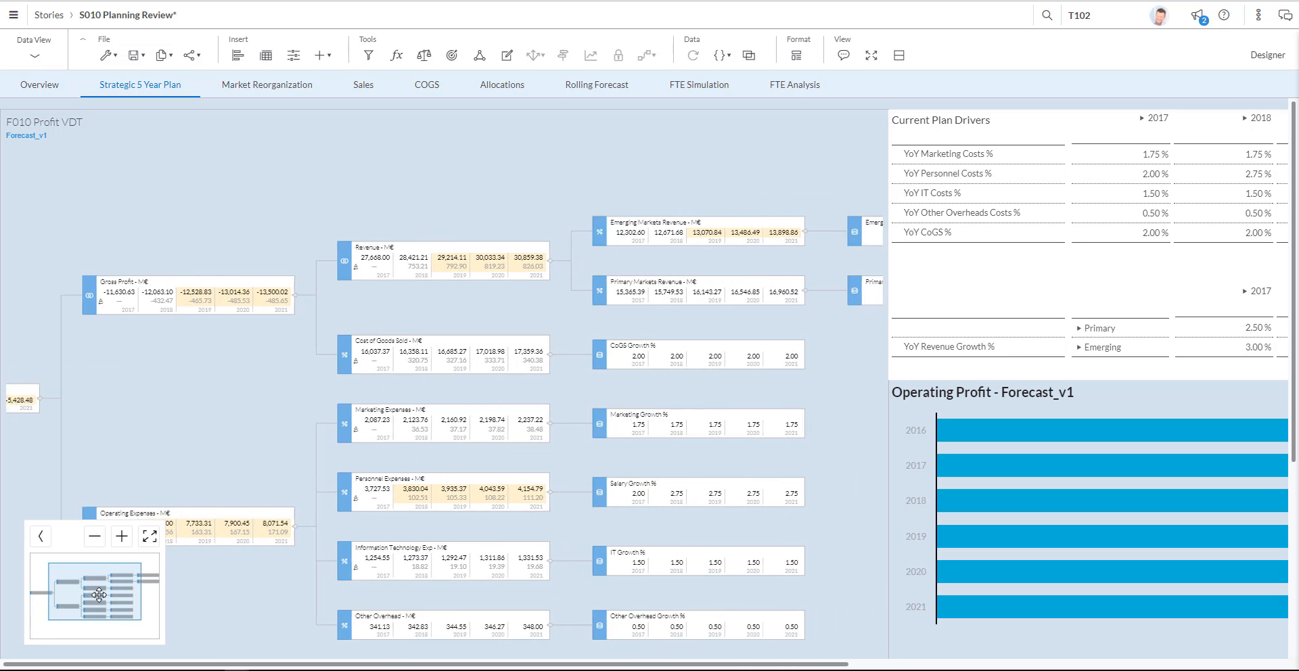
Scroll right to view the updated Operating Profit - Forecast_v1 chart (2021 at 5,428.48).
drag(94, 596, 113, 607)
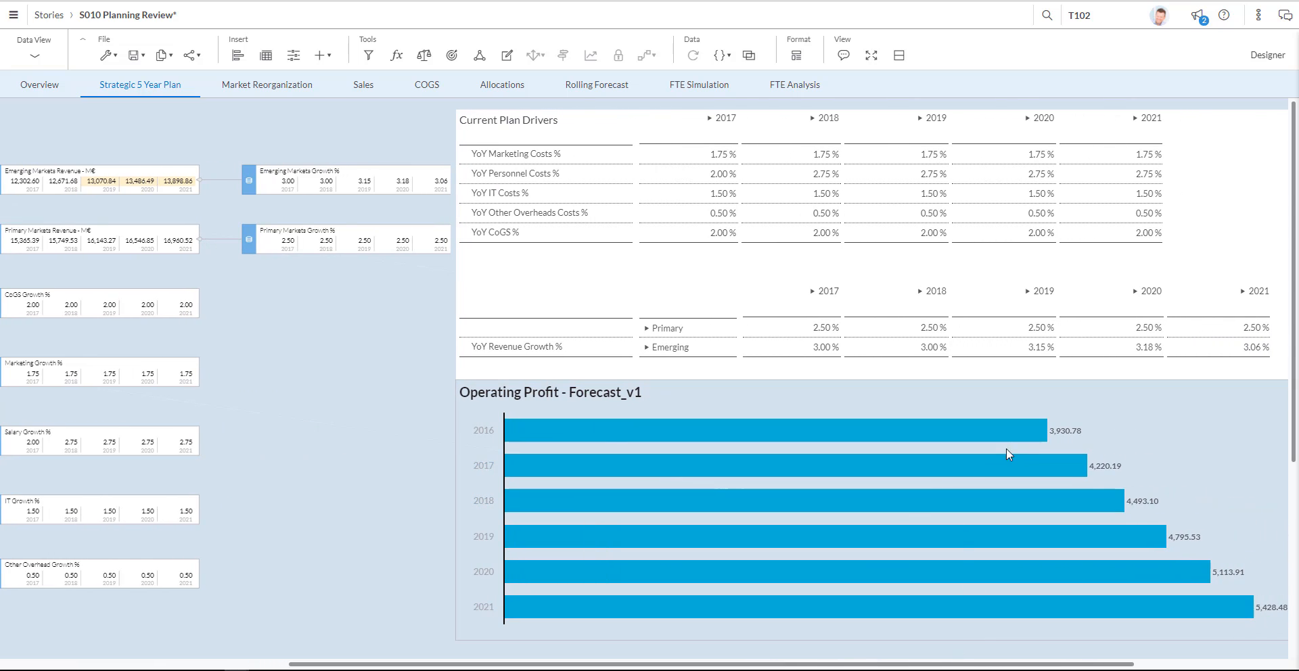
mouse_move(1184, 257)
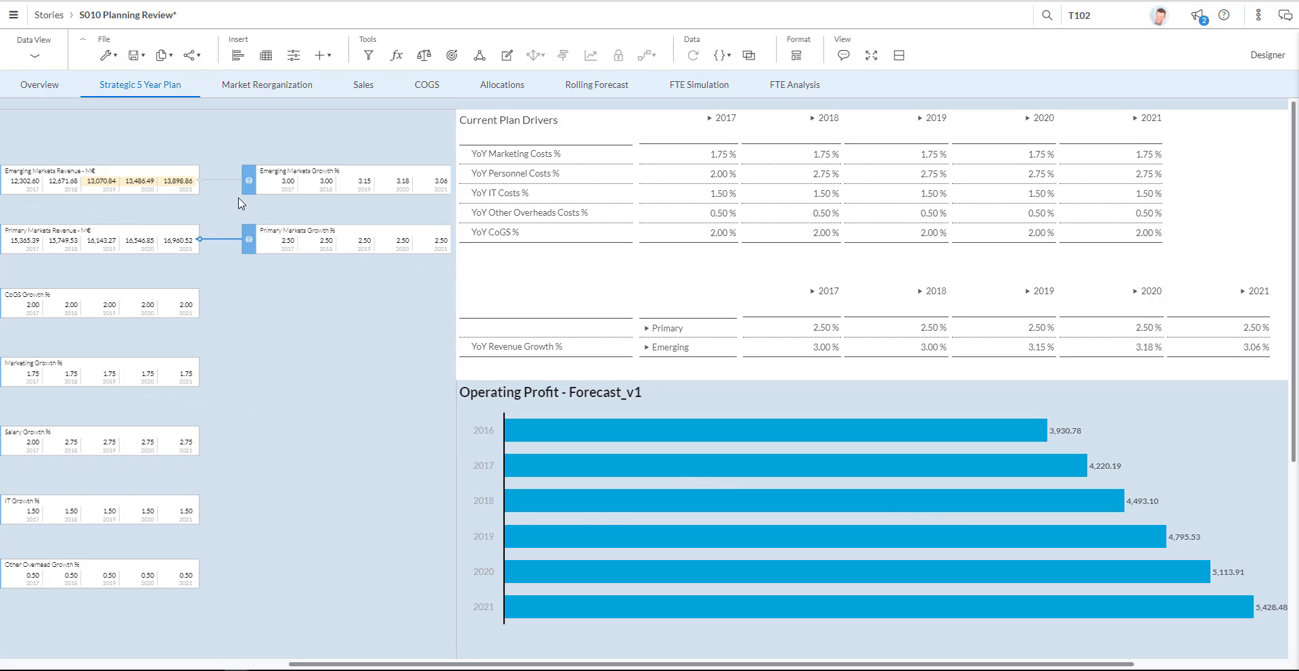
mouse_move(265, 84)
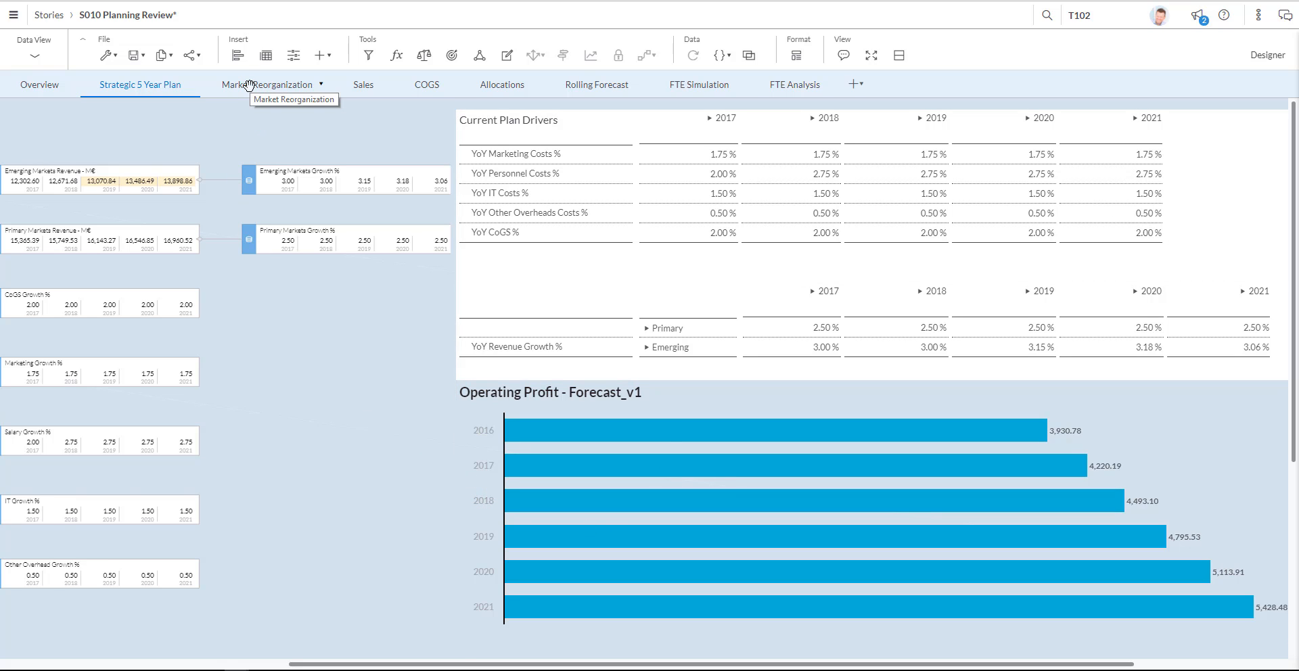
Switch to the Market Reorganization page and expand Emerging into its seven countries.
click(267, 84)
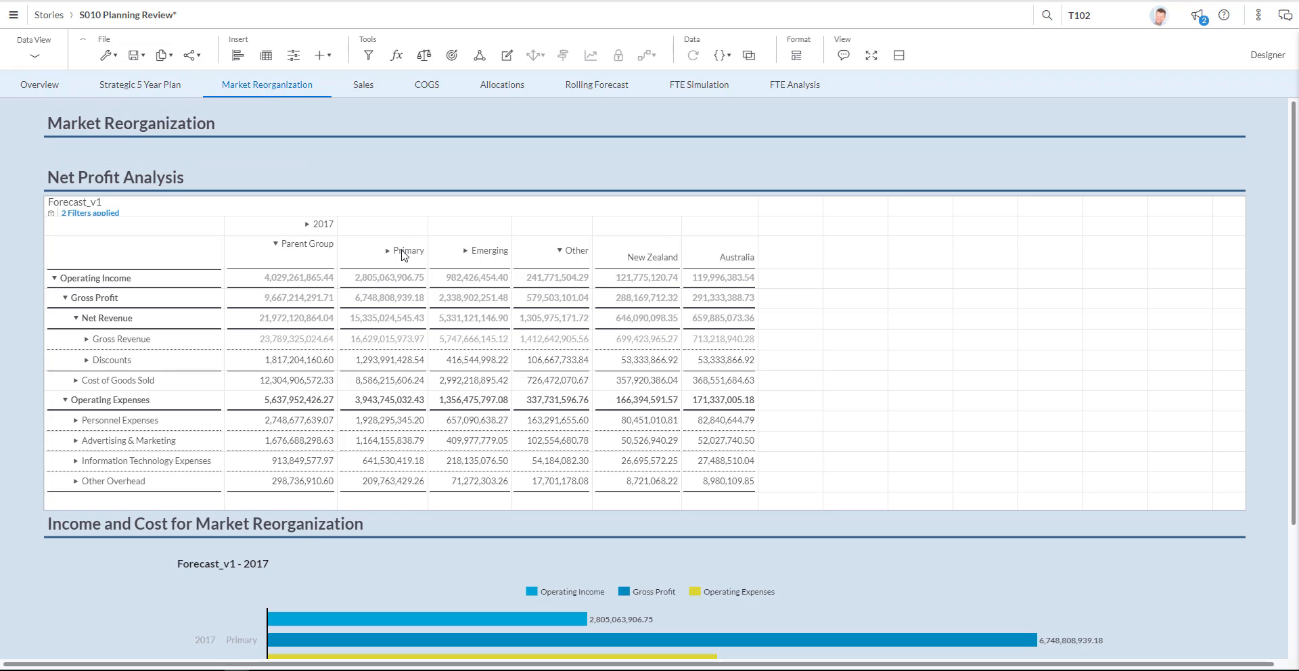
mouse_move(483, 262)
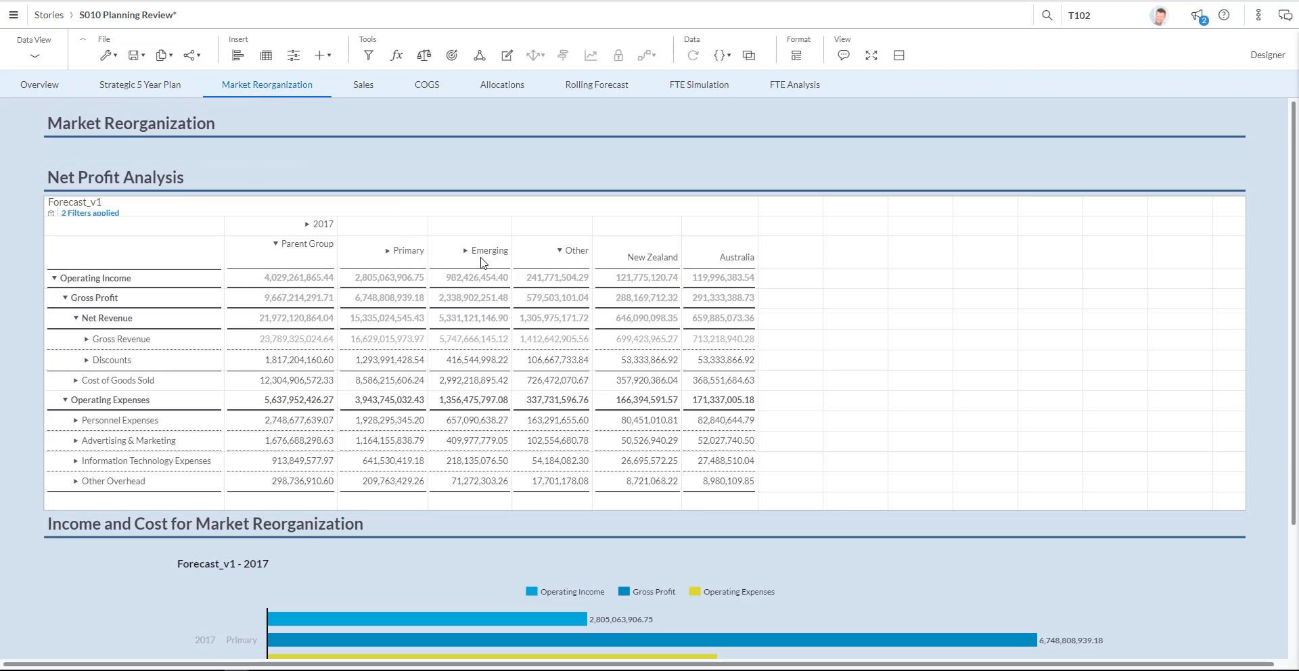
mouse_move(469, 257)
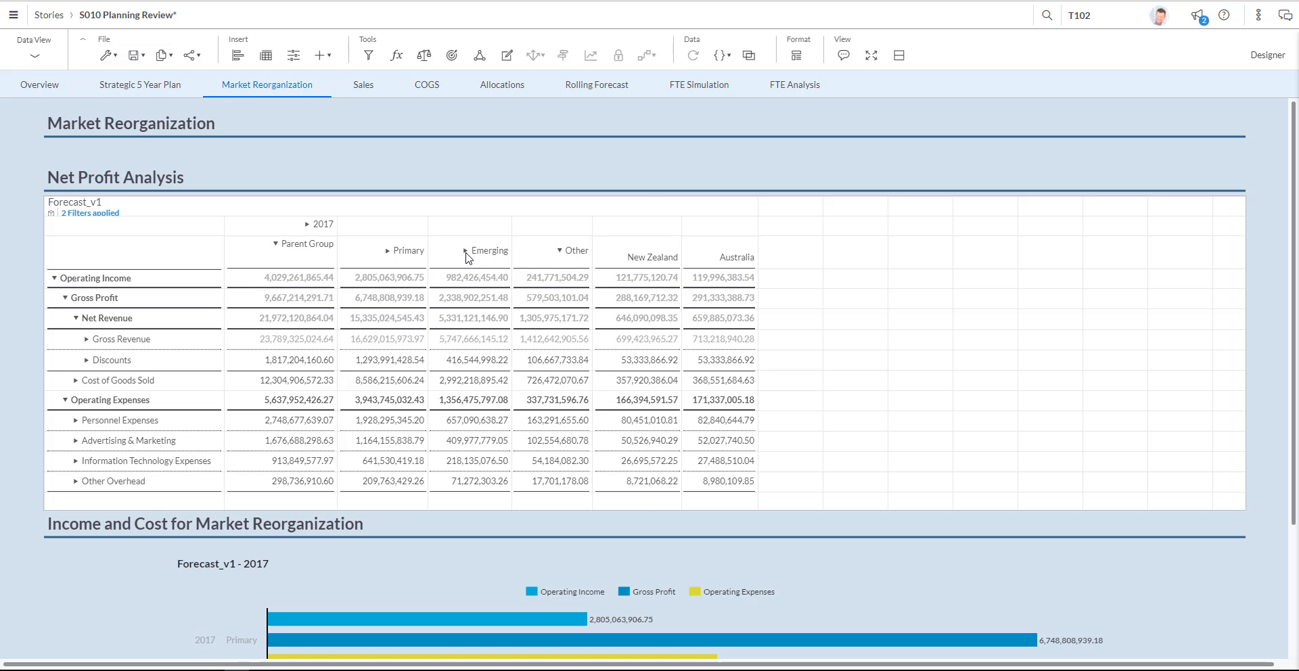
click(469, 251)
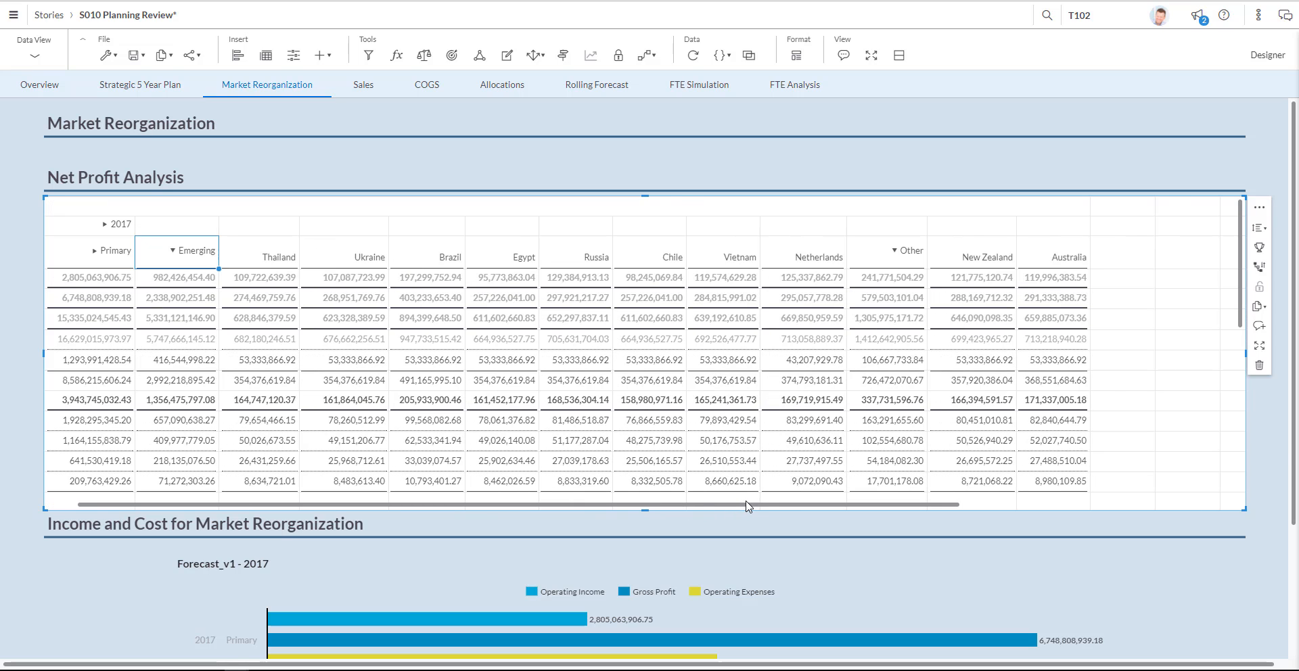
mouse_move(447, 293)
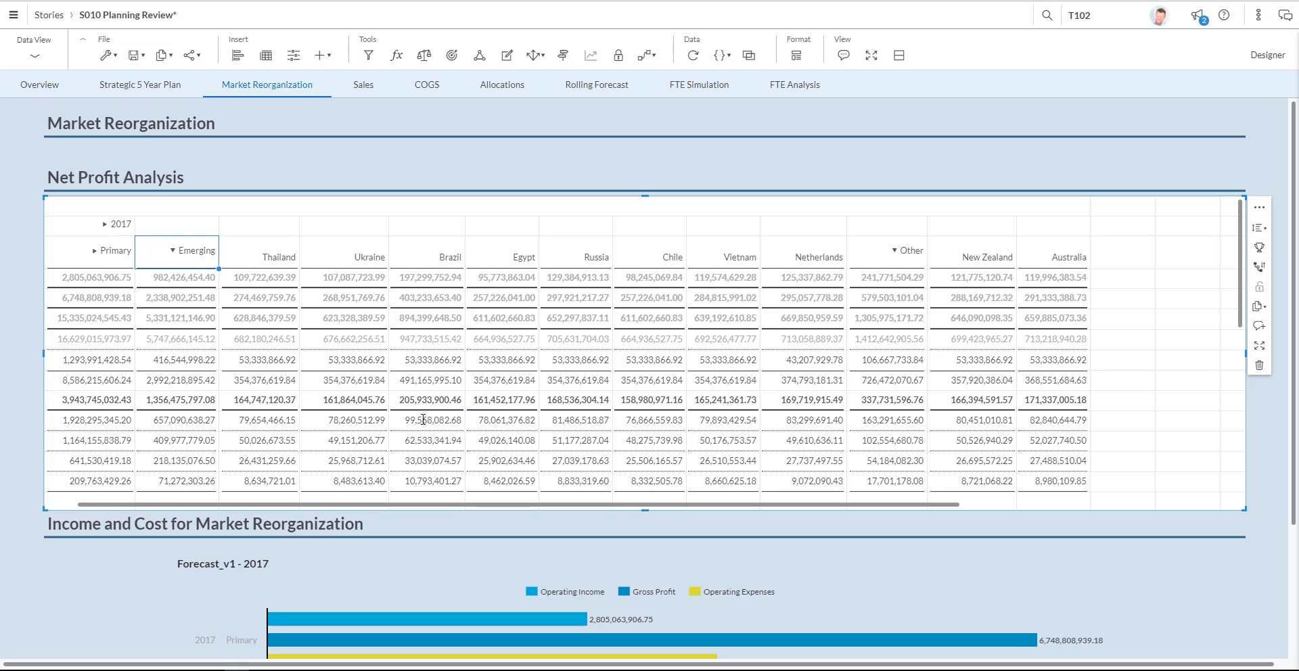
mouse_move(427, 385)
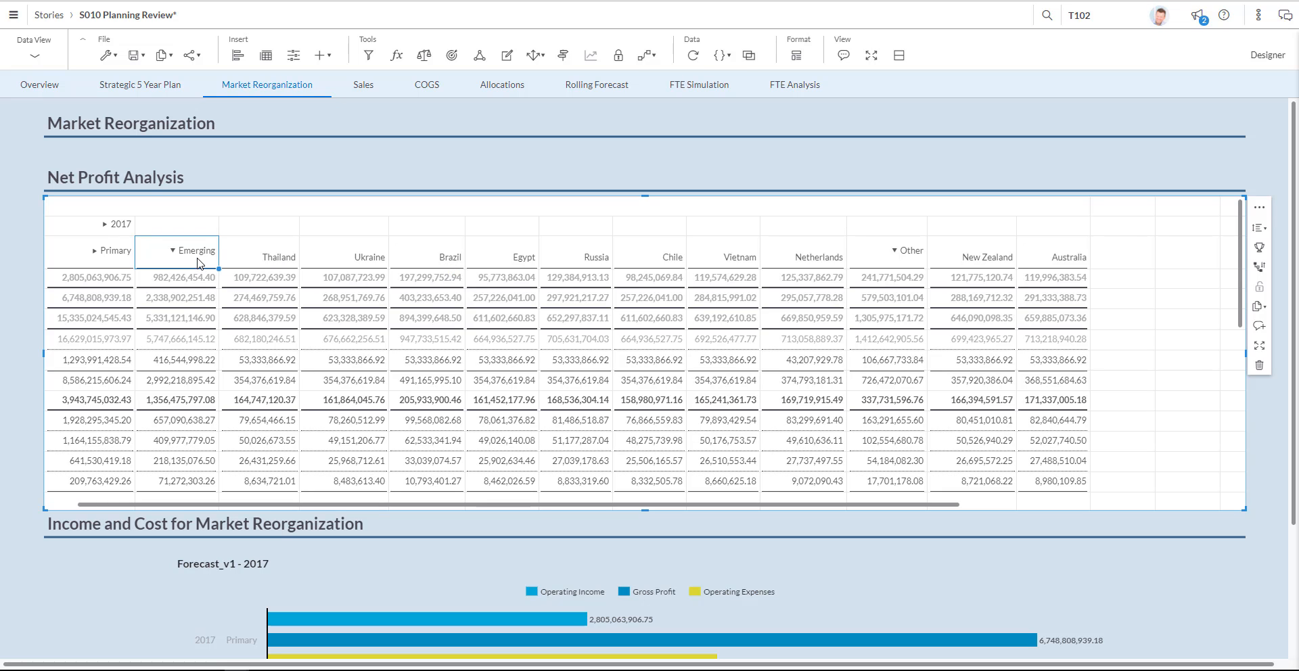
mouse_move(604, 266)
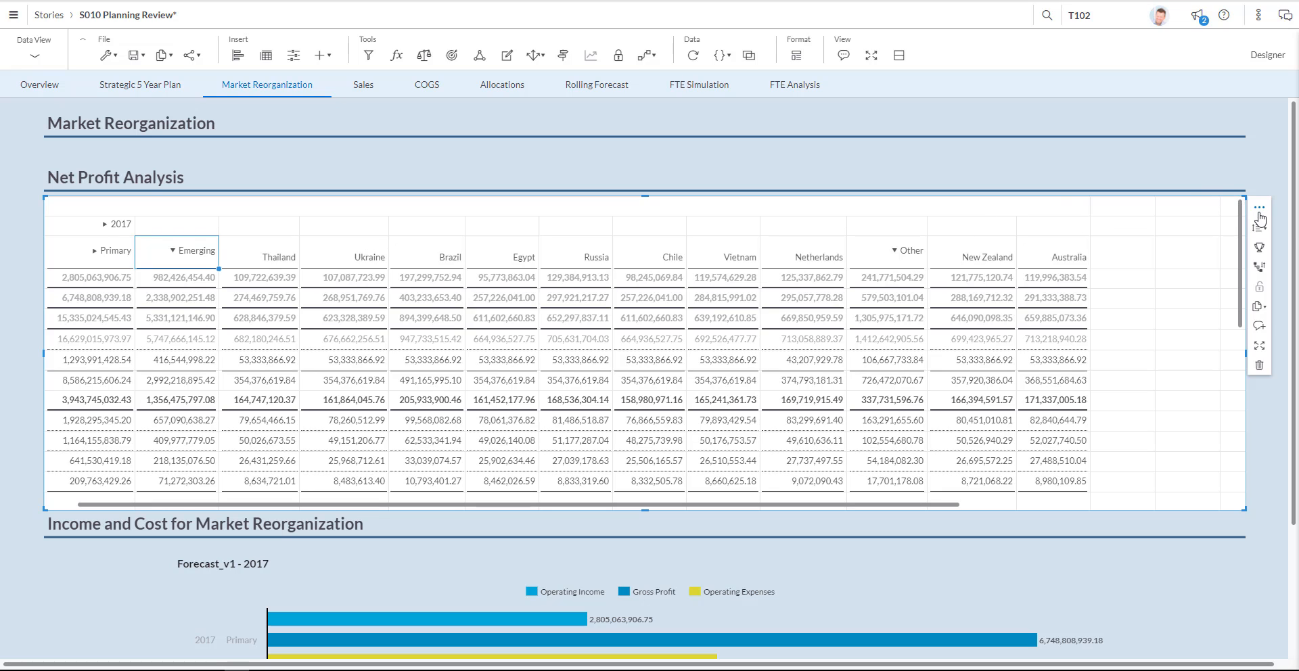
In the Model Wizard's Entity Structure, move Brazil from Emerging to Primary and confirm.
click(1260, 207)
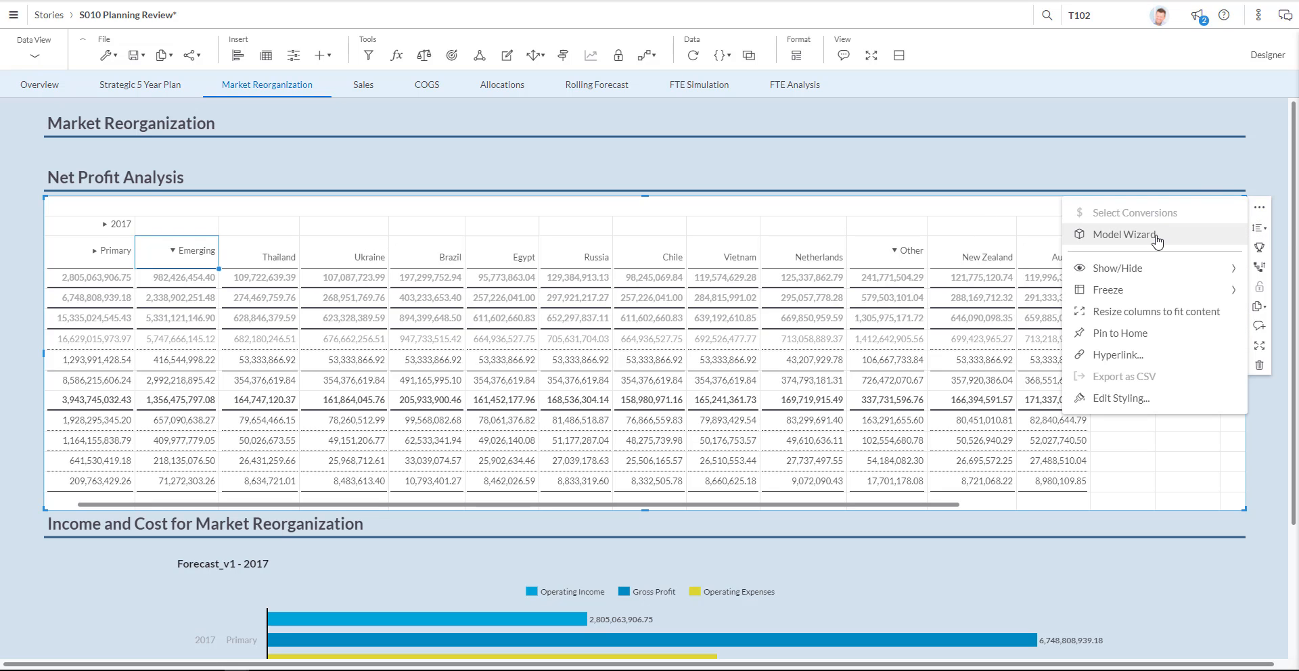
mouse_move(1124, 235)
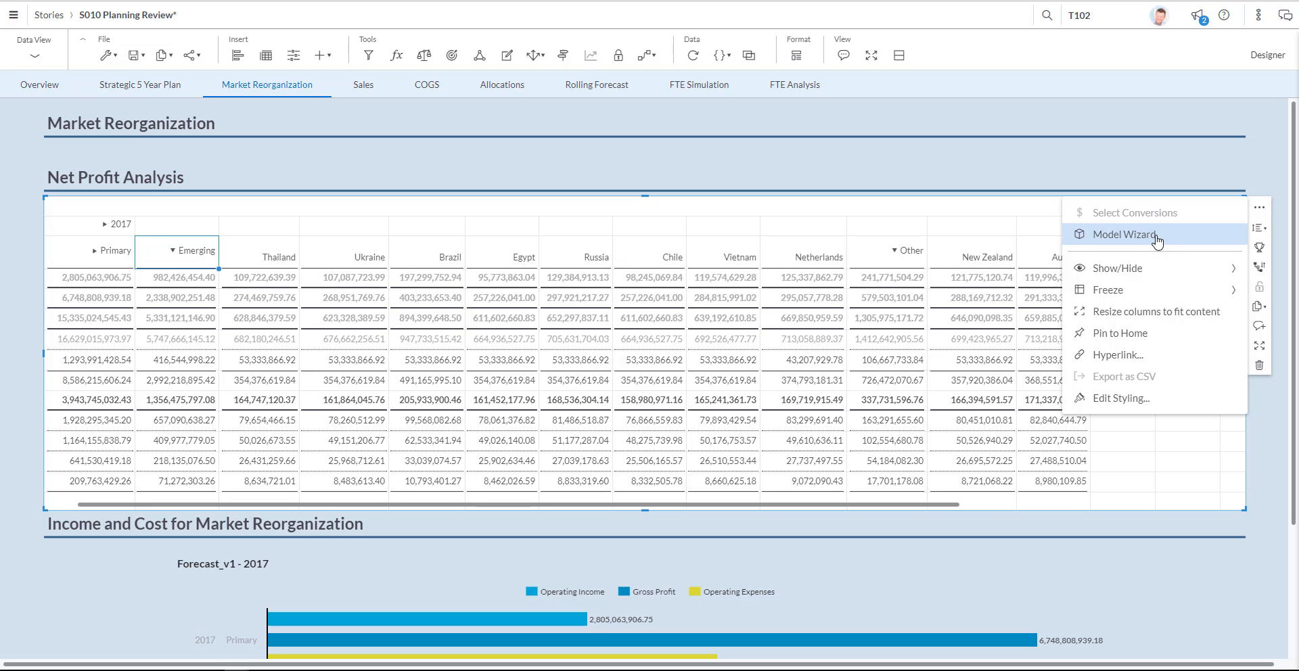
click(1124, 234)
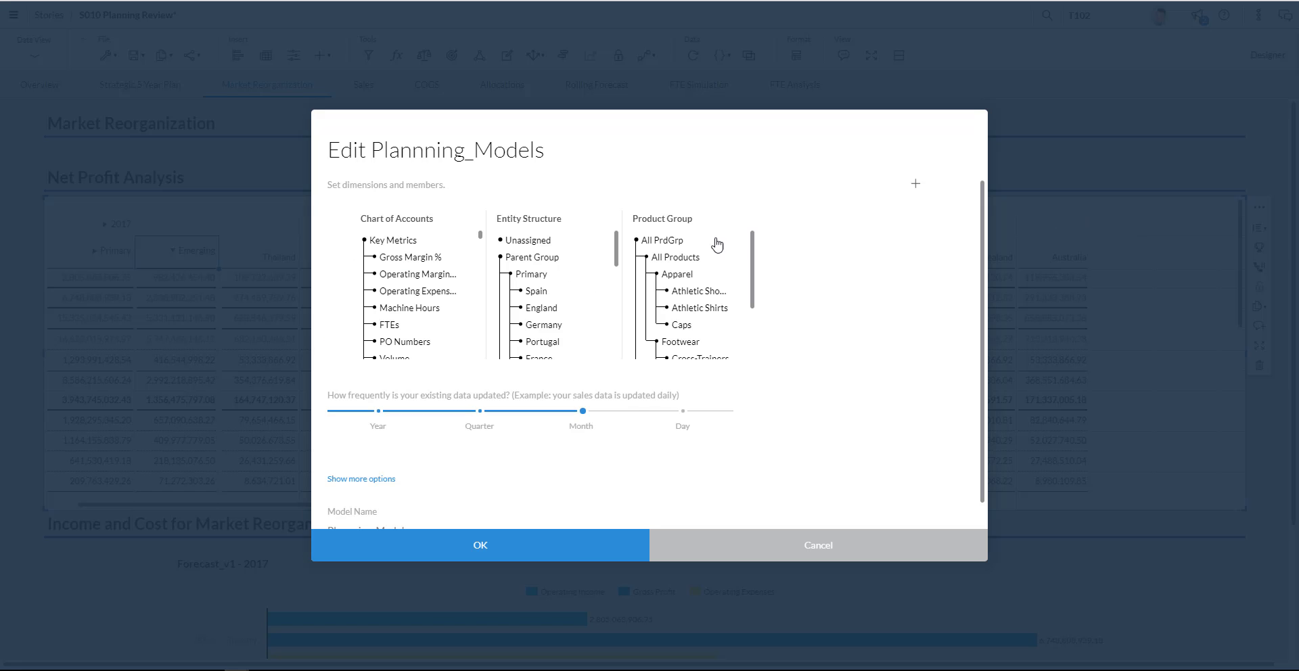
mouse_move(483, 238)
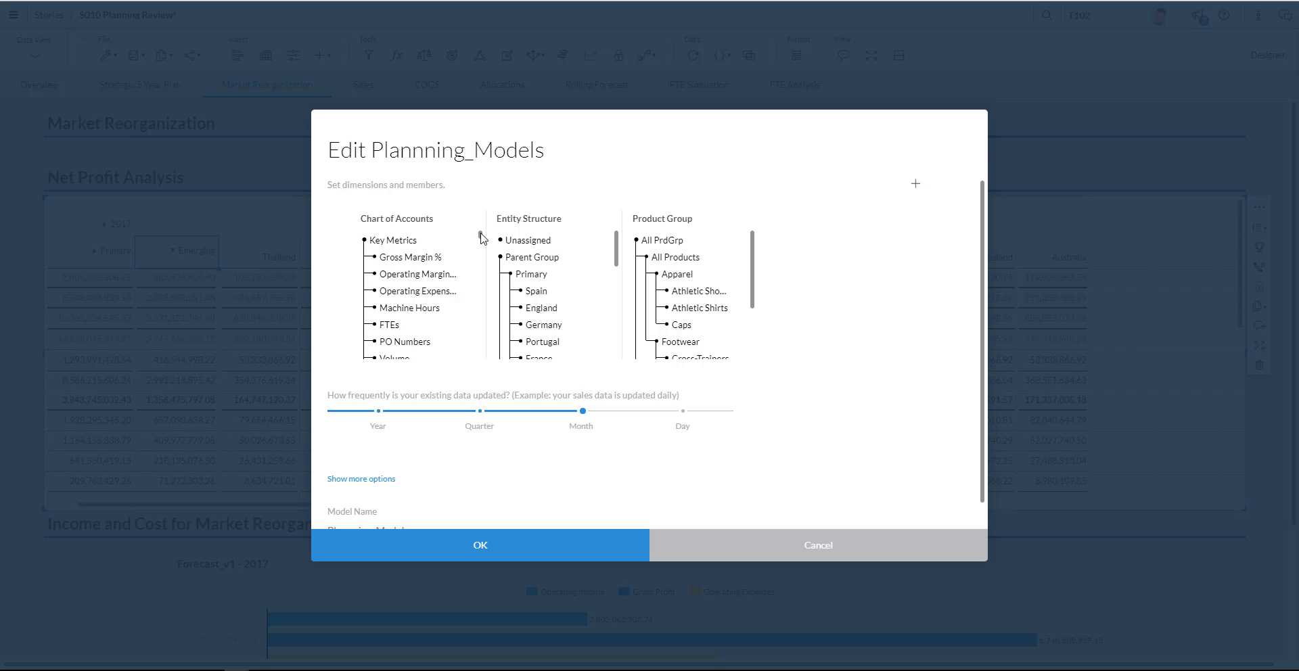
scroll(down, 3)
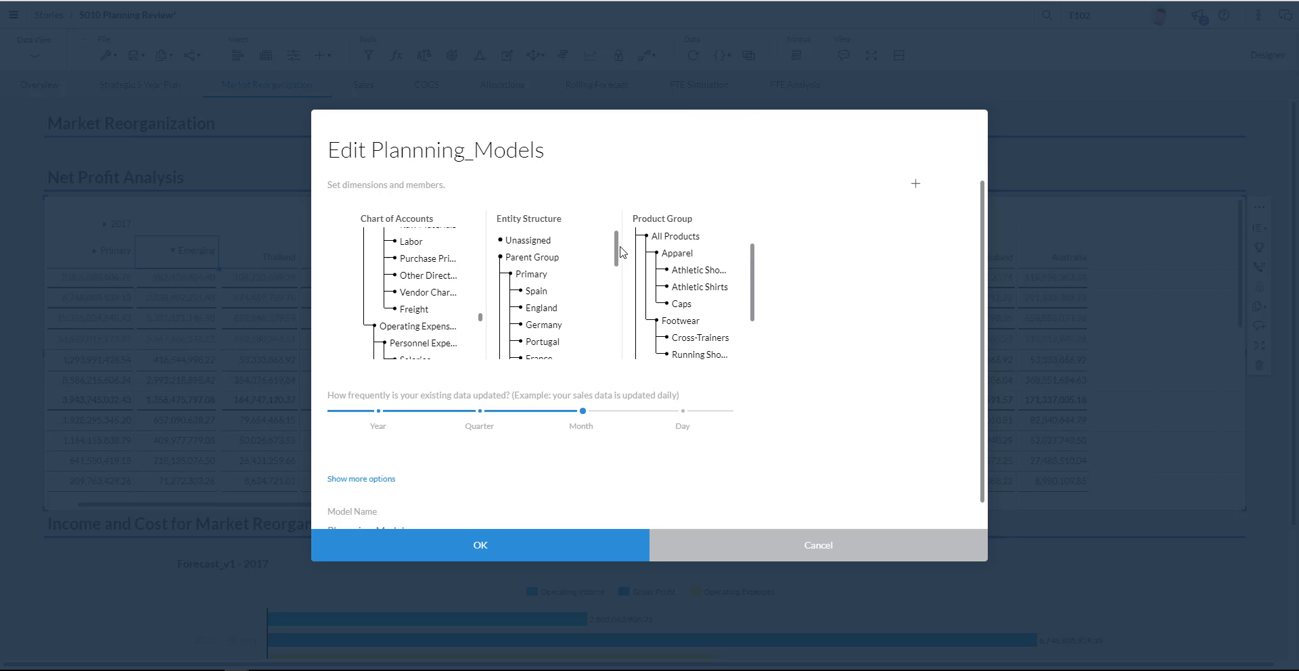
mouse_move(617, 251)
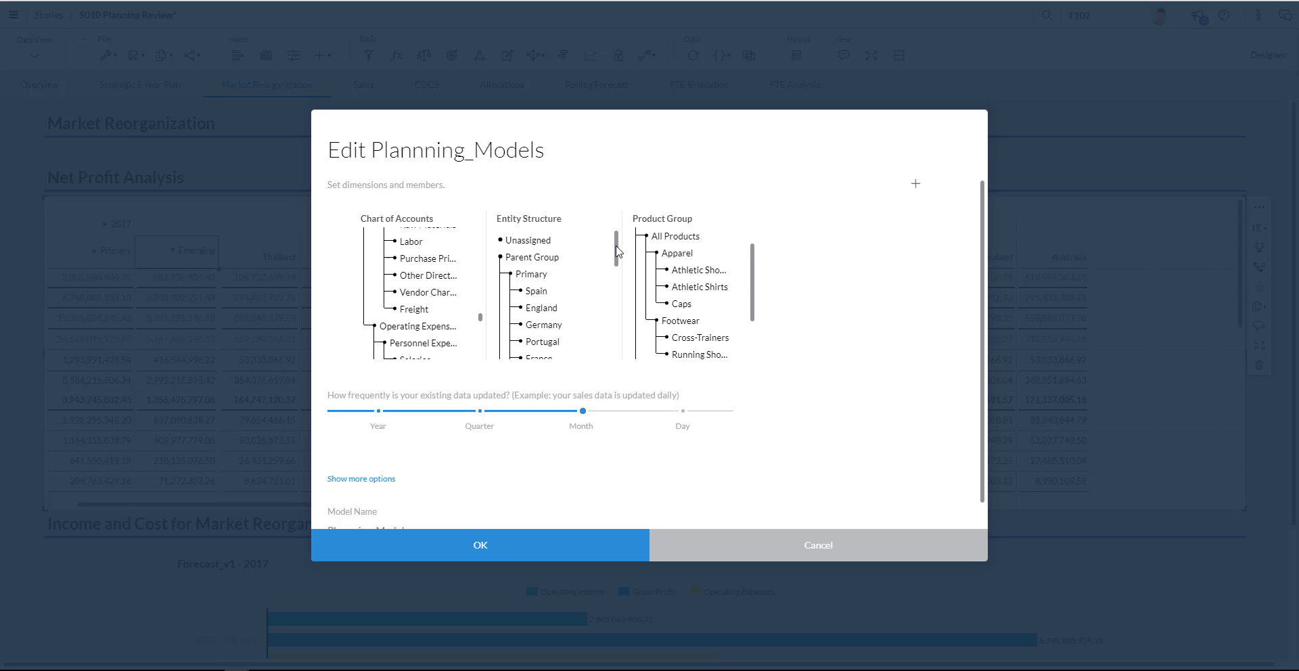
scroll(down, 3)
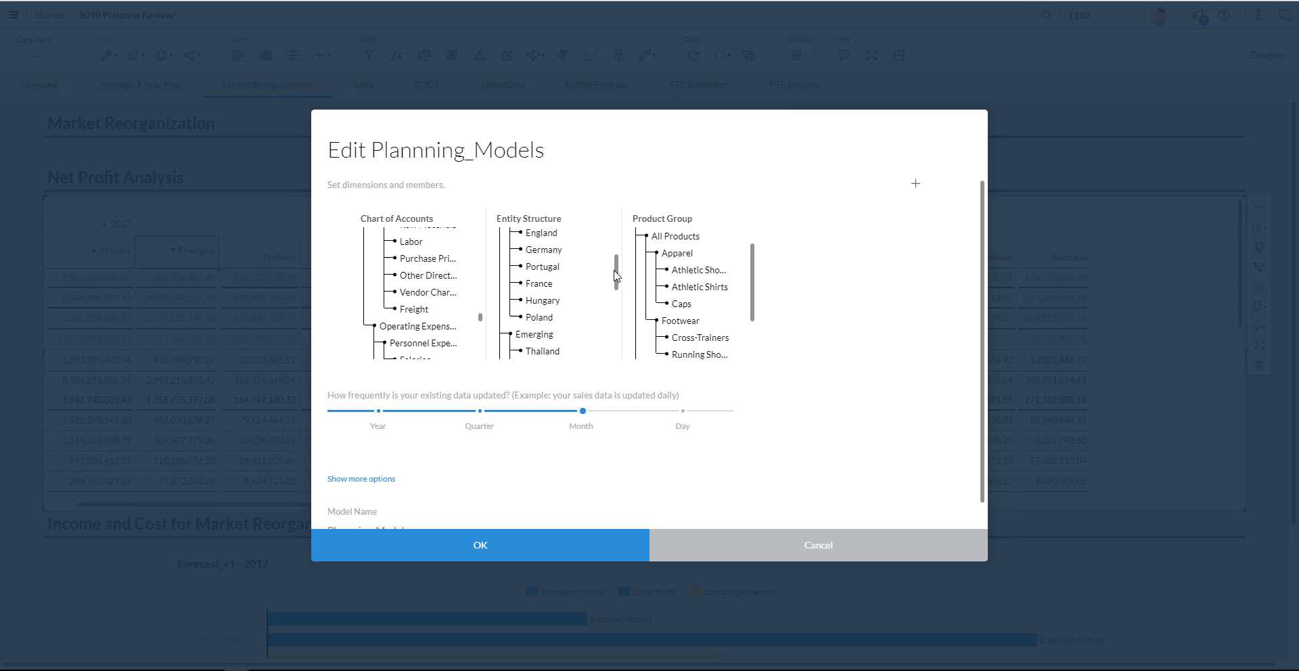
scroll(down, 3)
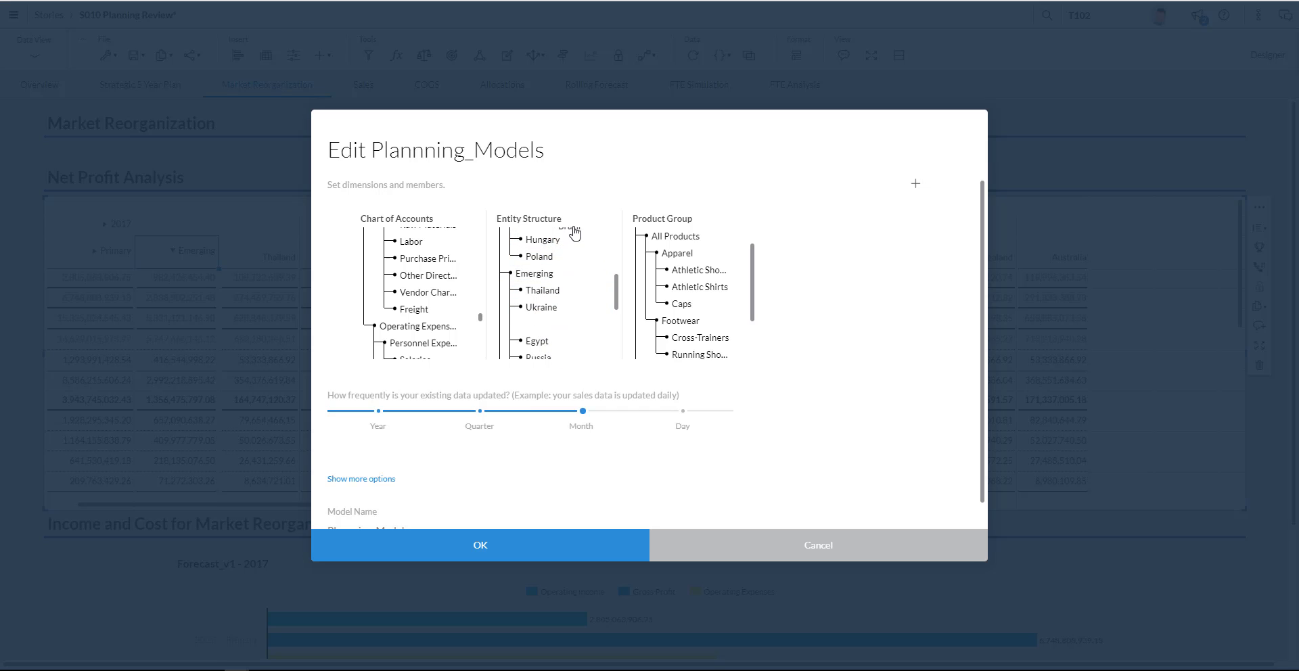
scroll(down, 3)
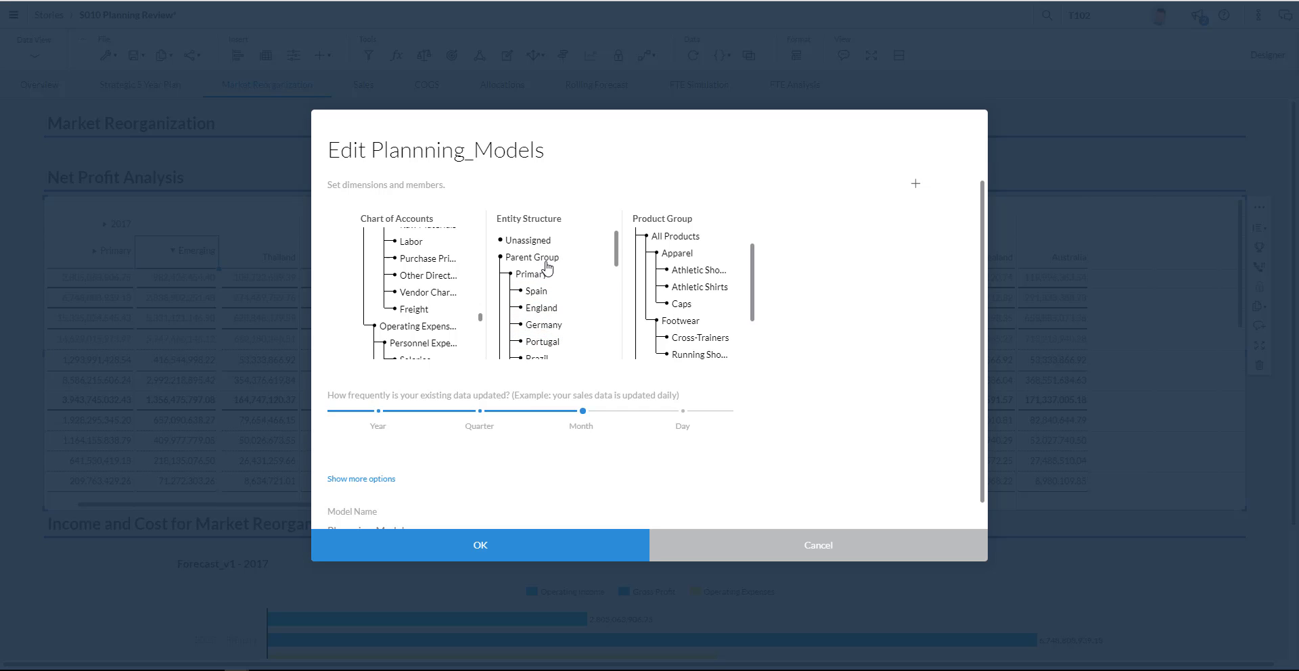
mouse_move(537, 319)
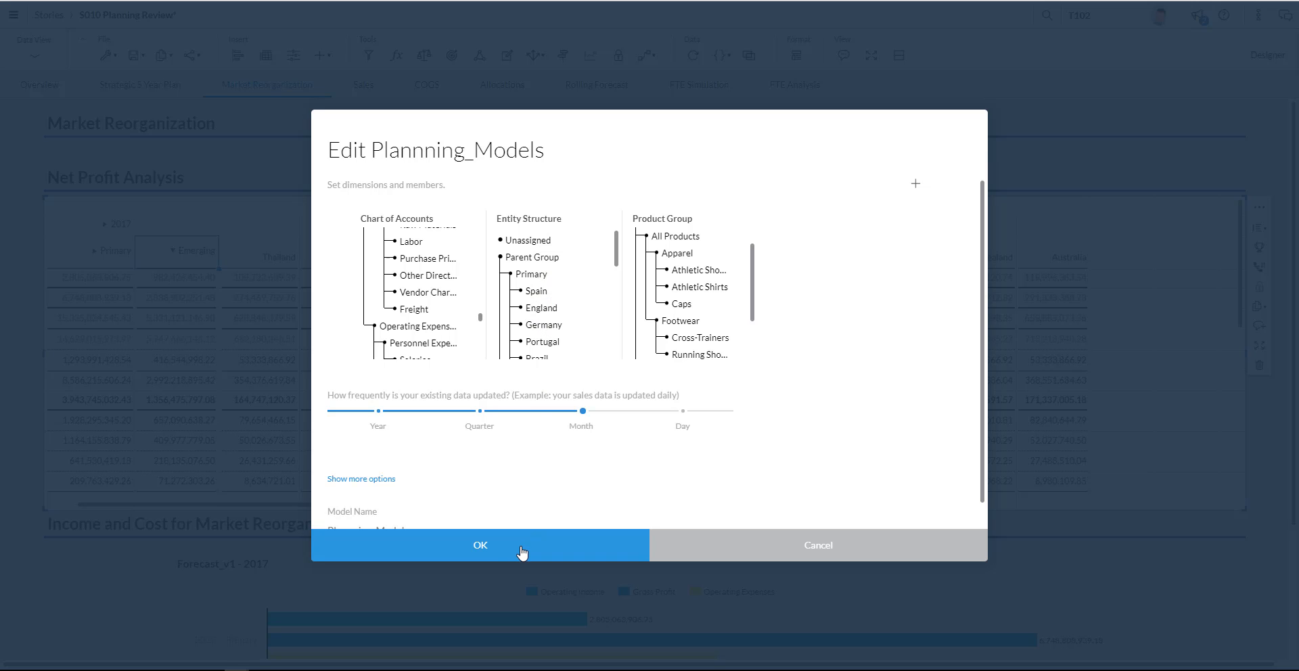
click(479, 544)
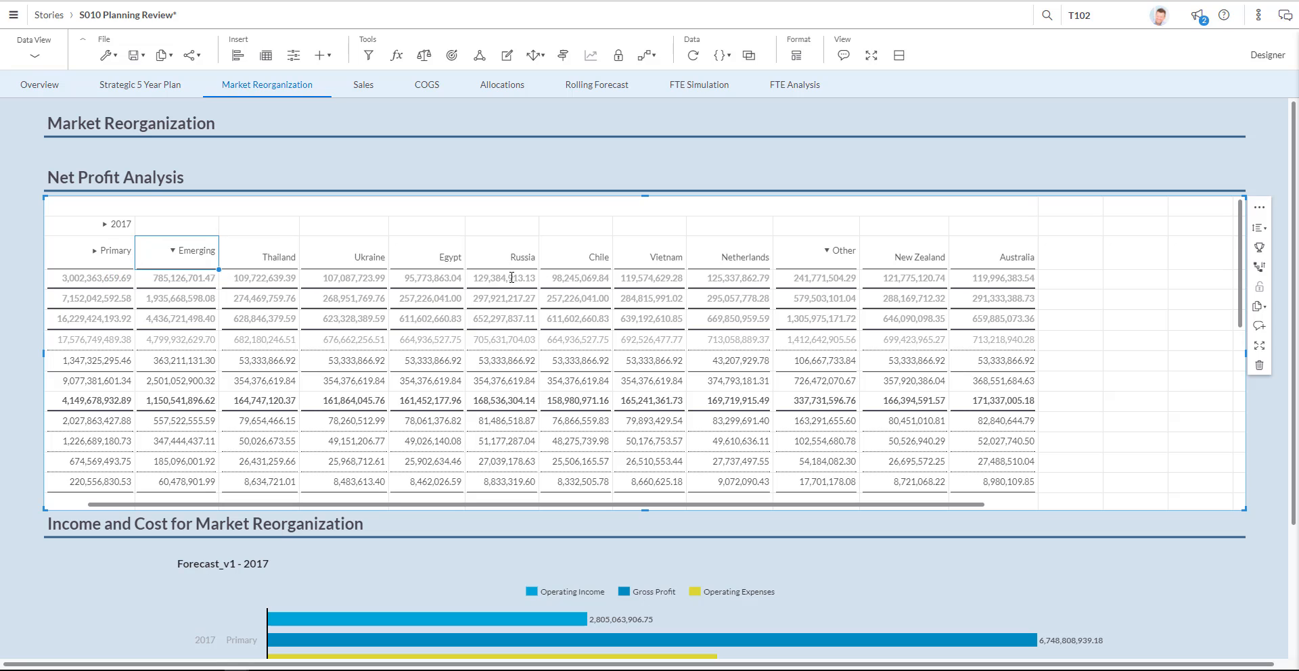
mouse_move(97, 225)
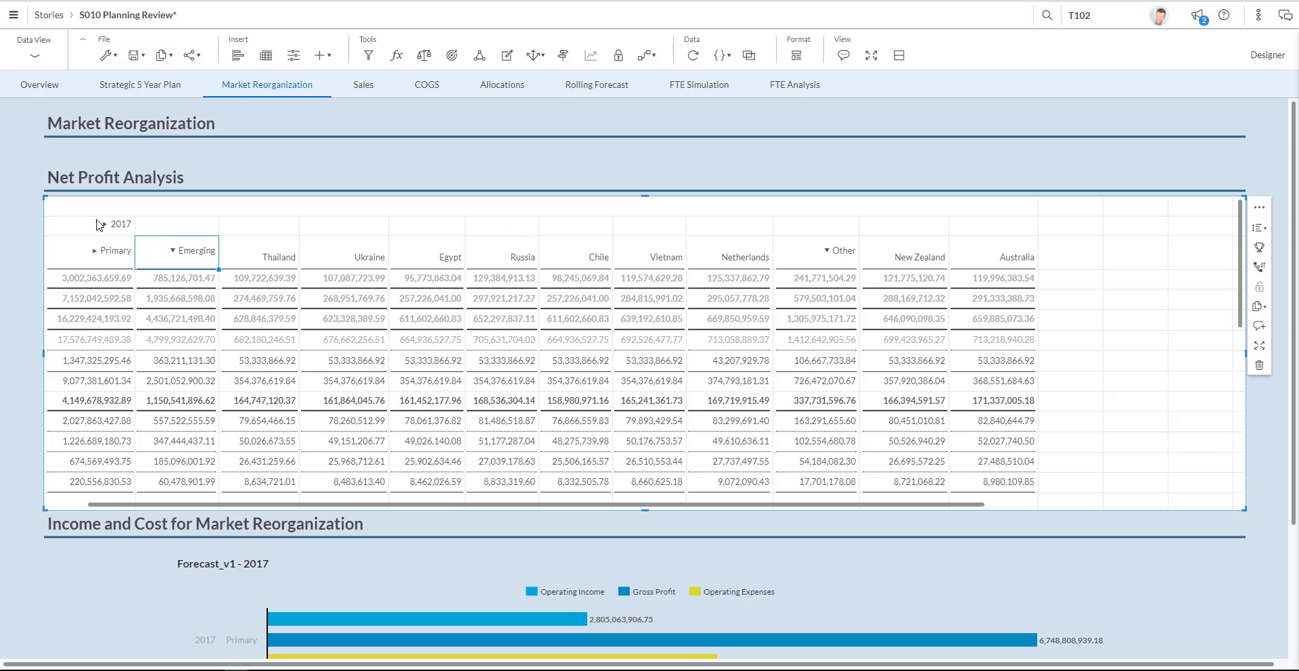
Expand Primary in the Net Profit Analysis table to list Brazil, Spain, England, Germany and others.
click(113, 250)
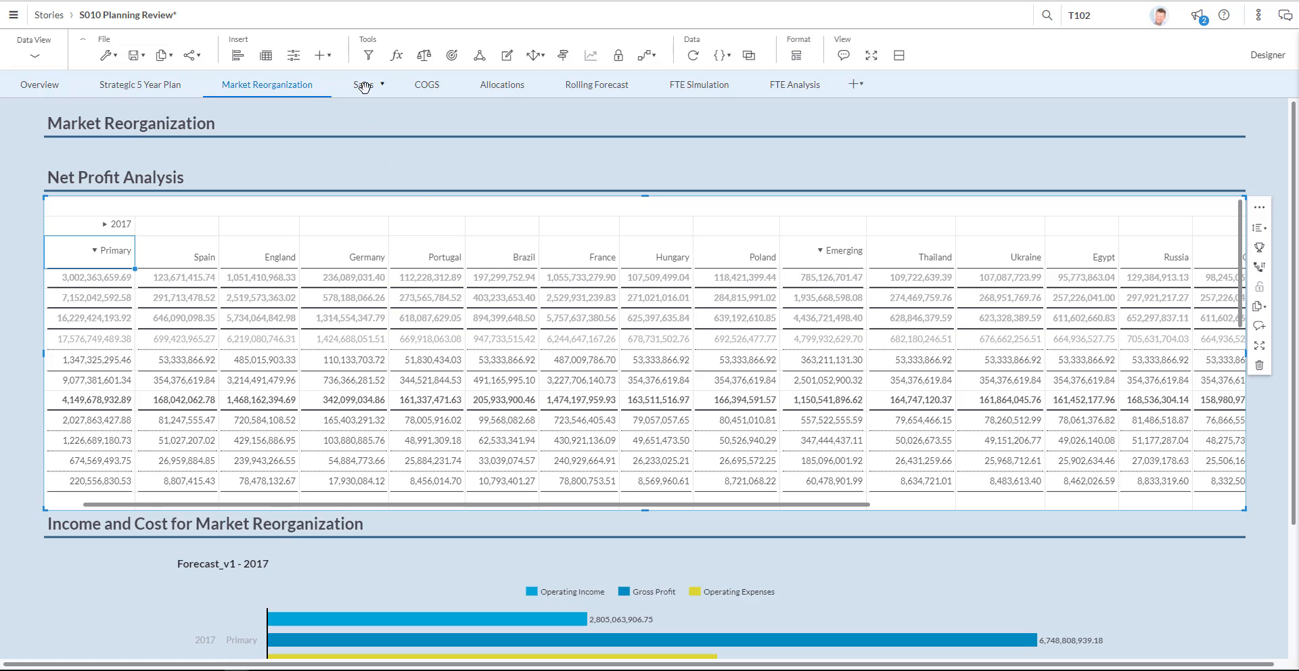
Switch to the Sales page, try Athletic Shorts and Caps filters, then show All product groups.
click(363, 84)
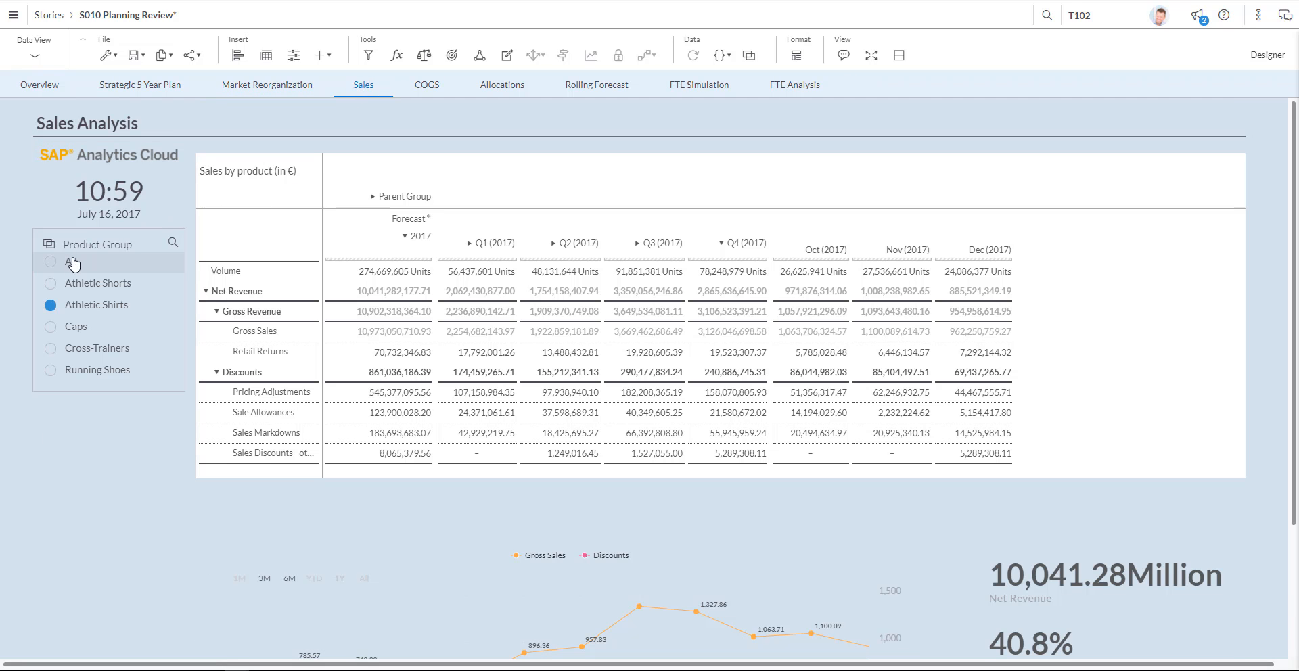
click(50, 283)
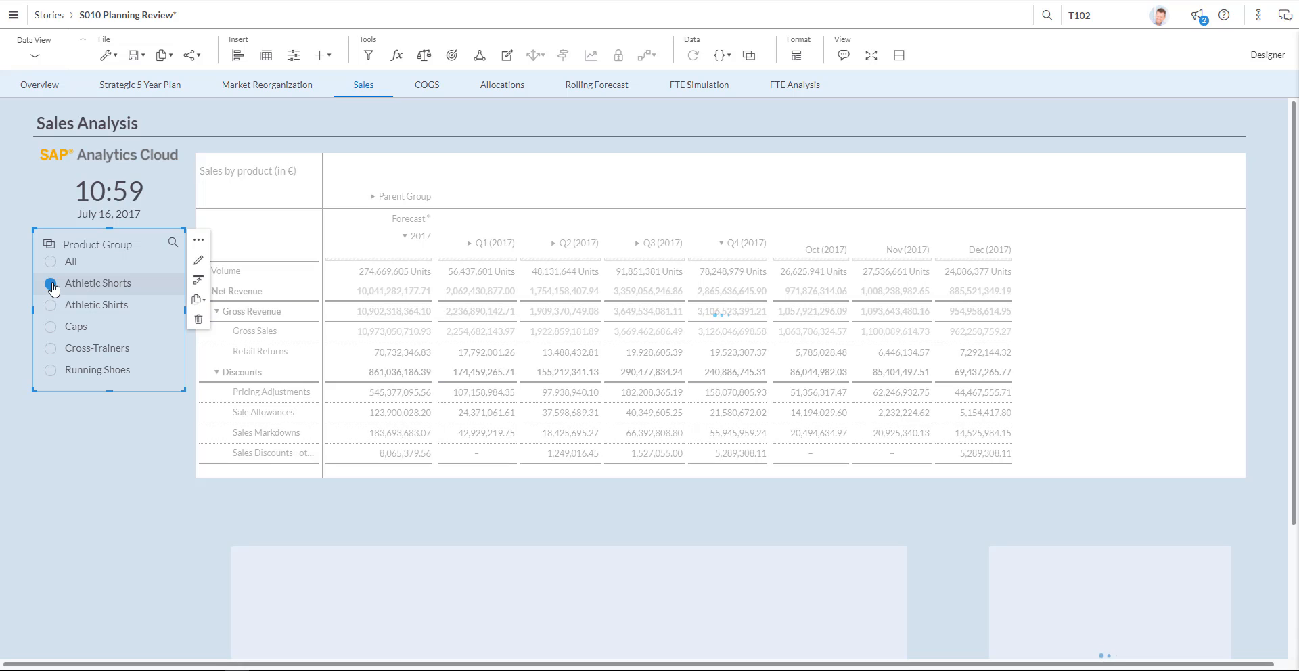
click(50, 327)
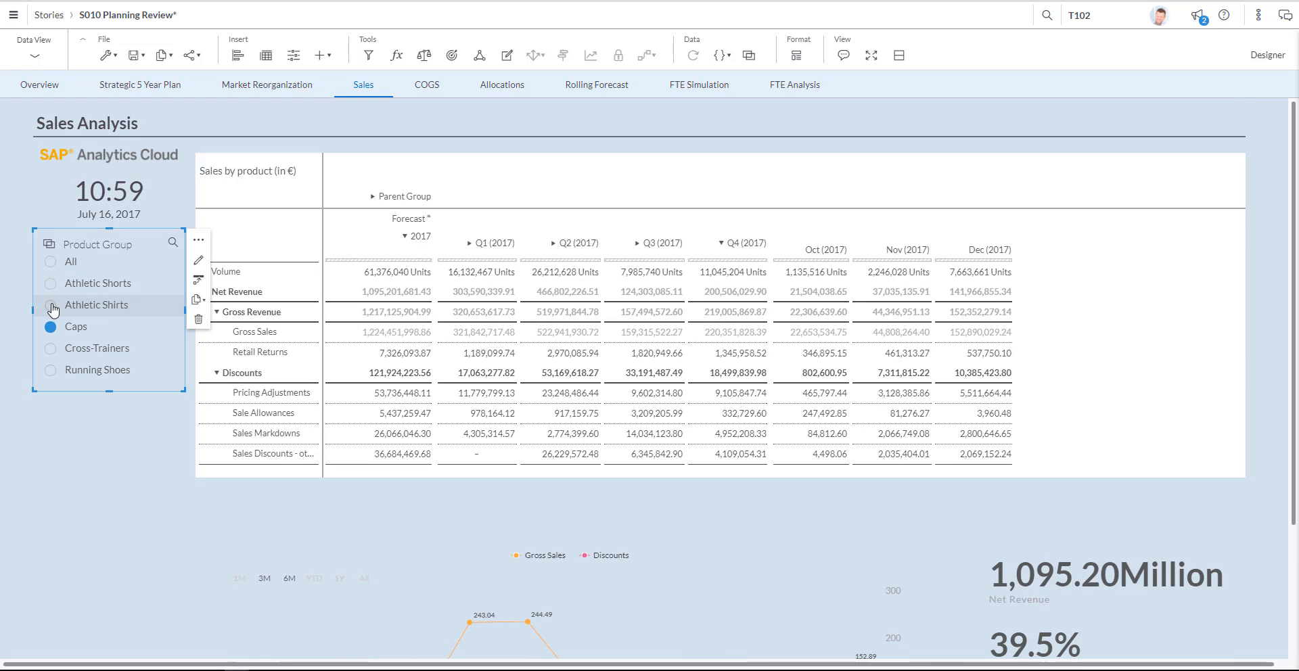
click(50, 262)
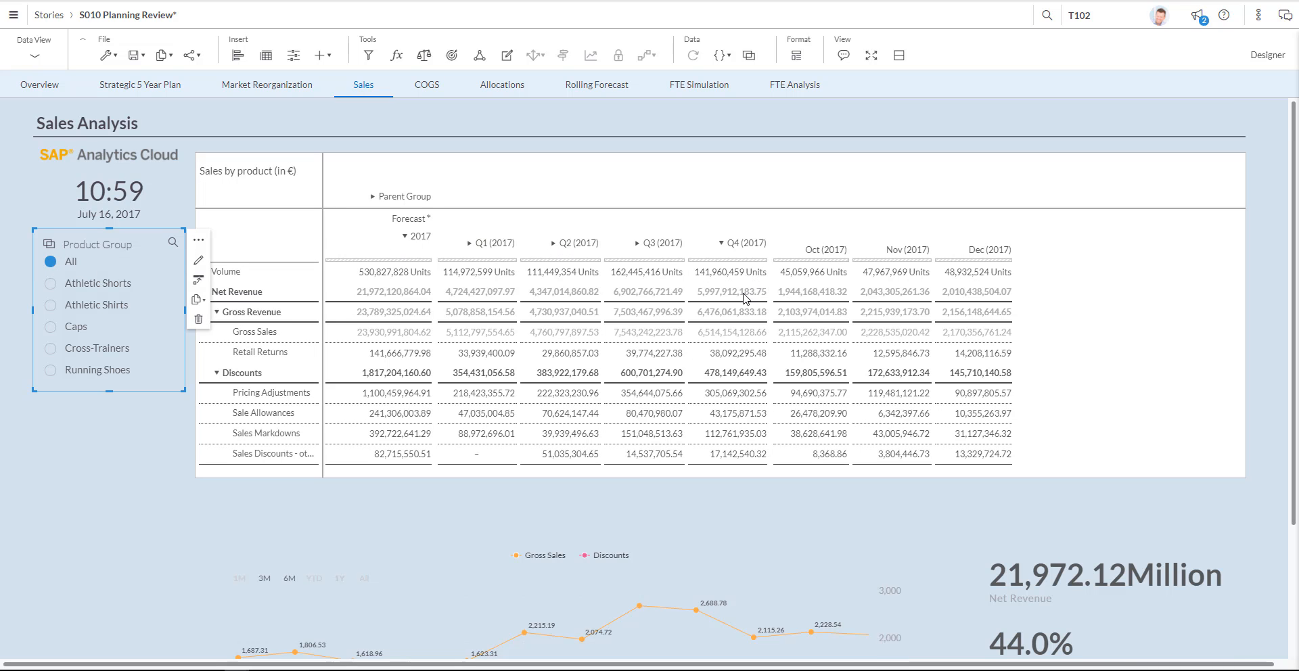
mouse_move(718, 276)
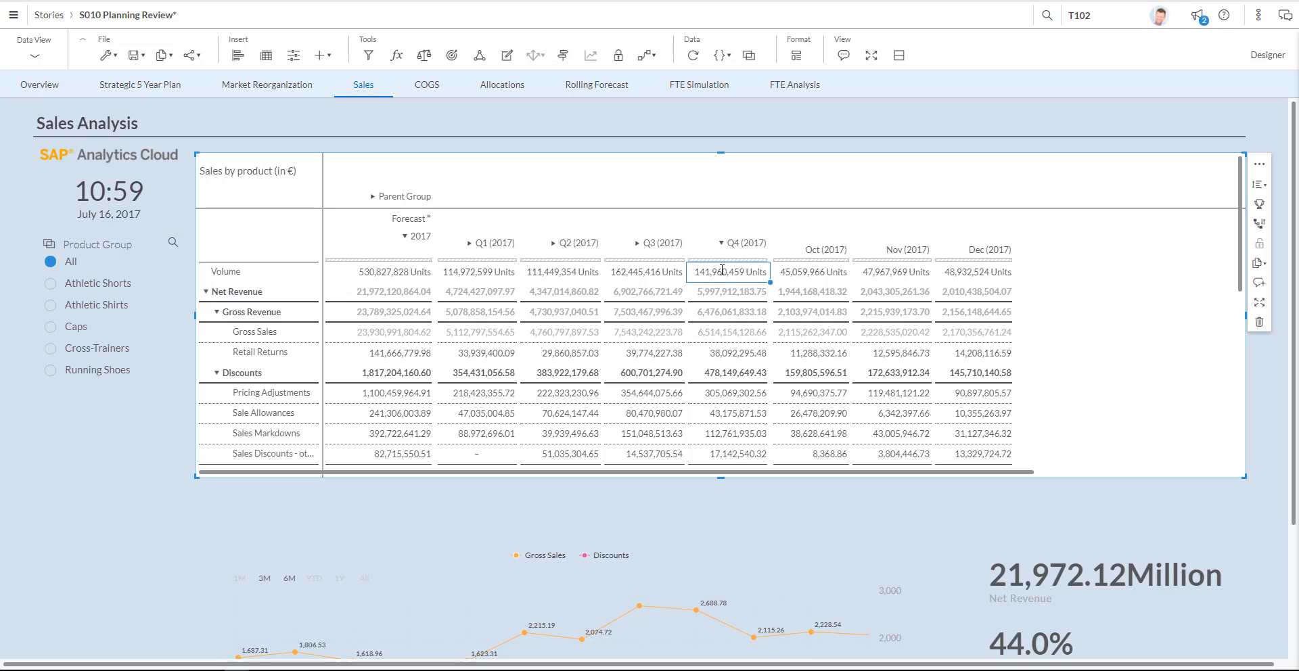
mouse_move(722, 276)
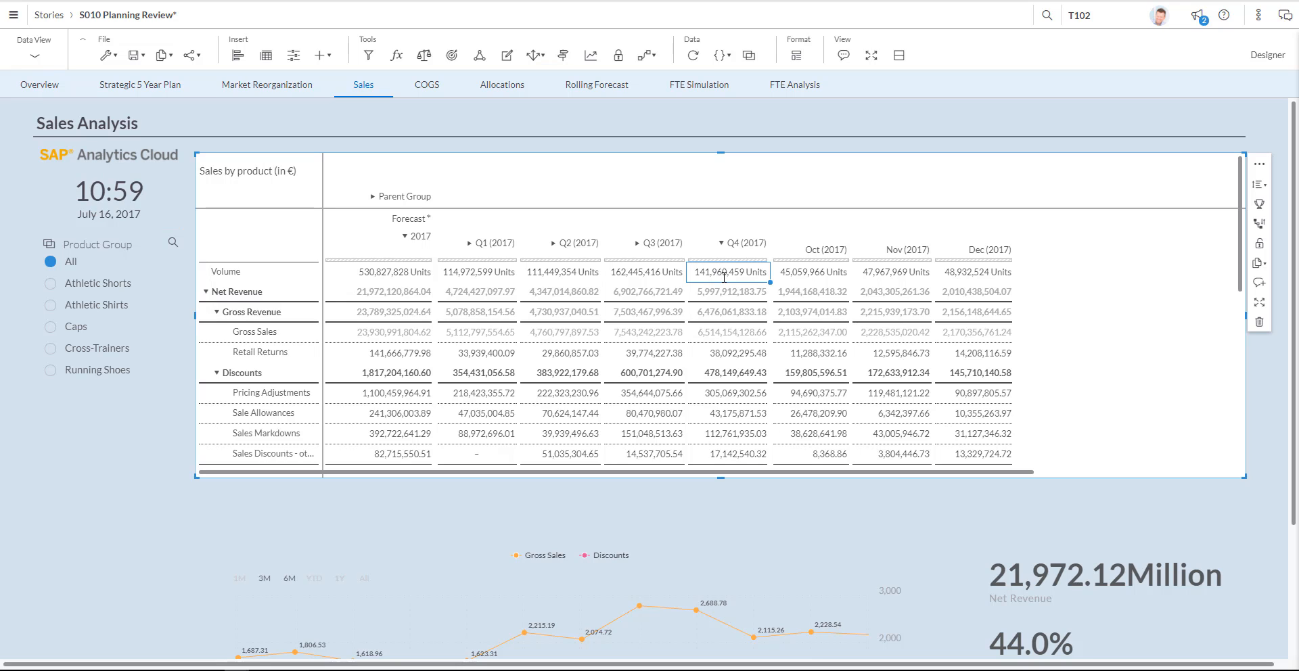
mouse_move(725, 285)
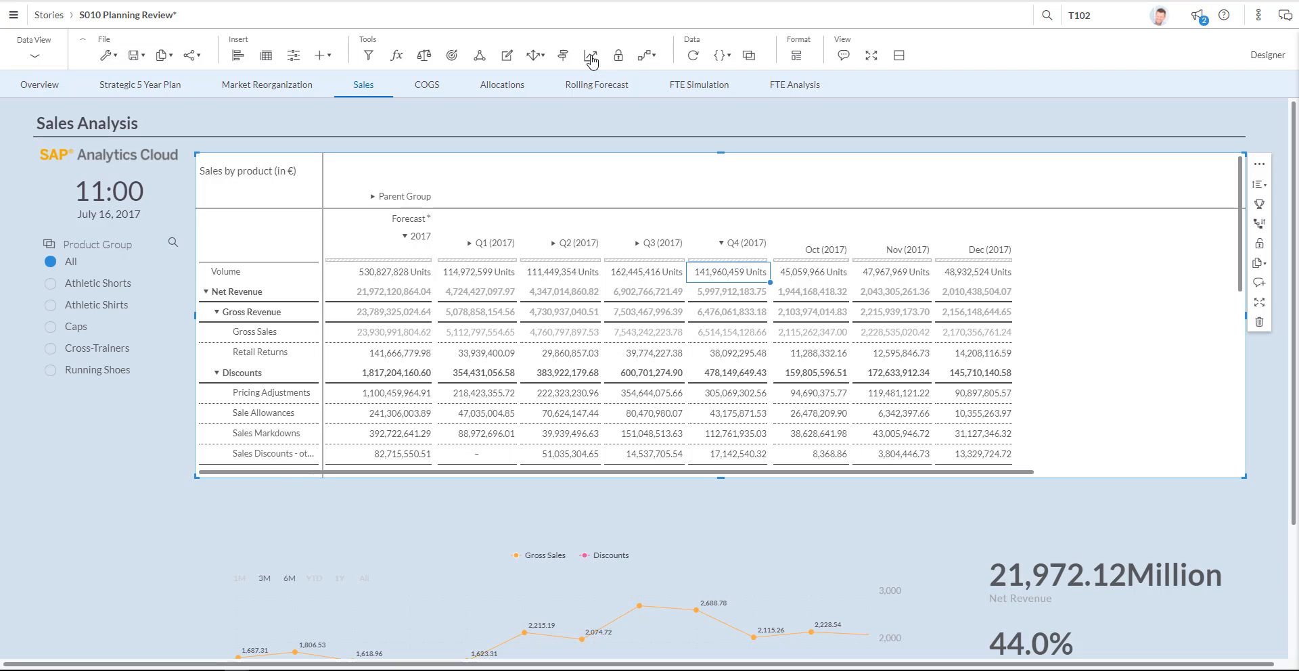
Start a Predictive Forecast for Volume, set Forecast By to Month and preview it.
click(590, 55)
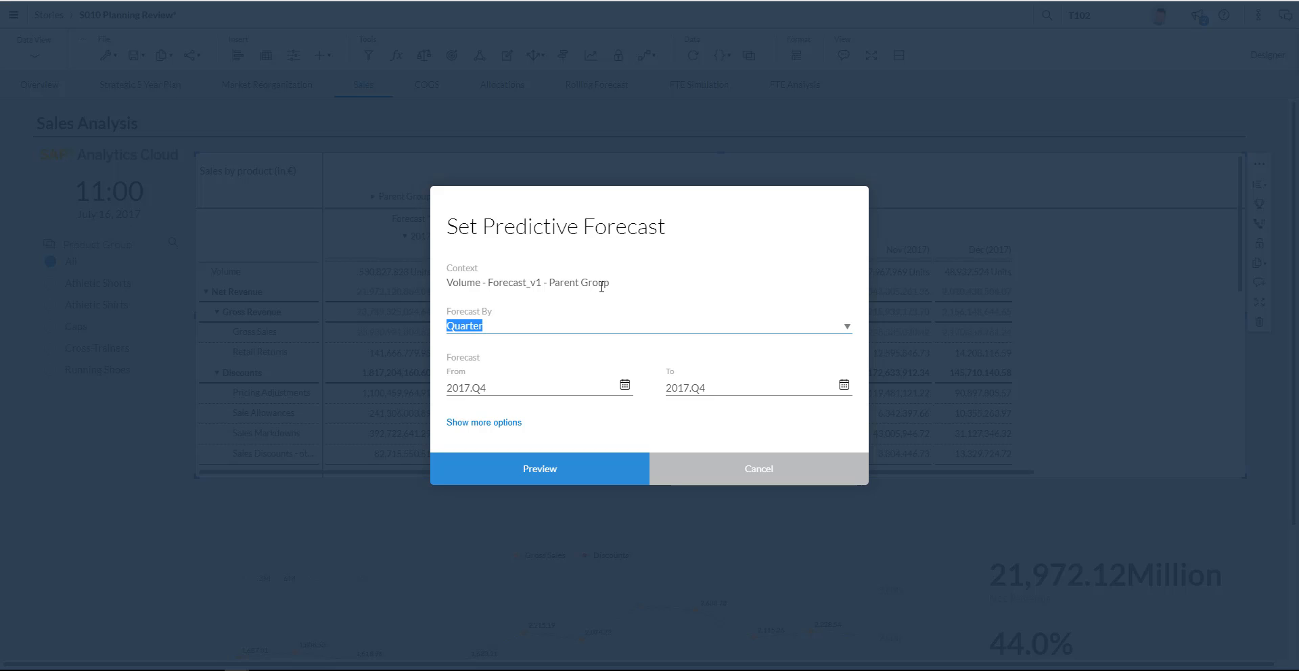
mouse_move(510, 380)
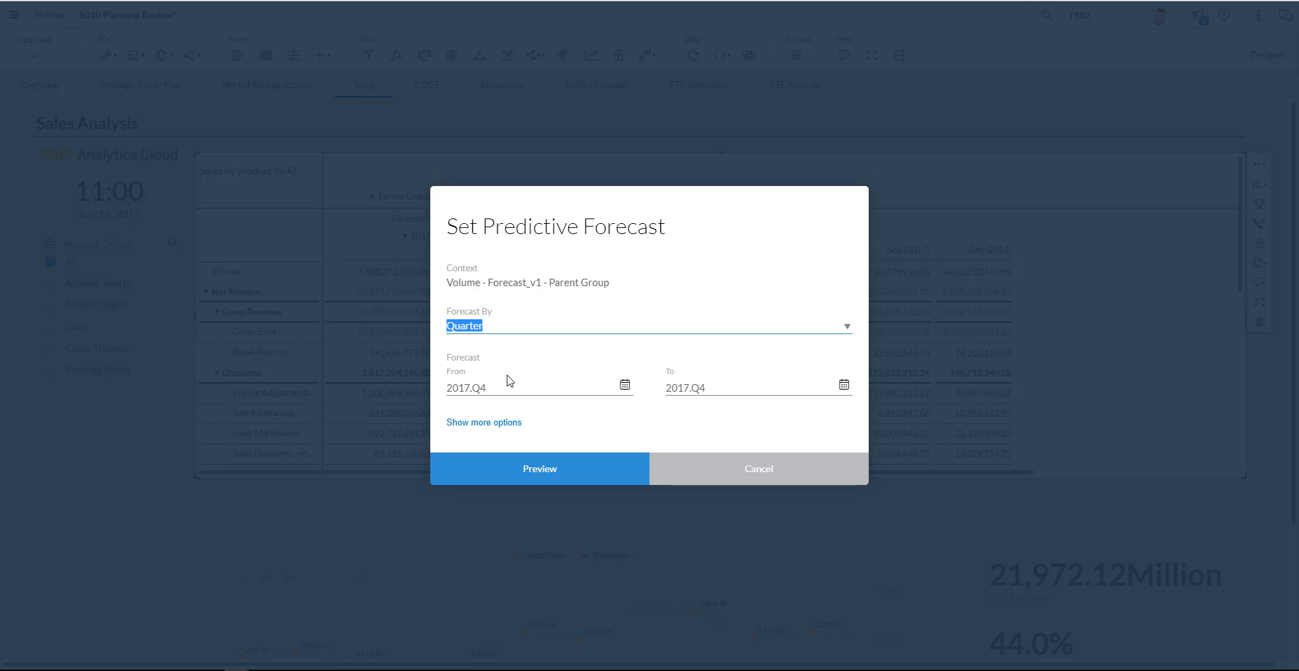
mouse_move(843, 326)
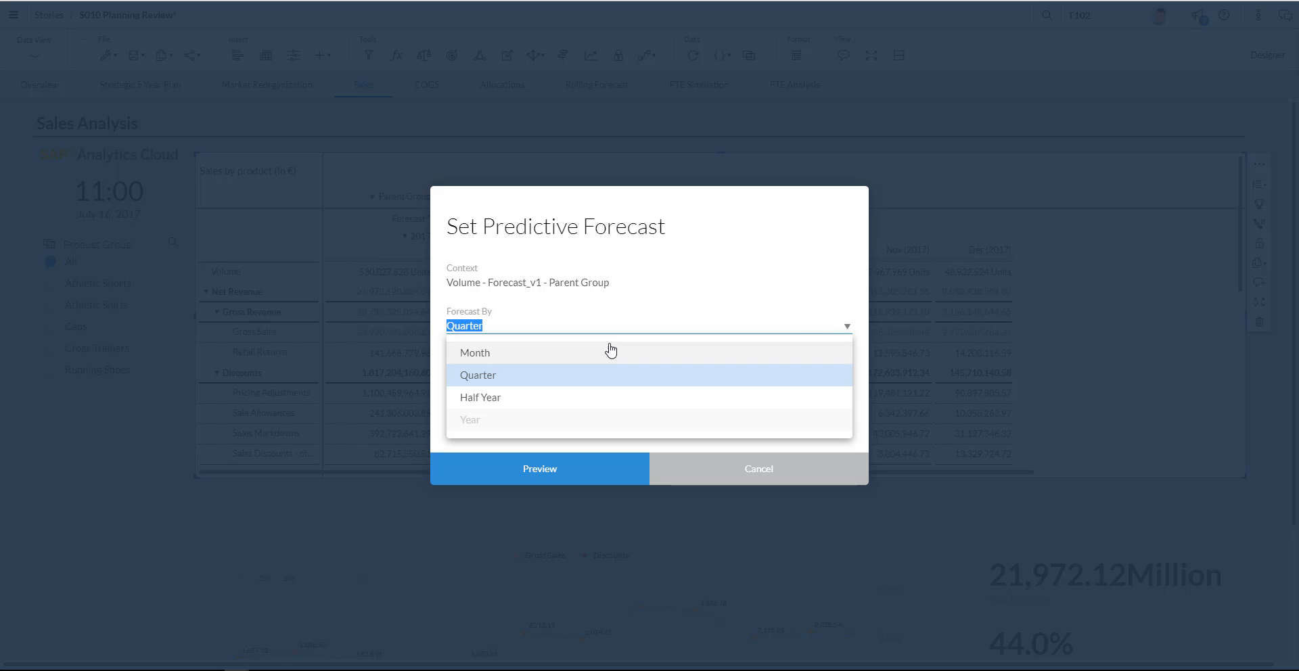
click(474, 352)
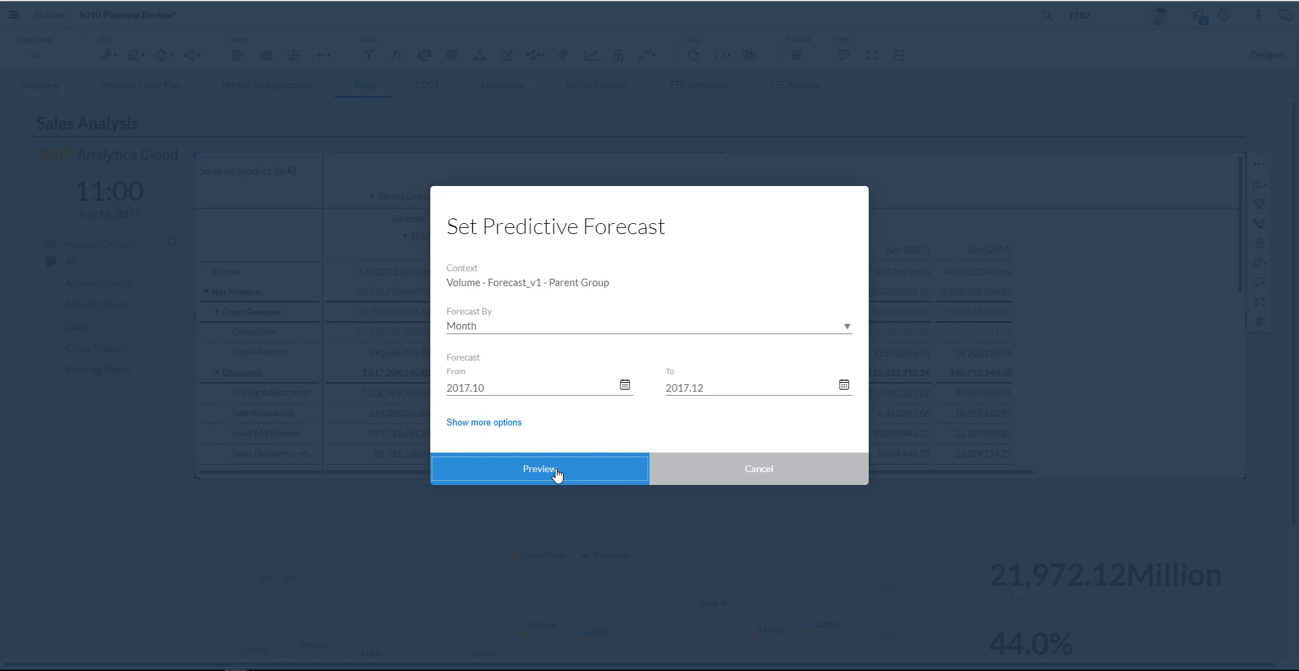
click(540, 468)
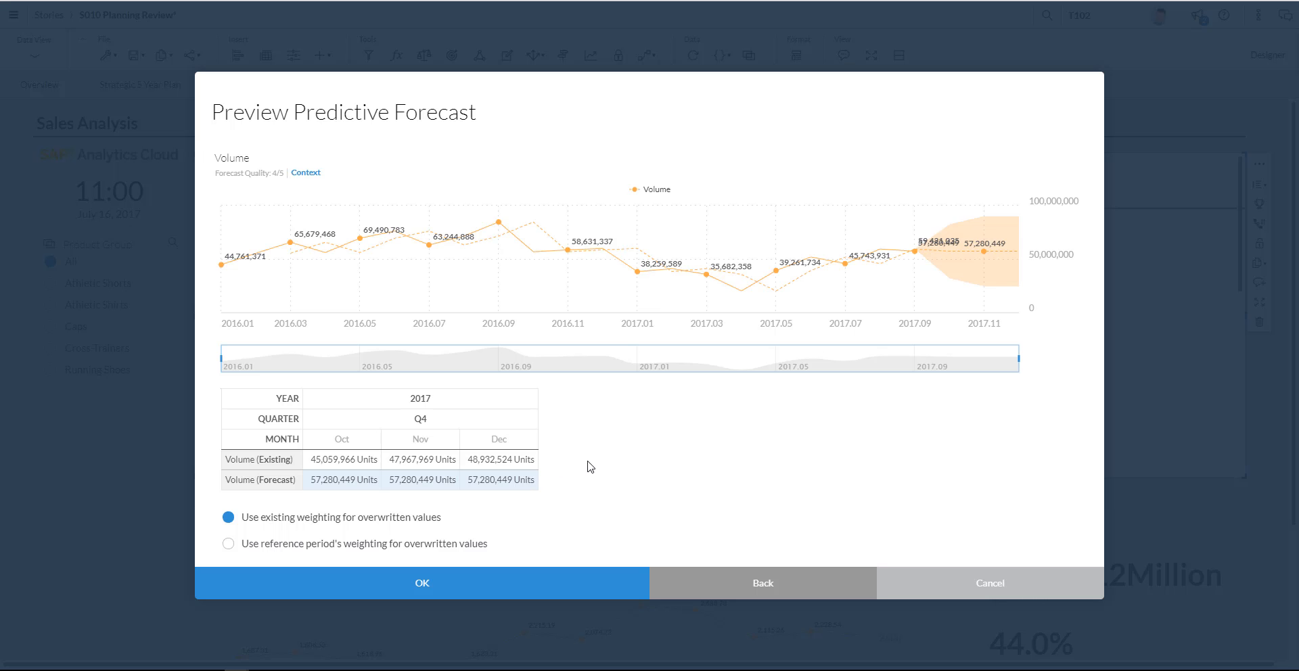
mouse_move(948, 250)
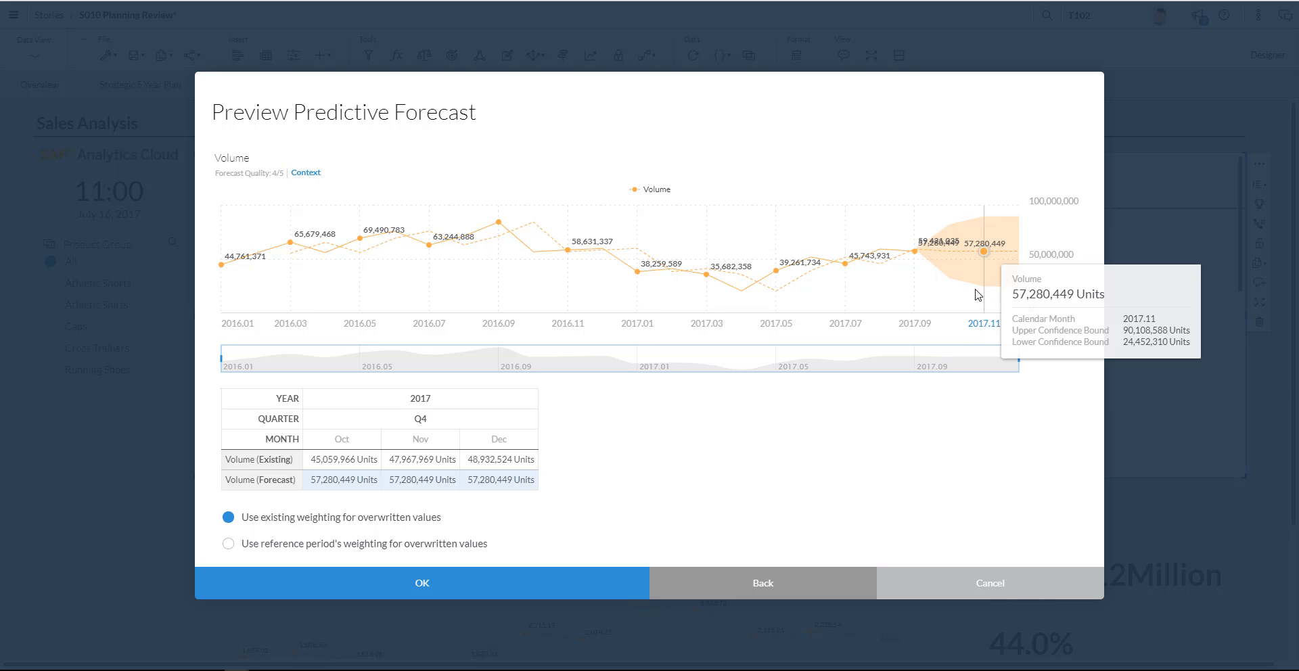
mouse_move(750, 396)
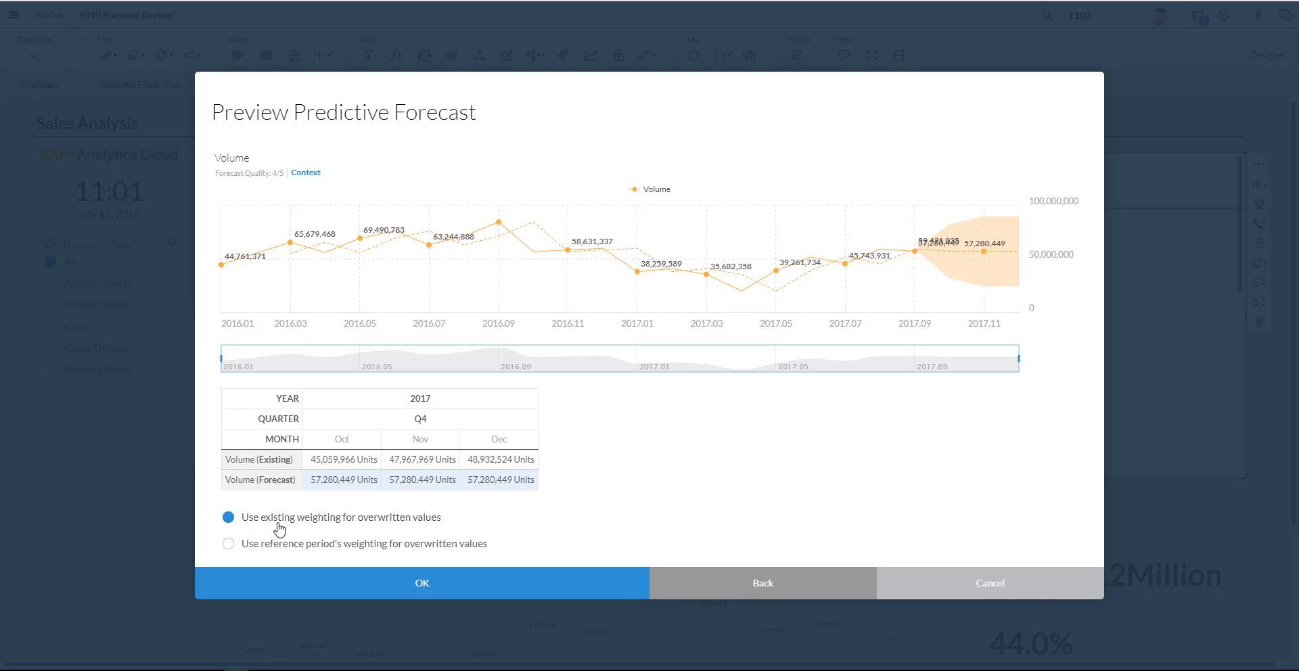
mouse_move(360, 533)
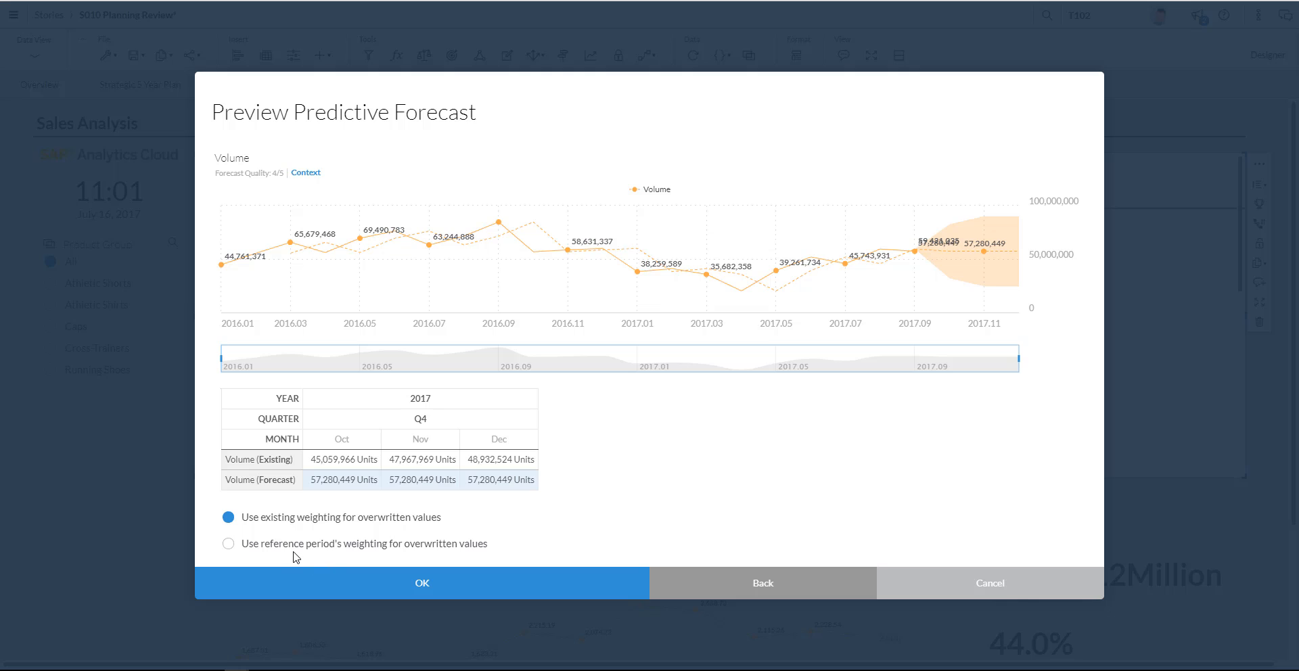
mouse_move(345, 566)
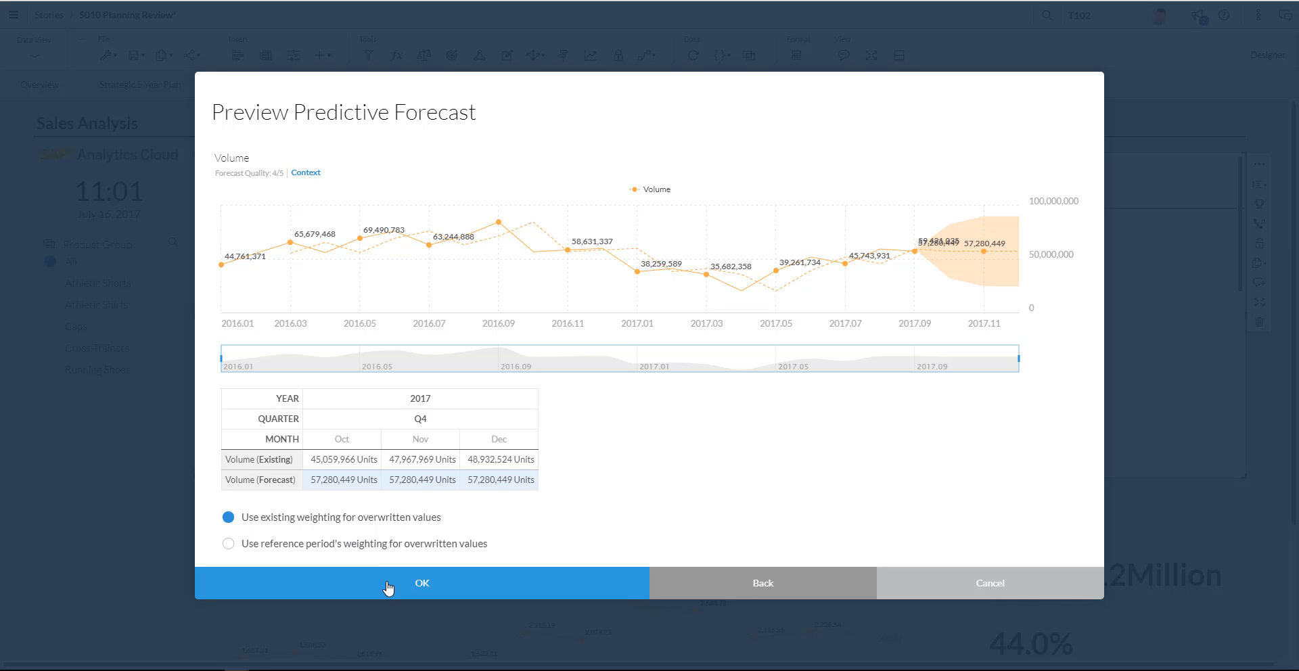
Confirm the forecast preview so Oct–Dec 2017 Volume become 57,280,449 units each.
click(420, 582)
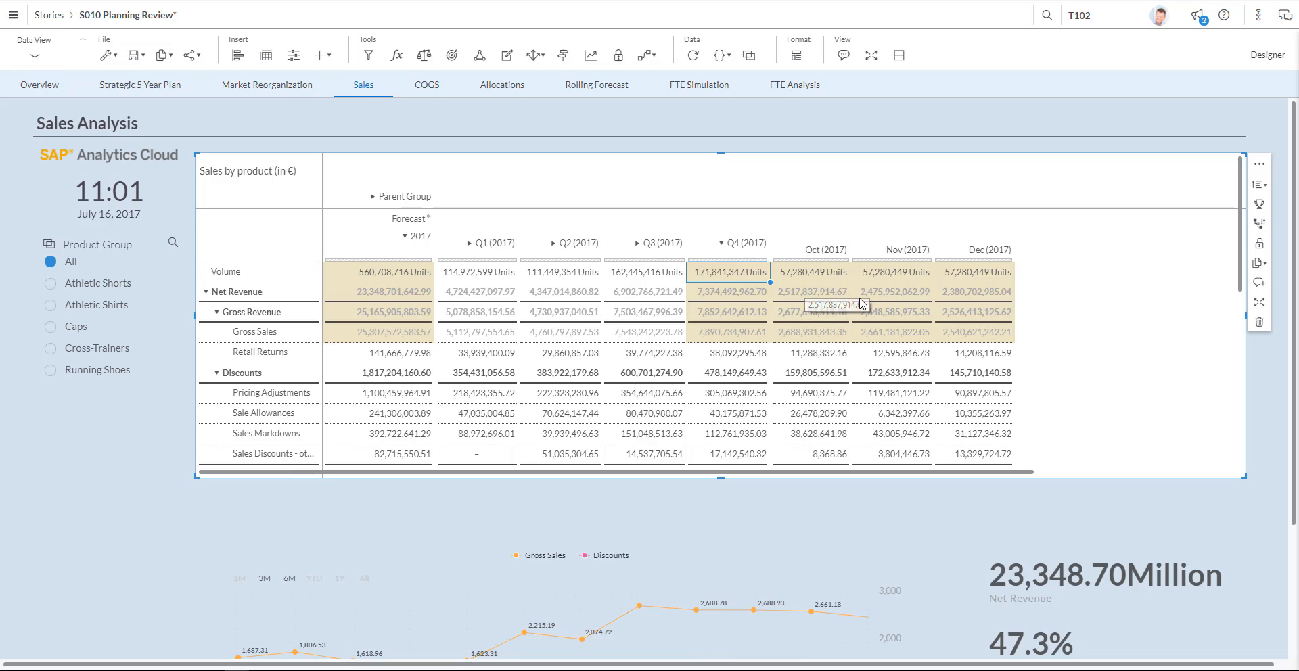
mouse_move(980, 290)
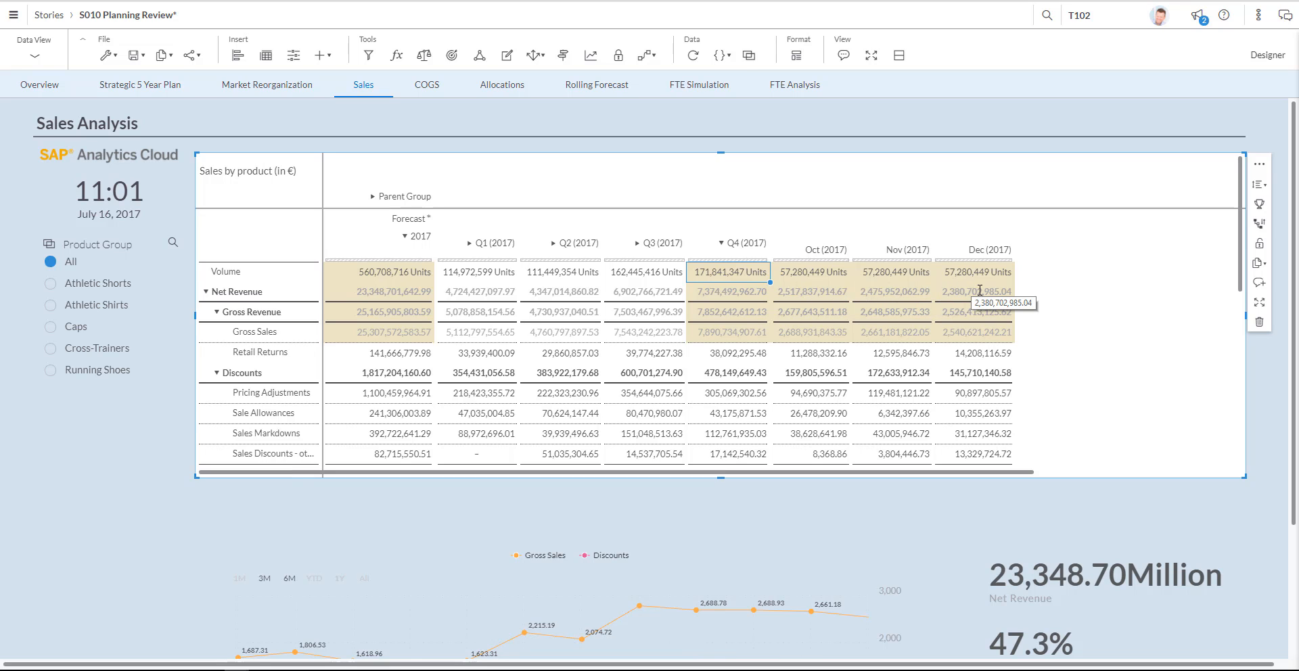
mouse_move(979, 290)
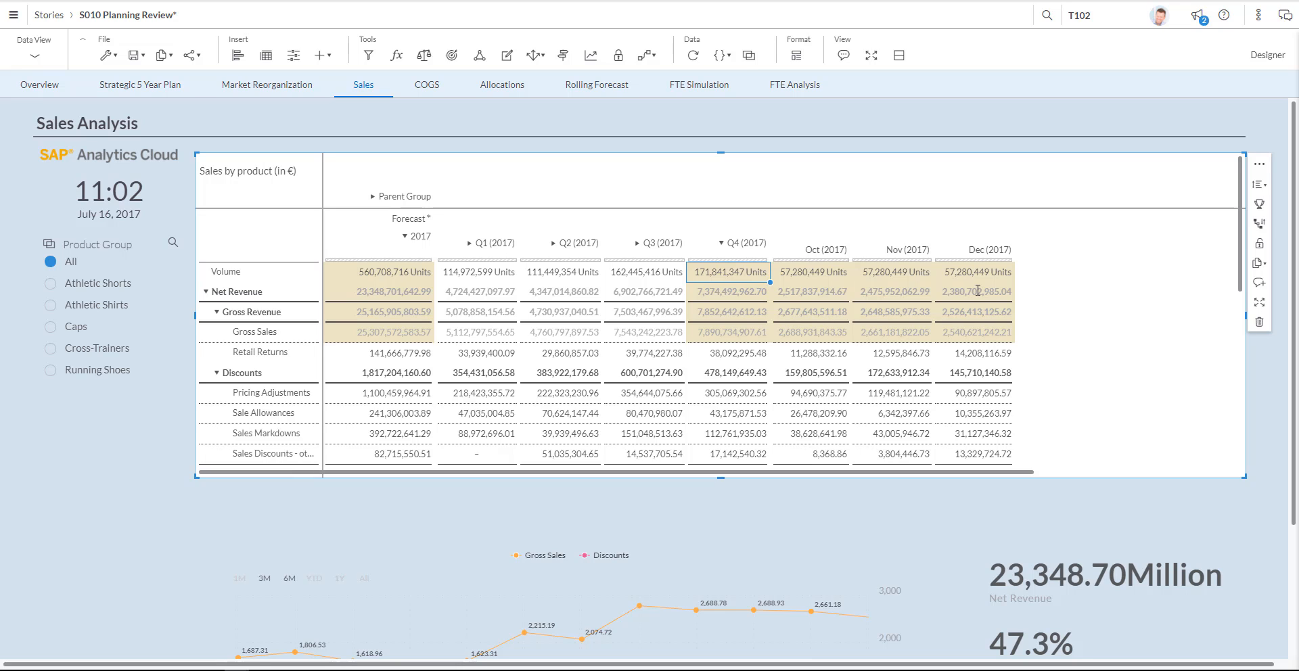
mouse_move(746, 375)
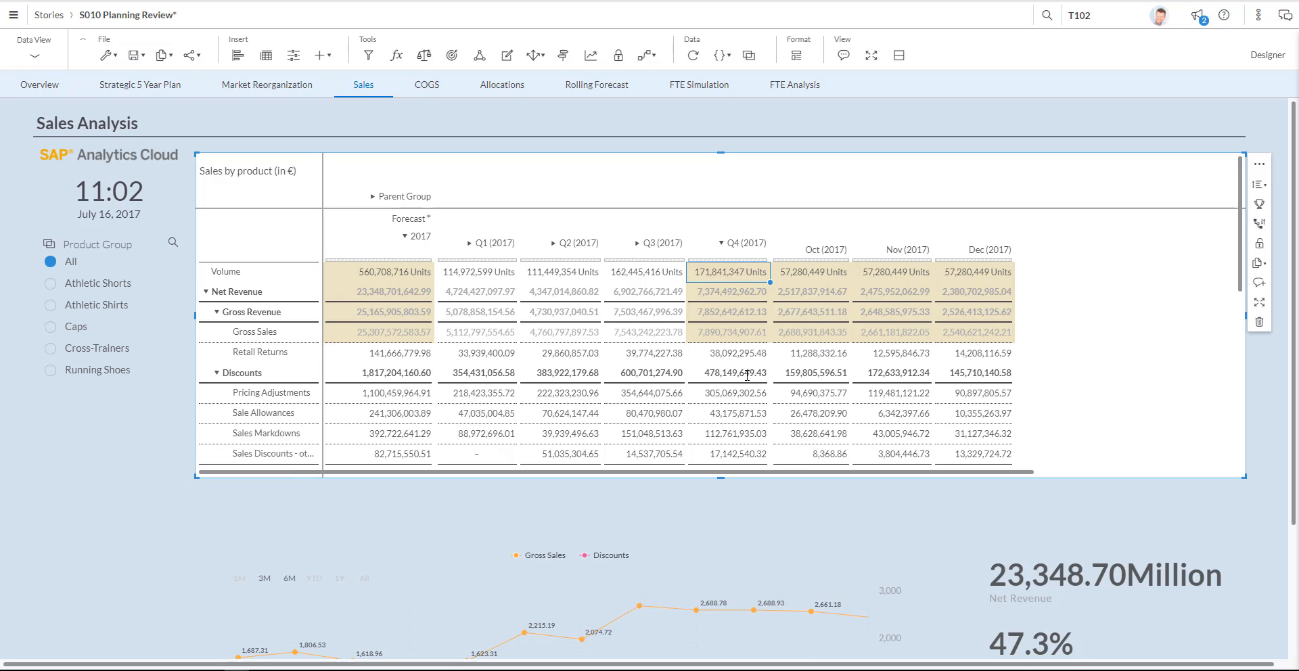
click(732, 373)
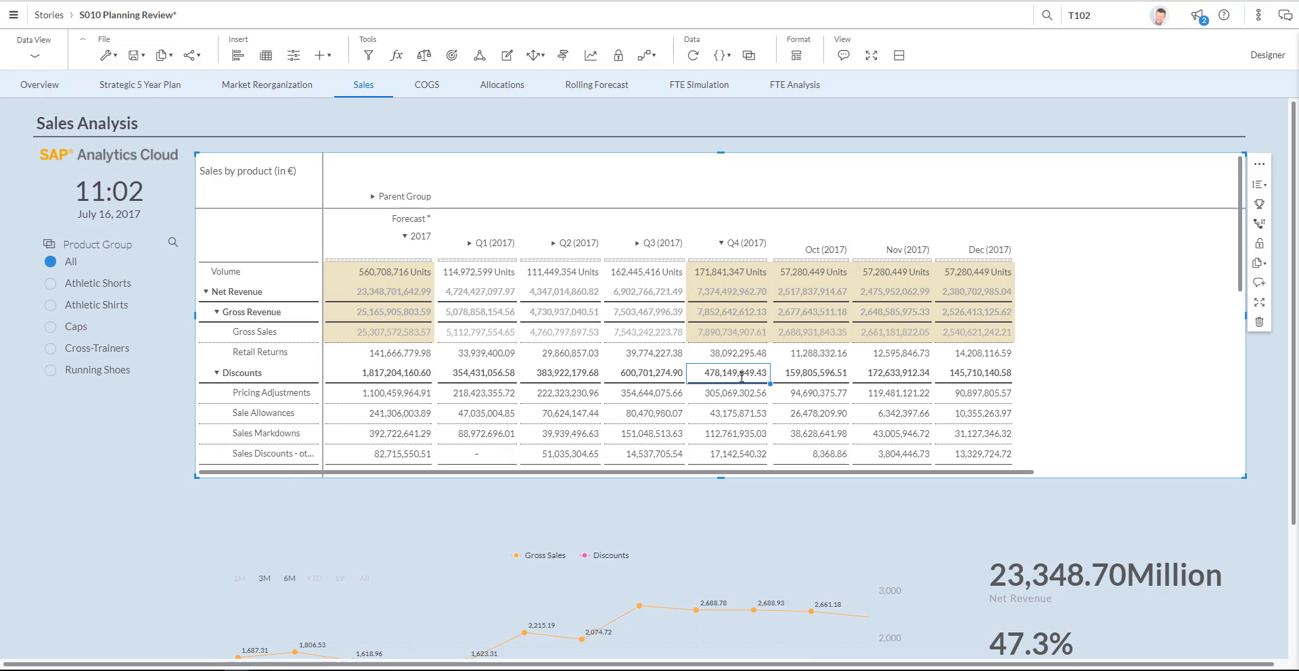
Enter 650,000,000.00 as Q4 2017 Discounts and scroll down to the recalculated charts.
text(6500)
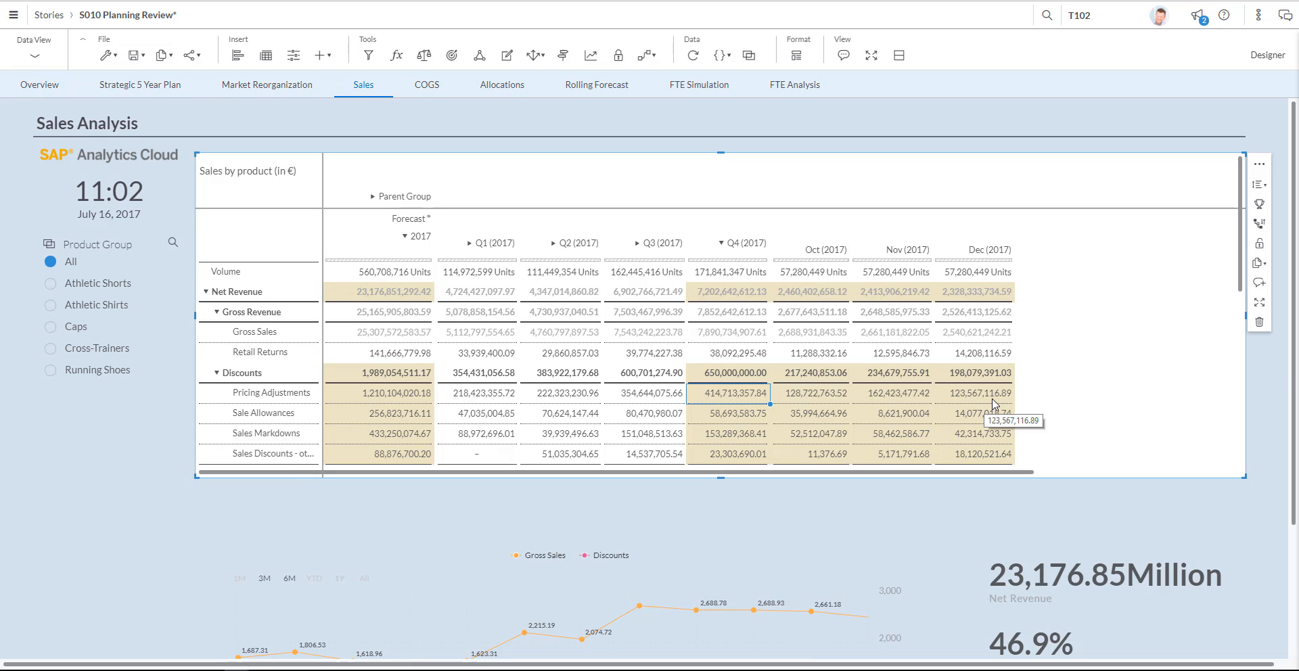
mouse_move(410, 261)
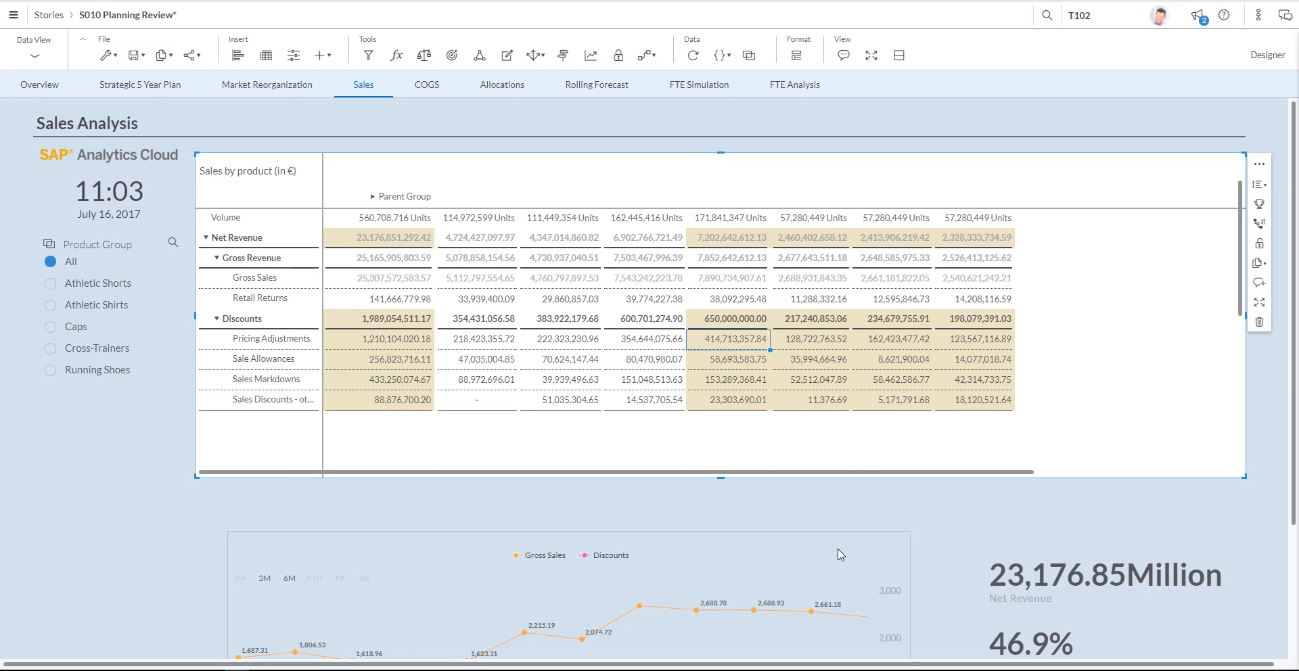
mouse_move(1294, 452)
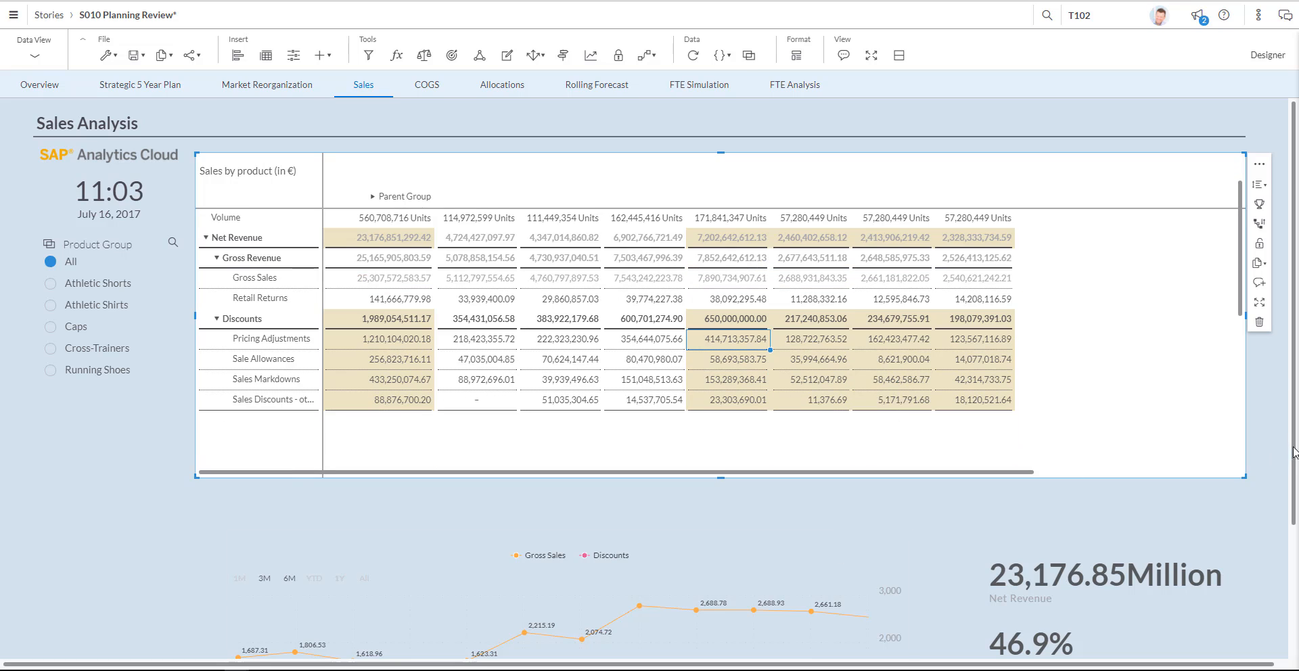
scroll(down, 3)
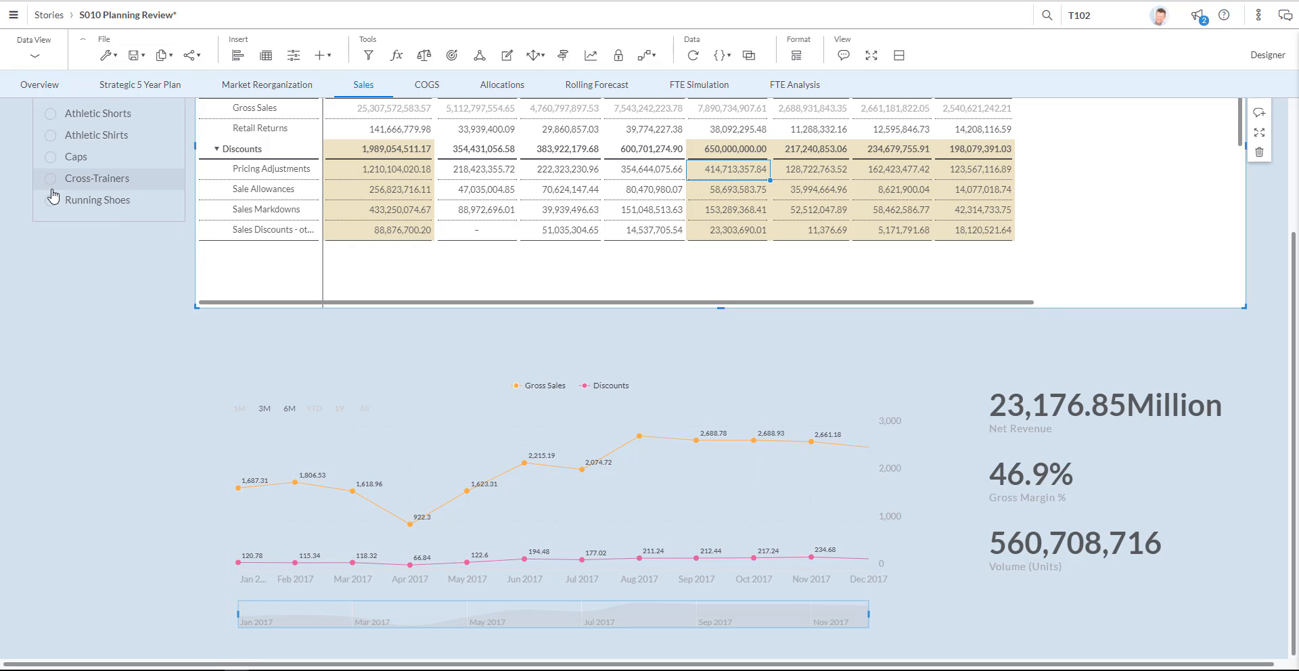
Filter to Running Shoes, then move to the COGS Cost Analysis page.
click(50, 200)
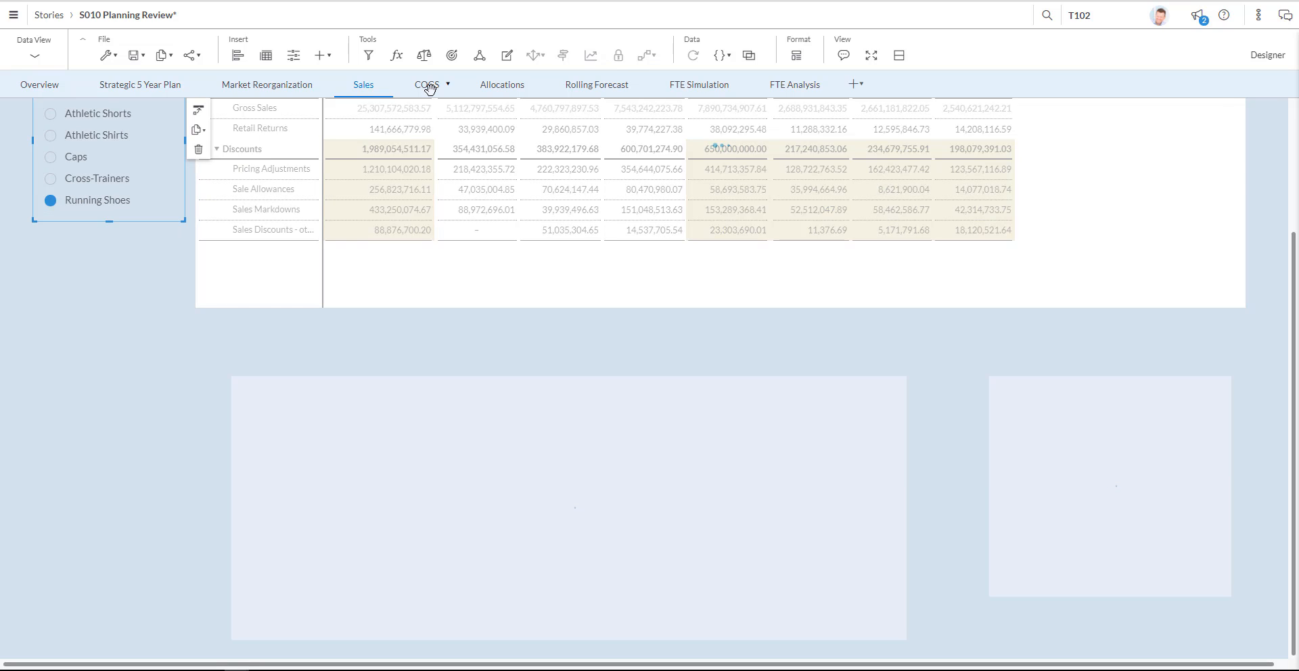
click(426, 84)
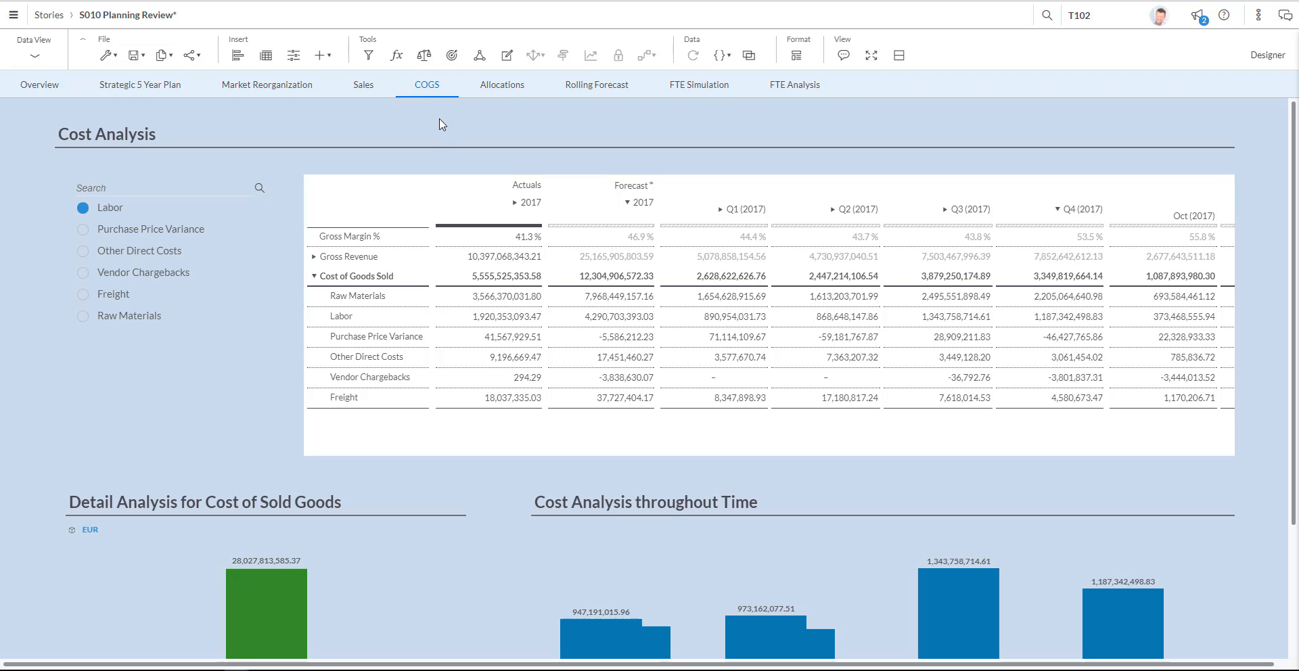
mouse_move(1075, 278)
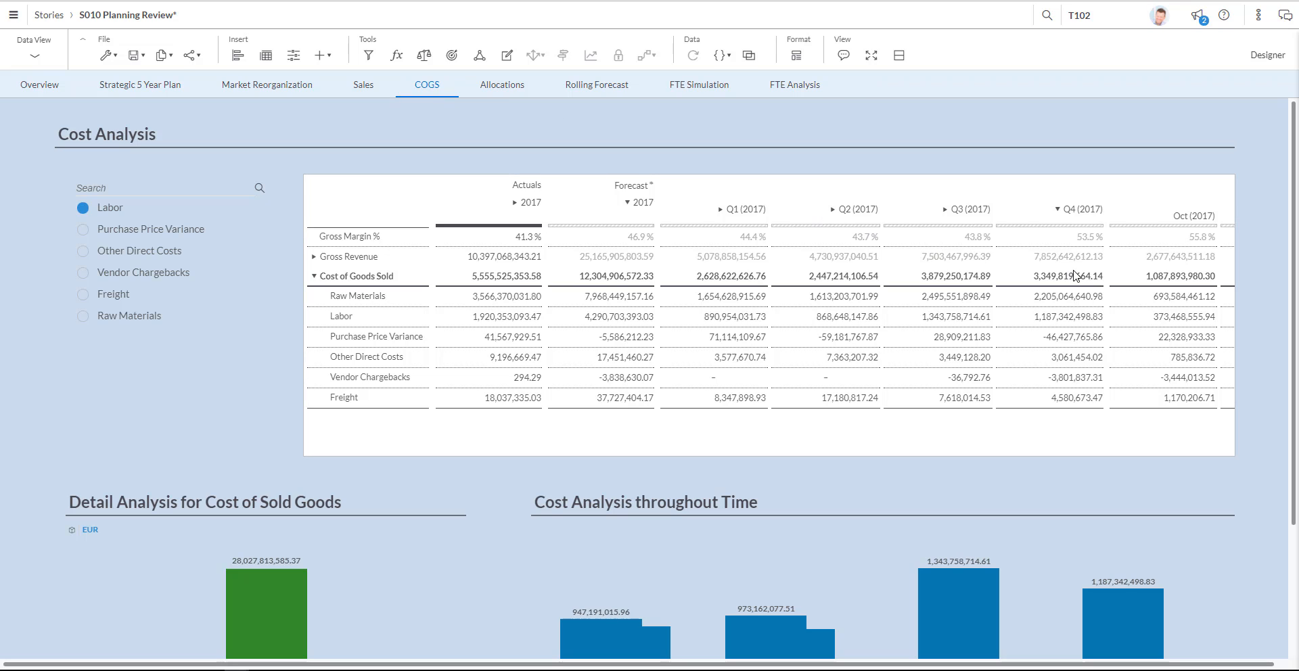
Select the Q4 2017 Cost of Goods Sold forecast cell and scroll to its Oct–Dec months.
click(1072, 276)
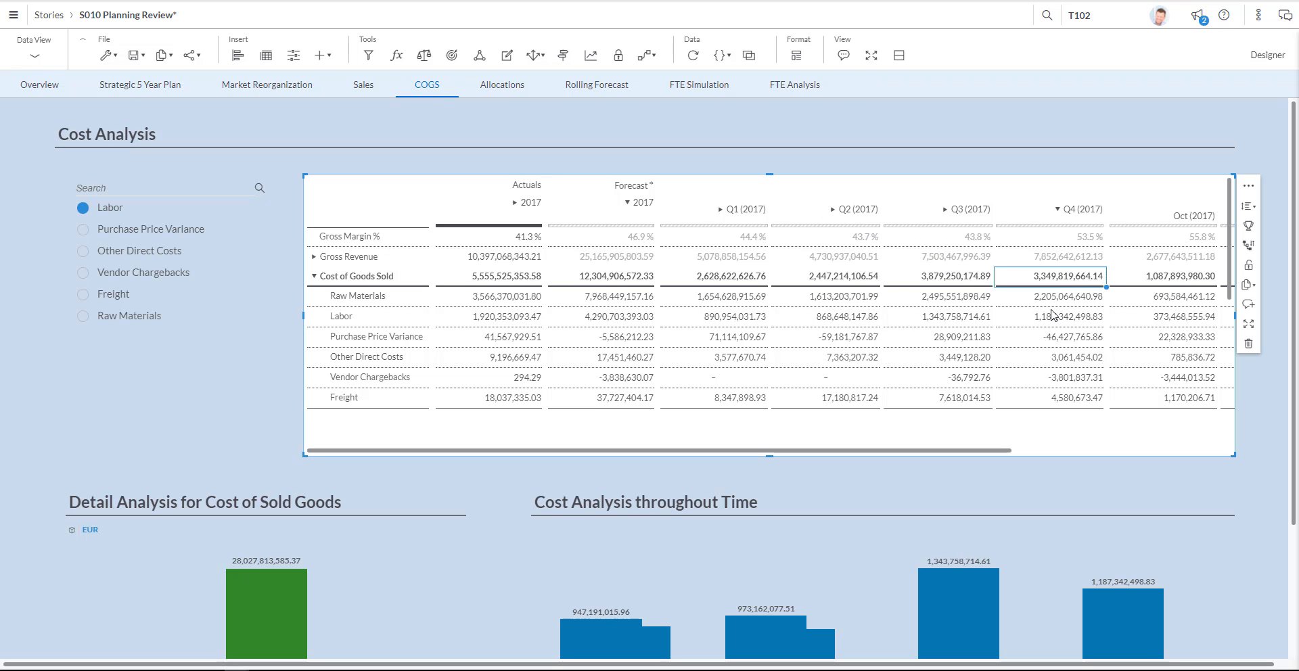
scroll(right, 3)
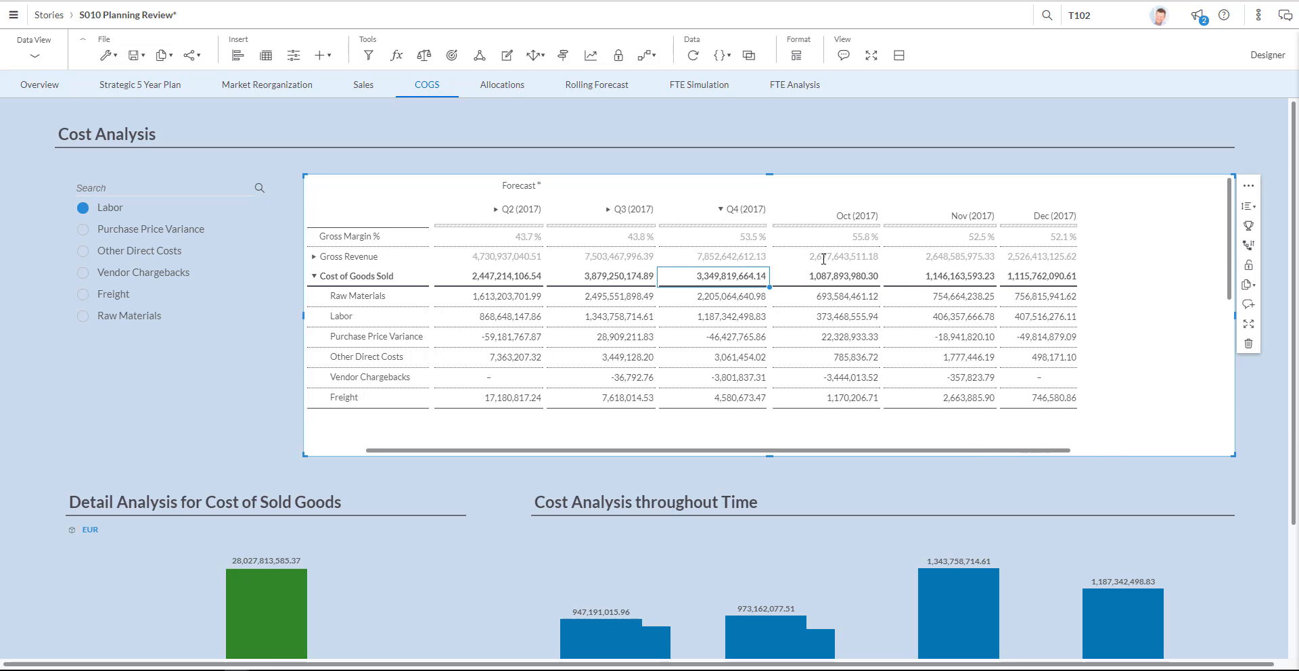
mouse_move(796, 246)
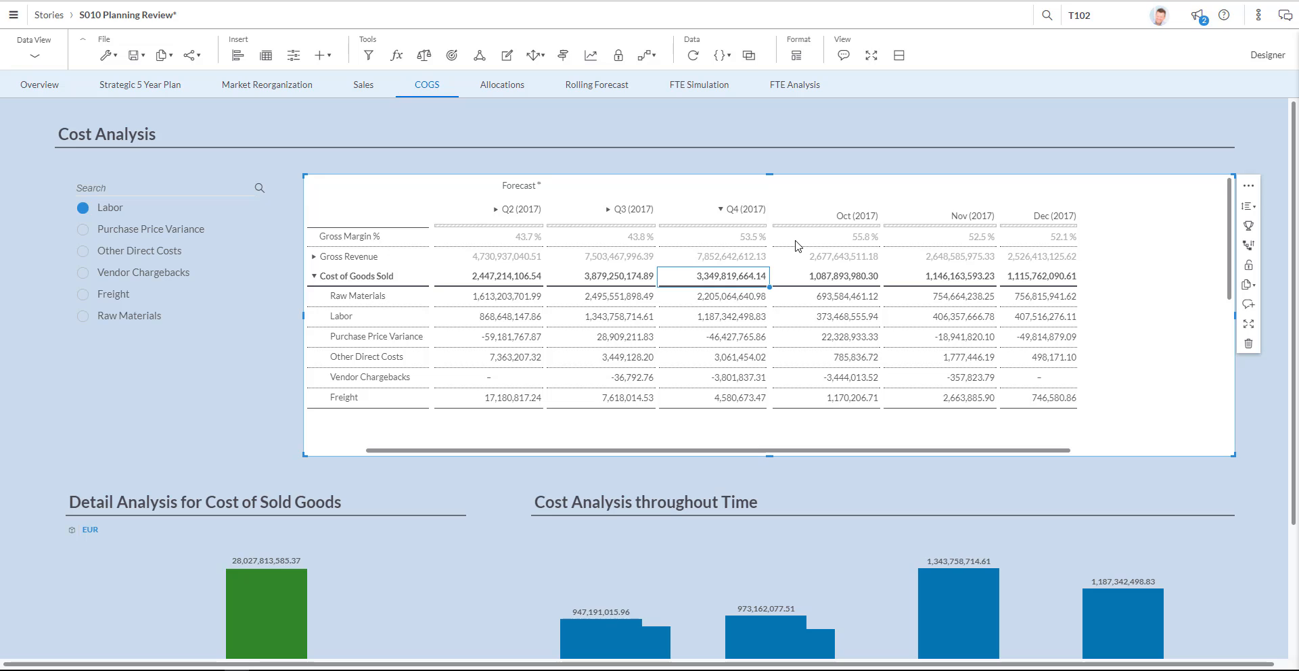
mouse_move(772, 277)
text(4)
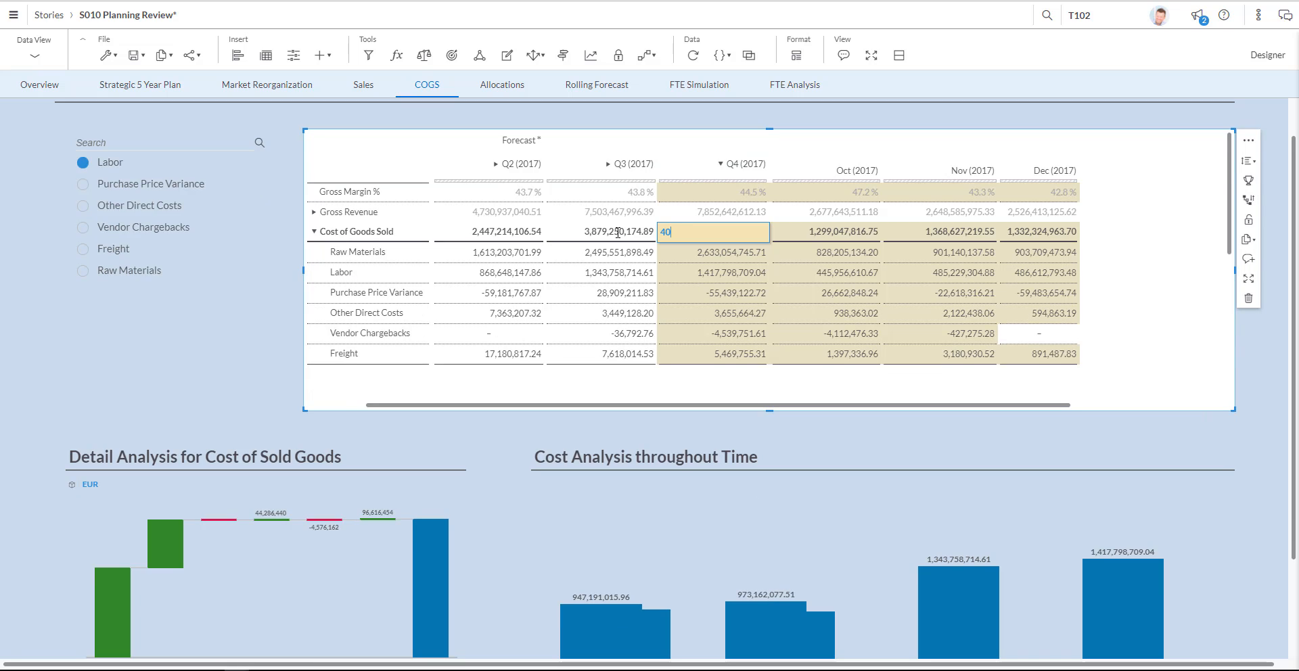
Set Q4 2017 Cost of Goods Sold to 4,000,000,000.00 and check the recalculated charts.
text(000000)
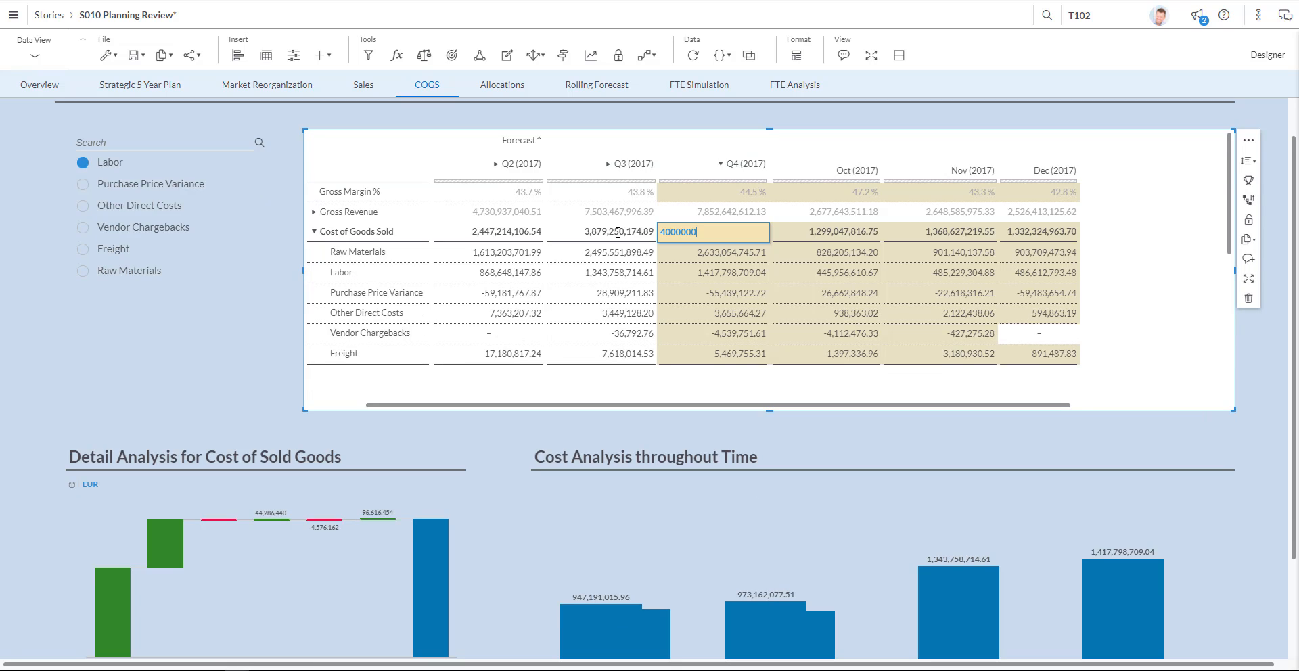
key(Enter)
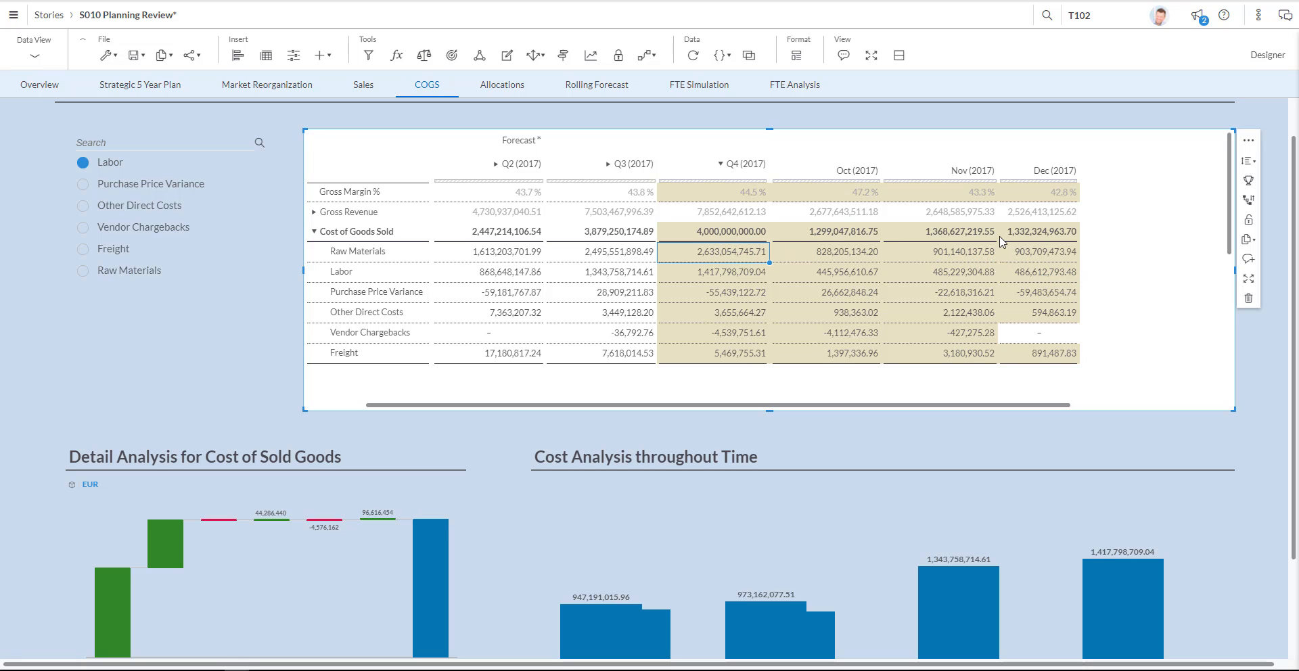
mouse_move(752, 190)
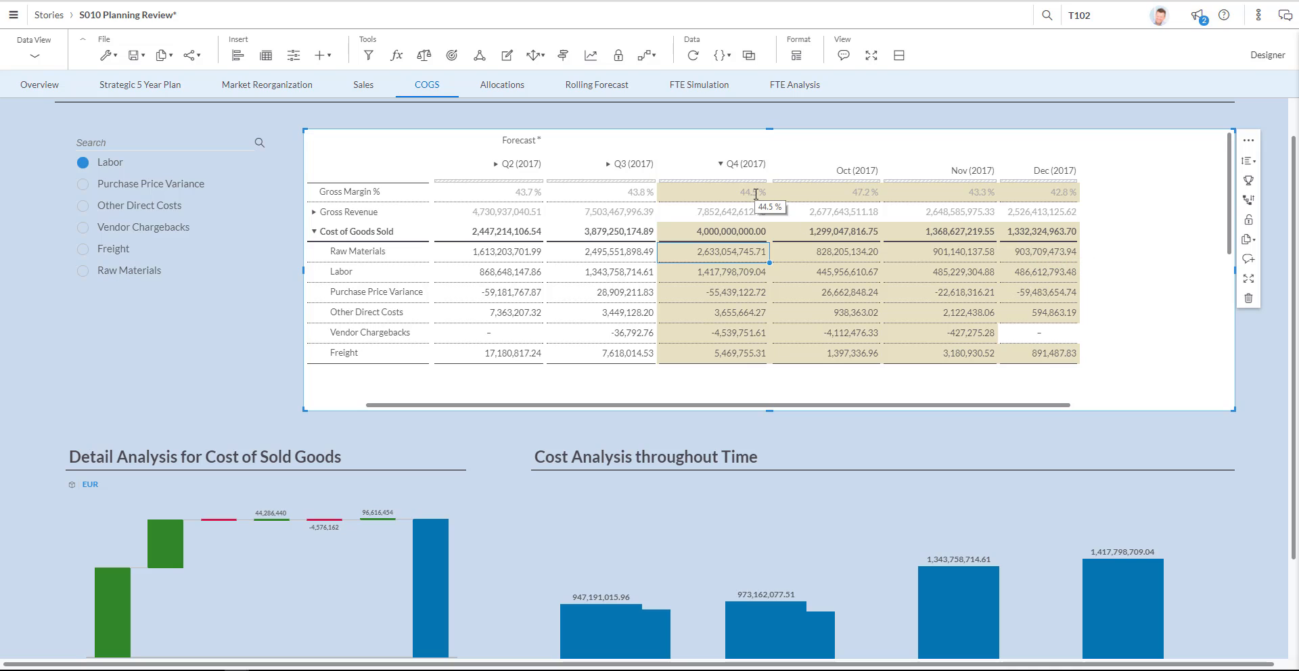
mouse_move(671, 186)
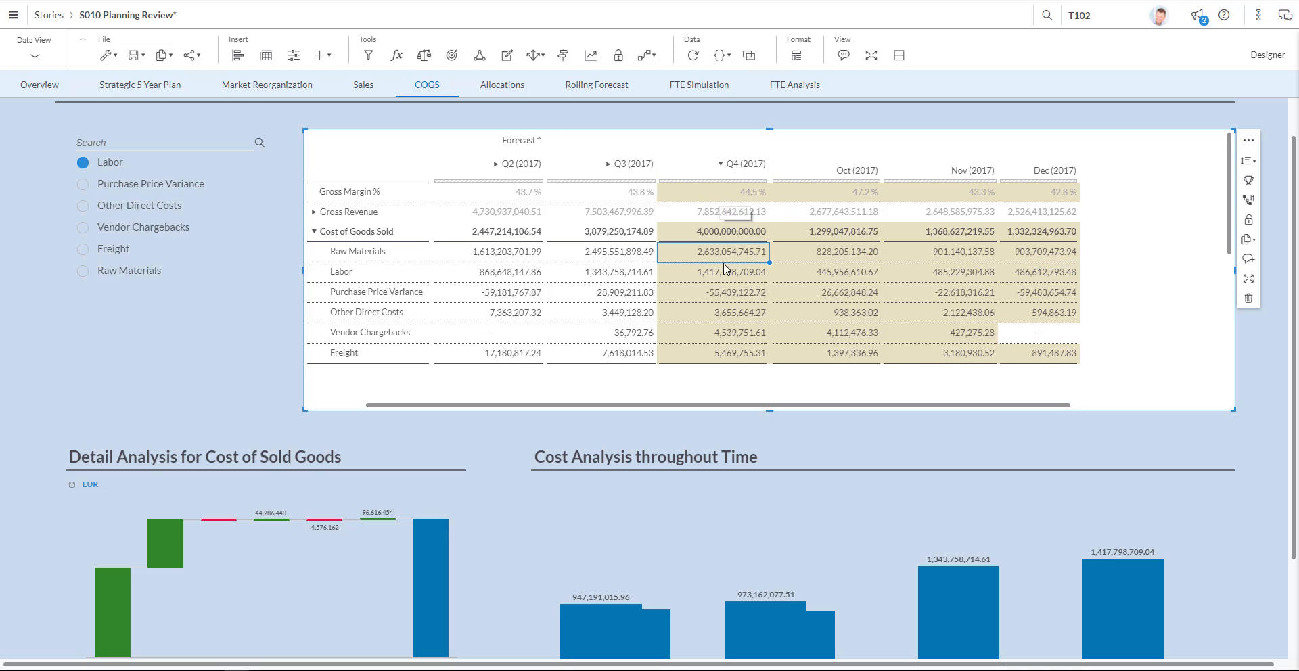
scroll(down, 3)
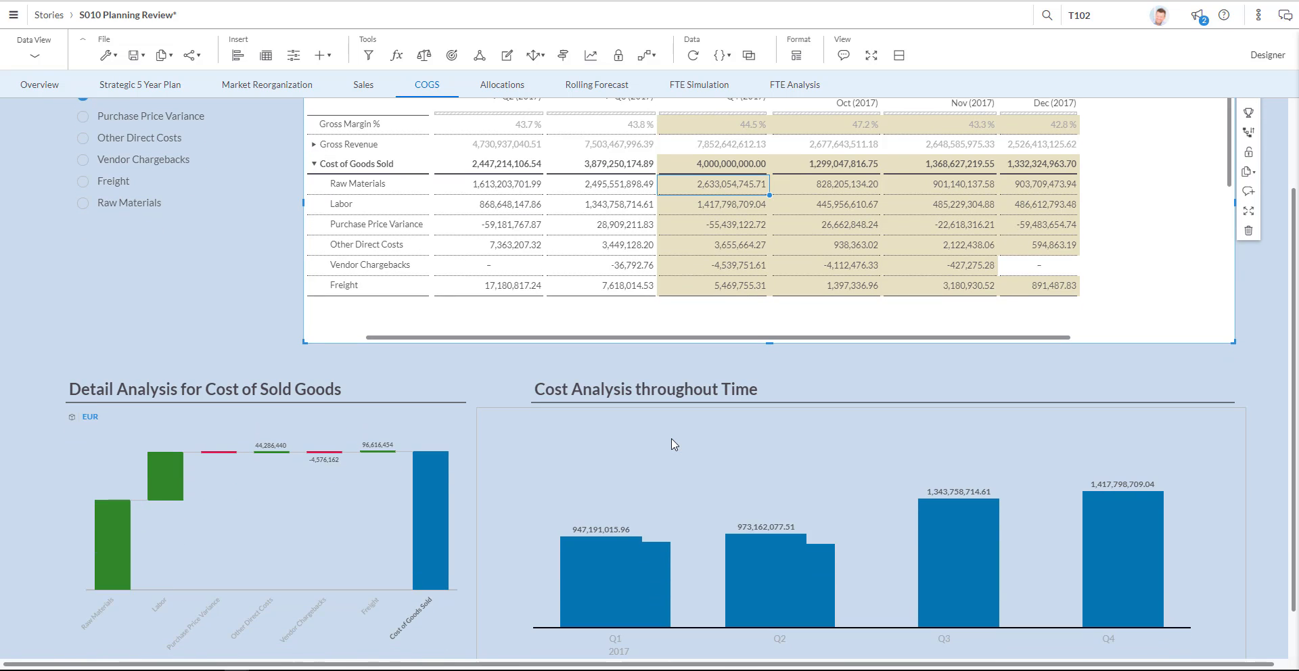
mouse_move(817, 506)
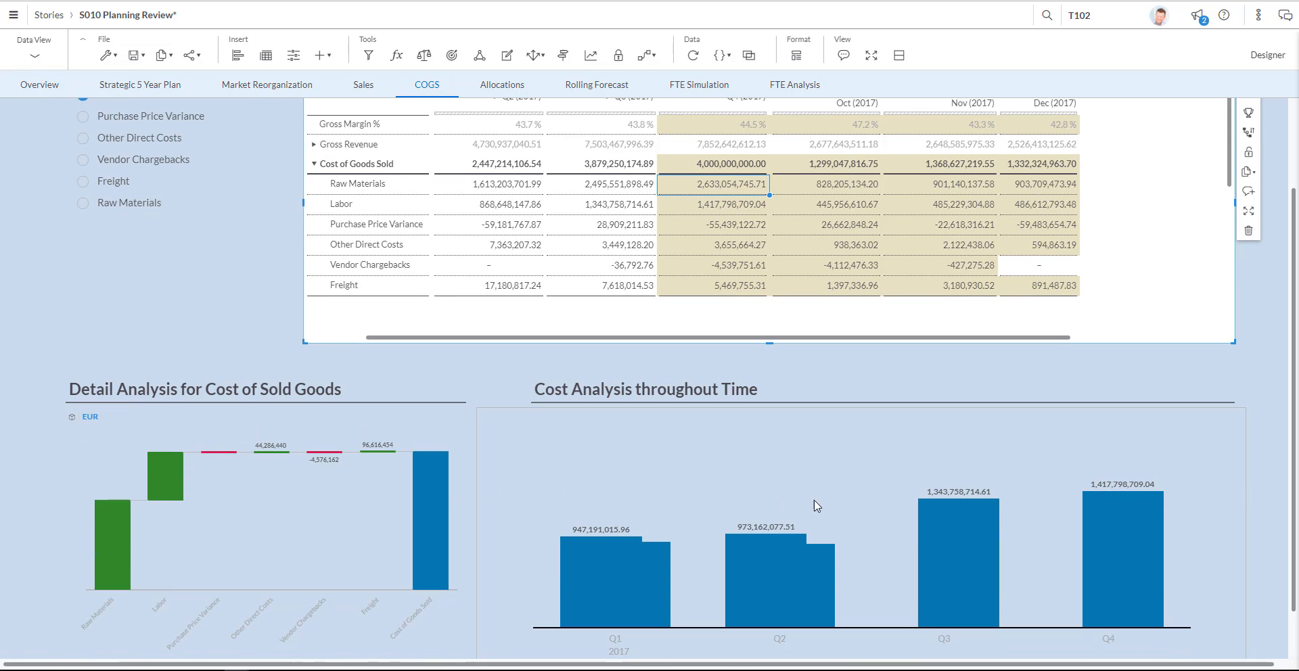
mouse_move(816, 451)
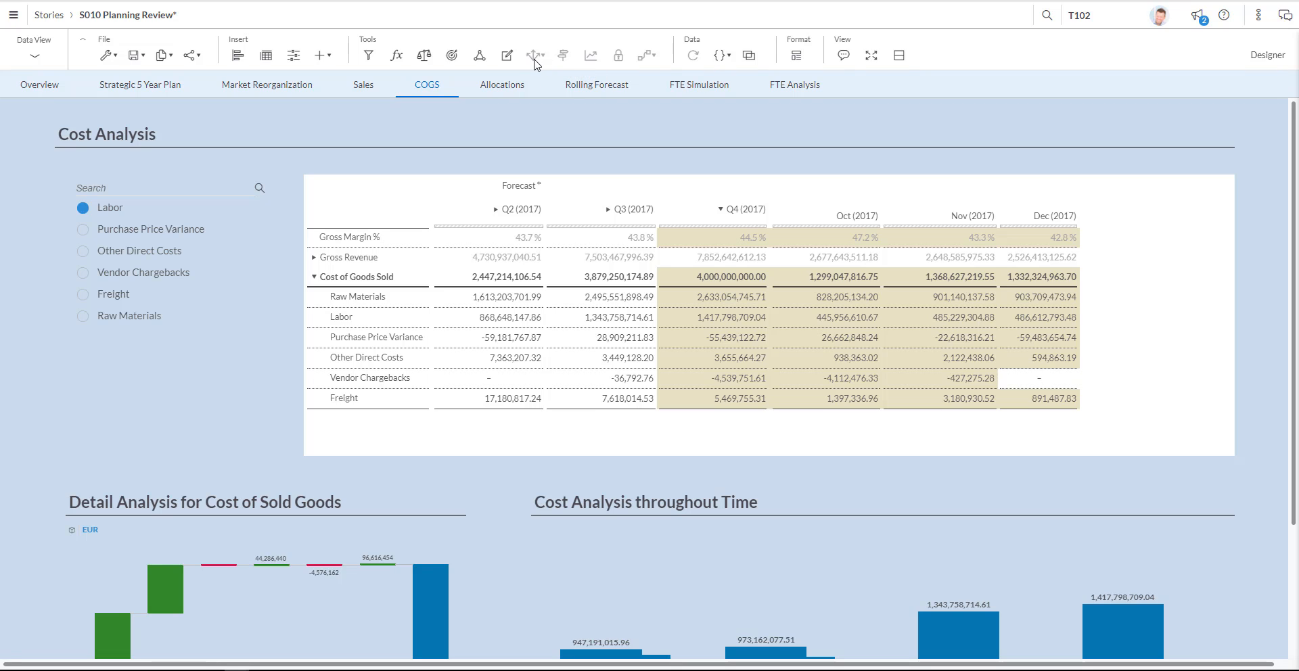
mouse_move(536, 54)
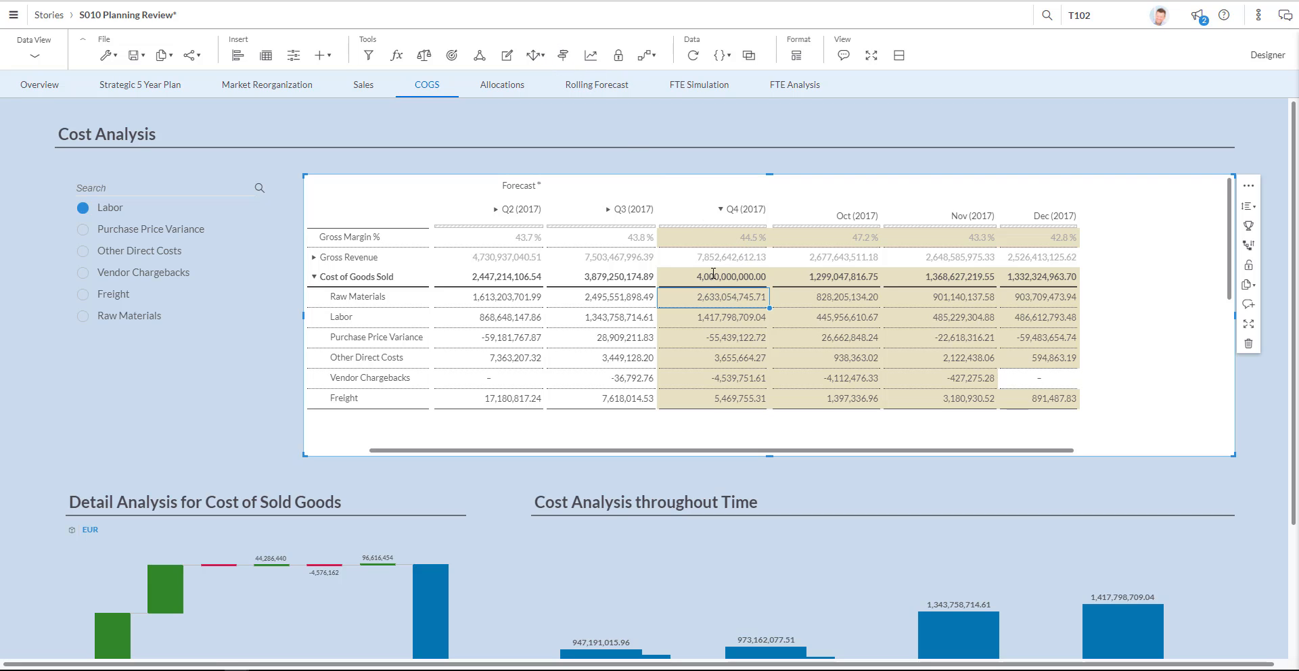
Choose Spreading from Allocate Values for the 4,000,000,000.00 Q4 cost total.
click(536, 55)
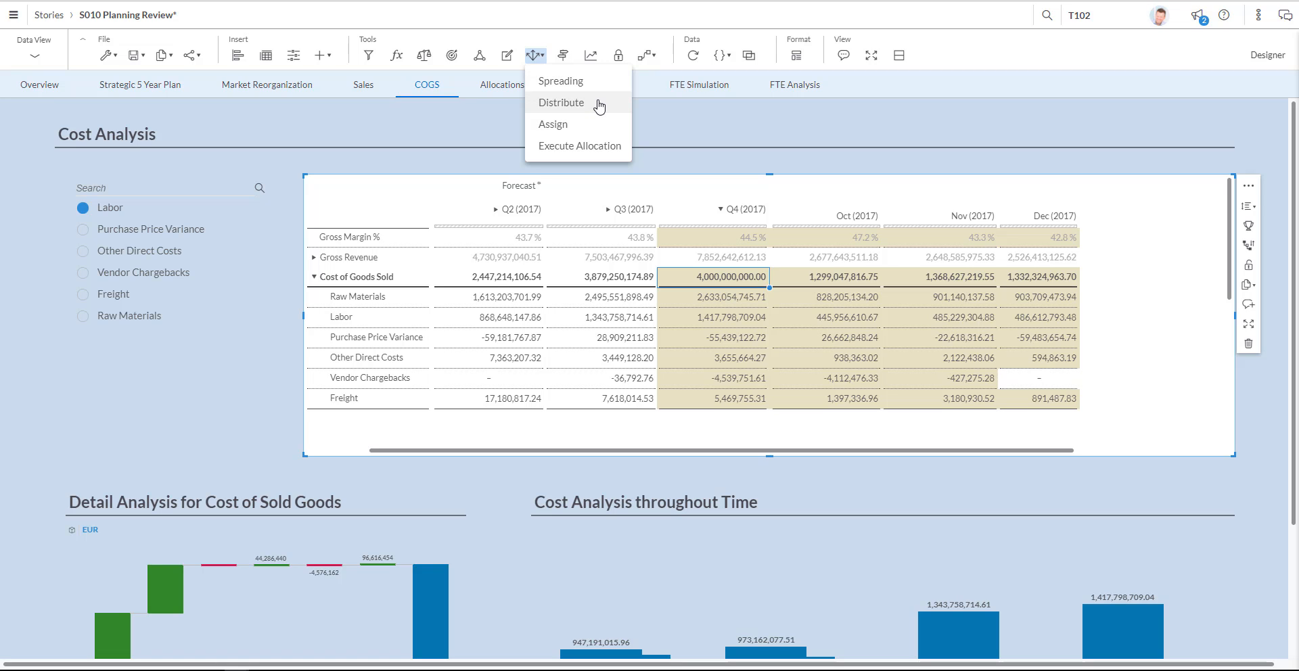
mouse_move(560, 80)
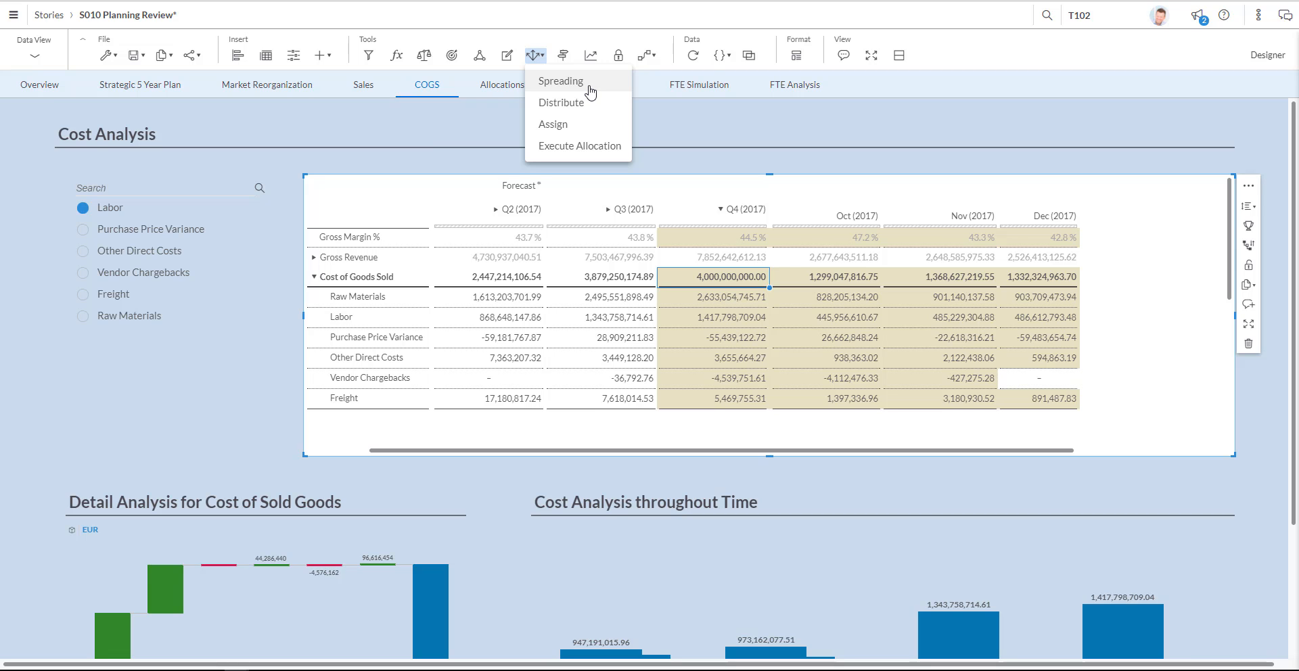
click(561, 80)
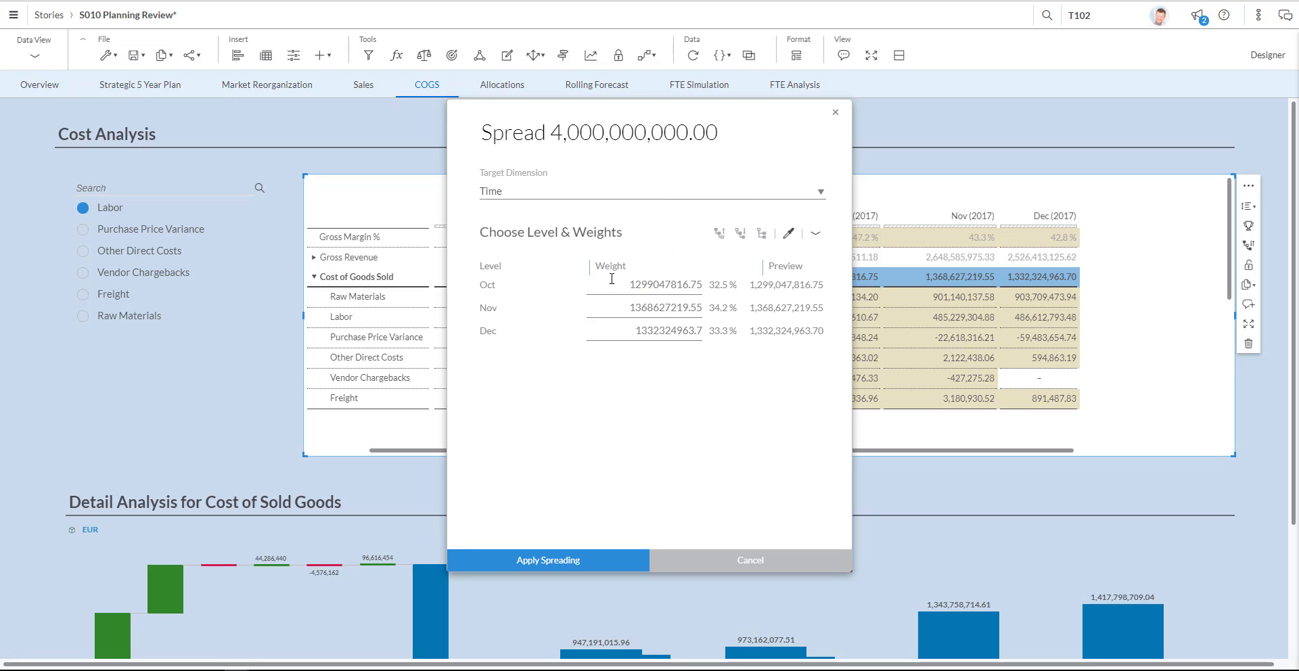
mouse_move(792, 318)
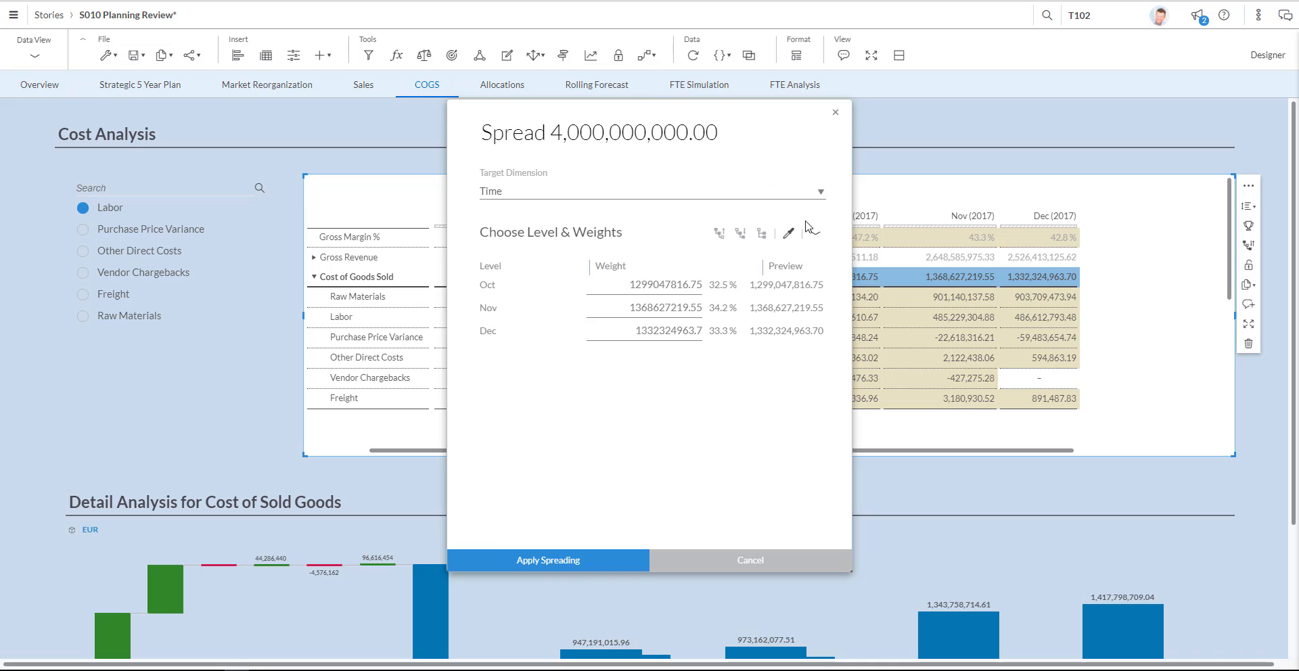
Pick the Even auto-fill pattern, 1,333,333,333.33 per month, and apply the spreading.
click(811, 233)
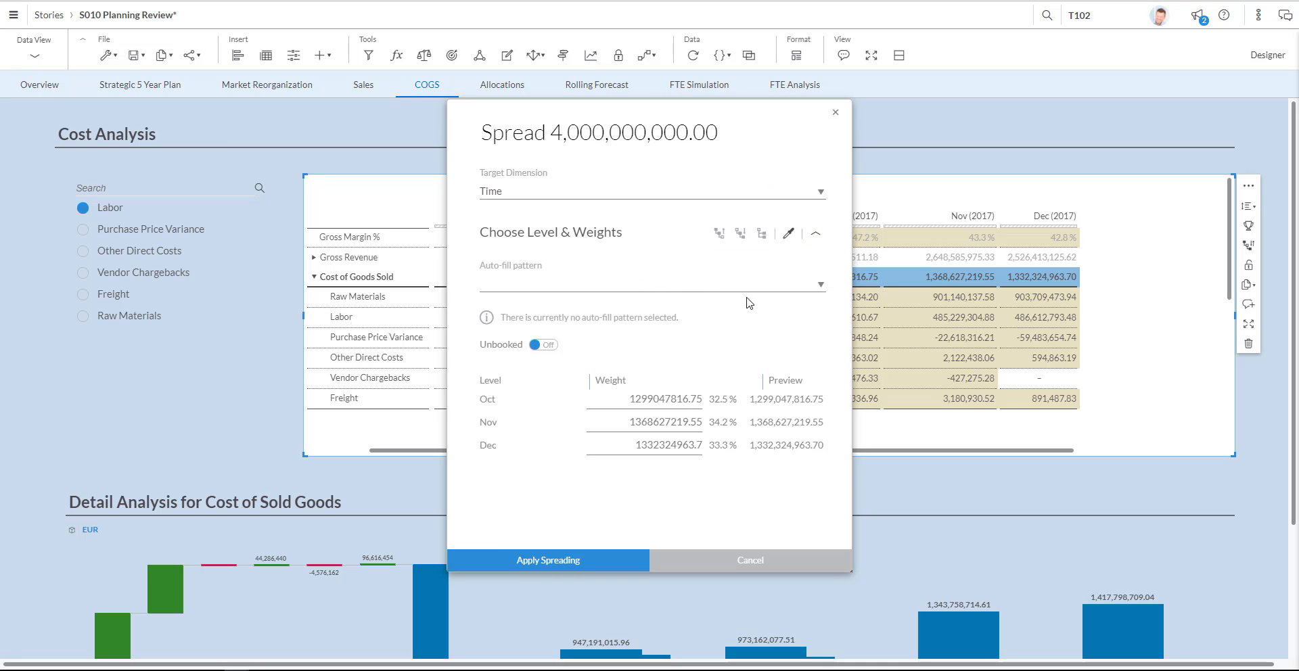
click(820, 284)
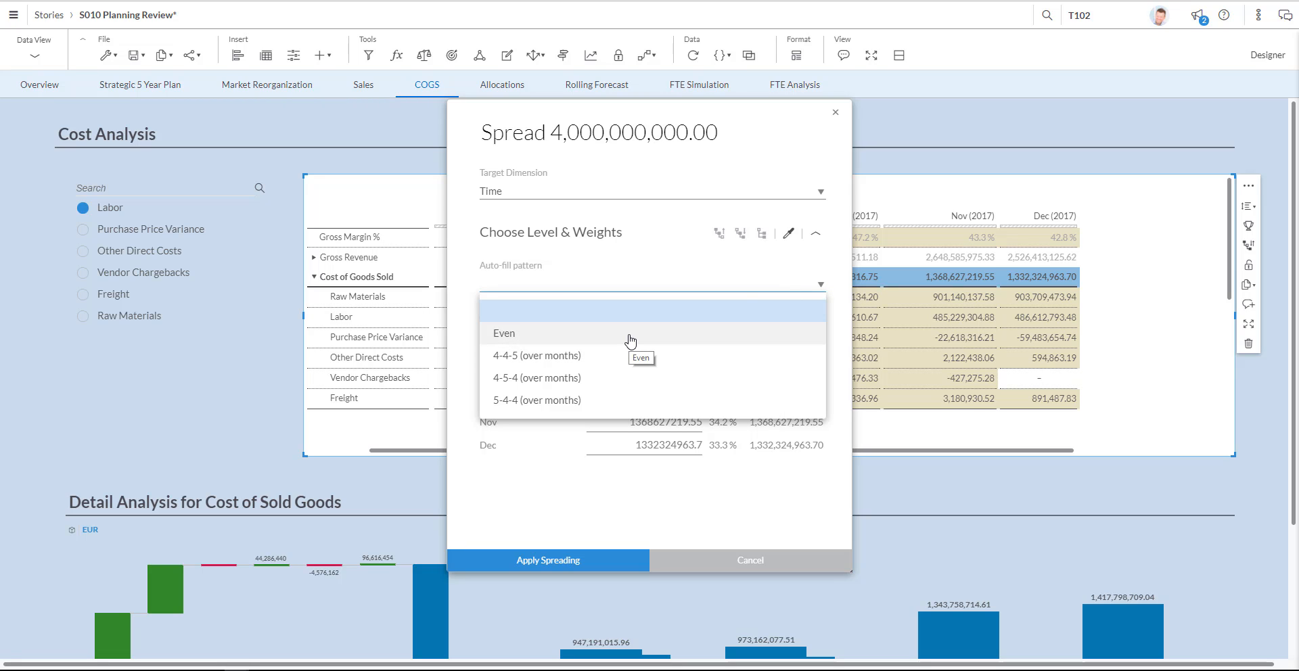
mouse_move(557, 285)
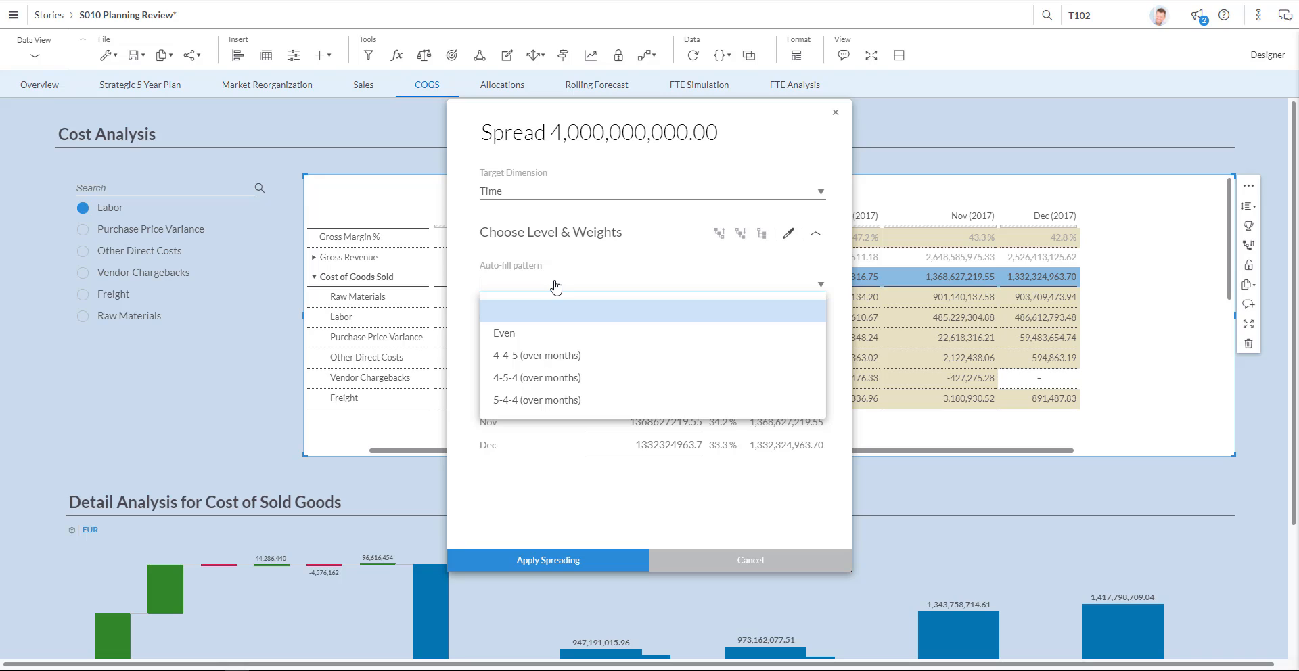
mouse_move(559, 339)
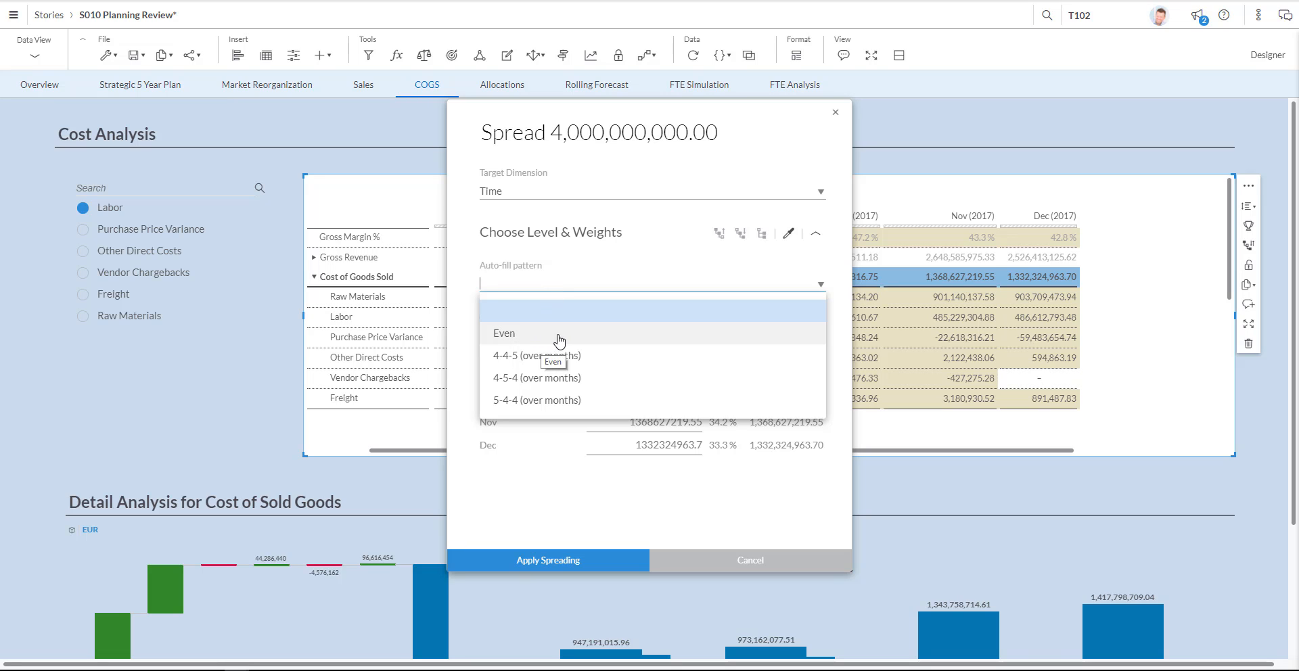
mouse_move(587, 343)
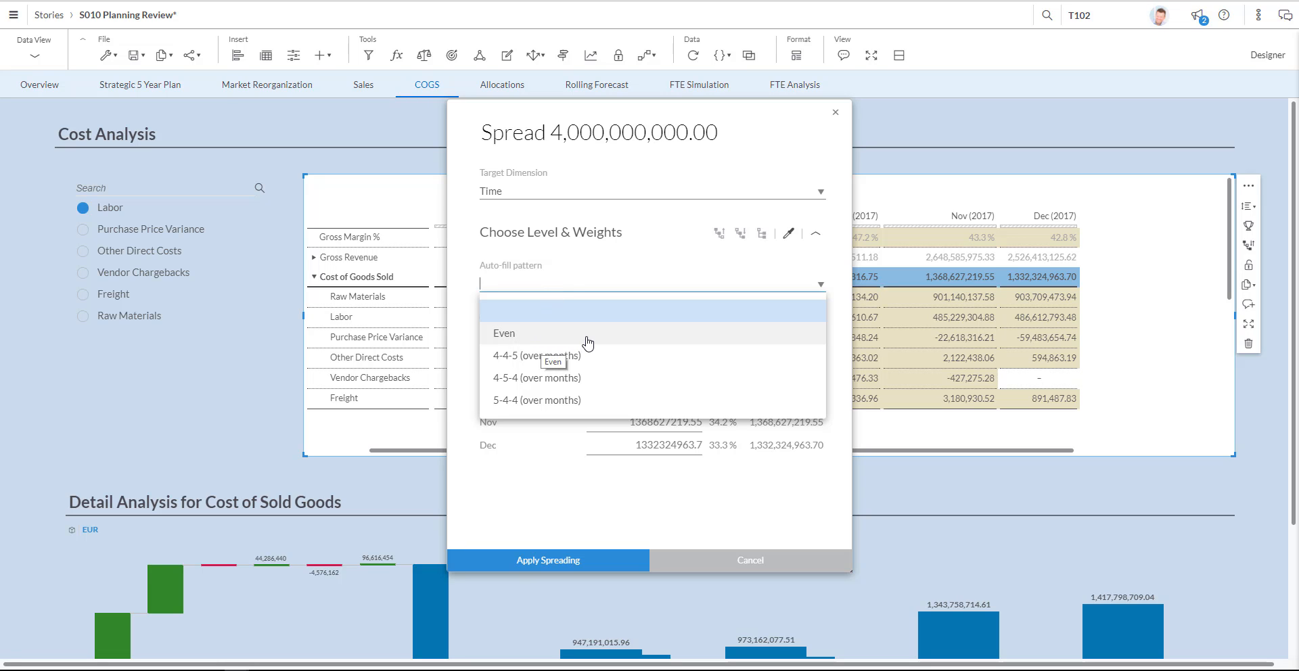
click(504, 332)
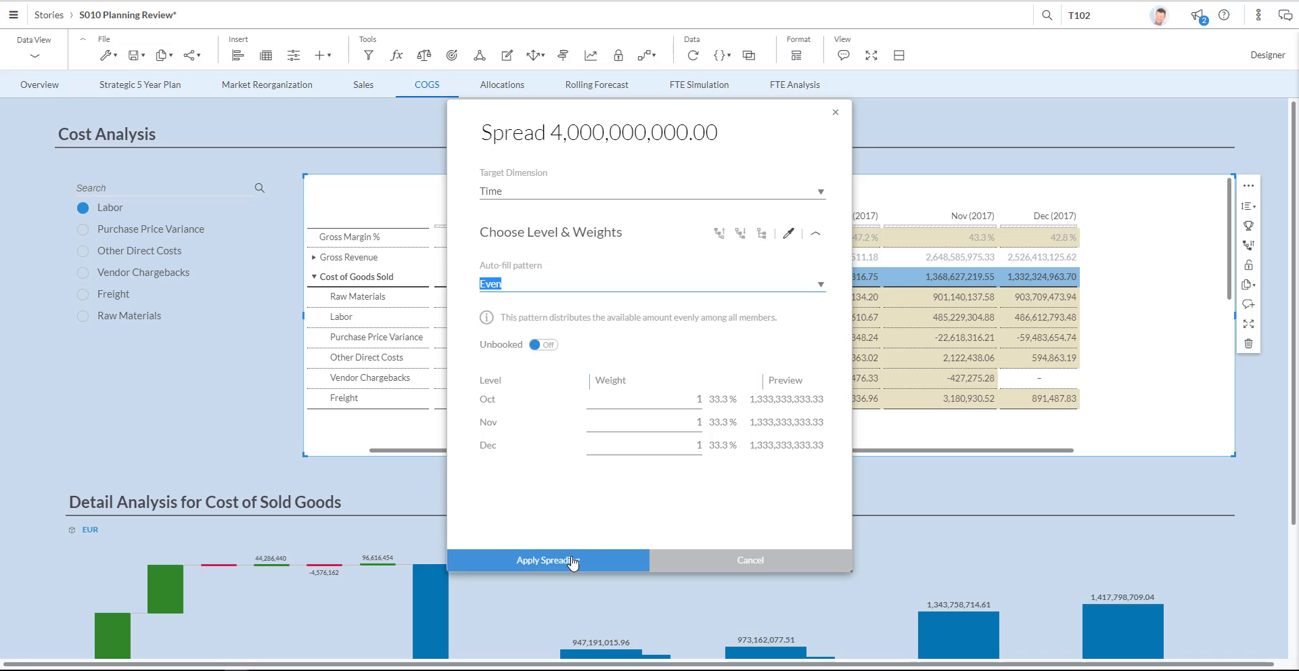
click(547, 561)
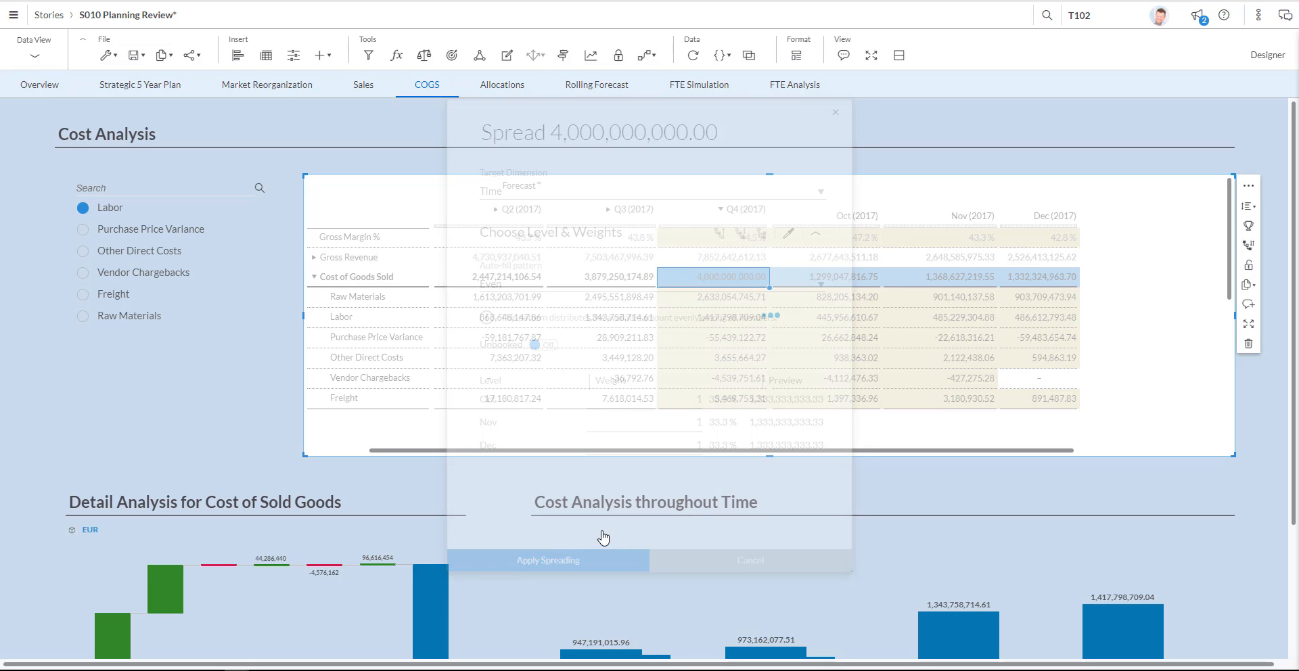
Confirm the spread so Oct, Nov and Dec 2017 COGS each read 1,333,333,333.33.
click(547, 560)
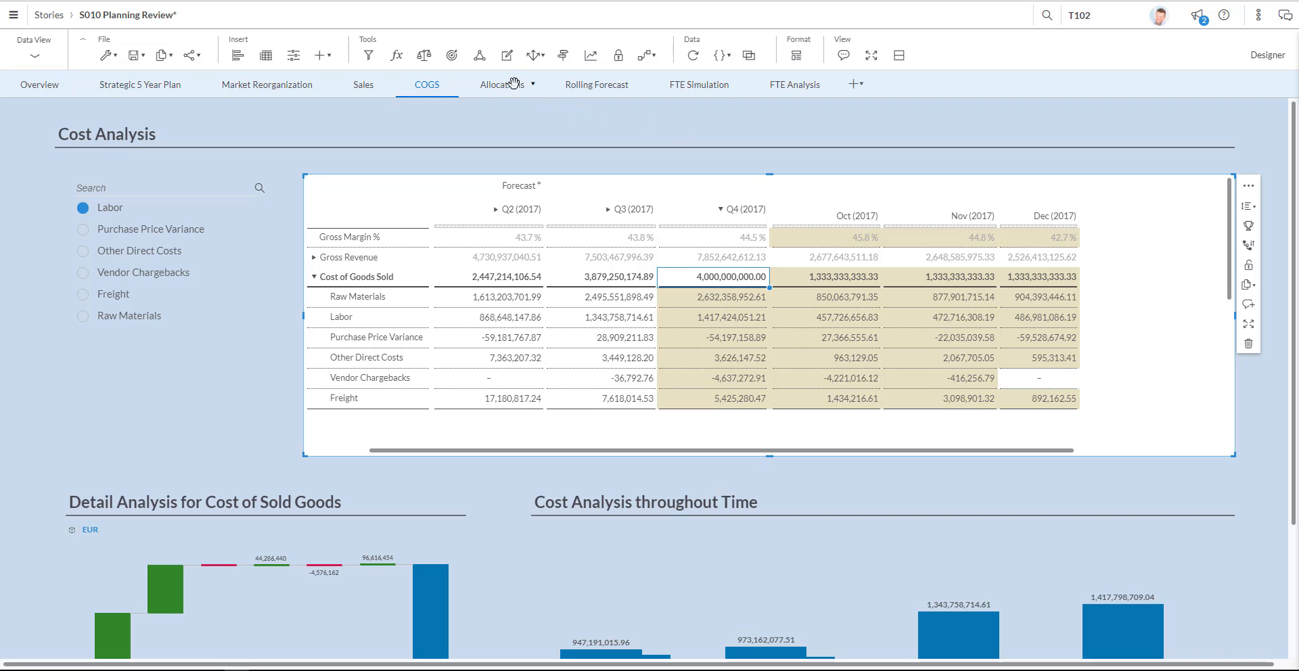
Switch to the Allocations page and look through its expense and income charts.
click(501, 84)
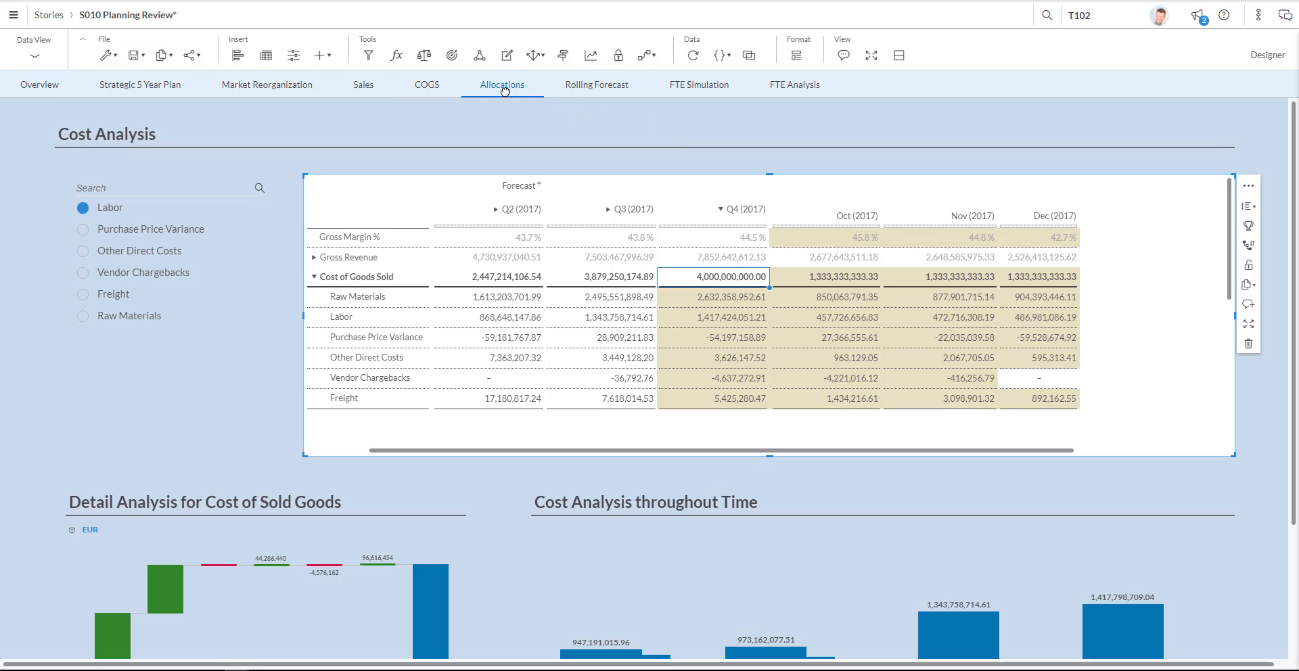
click(502, 83)
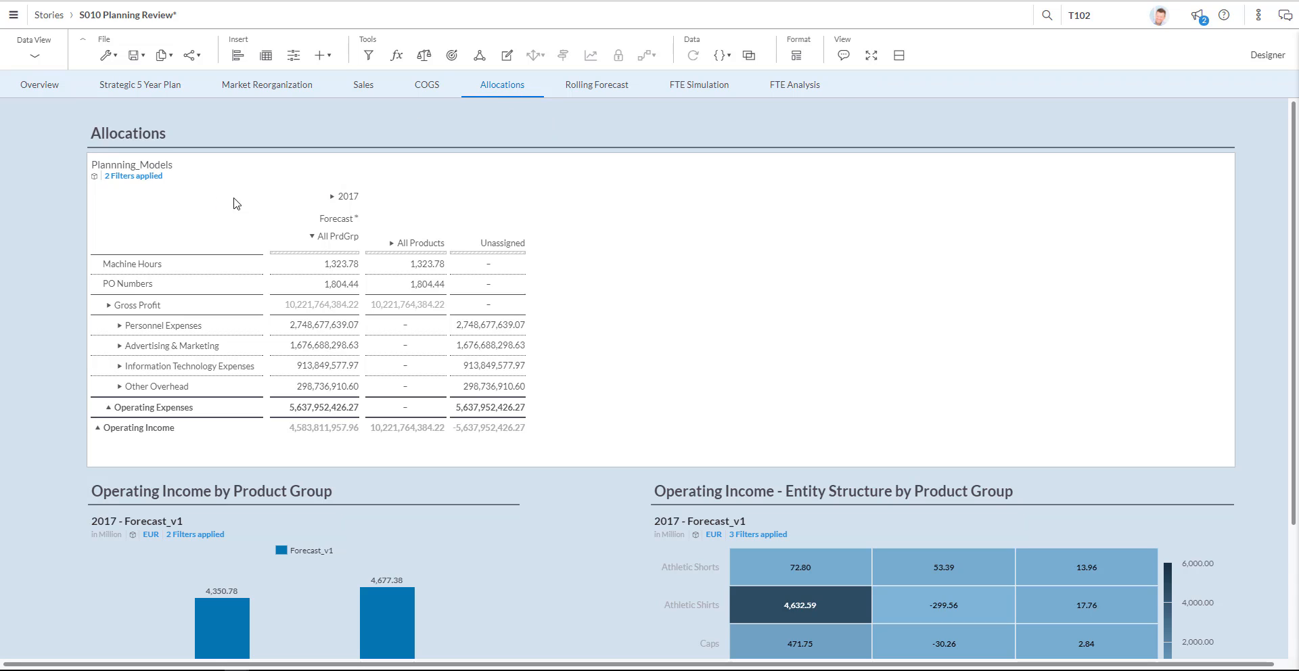
mouse_move(487, 267)
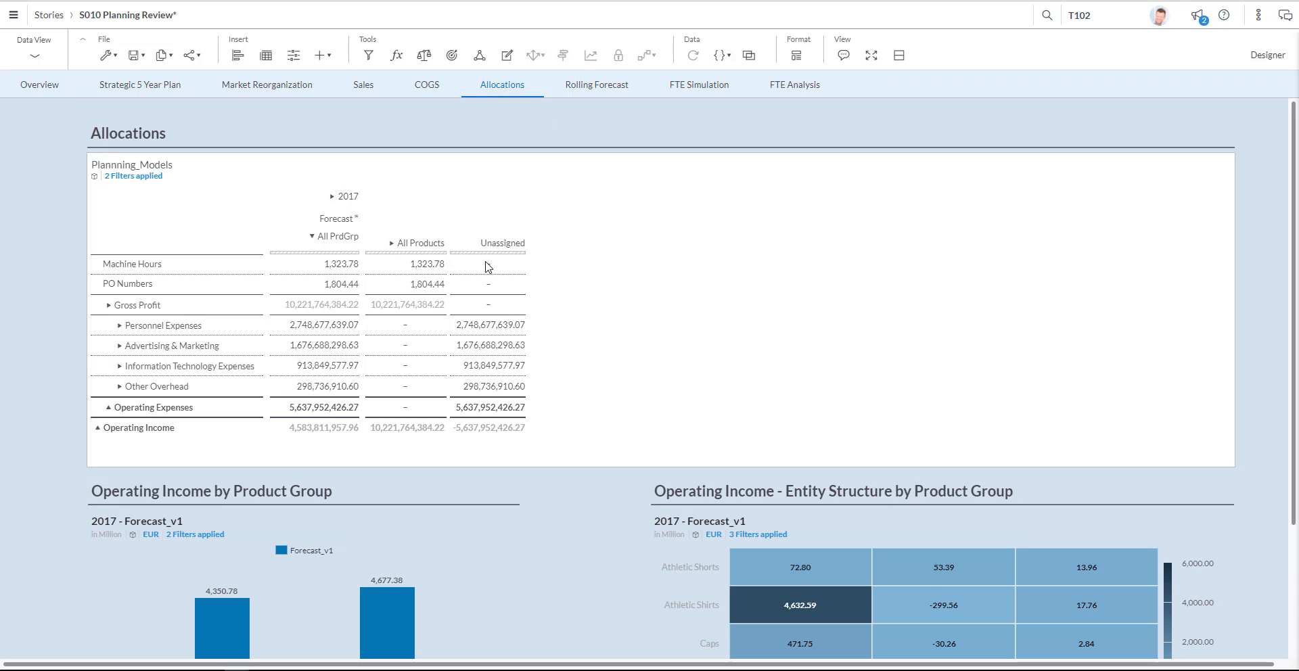
scroll(down, 3)
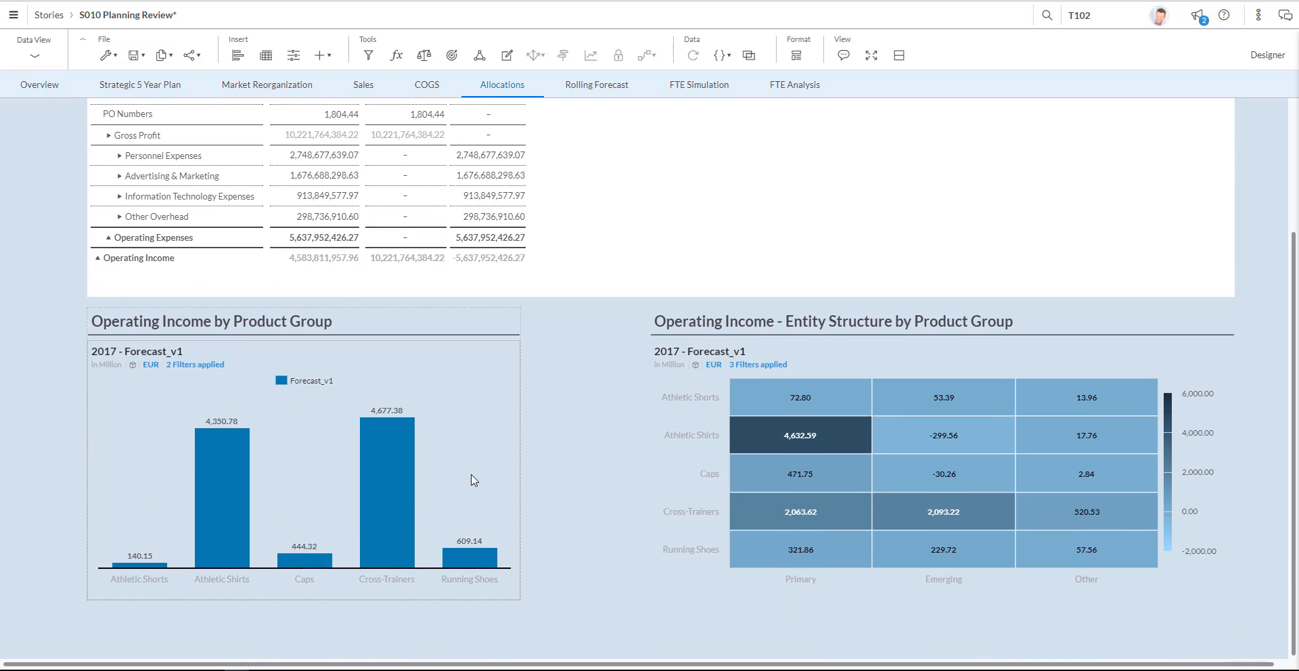
mouse_move(329, 349)
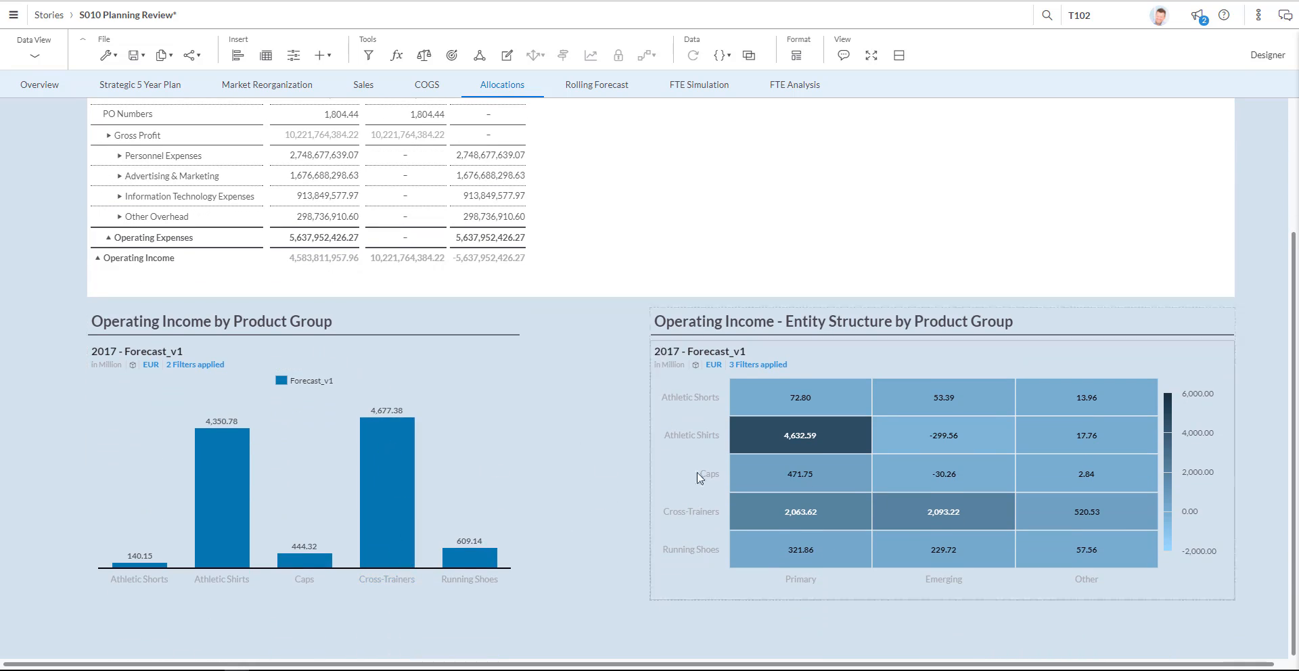
mouse_move(881, 359)
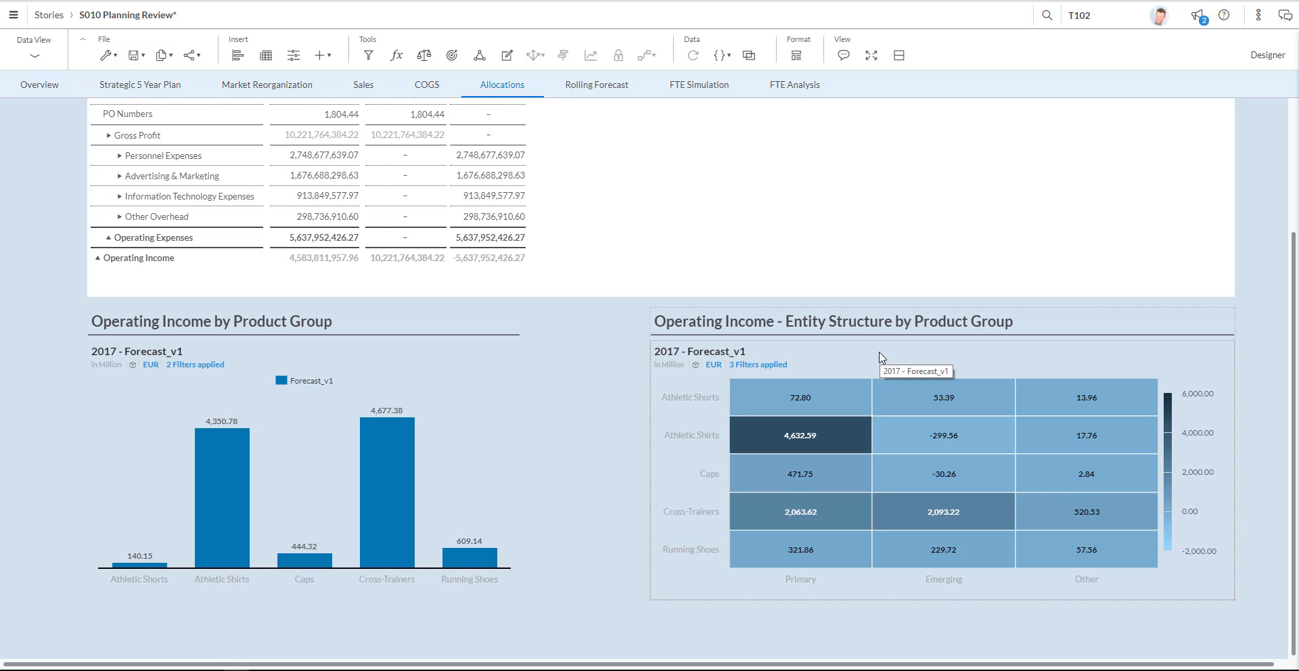
mouse_move(888, 349)
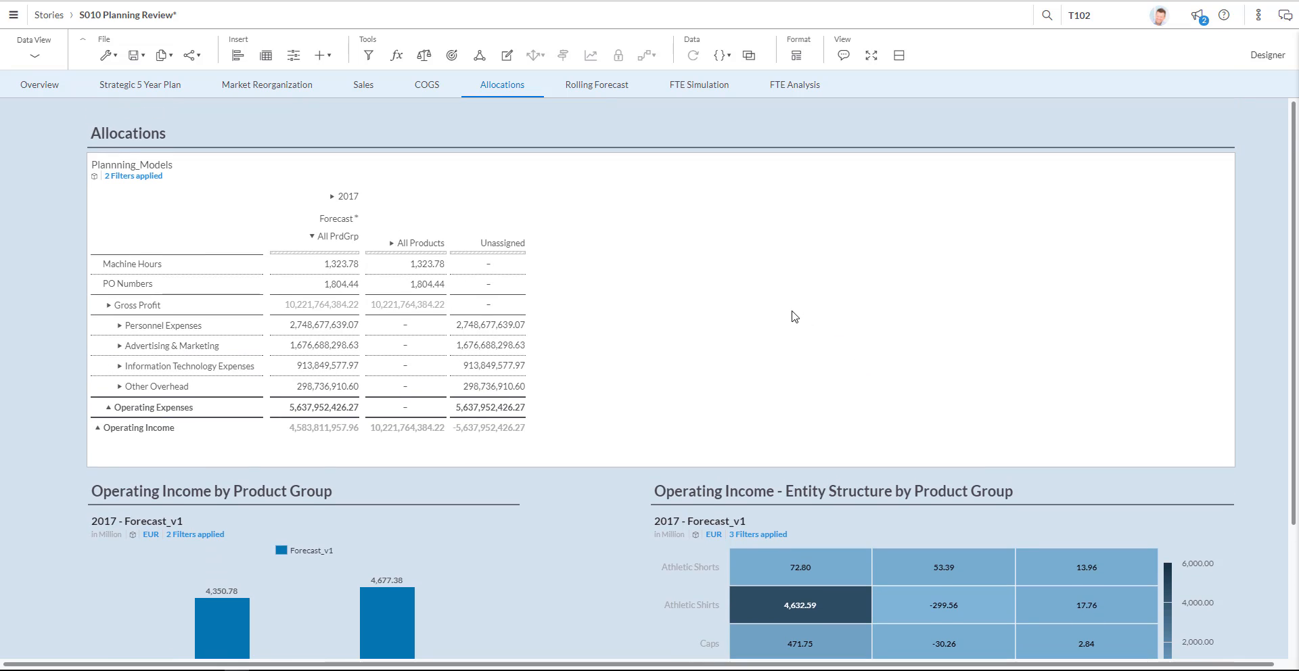
mouse_move(505, 257)
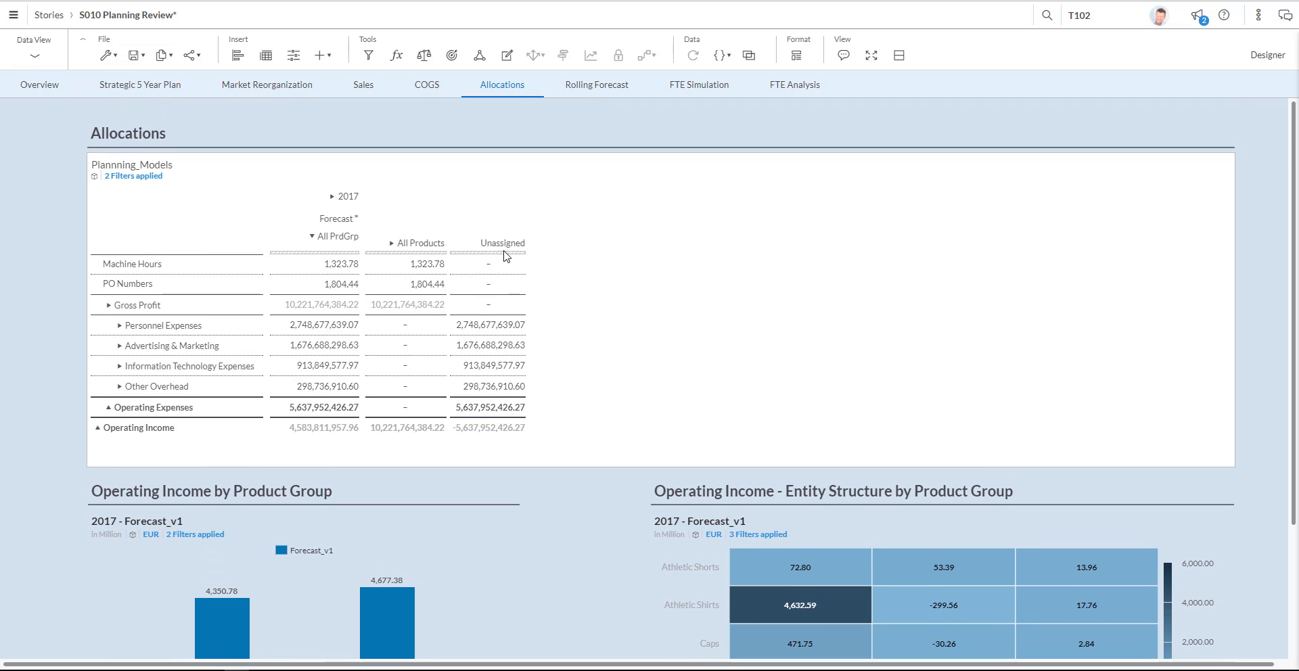
mouse_move(495, 272)
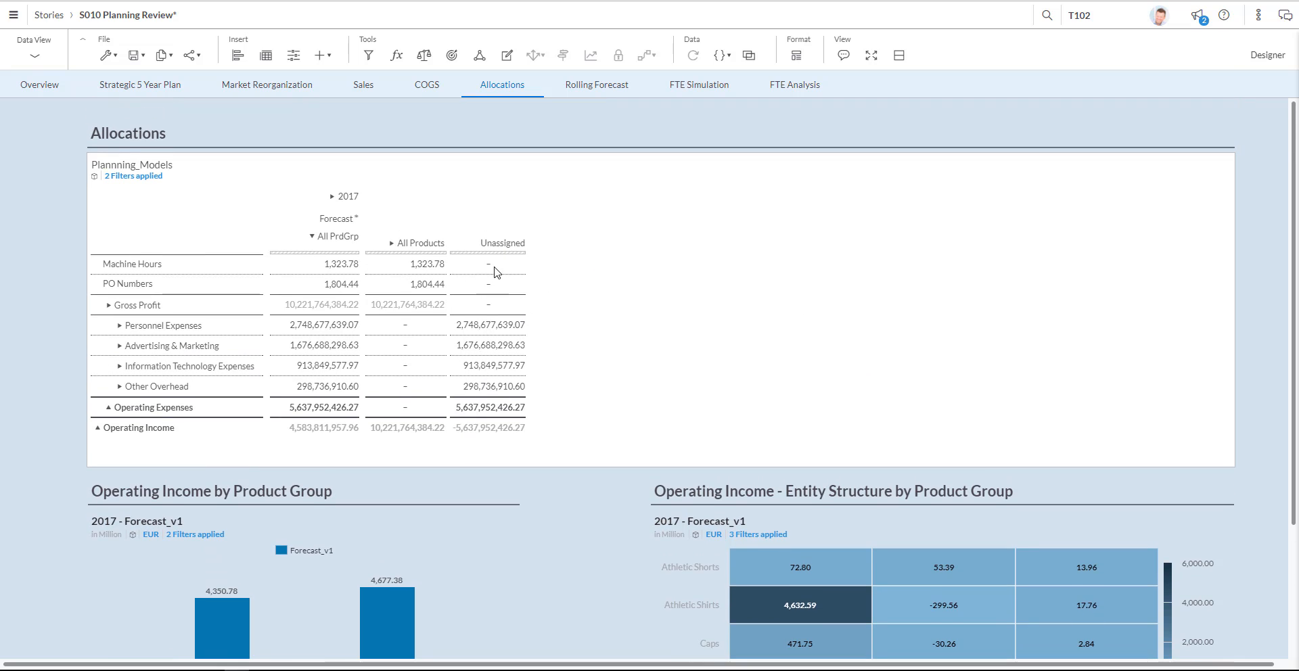
mouse_move(496, 436)
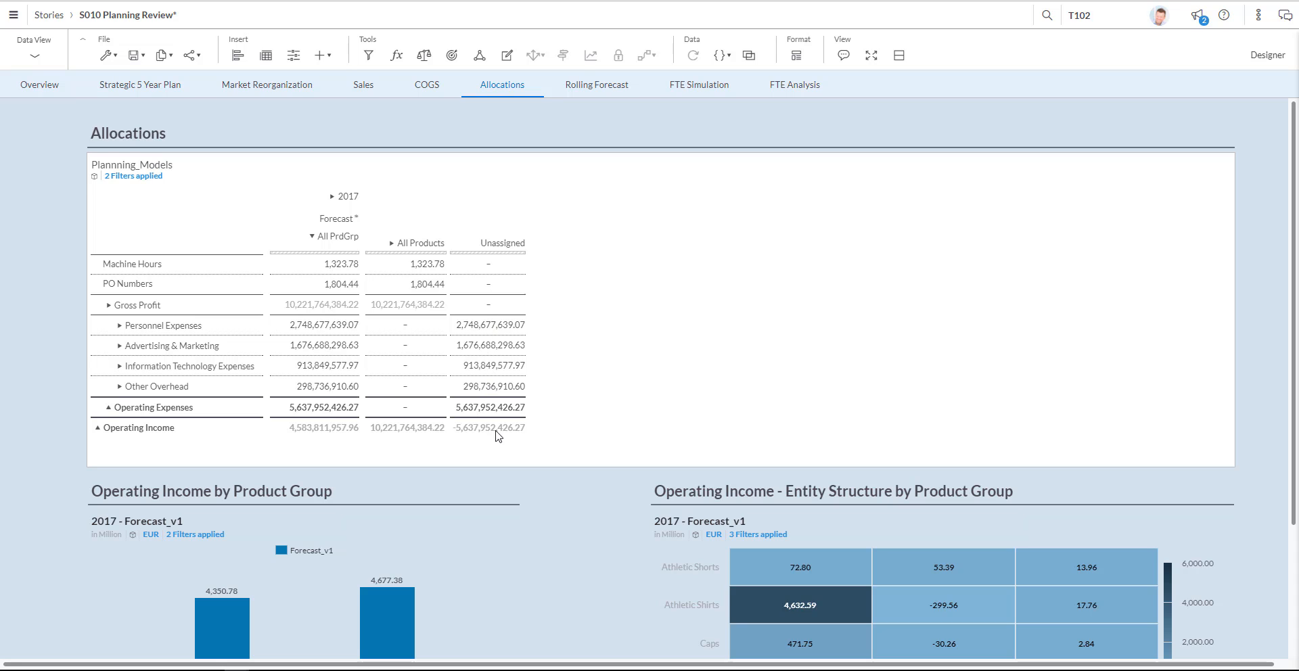
mouse_move(403, 318)
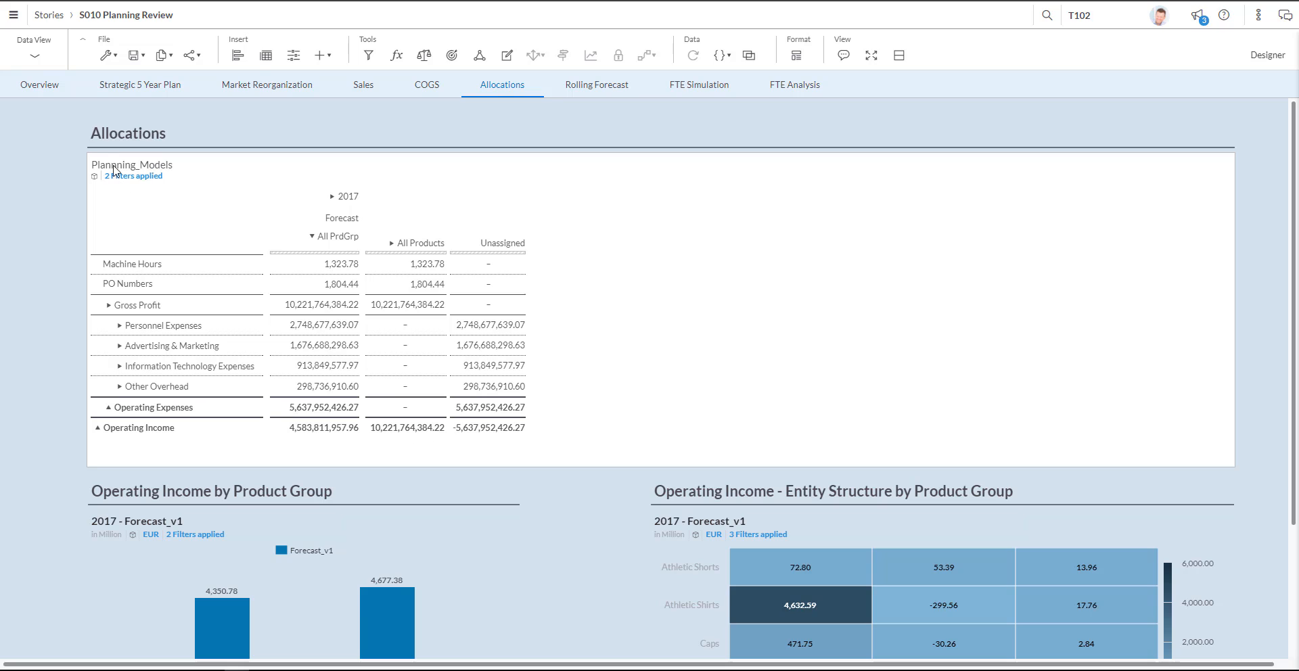
Navigate from the main menu to Browse > Processes > Allocations to list allocation processes.
click(14, 13)
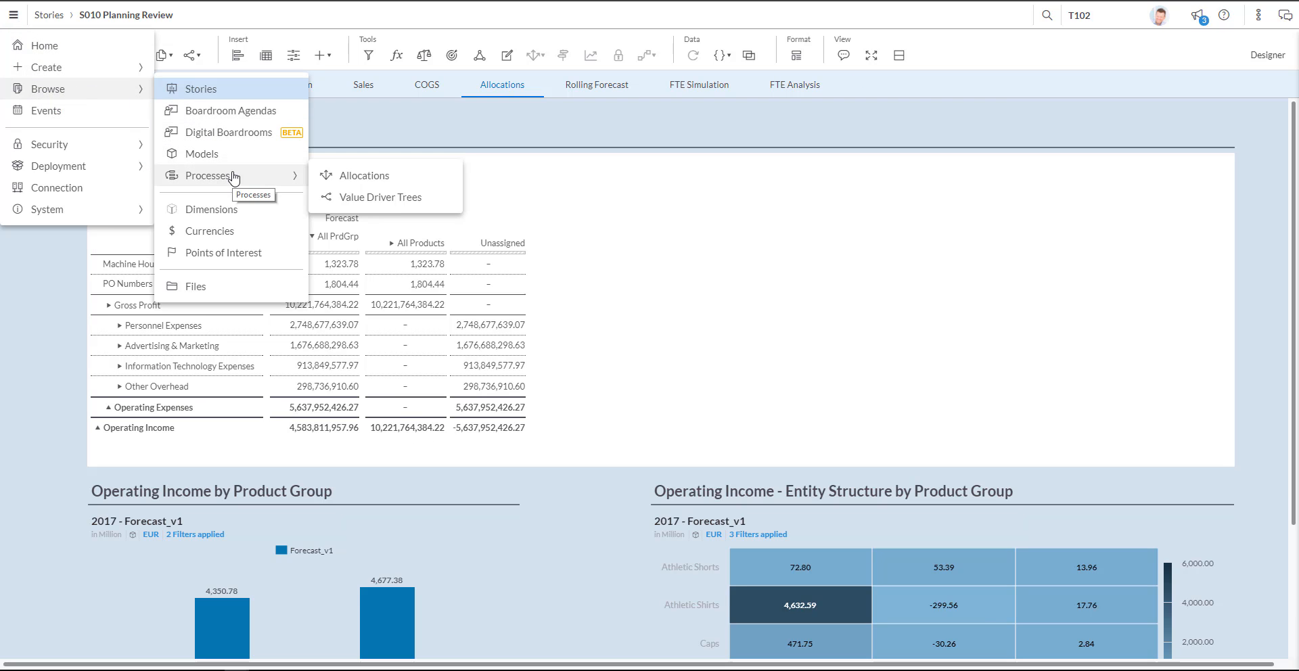
mouse_move(363, 175)
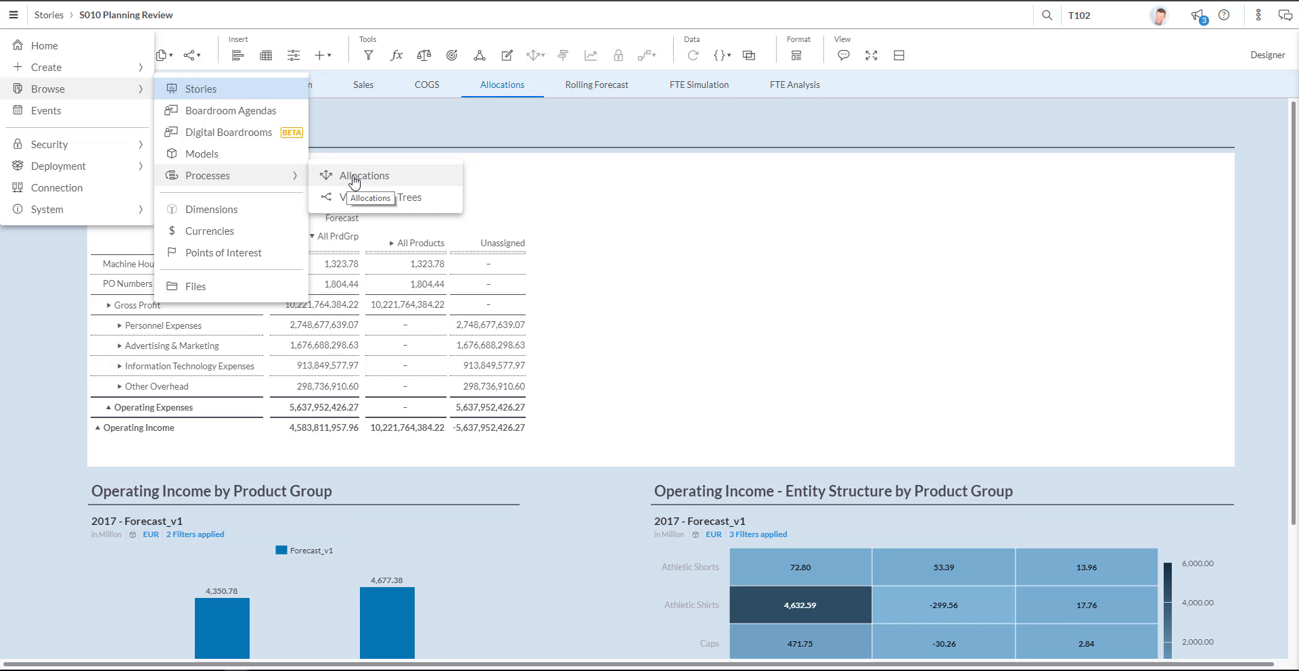
click(364, 175)
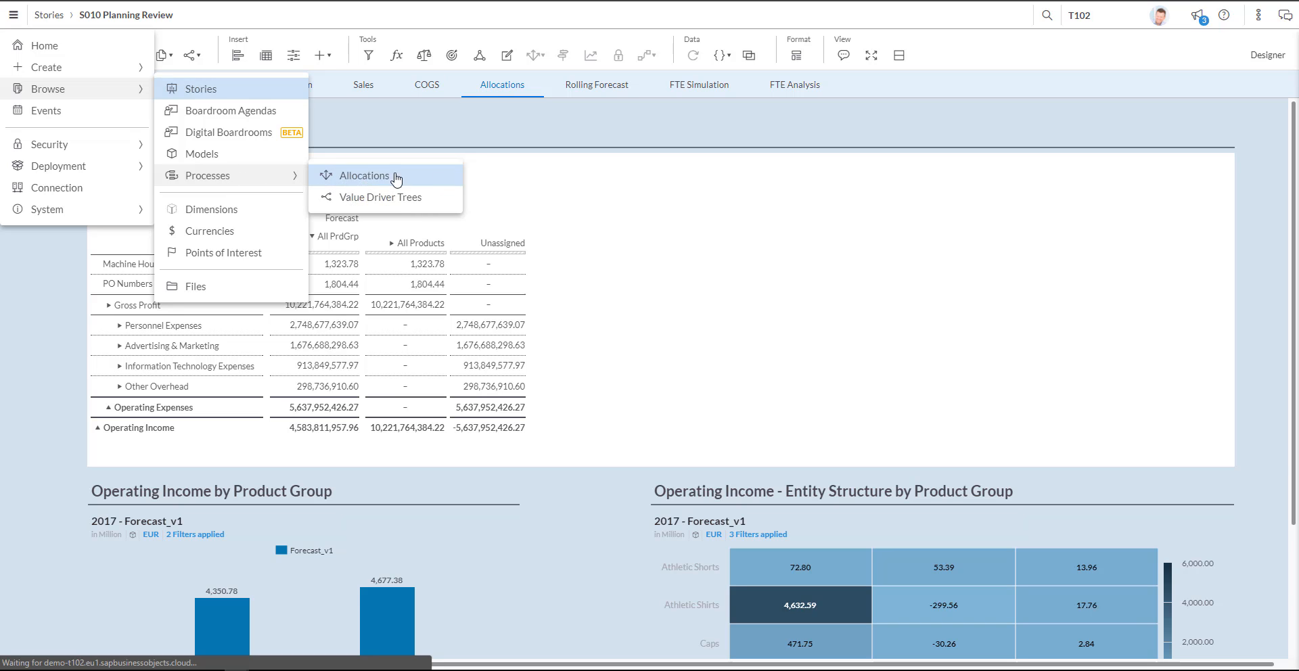
click(364, 175)
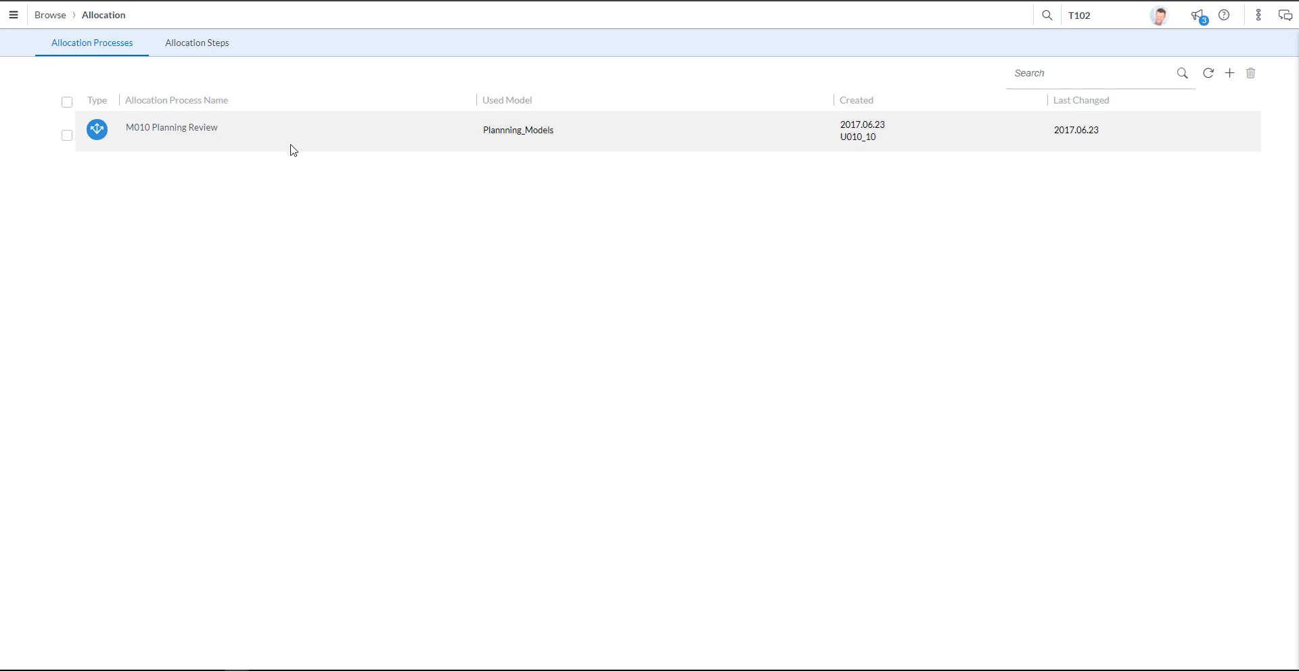
Enter the M010 Planning Review process and bring up Edit Step for the IT Expenses step.
double_click(172, 128)
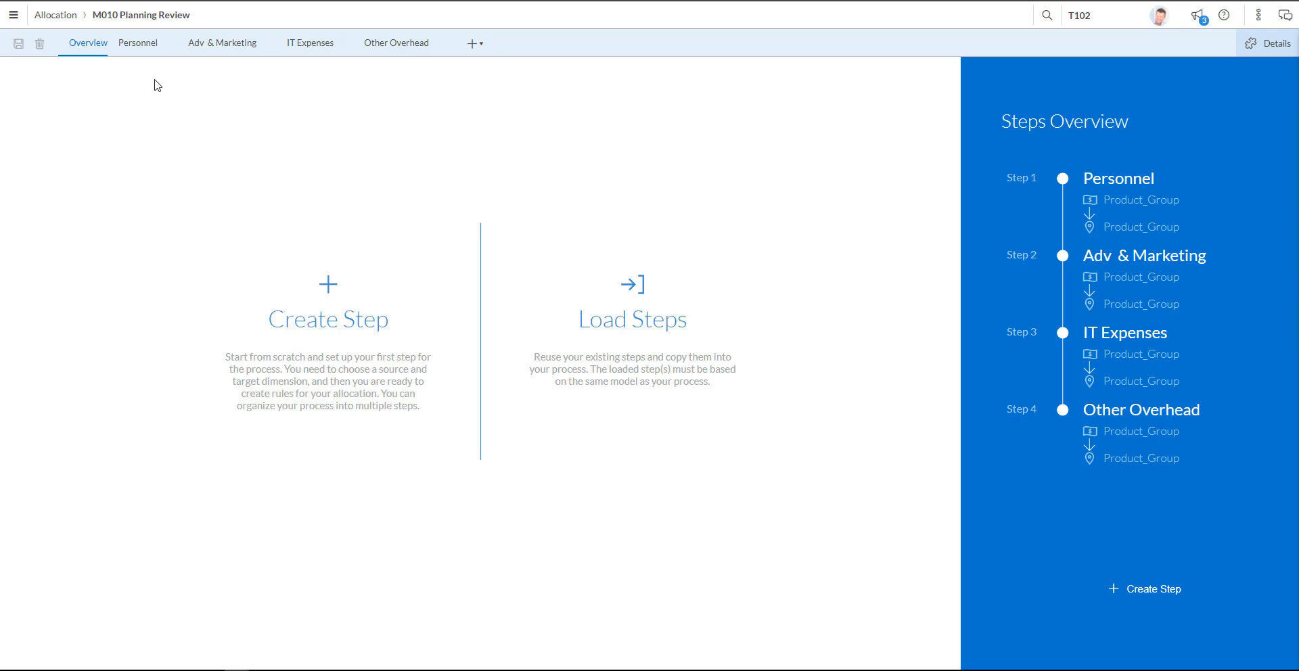
mouse_move(310, 42)
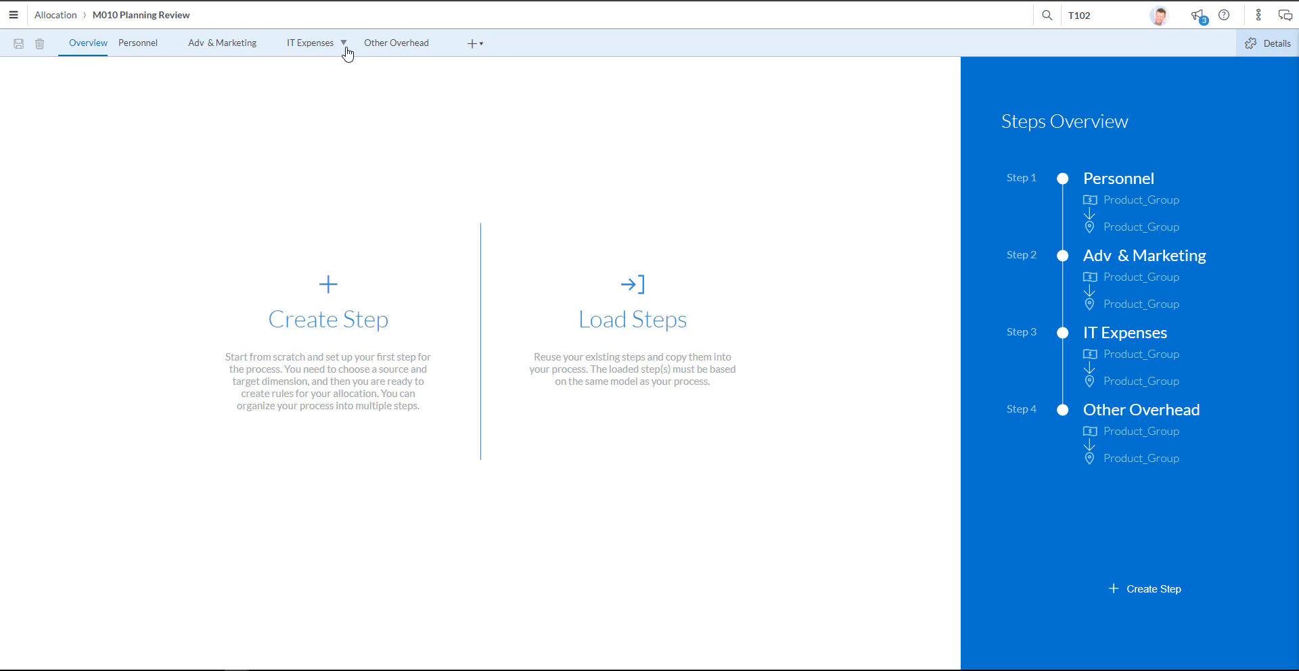
click(343, 41)
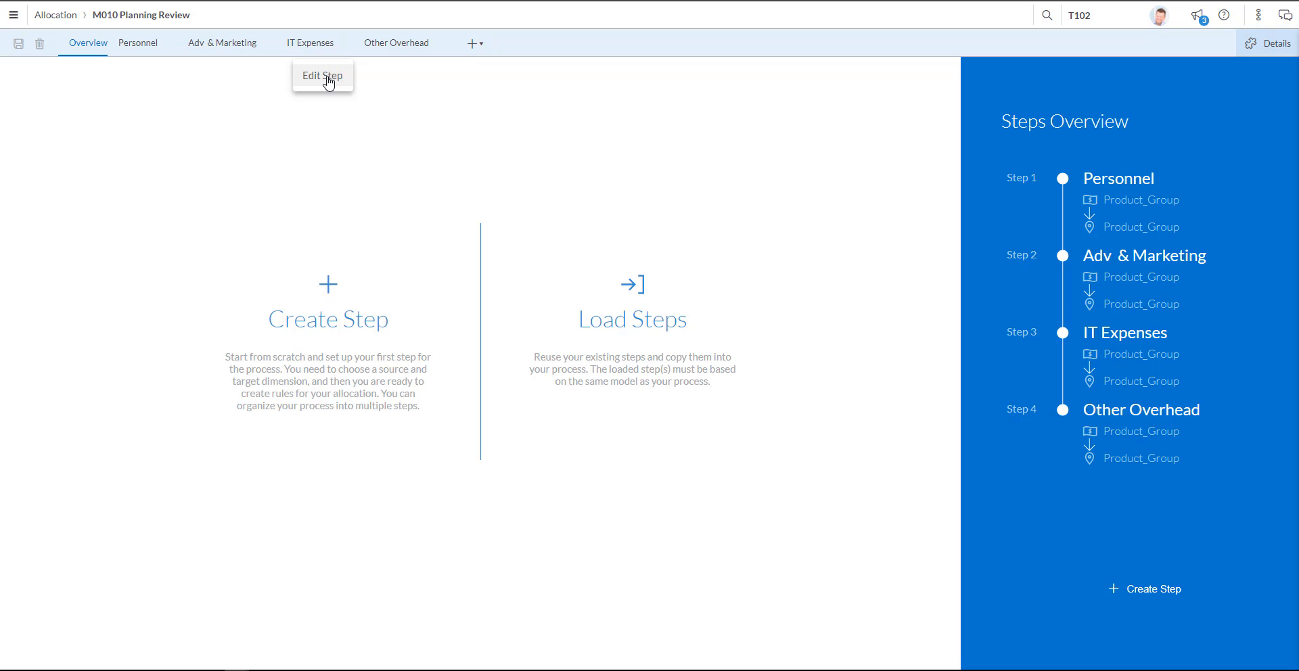
click(322, 75)
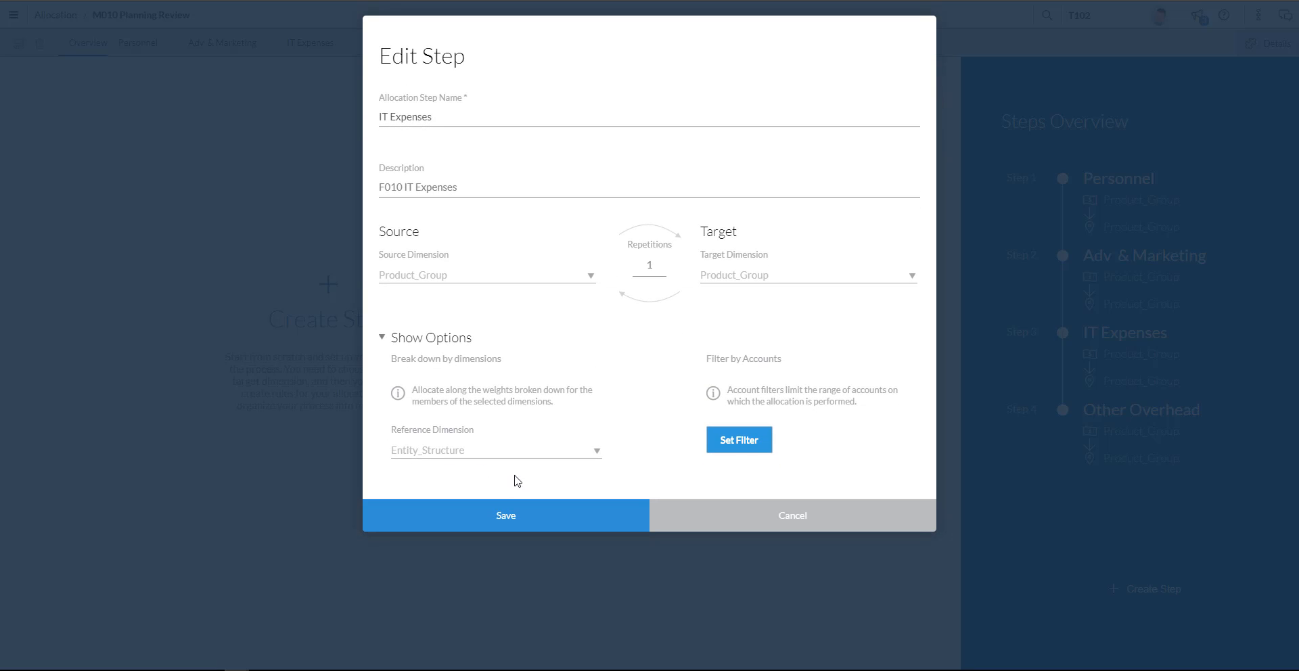
mouse_move(540, 493)
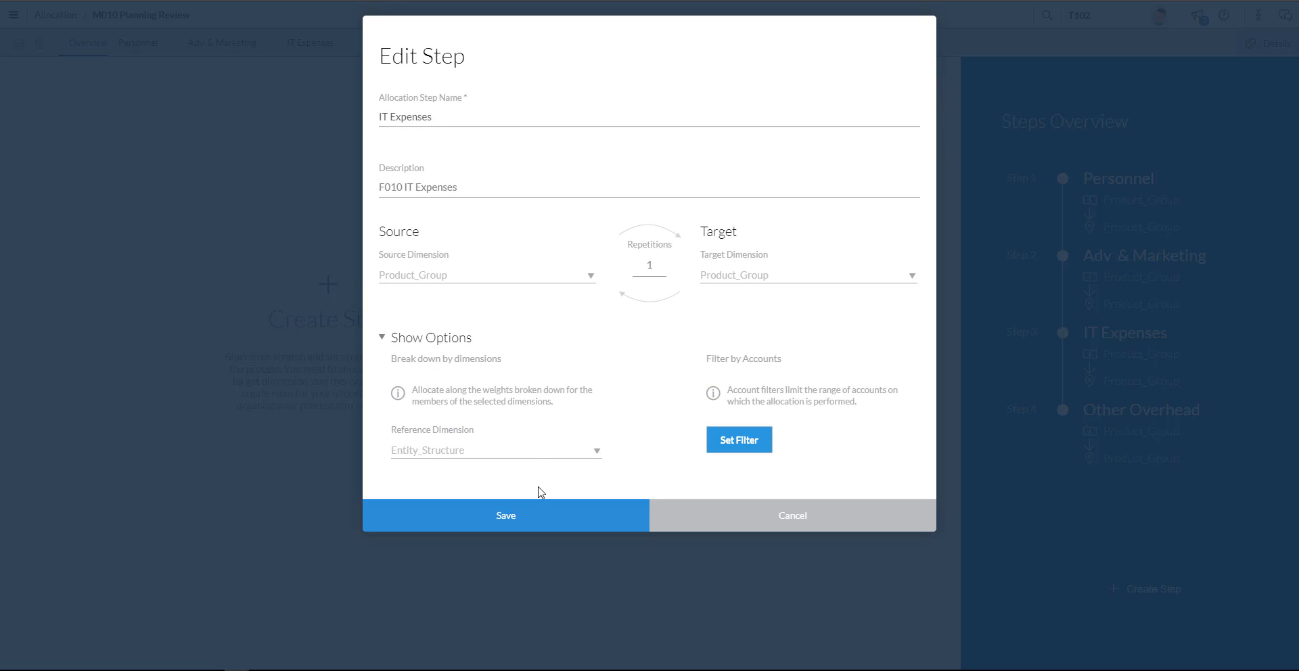
Confirm the step's account filter keeps Information Technology Expenses under Operating Expenses selected.
click(738, 440)
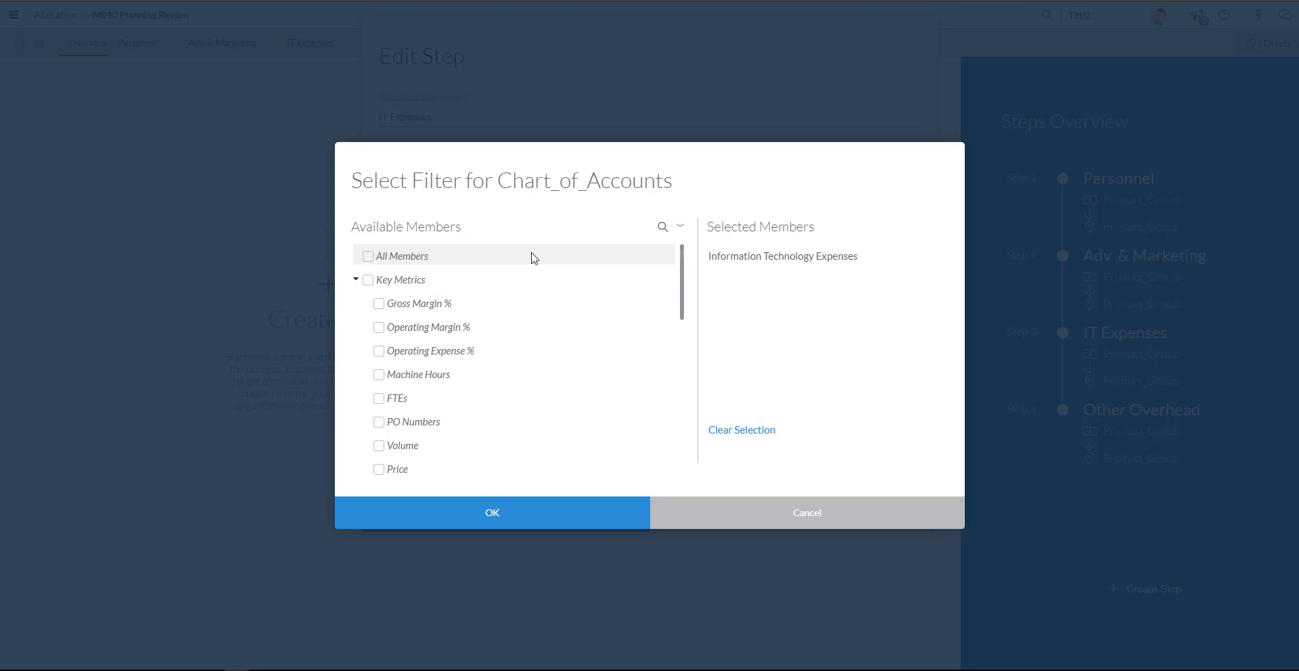
mouse_move(490, 207)
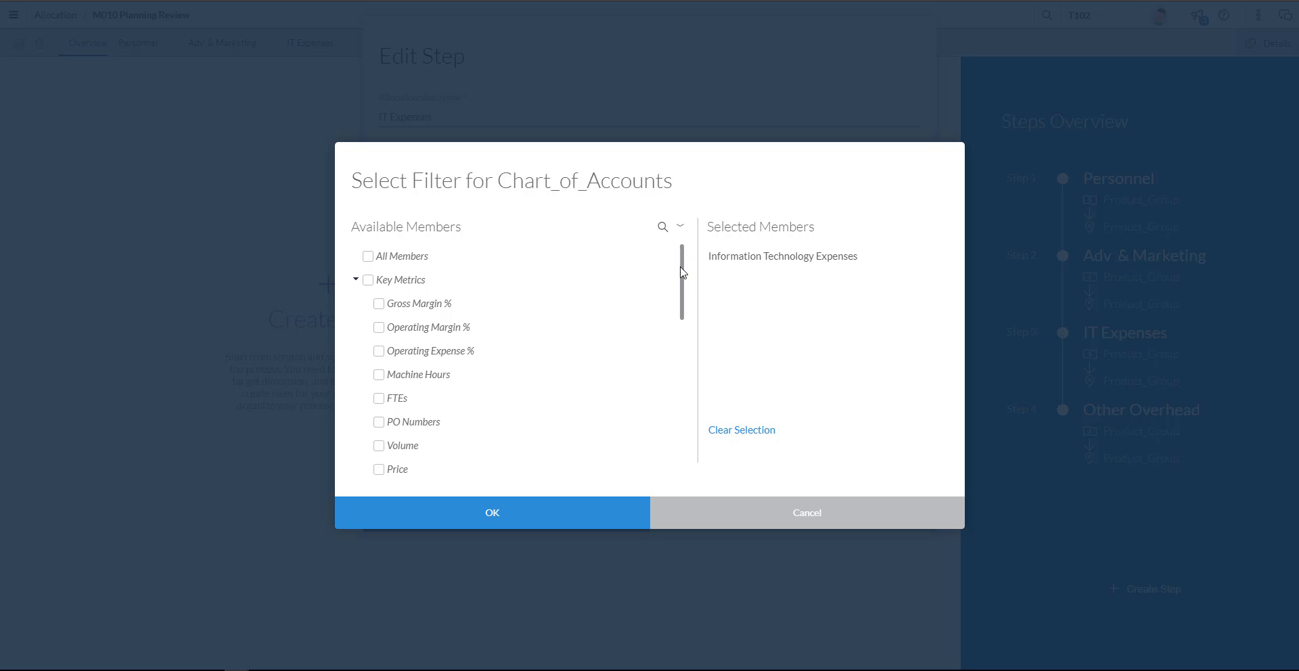
scroll(down, 3)
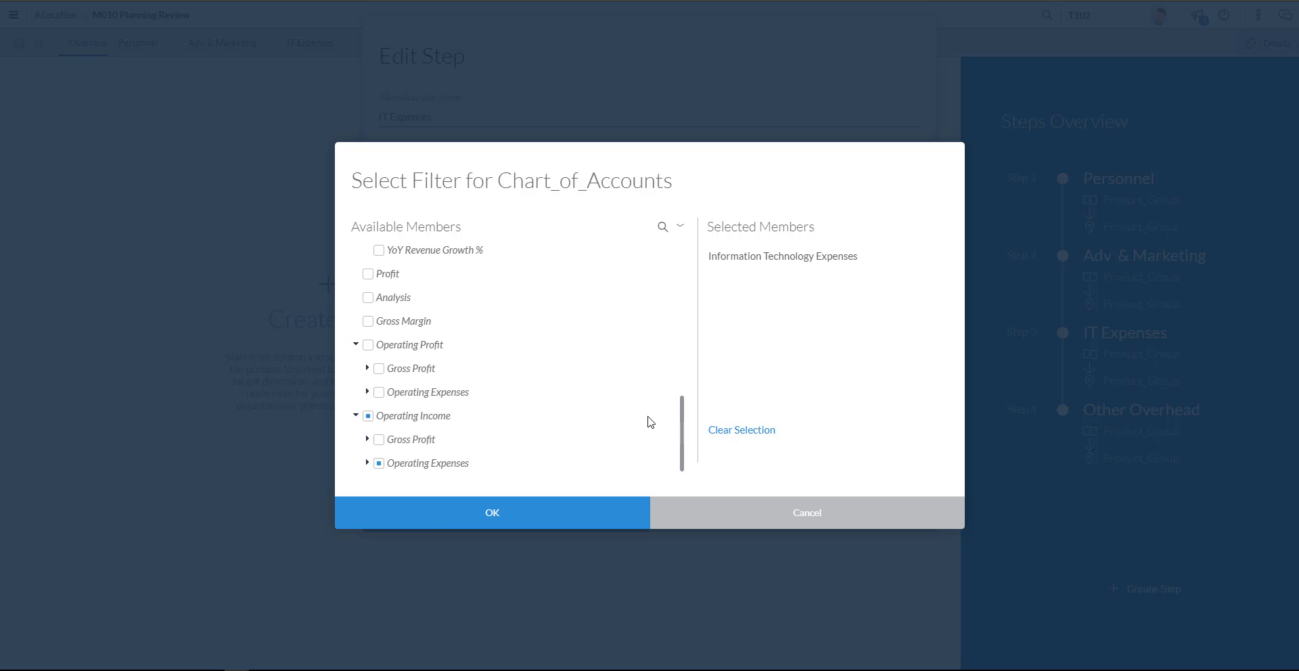
mouse_move(428, 392)
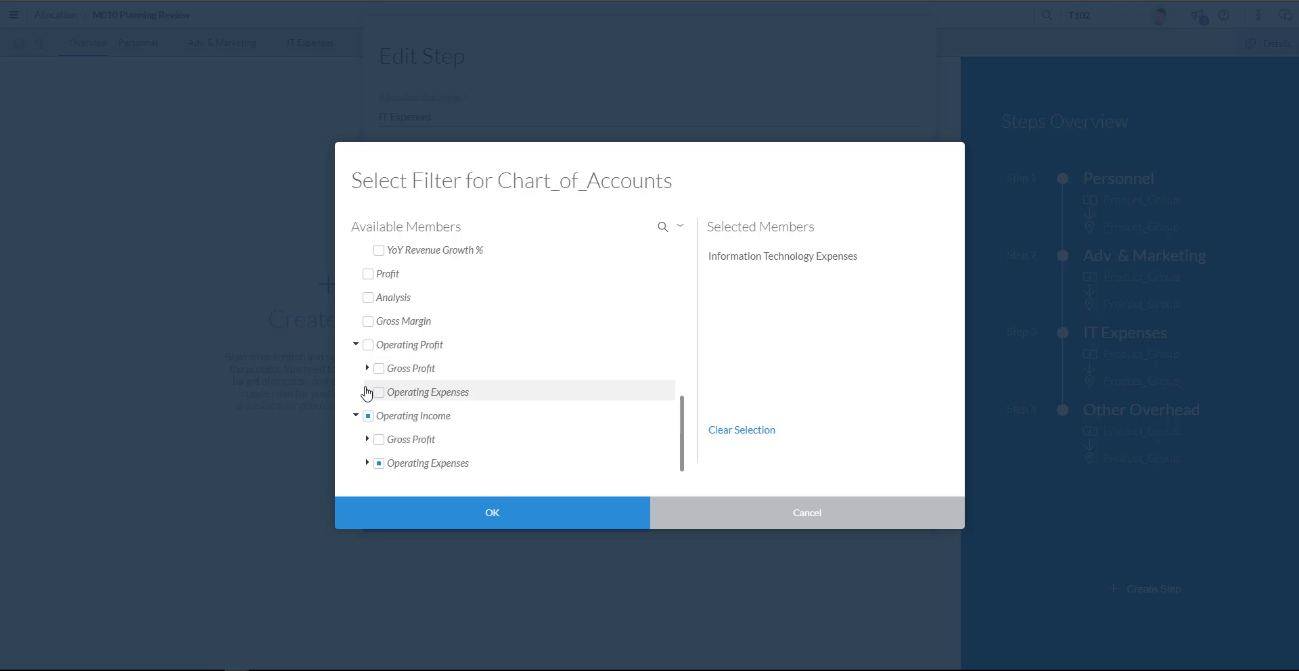
click(367, 393)
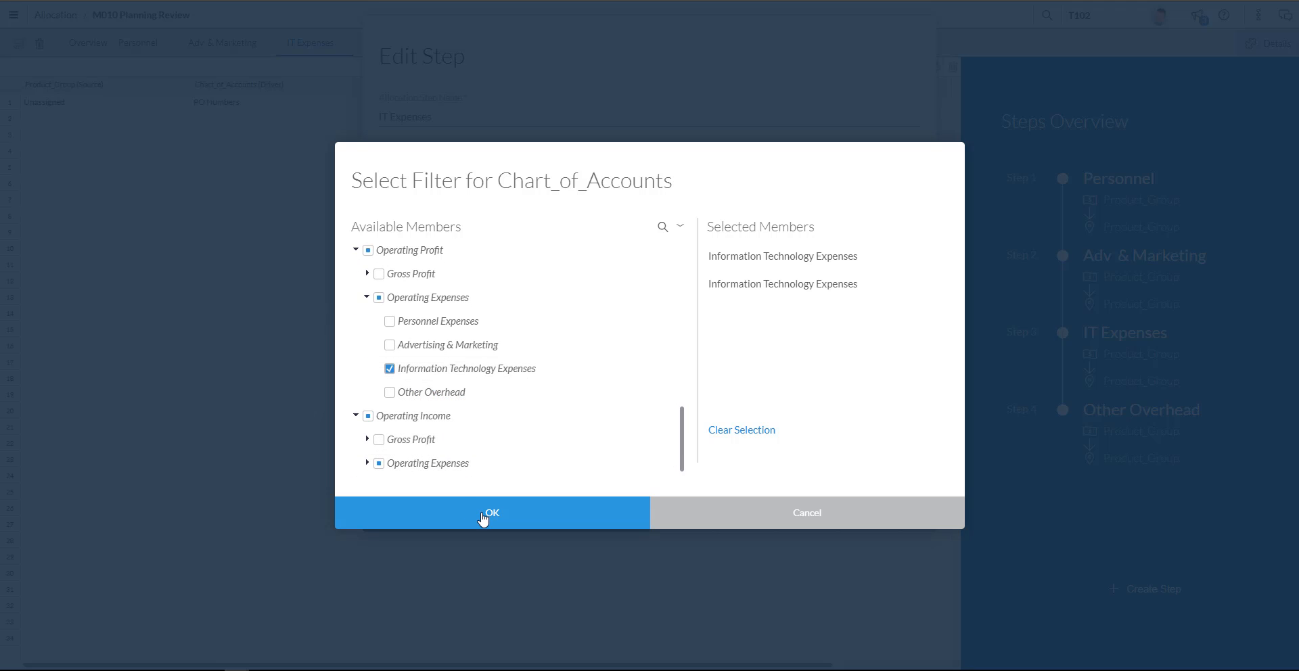
click(490, 513)
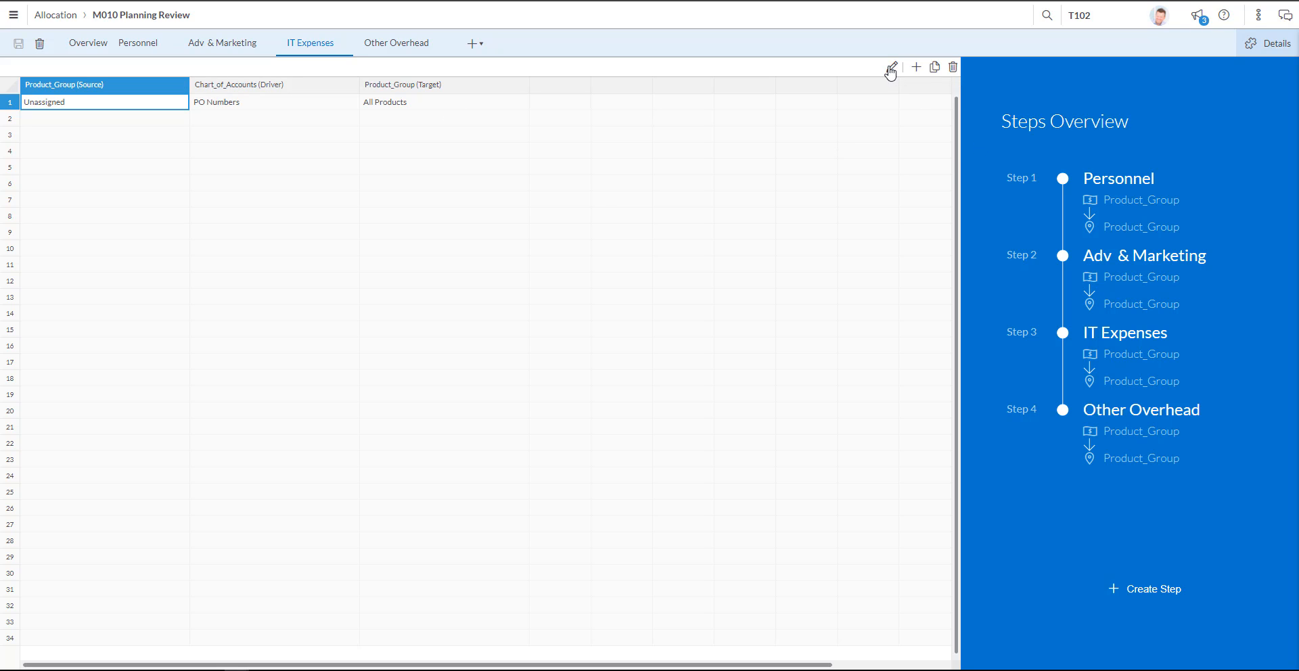
Save the allocation rule with Source Unassigned, Driver PO Numbers, Target All Products.
click(890, 68)
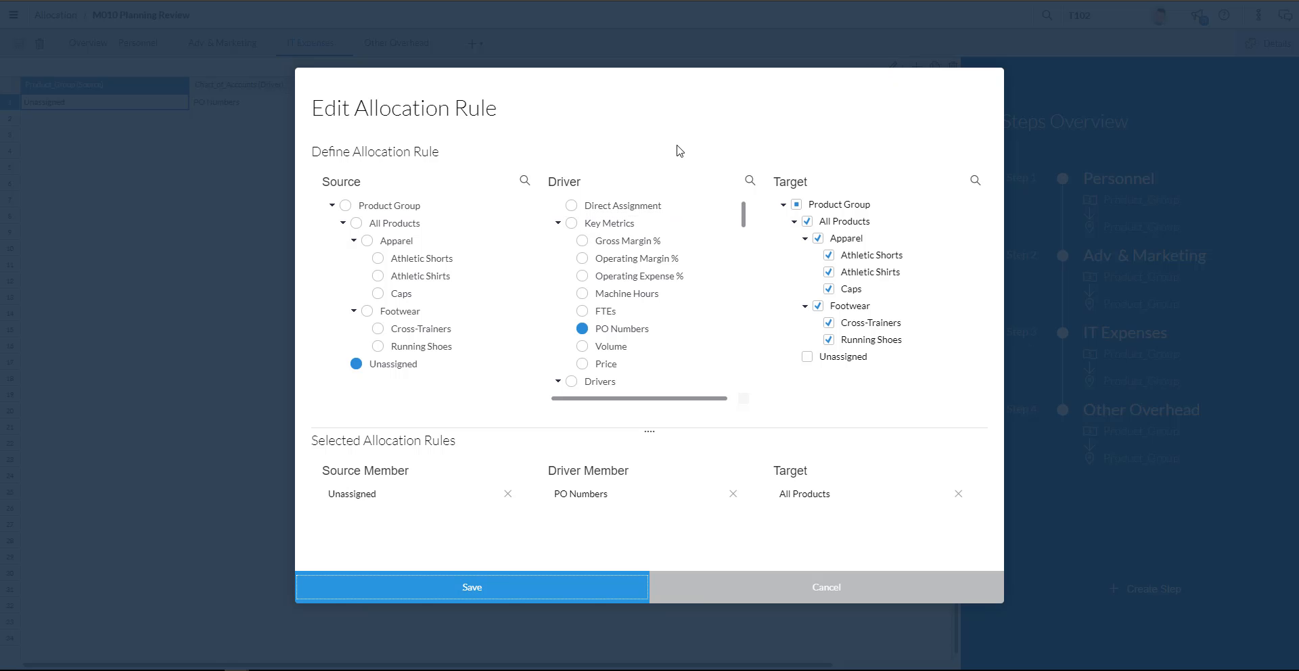
mouse_move(674, 115)
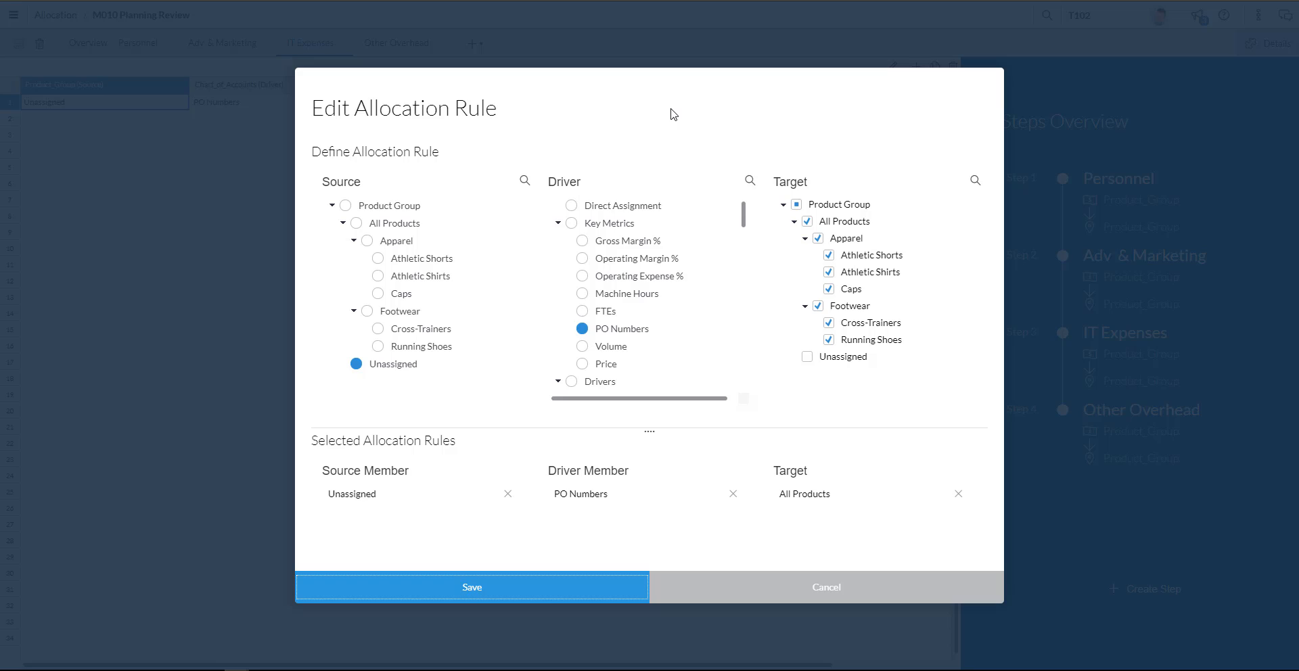
mouse_move(658, 120)
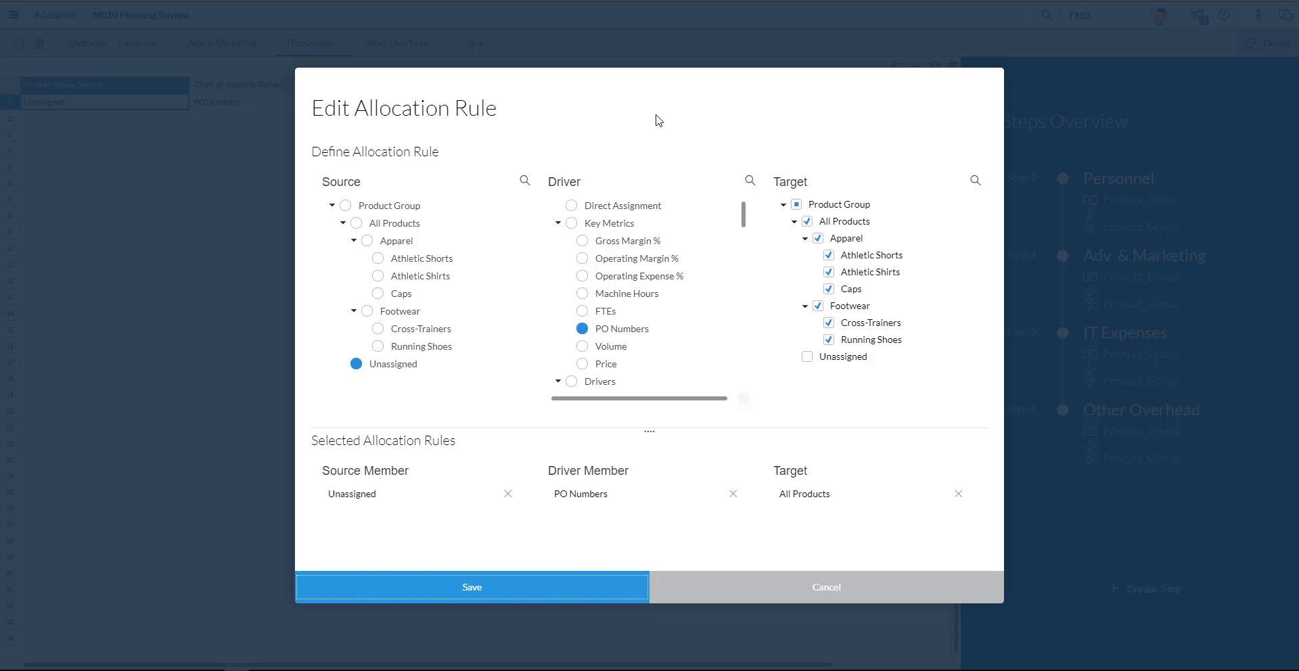
mouse_move(556, 117)
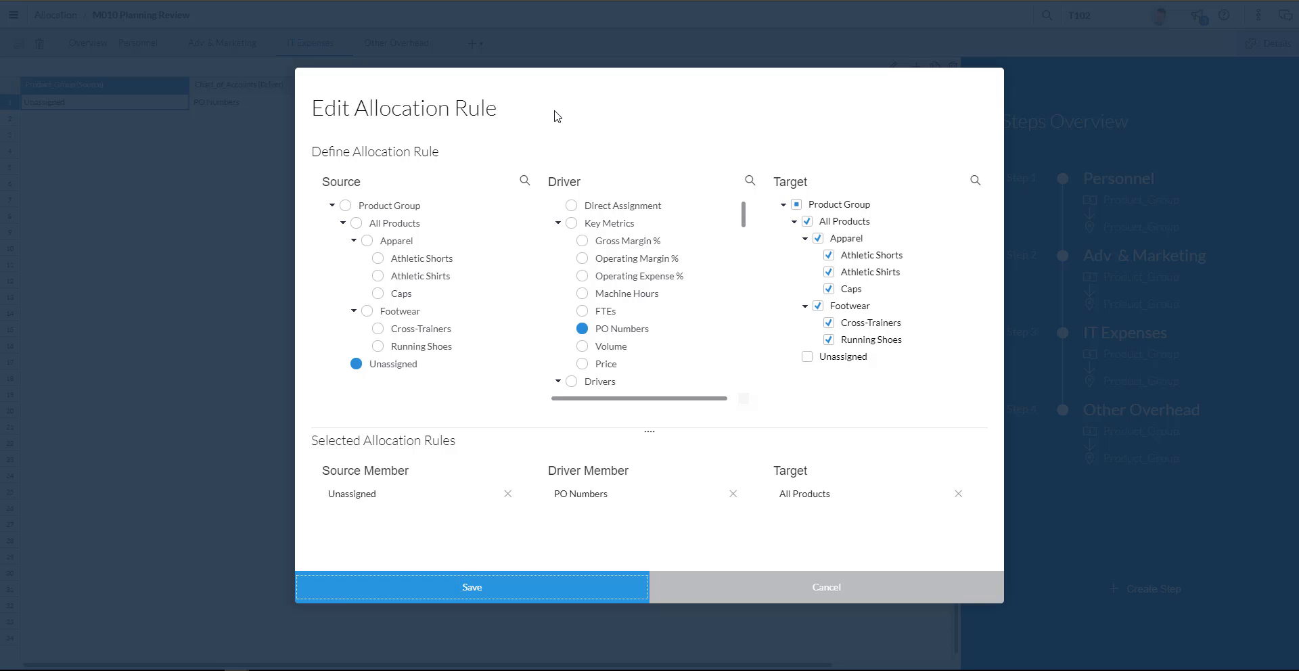
mouse_move(458, 161)
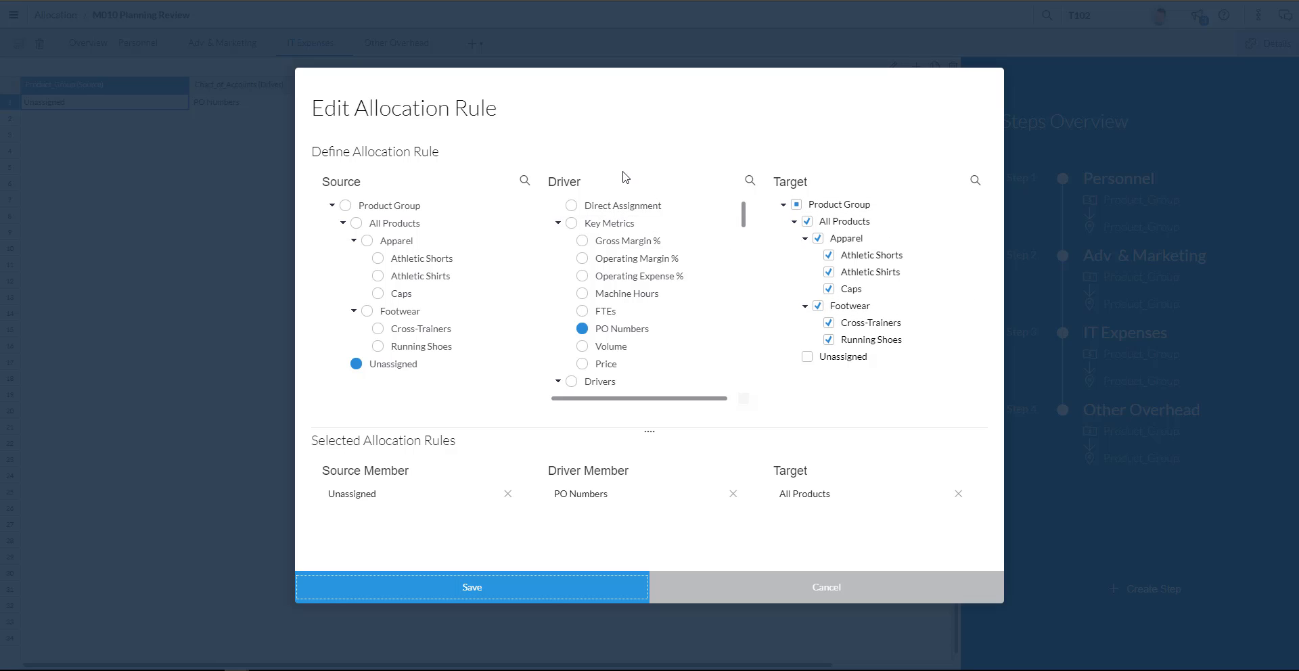
mouse_move(609, 230)
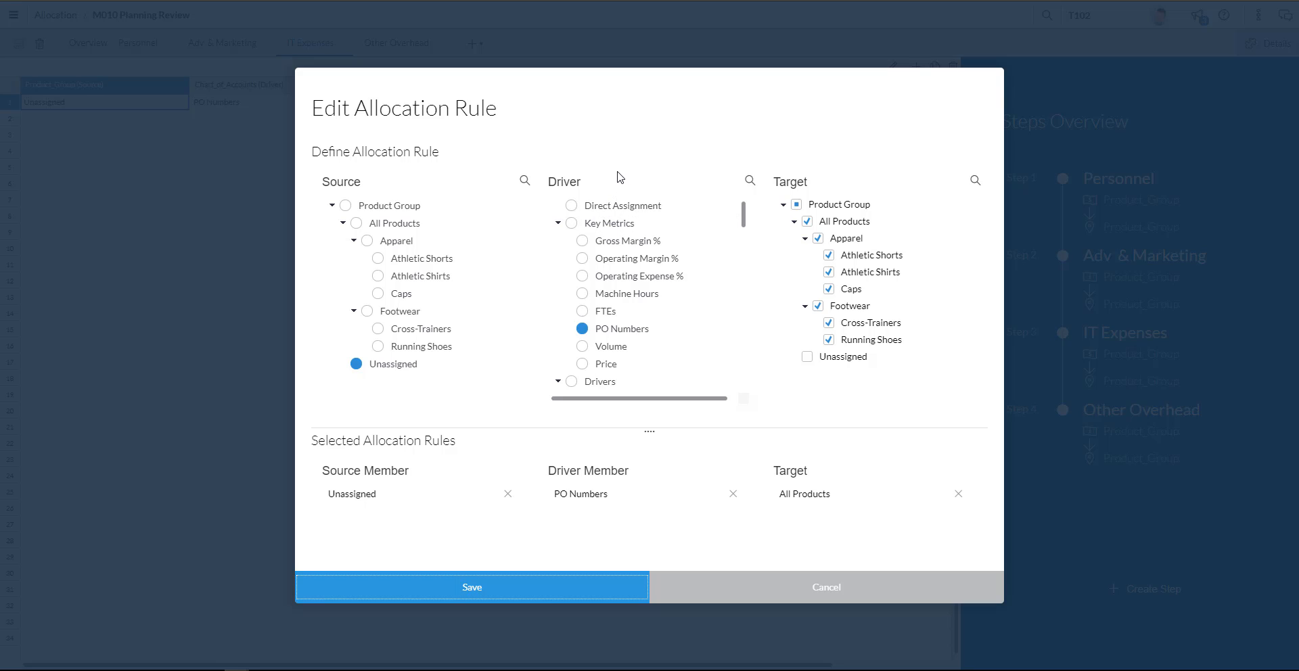
mouse_move(611, 172)
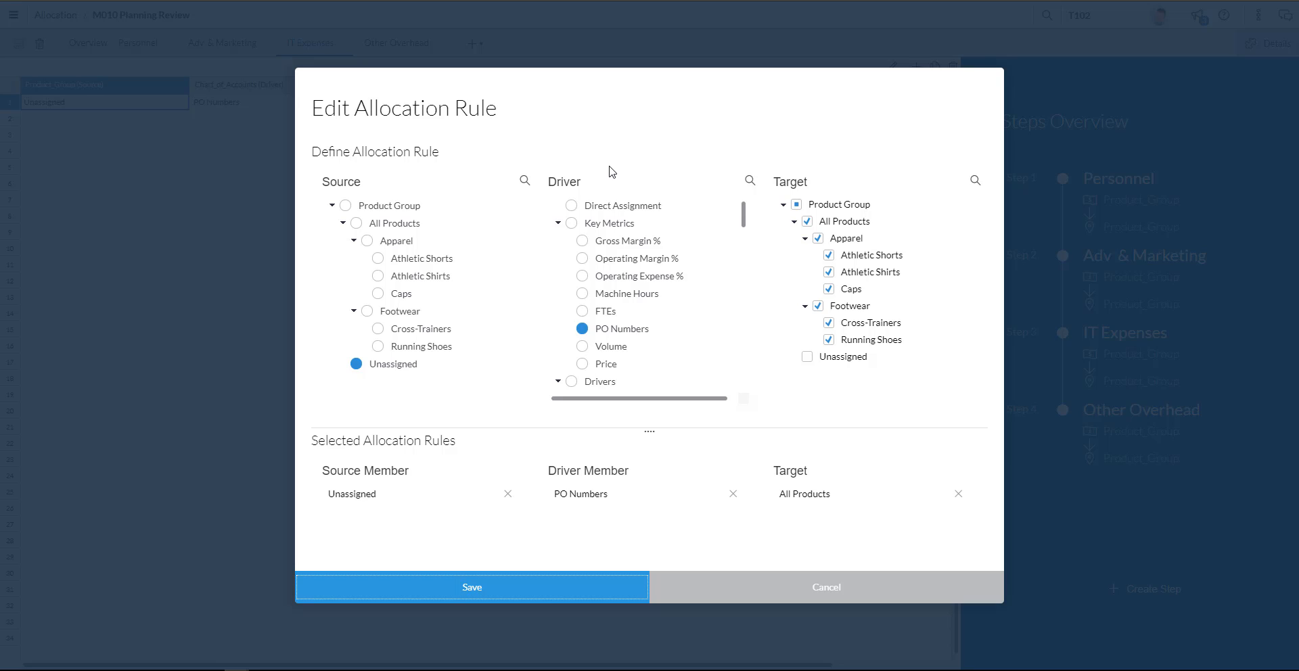
mouse_move(703, 519)
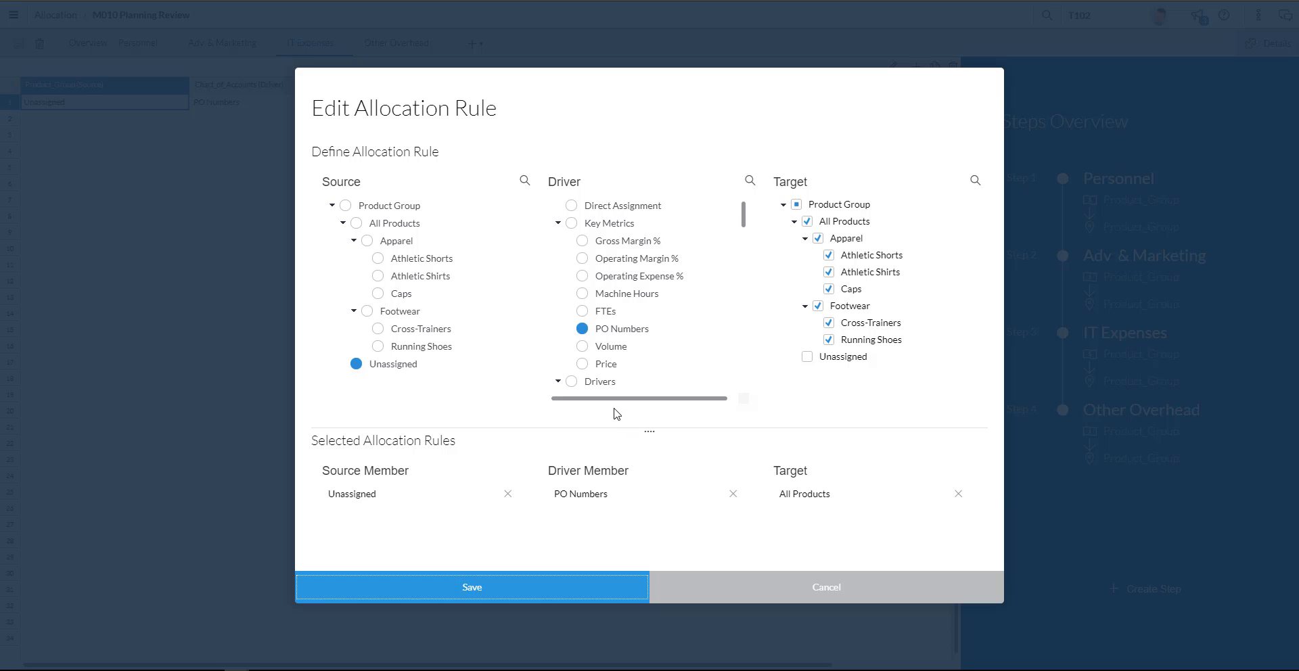
mouse_move(637, 346)
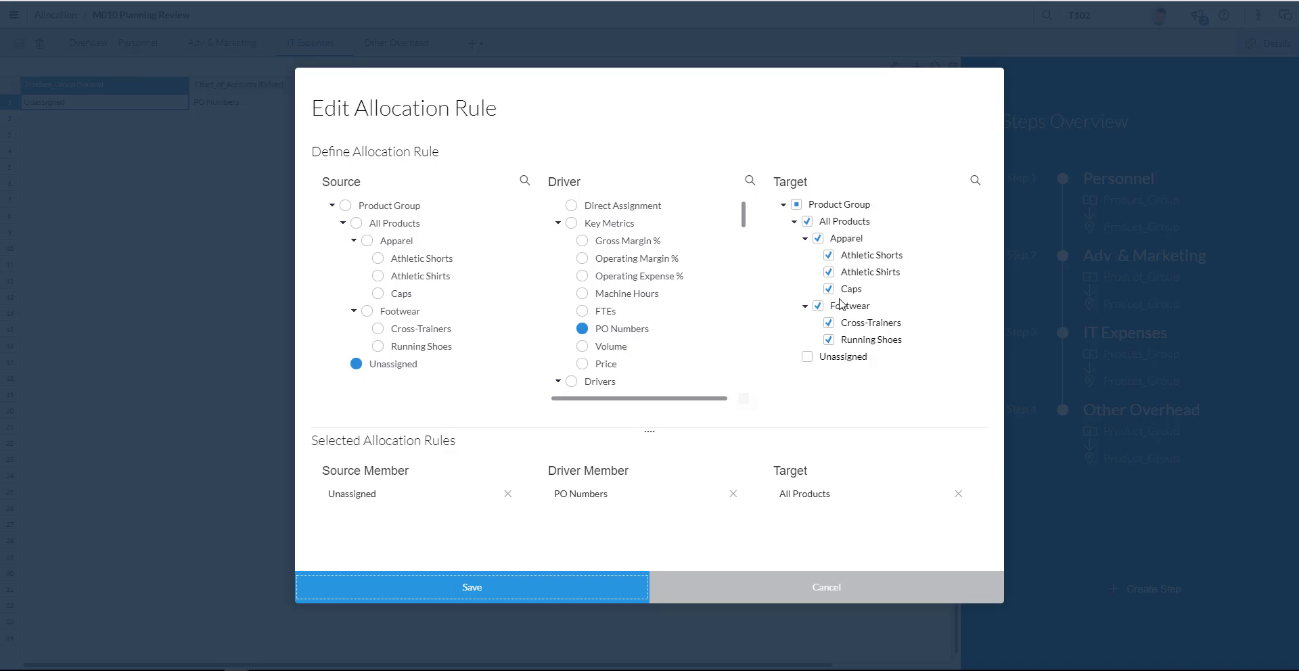
mouse_move(497, 573)
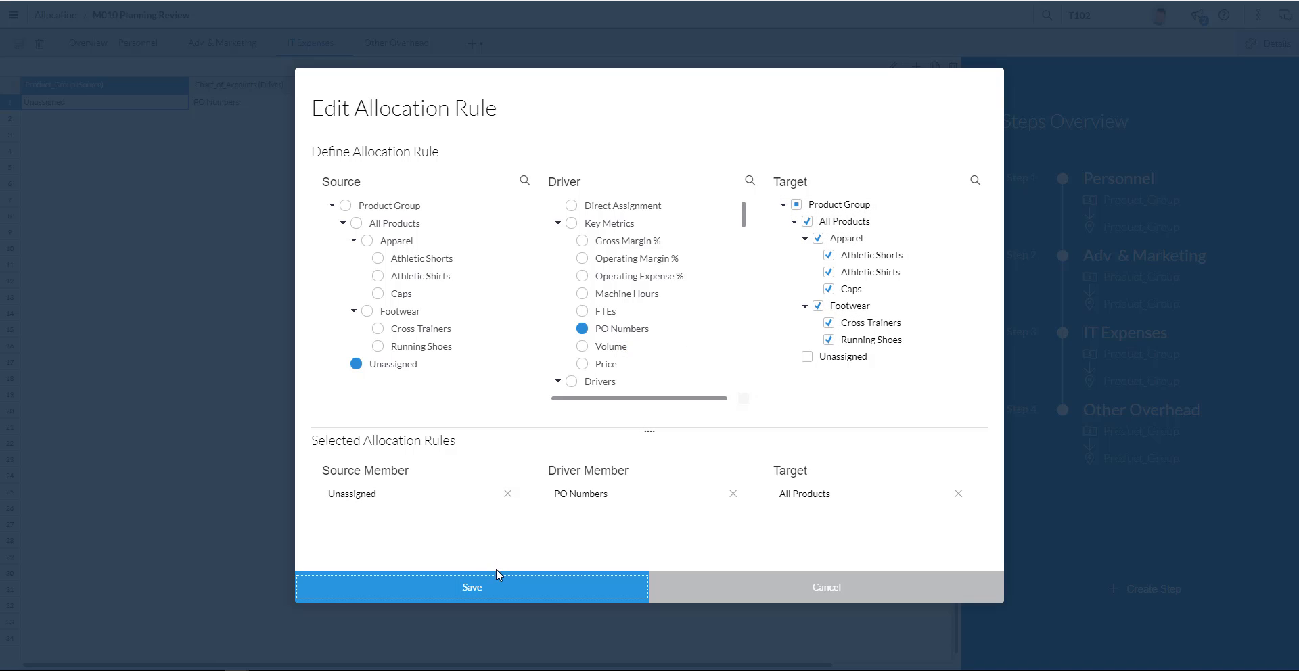
click(471, 587)
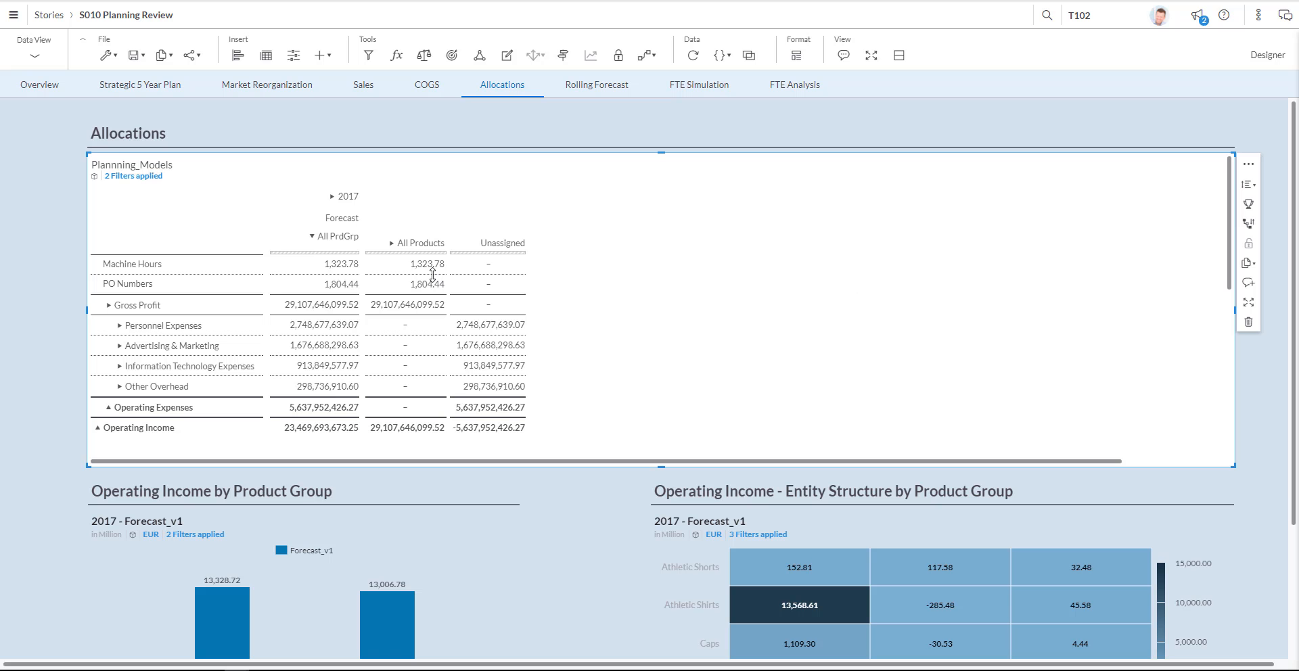
Execute M010 Planning Review on Forecast_v1 using the point-of-view scope, zeroing Unassigned expenses.
click(426, 263)
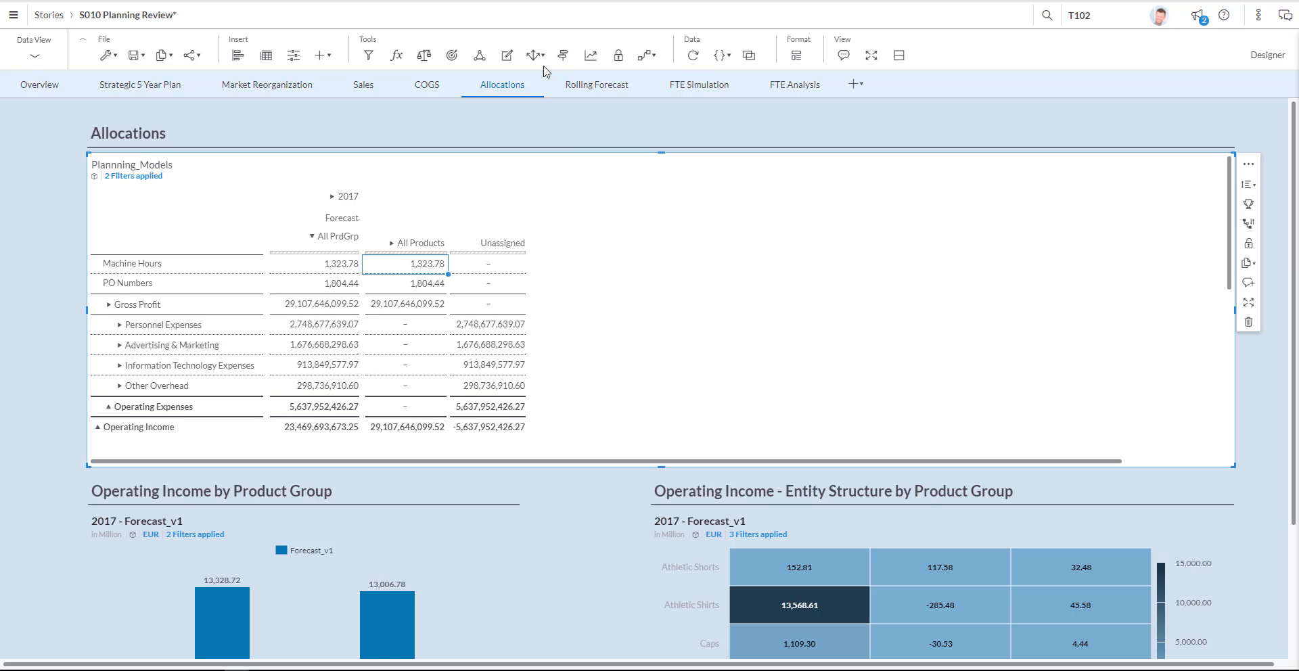
click(533, 54)
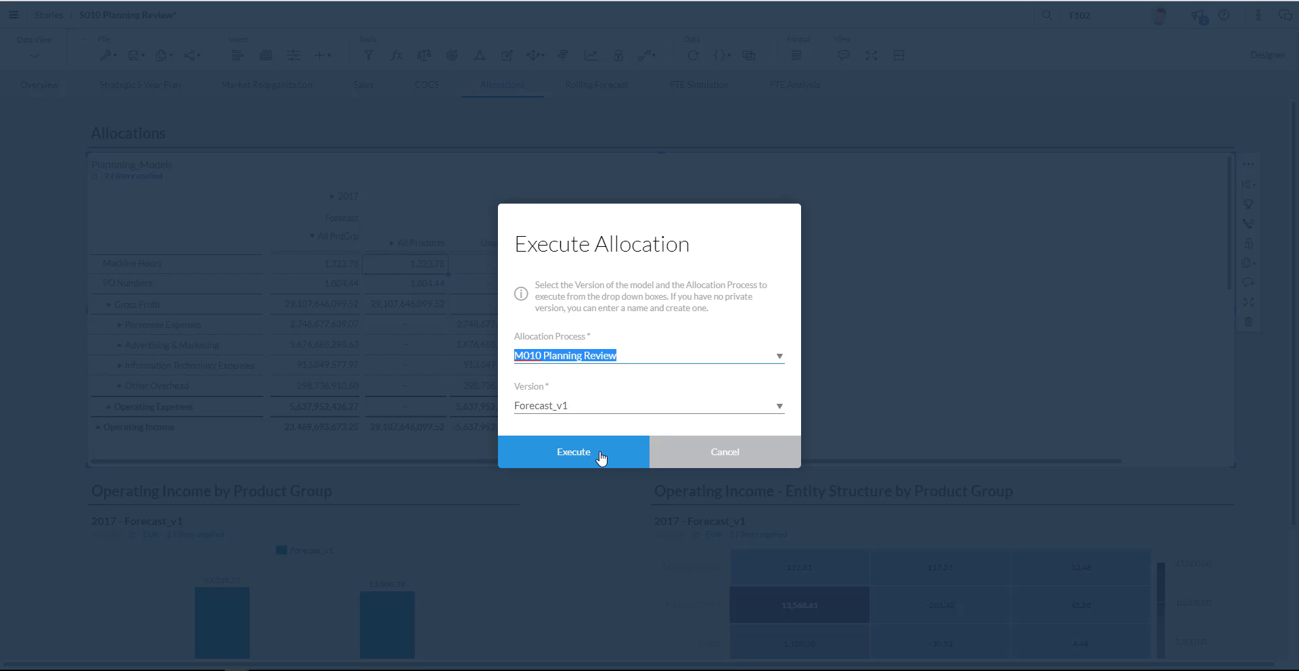
click(573, 452)
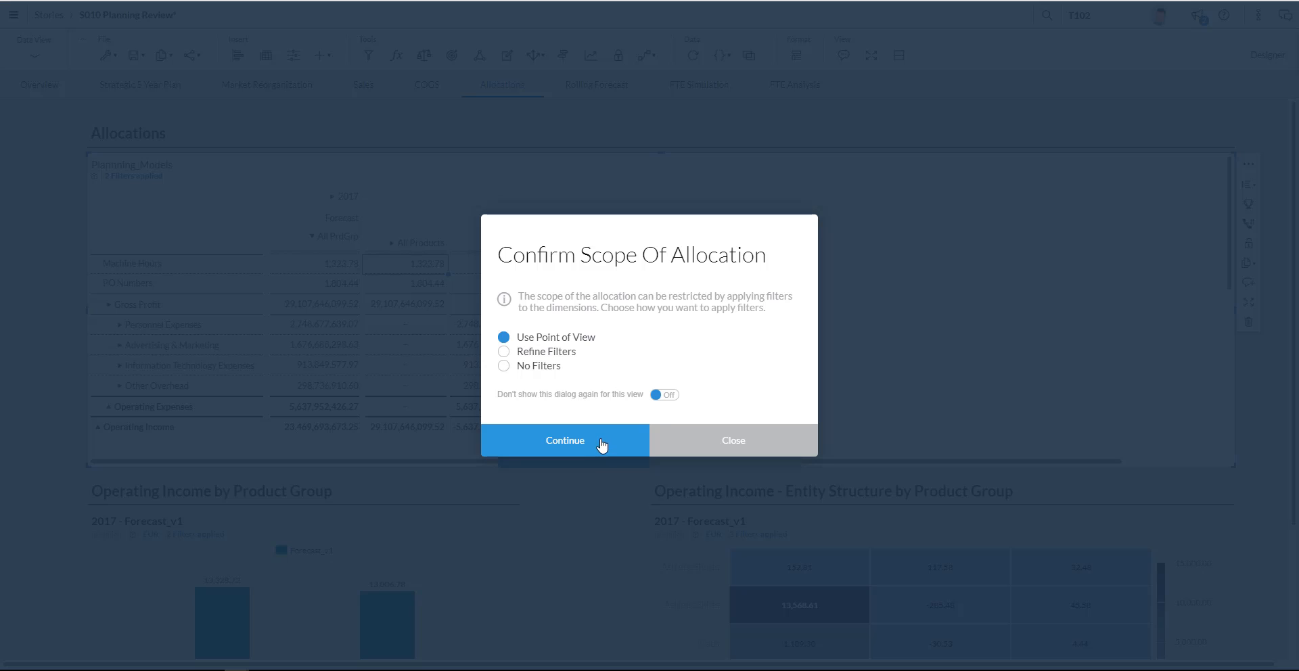
mouse_move(671, 344)
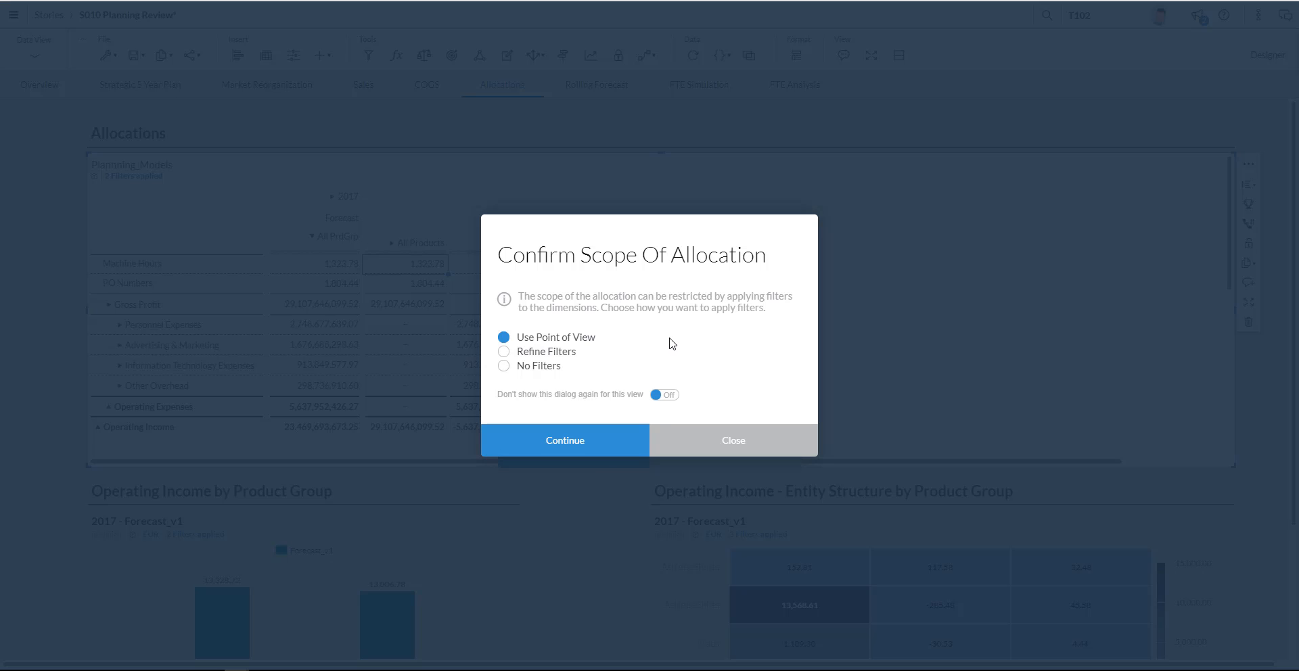
mouse_move(563, 364)
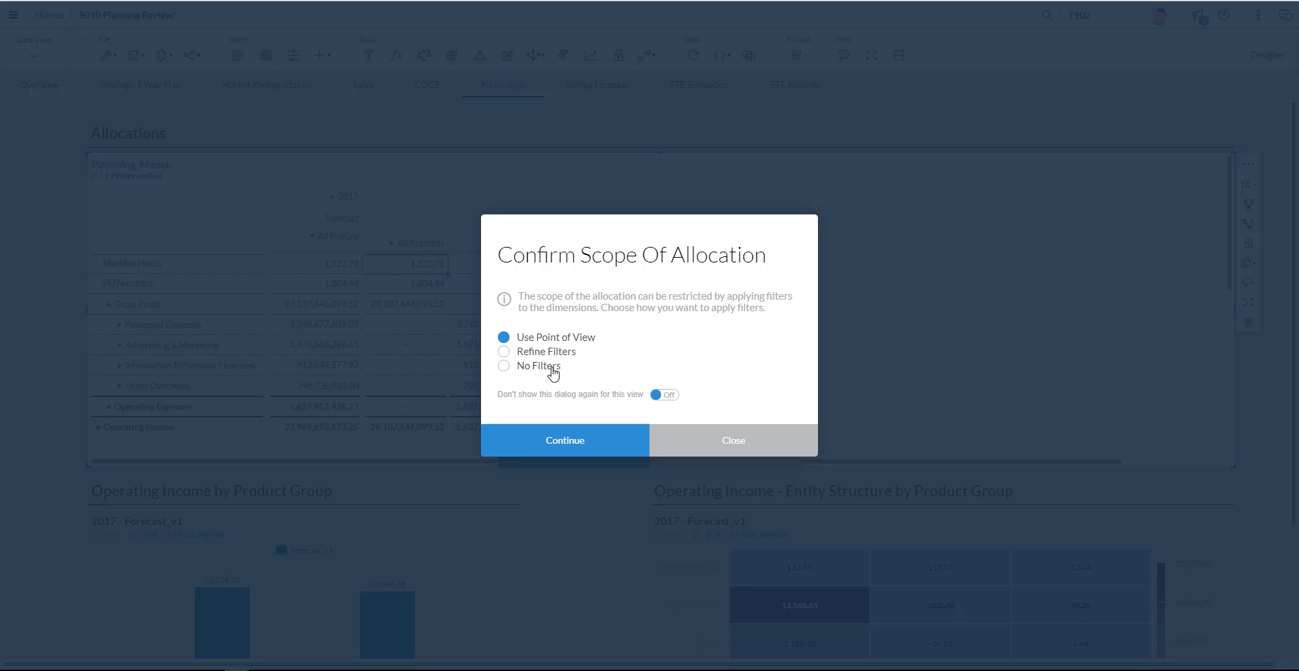
mouse_move(597, 346)
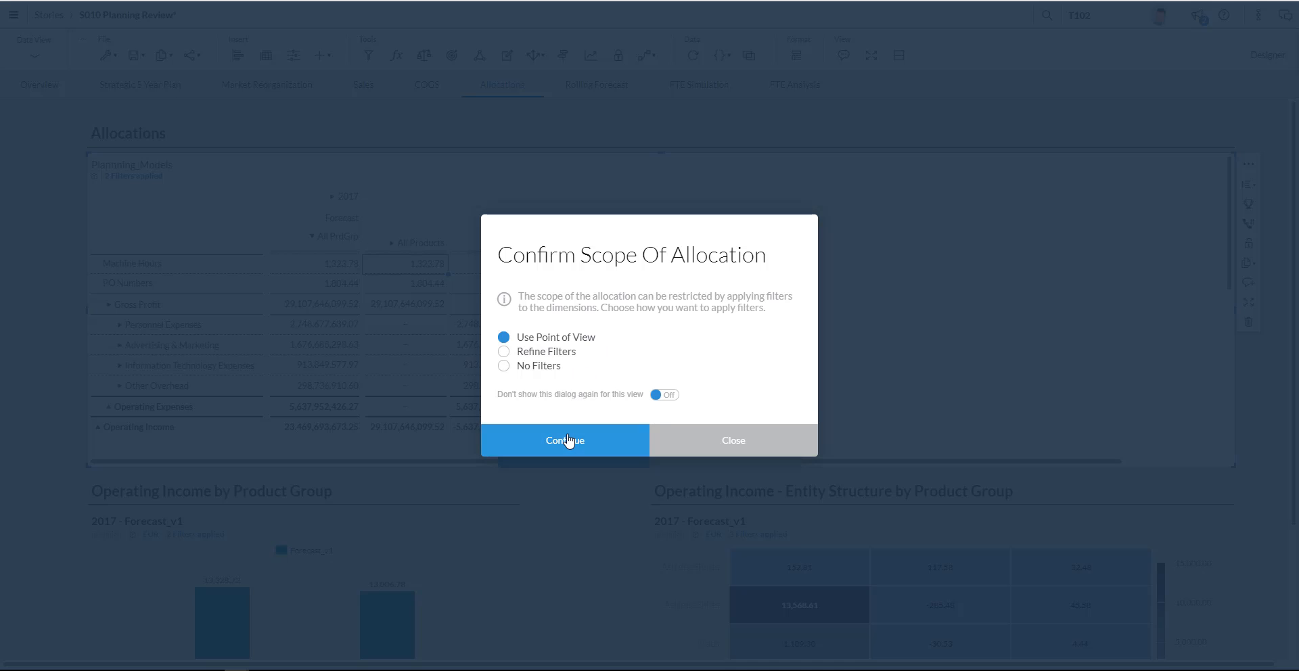
click(566, 440)
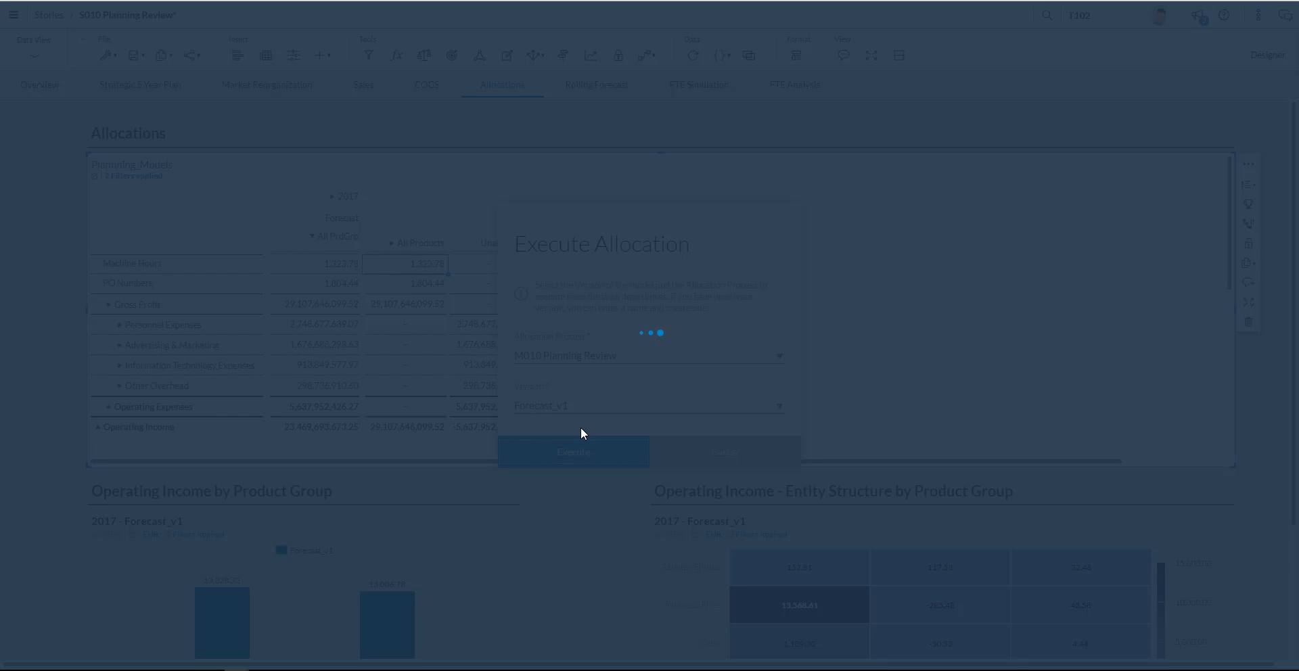
click(571, 452)
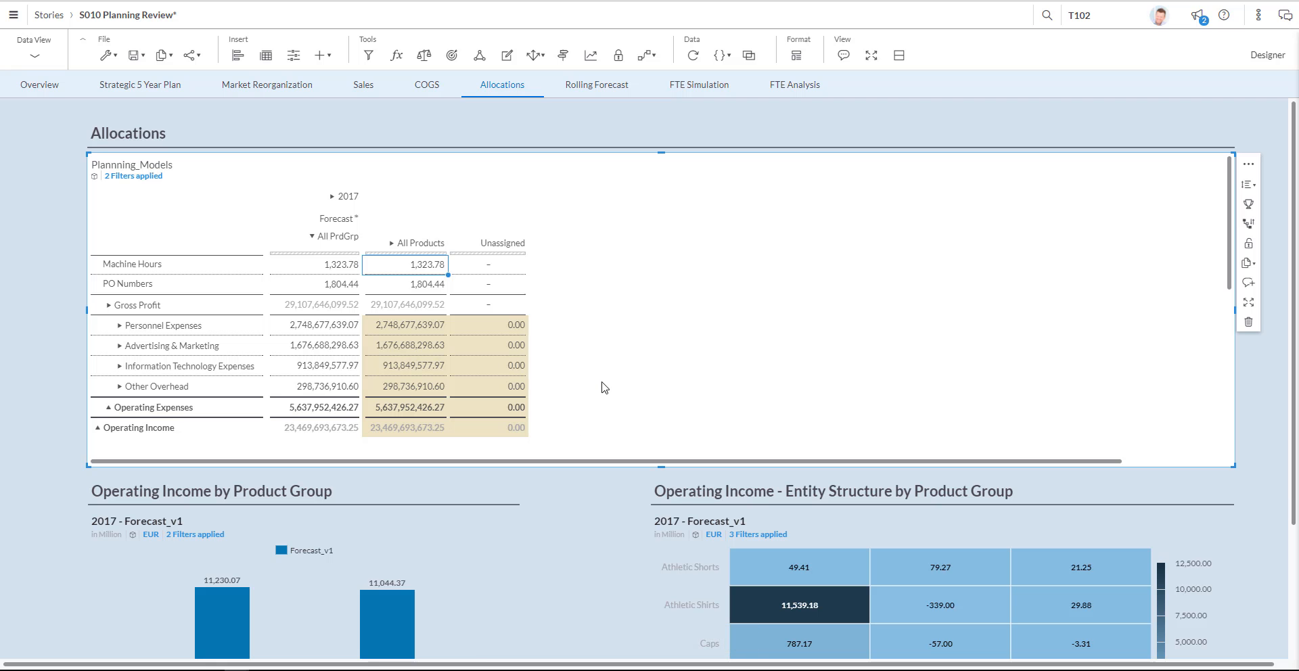
mouse_move(588, 368)
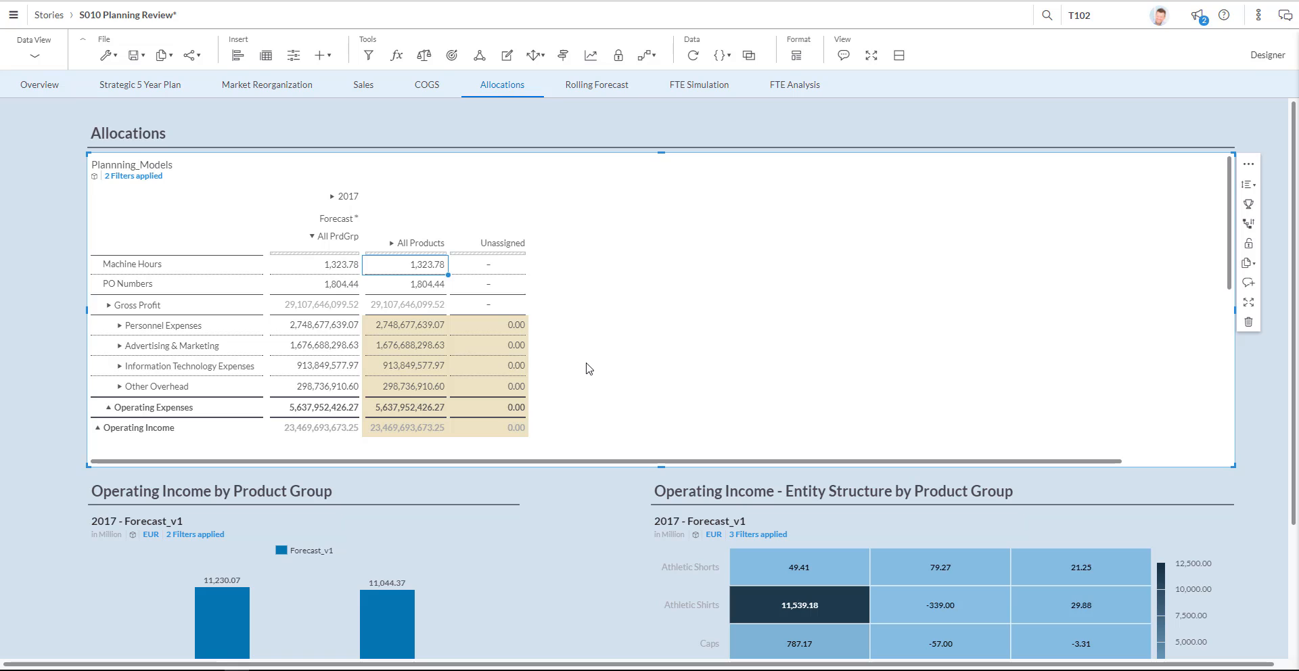
mouse_move(599, 368)
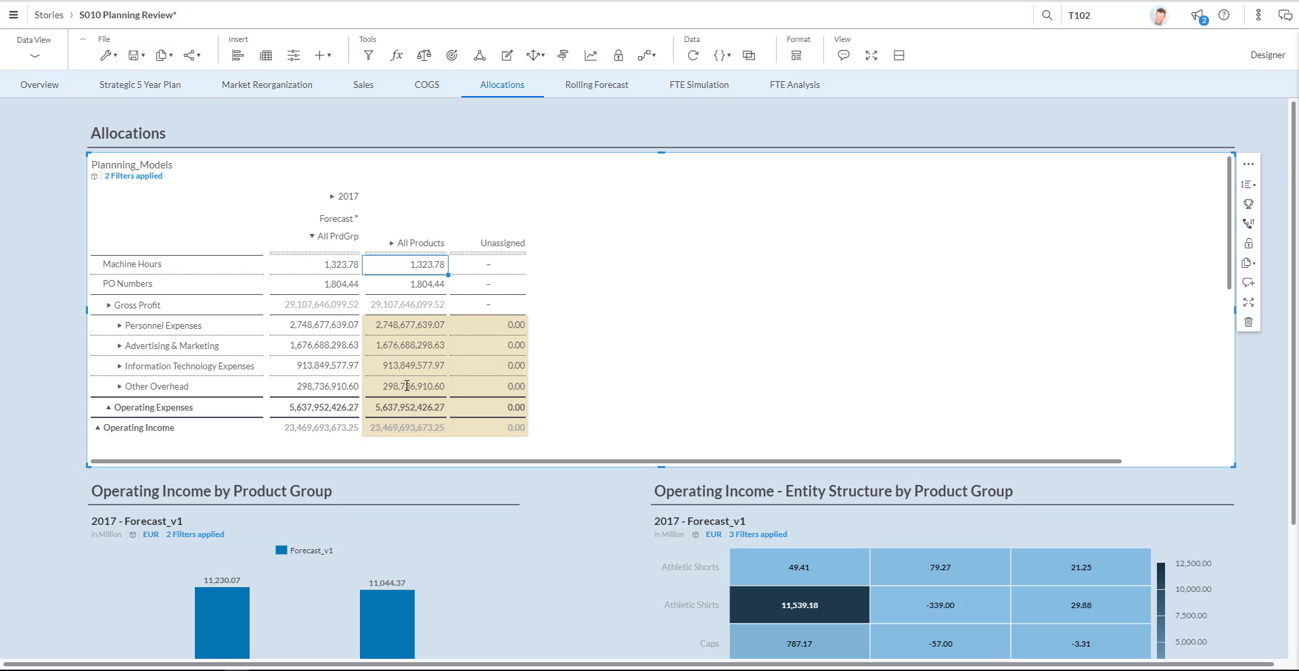
mouse_move(406, 386)
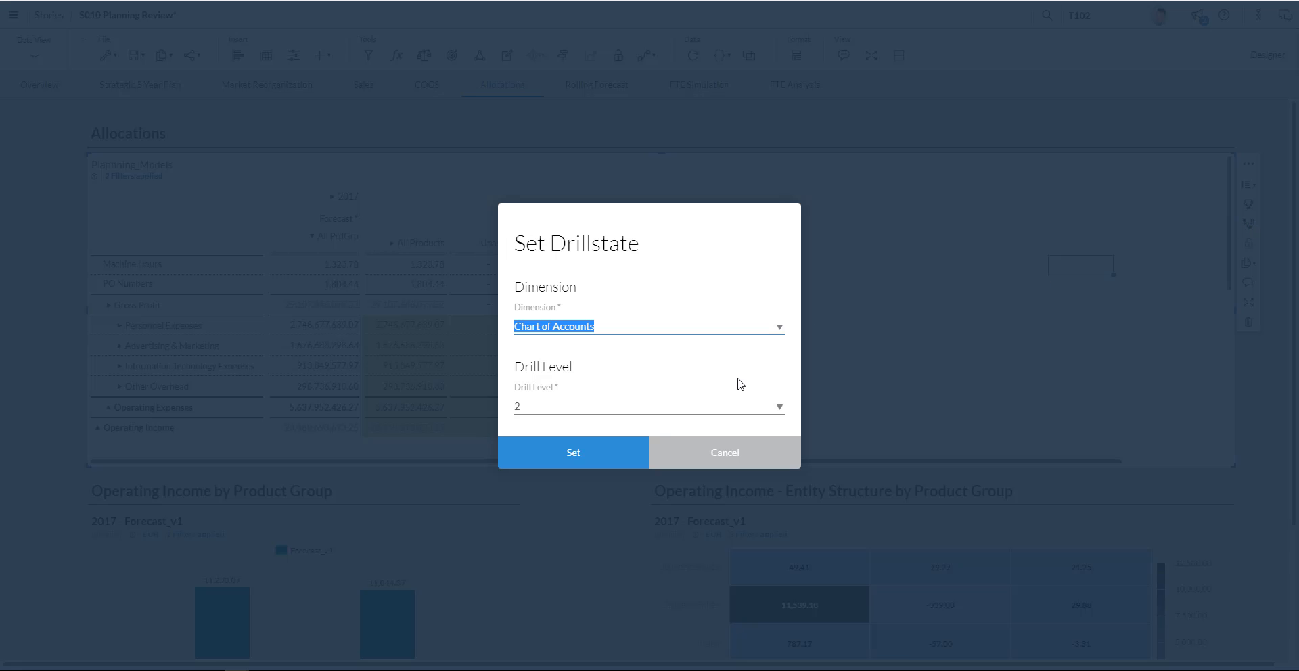
mouse_move(780, 322)
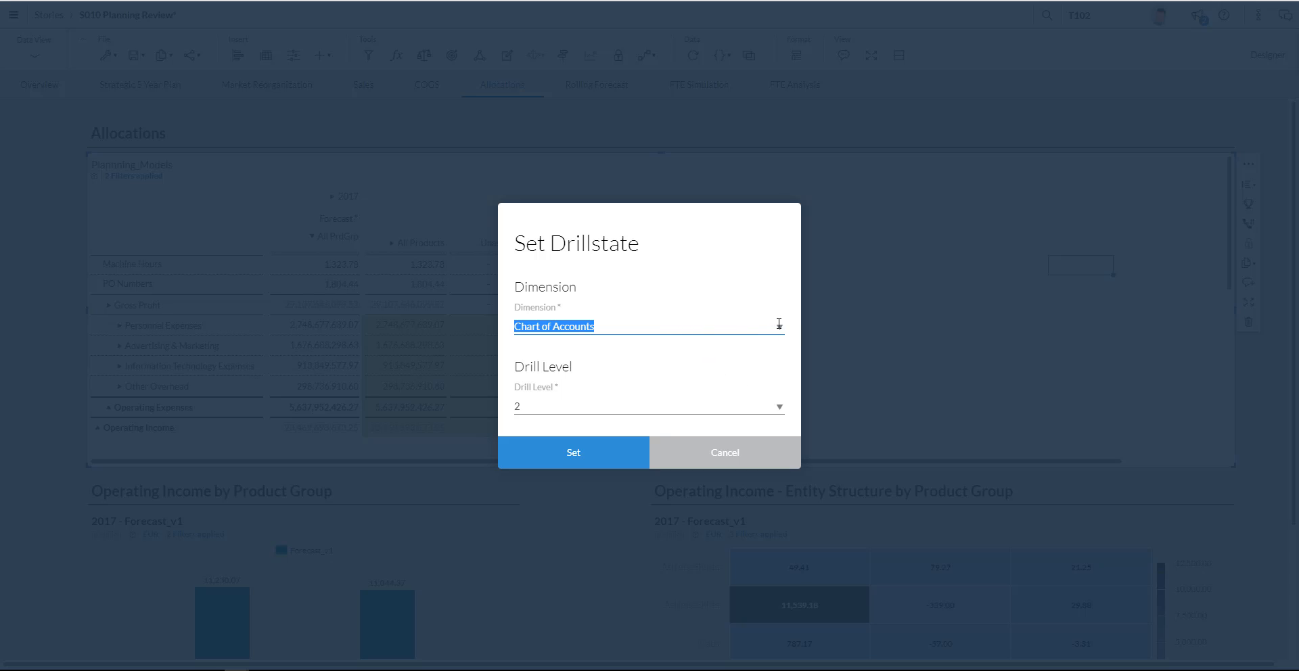
Set the table drillstate to Product Group at level 4 so individual products show.
click(648, 326)
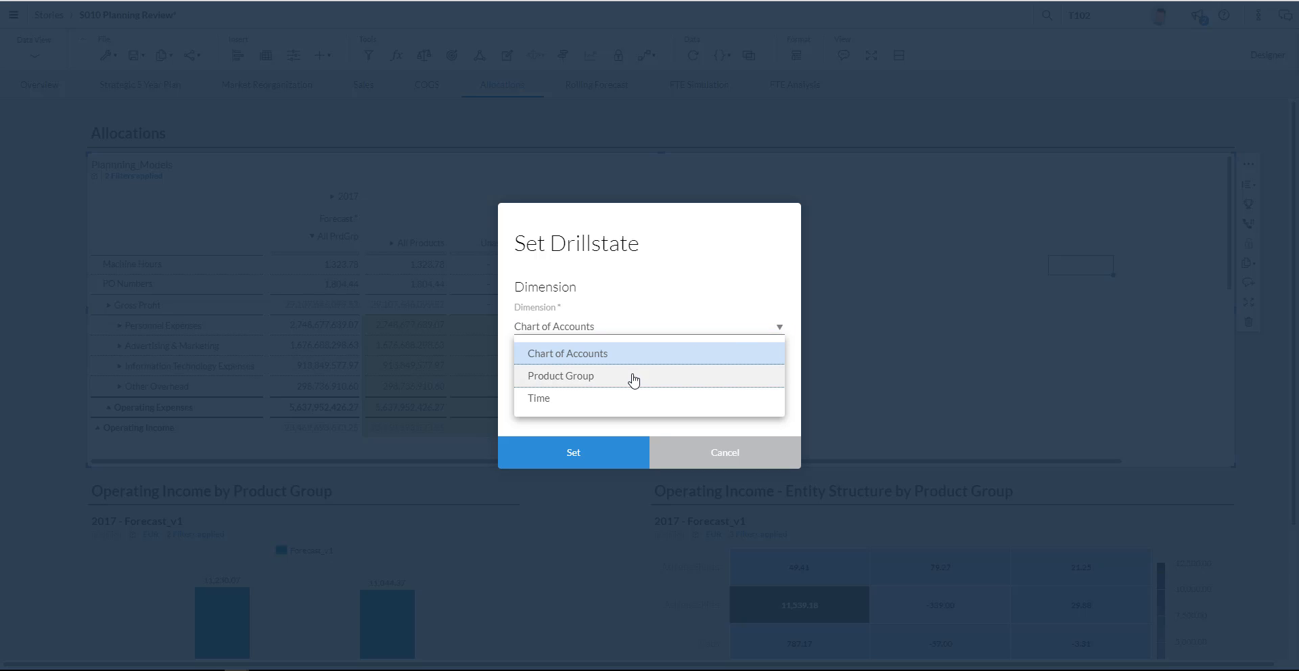
click(560, 375)
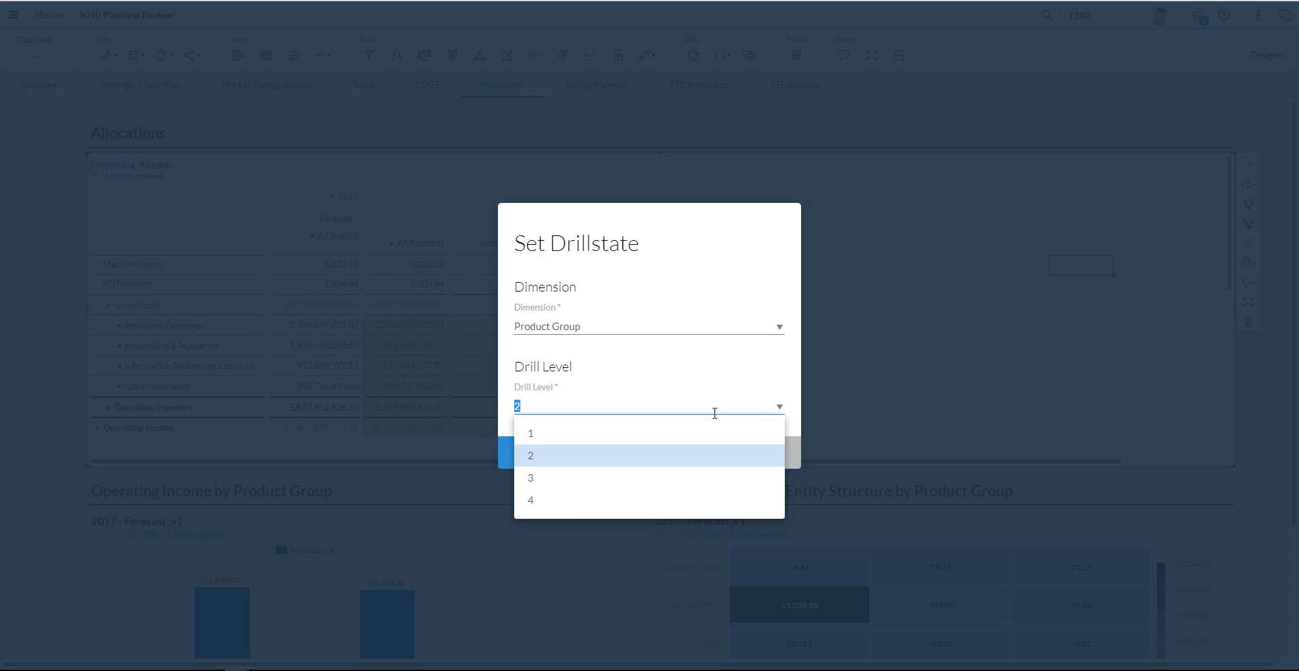
click(530, 499)
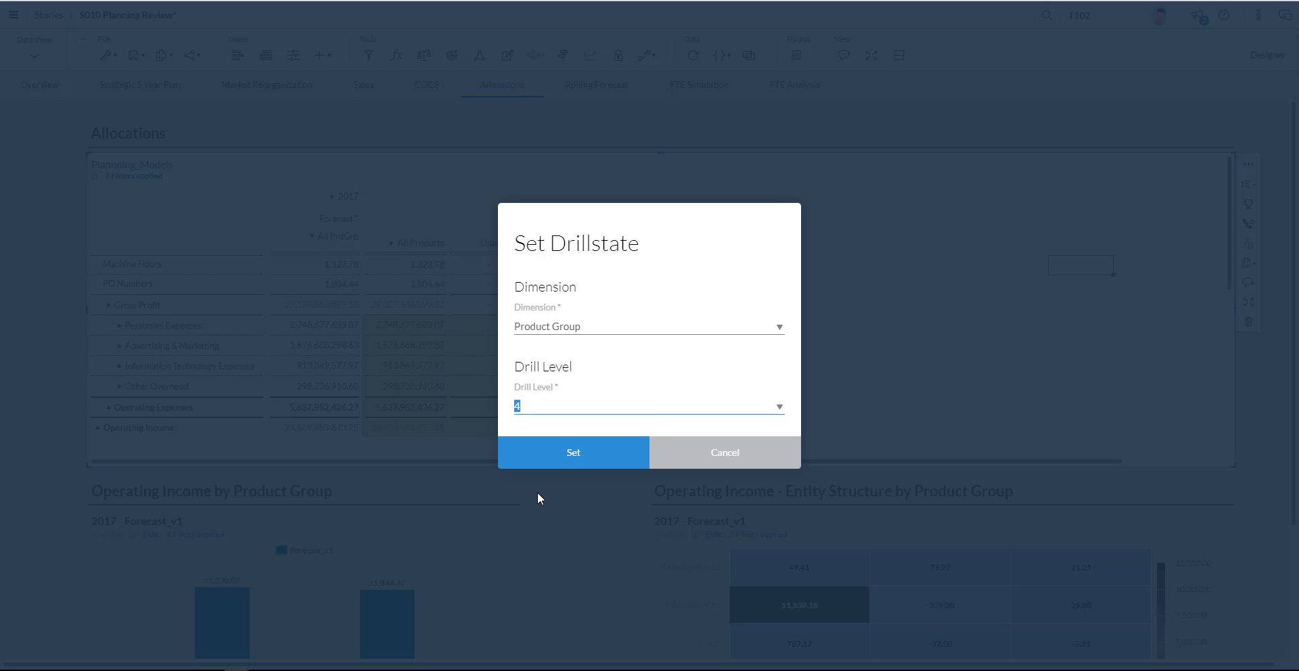
click(572, 452)
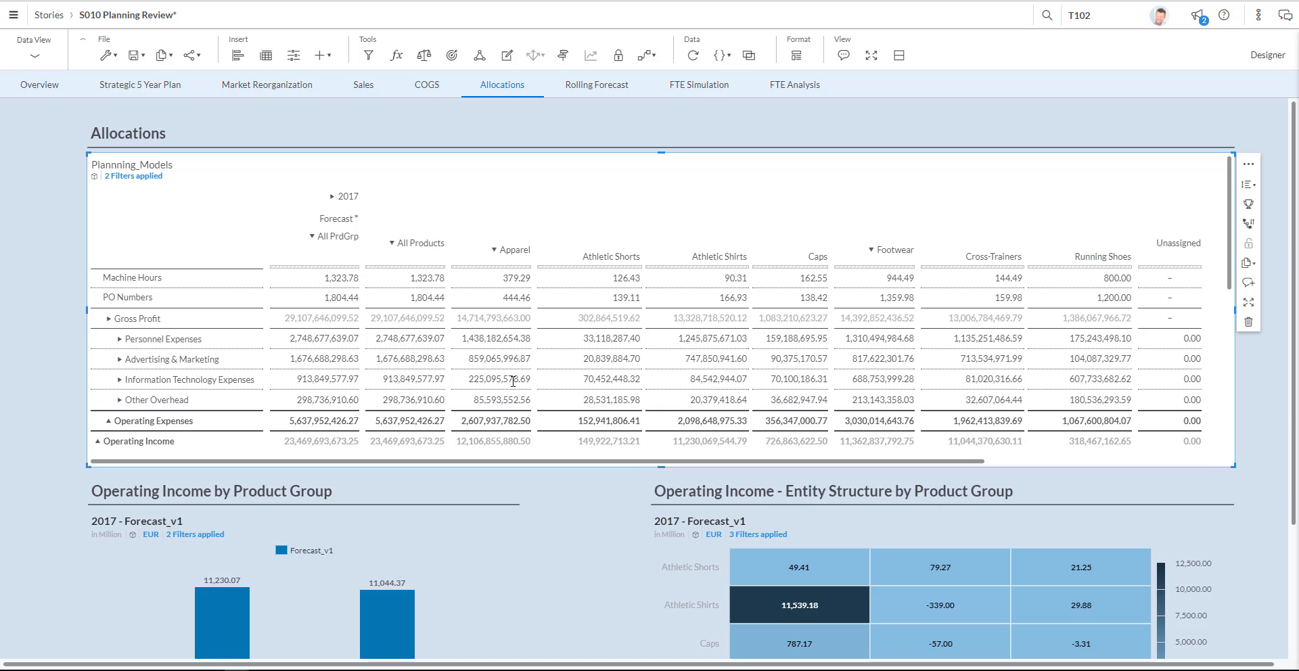
mouse_move(580, 336)
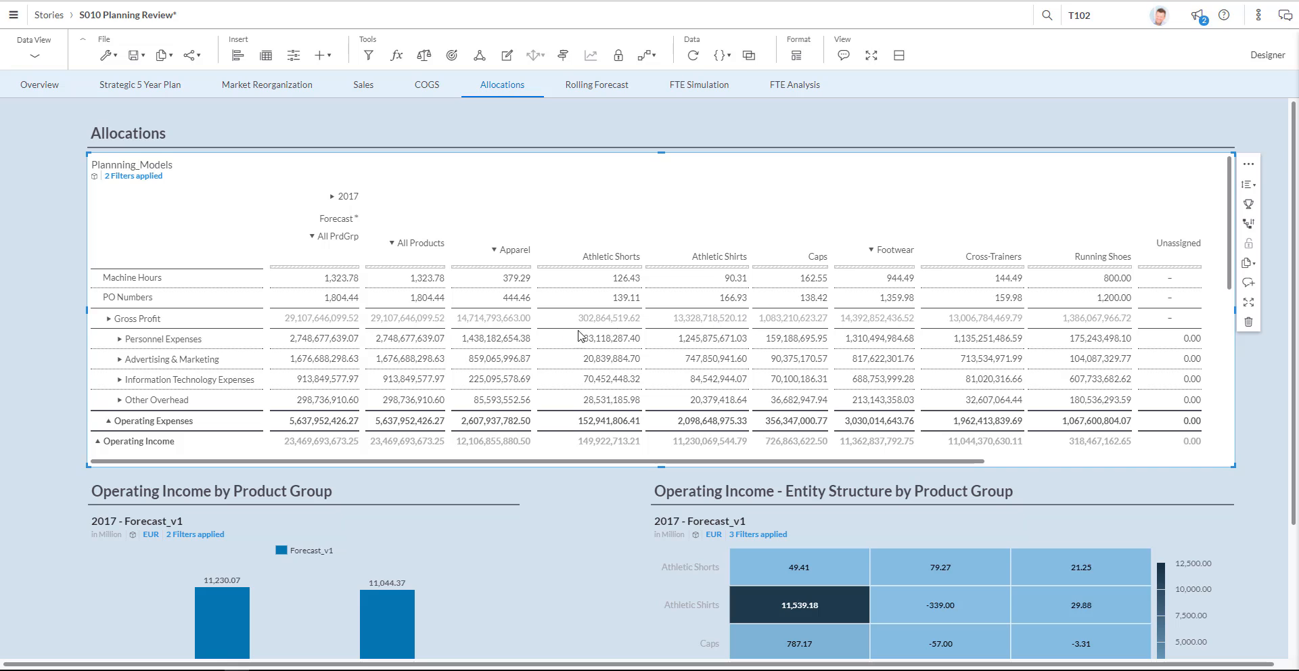
mouse_move(642, 334)
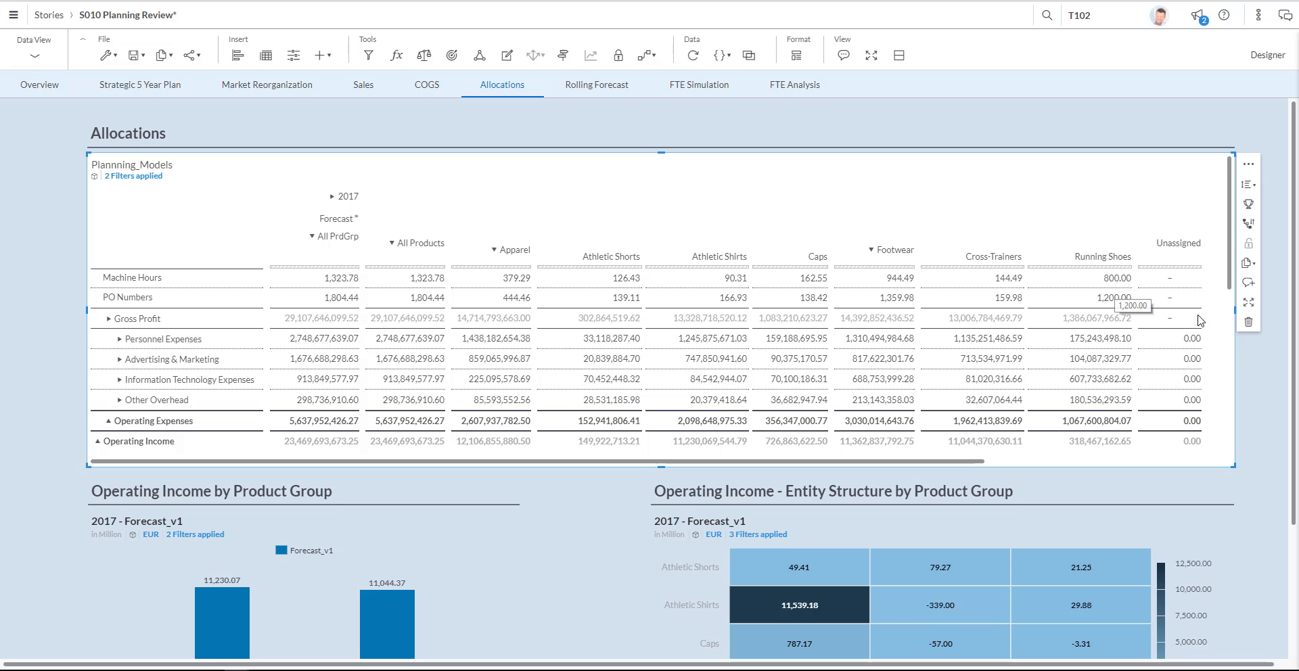
mouse_move(1293, 334)
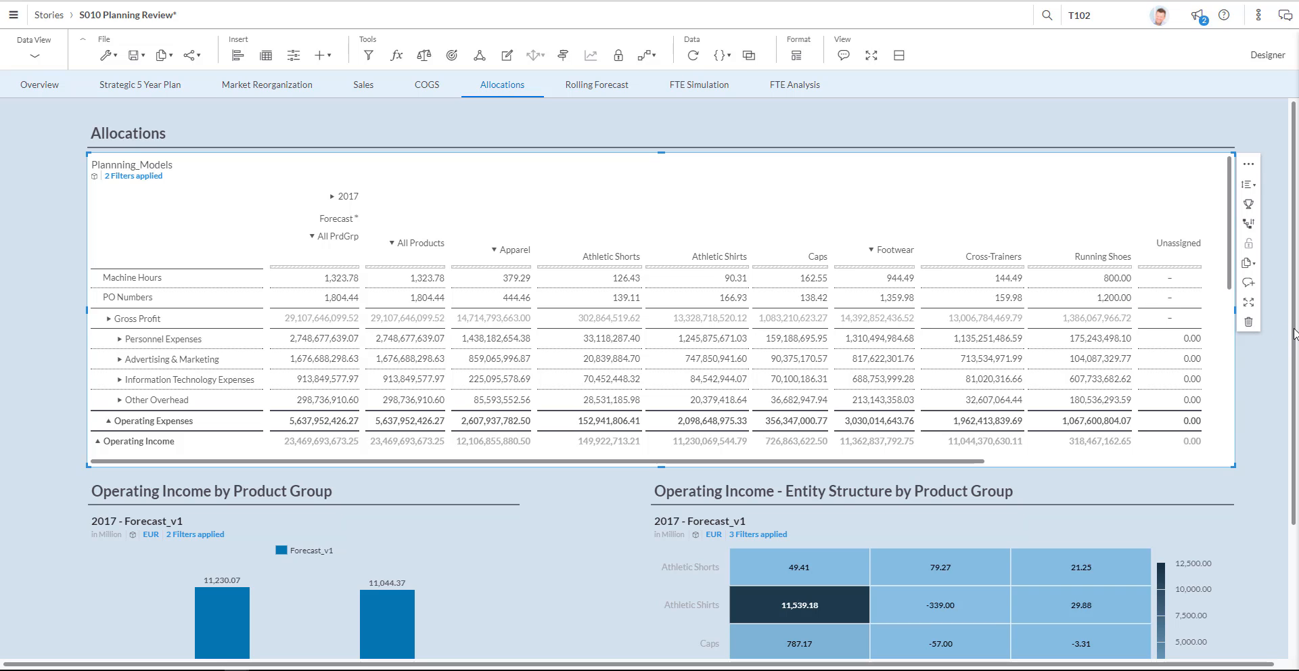
scroll(down, 3)
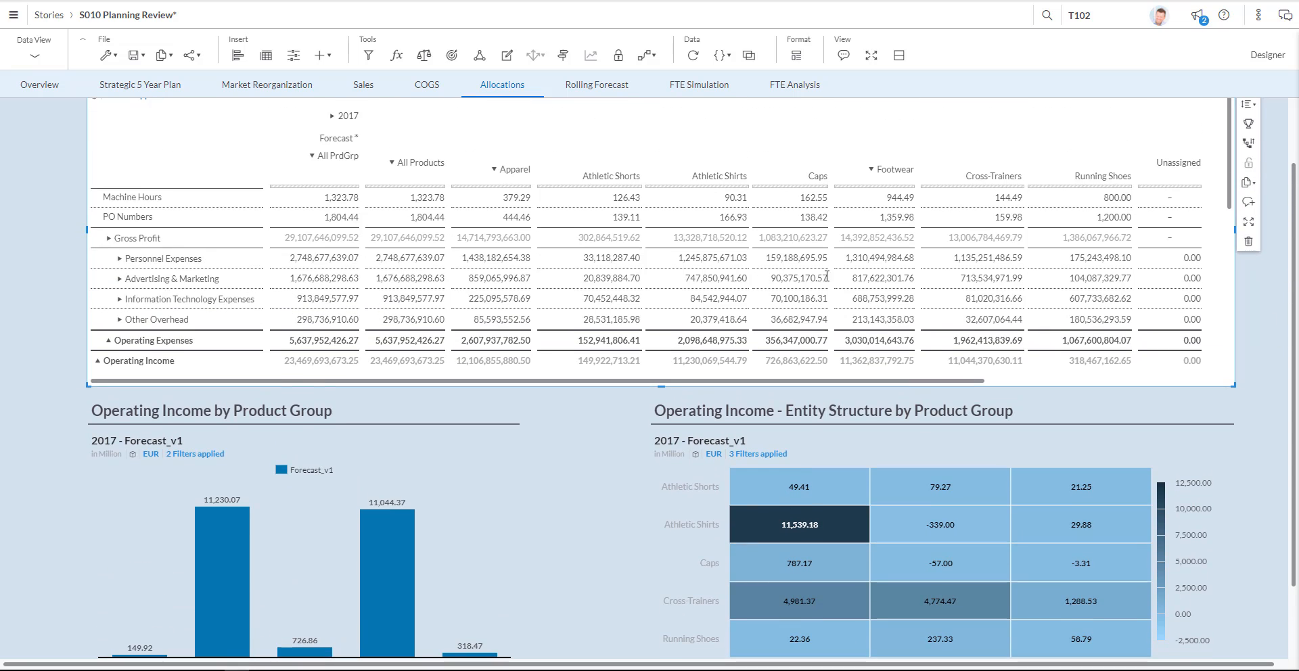
scroll(down, 3)
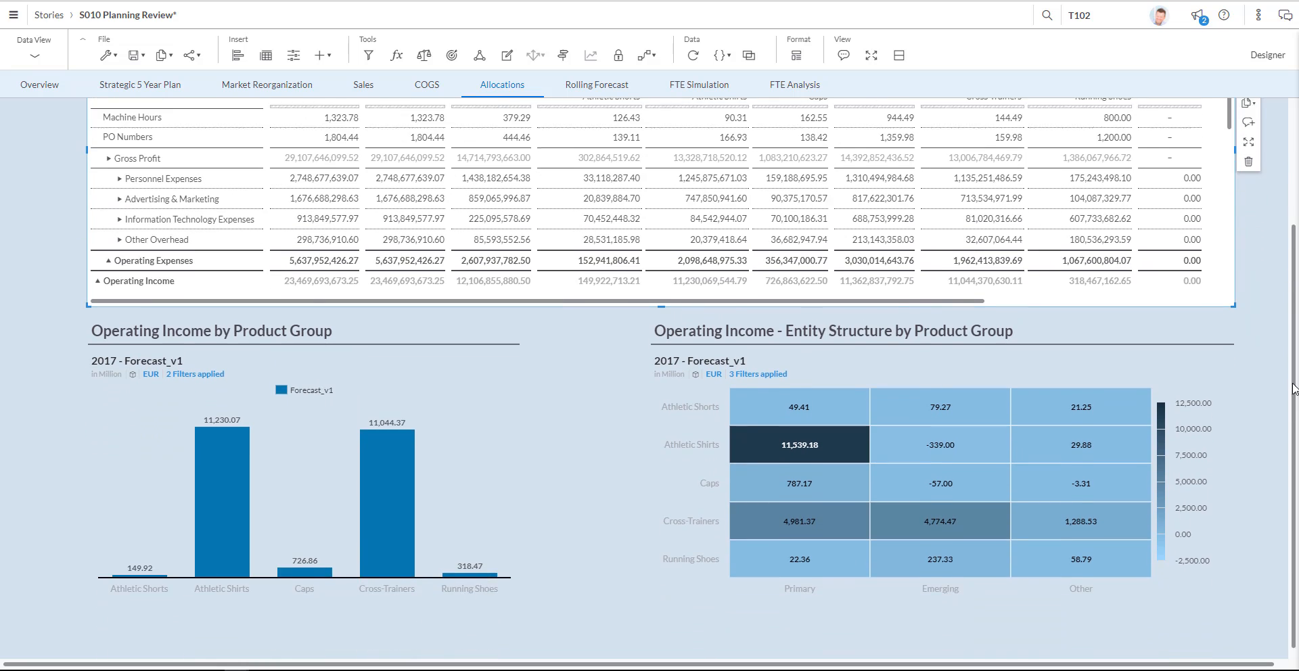